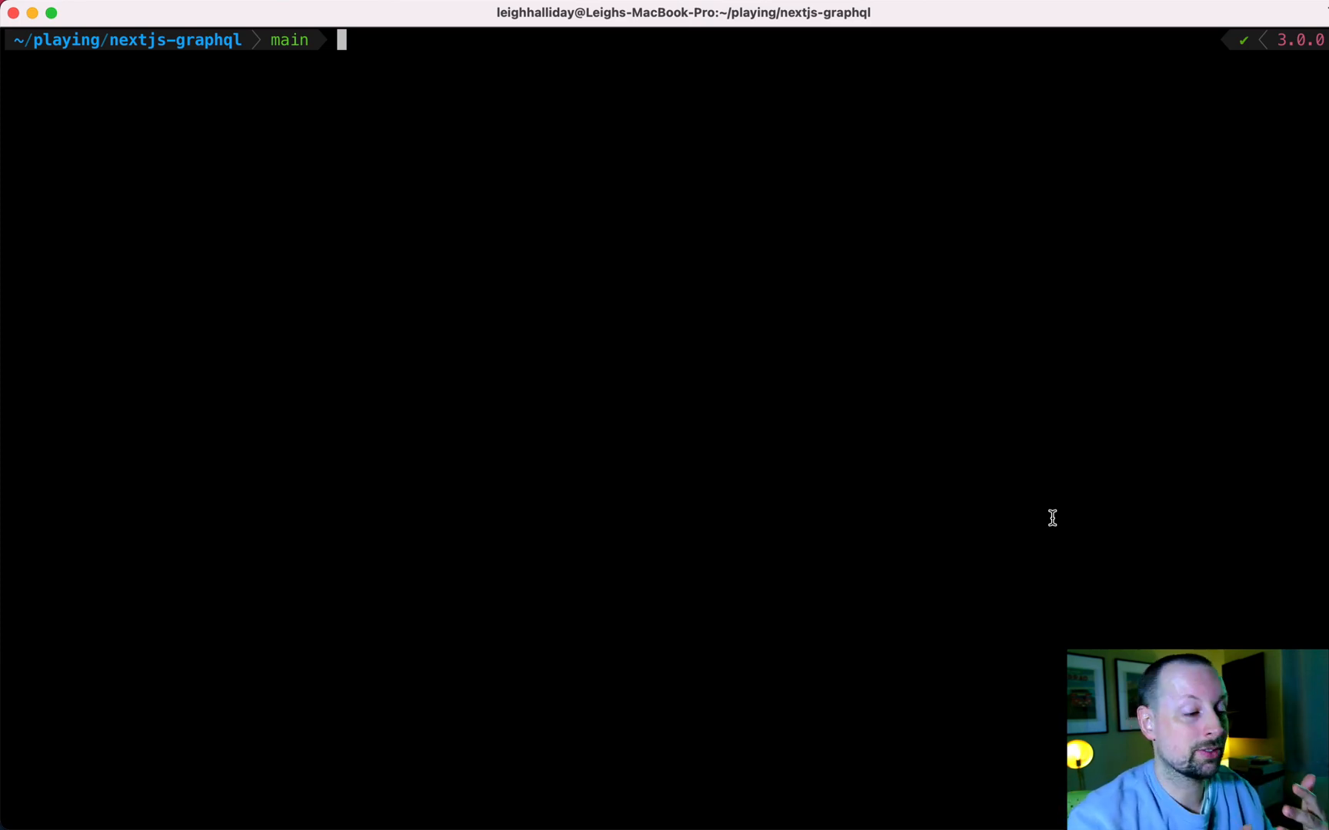
# Step: Run yarn prisma init to generate prisma/schema.prisma in the nextjs-graphql project
pyautogui.write('yarn')
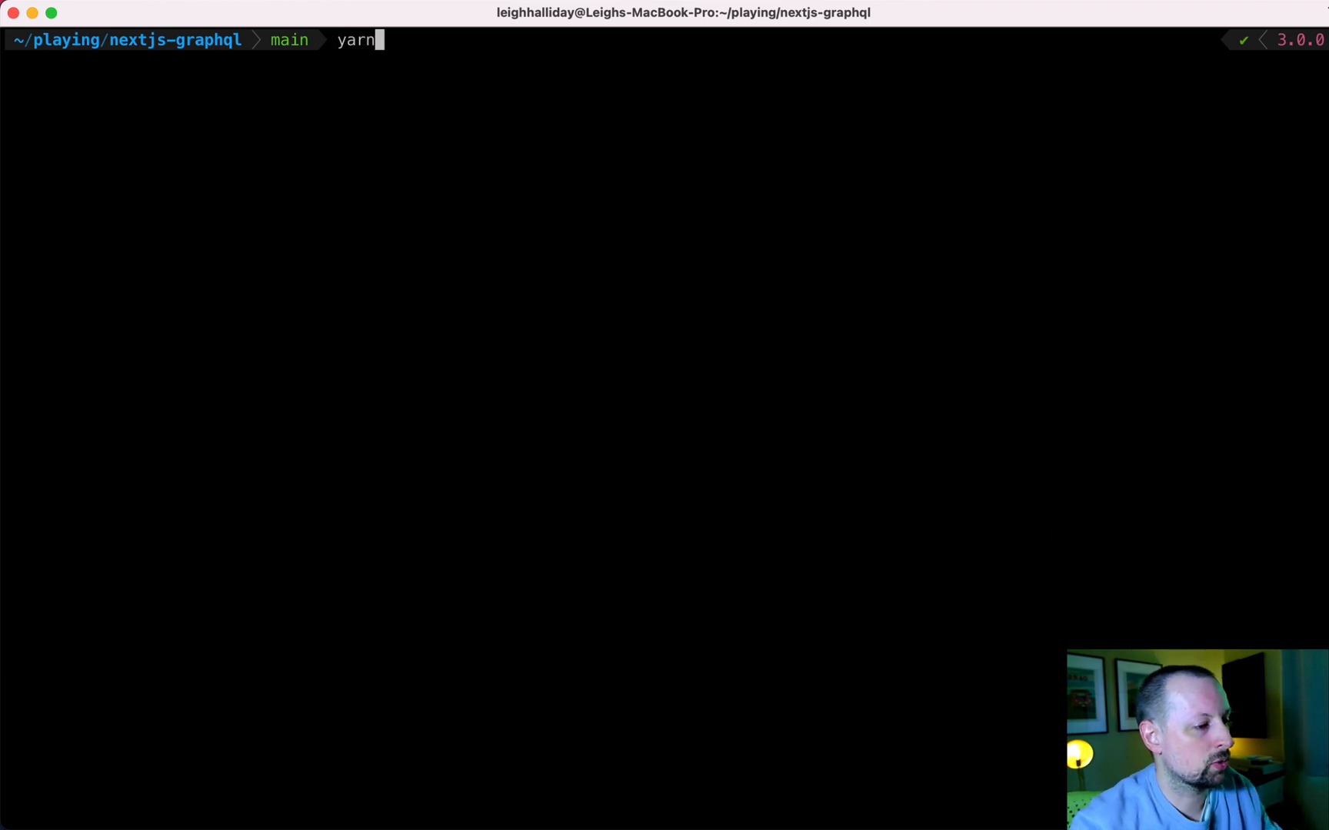
pyautogui.press('Return')
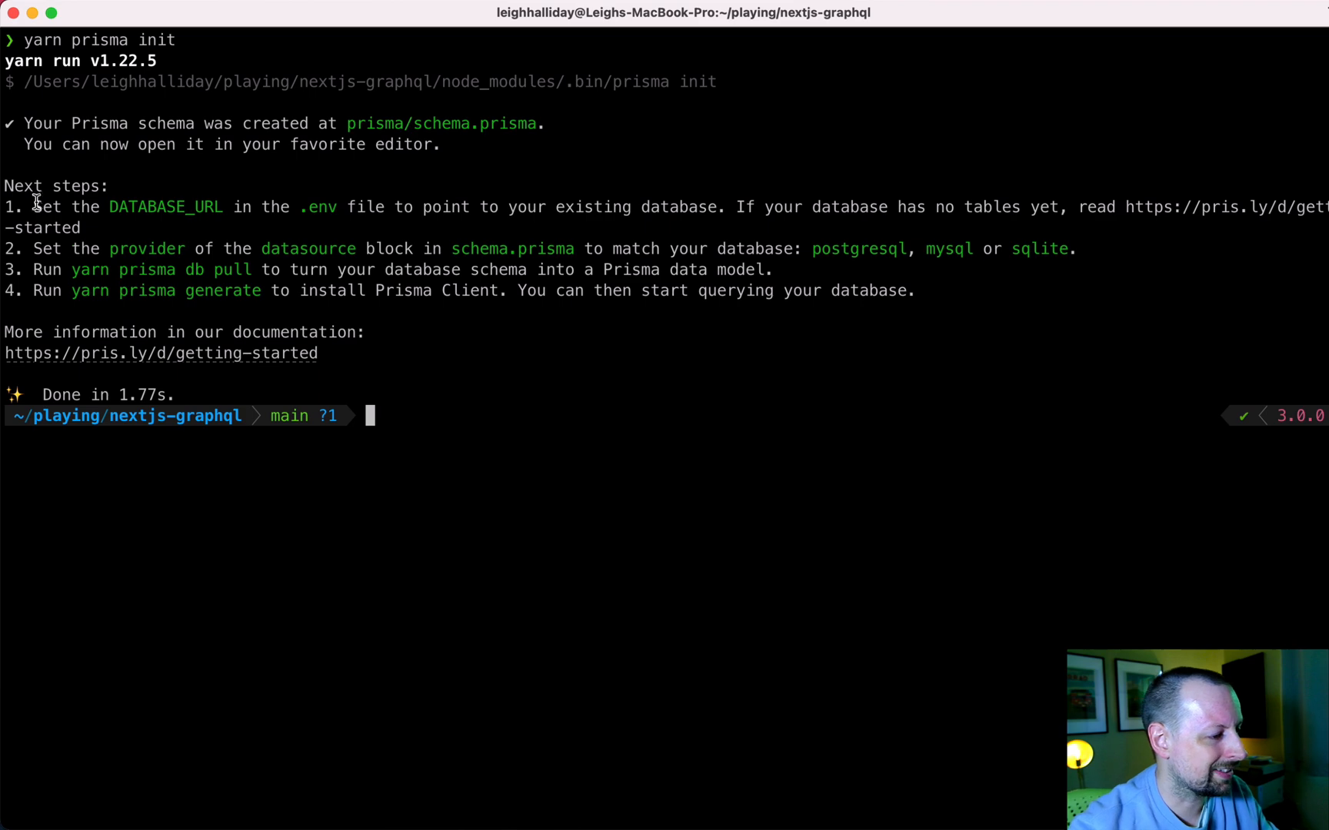
pyautogui.moveTo(270, 280)
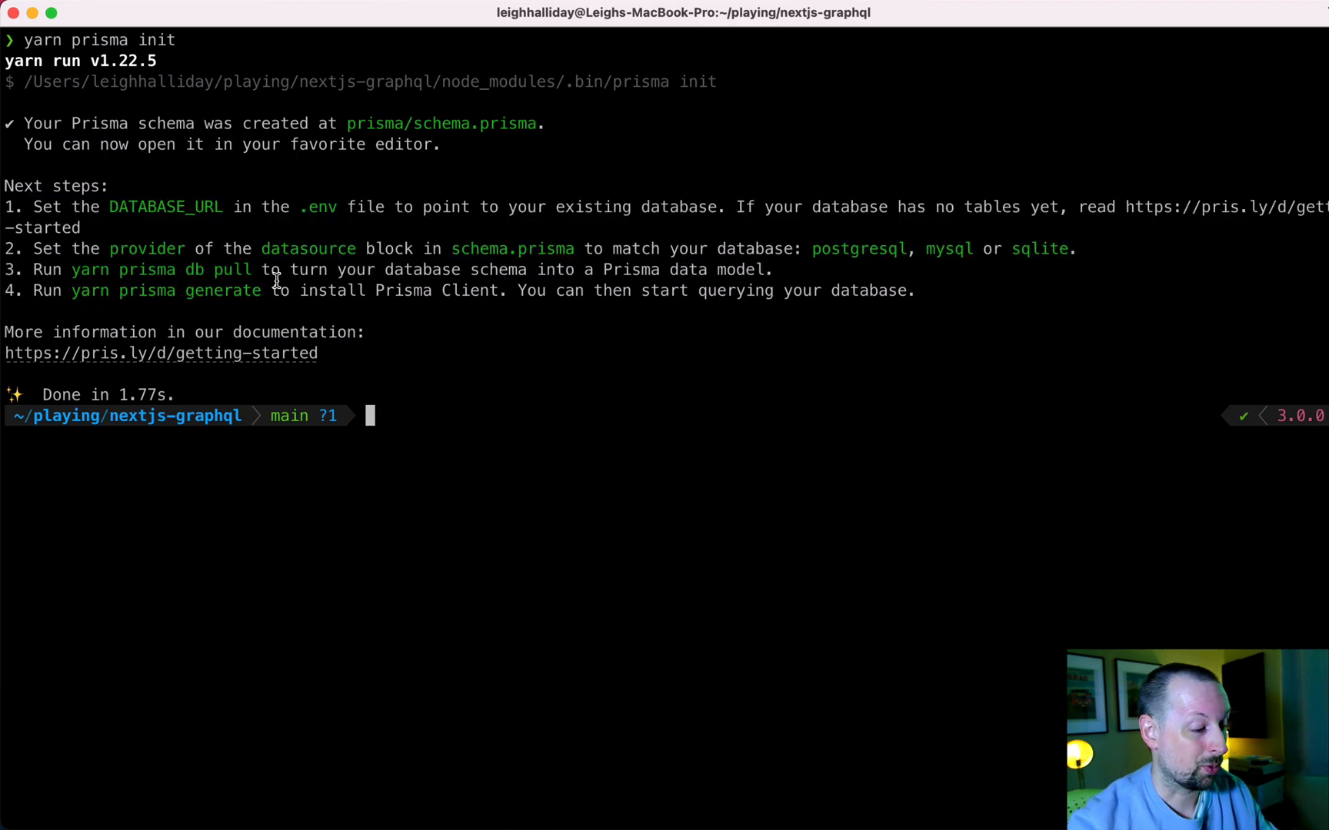
pyautogui.moveTo(528, 797)
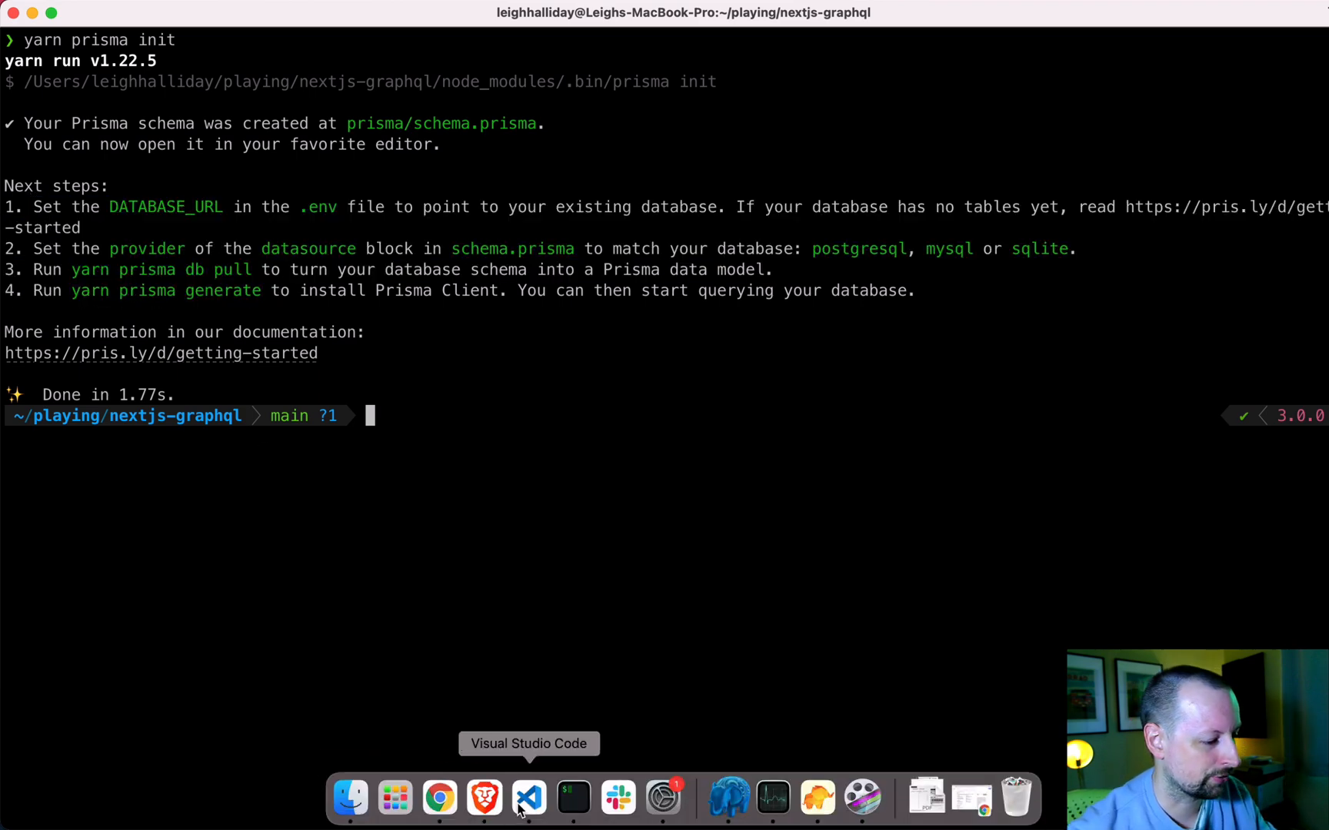
# Step: Close package.json, open the generated schema.prisma and .env, and delete the placeholder DATABASE_URL string
pyautogui.click(528, 798)
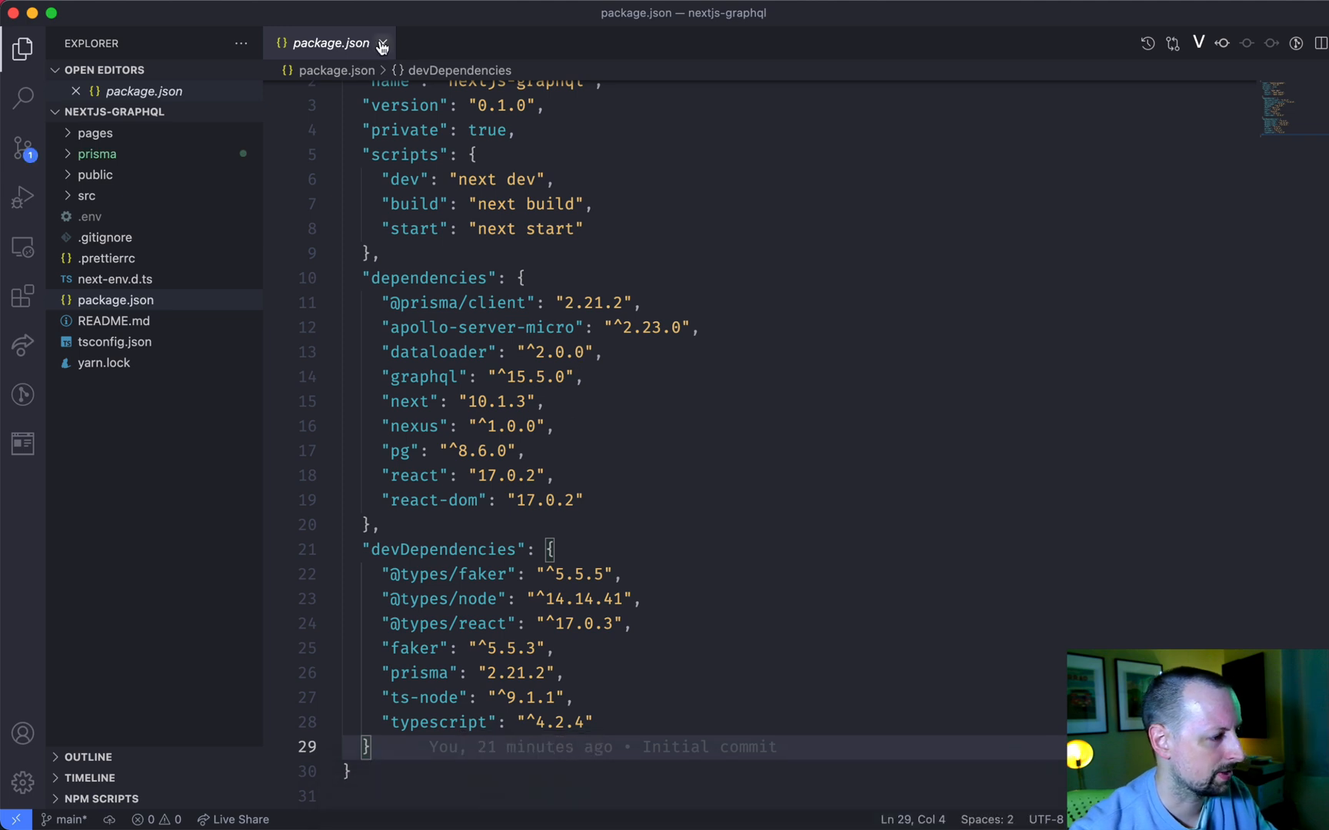
pyautogui.click(381, 44)
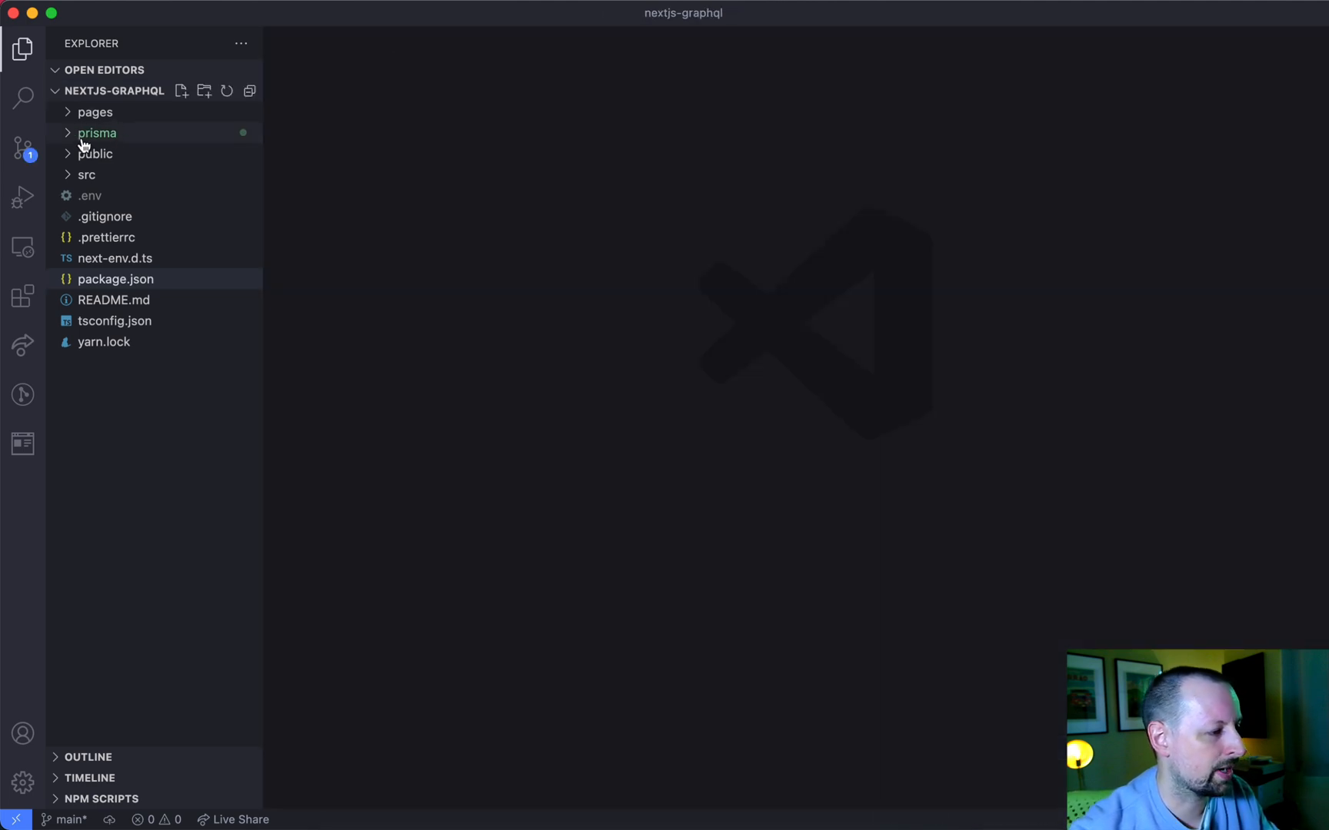
pyautogui.click(97, 133)
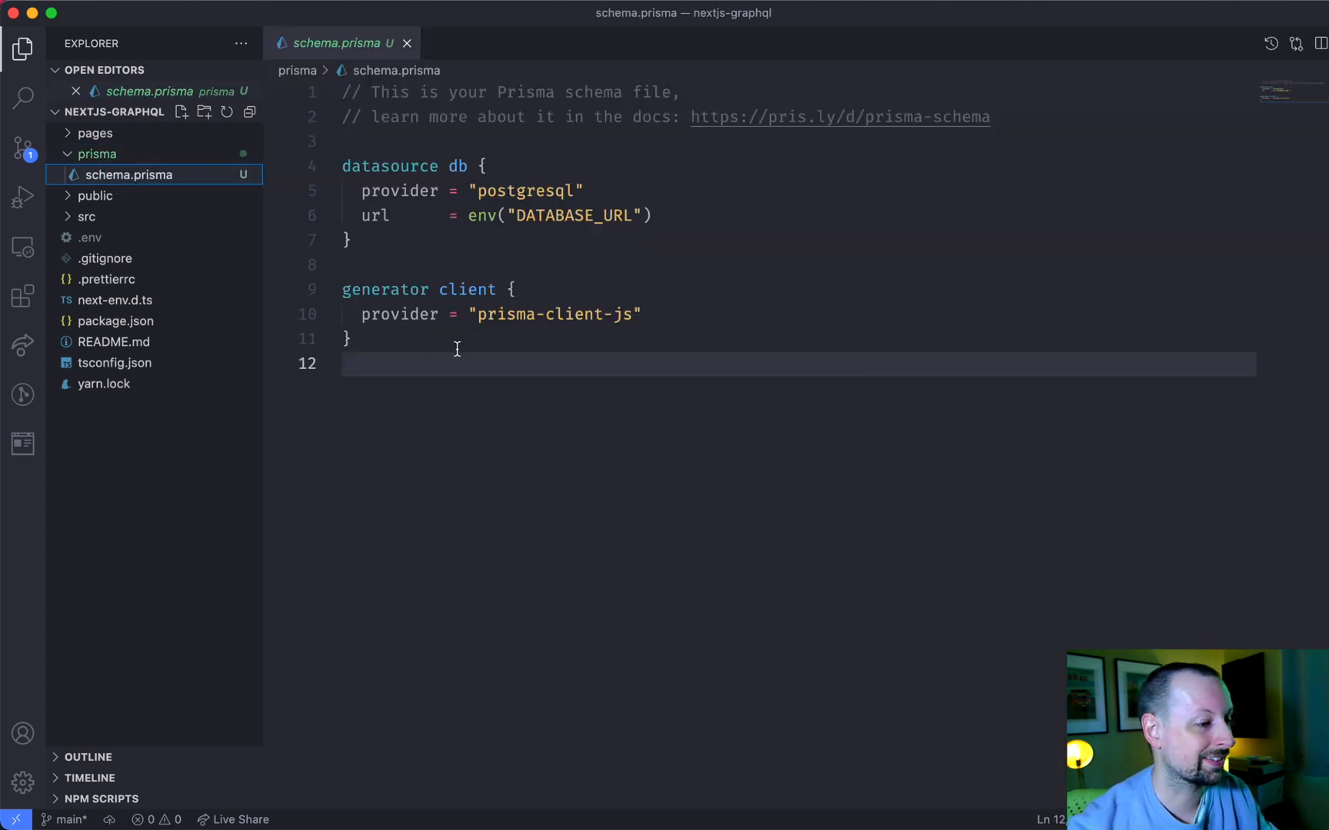
pyautogui.moveTo(472, 215)
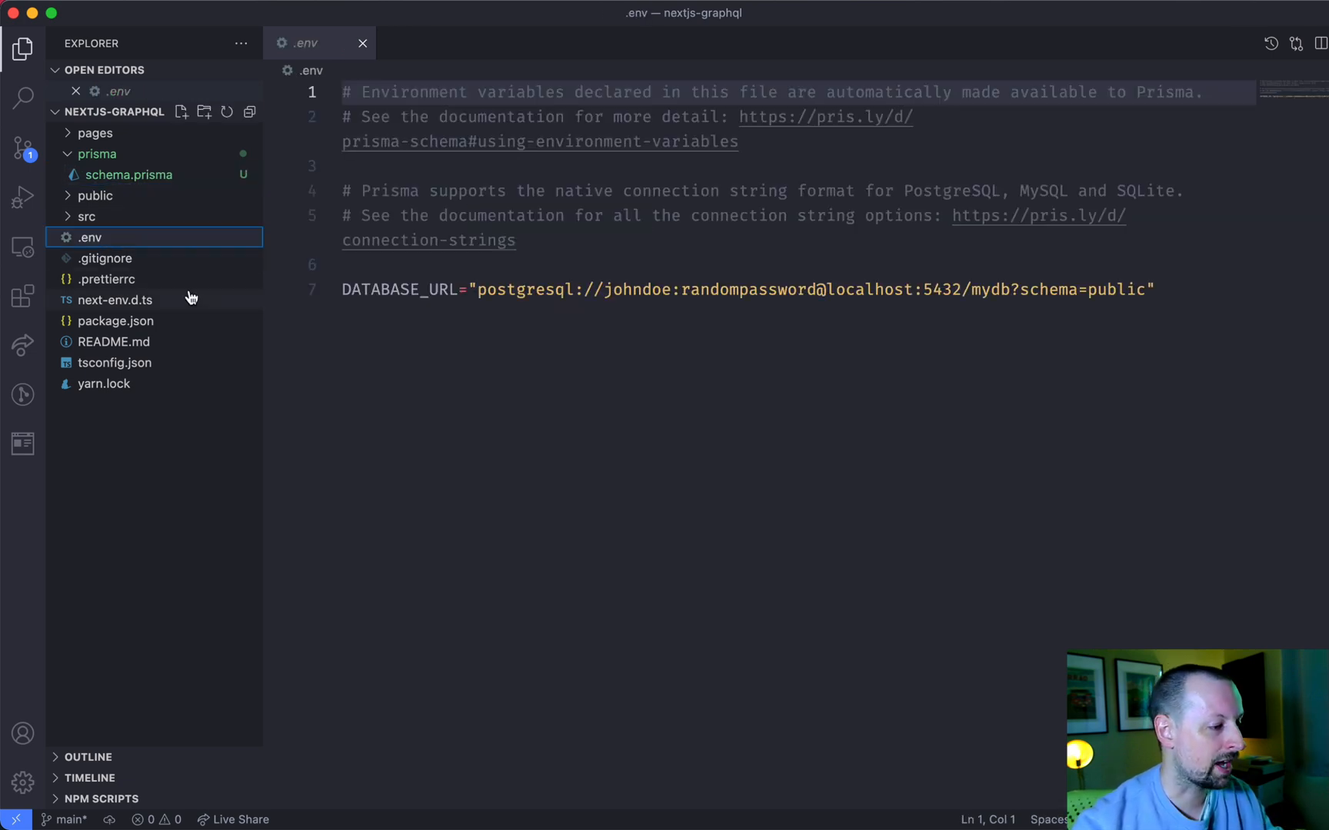
pyautogui.moveTo(103, 383)
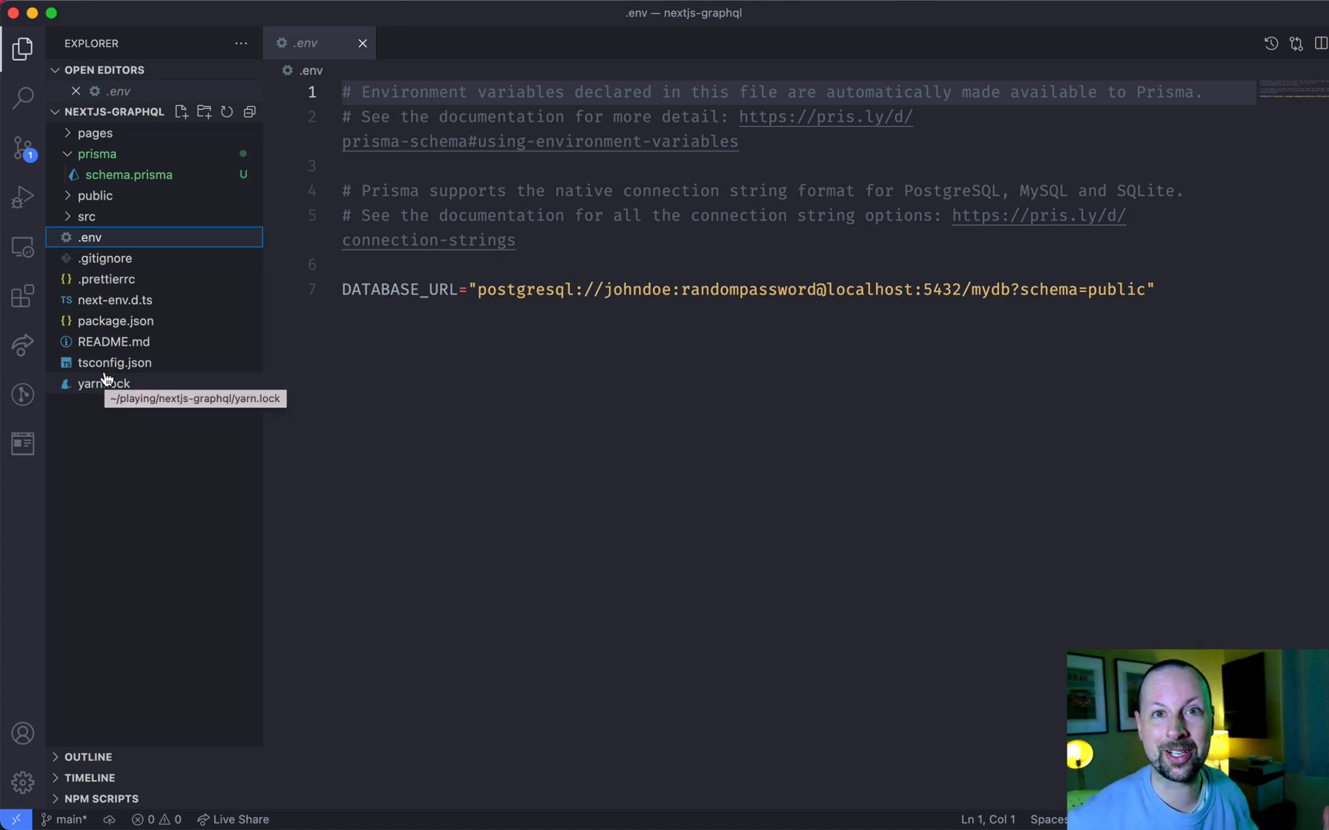
pyautogui.moveTo(821, 596)
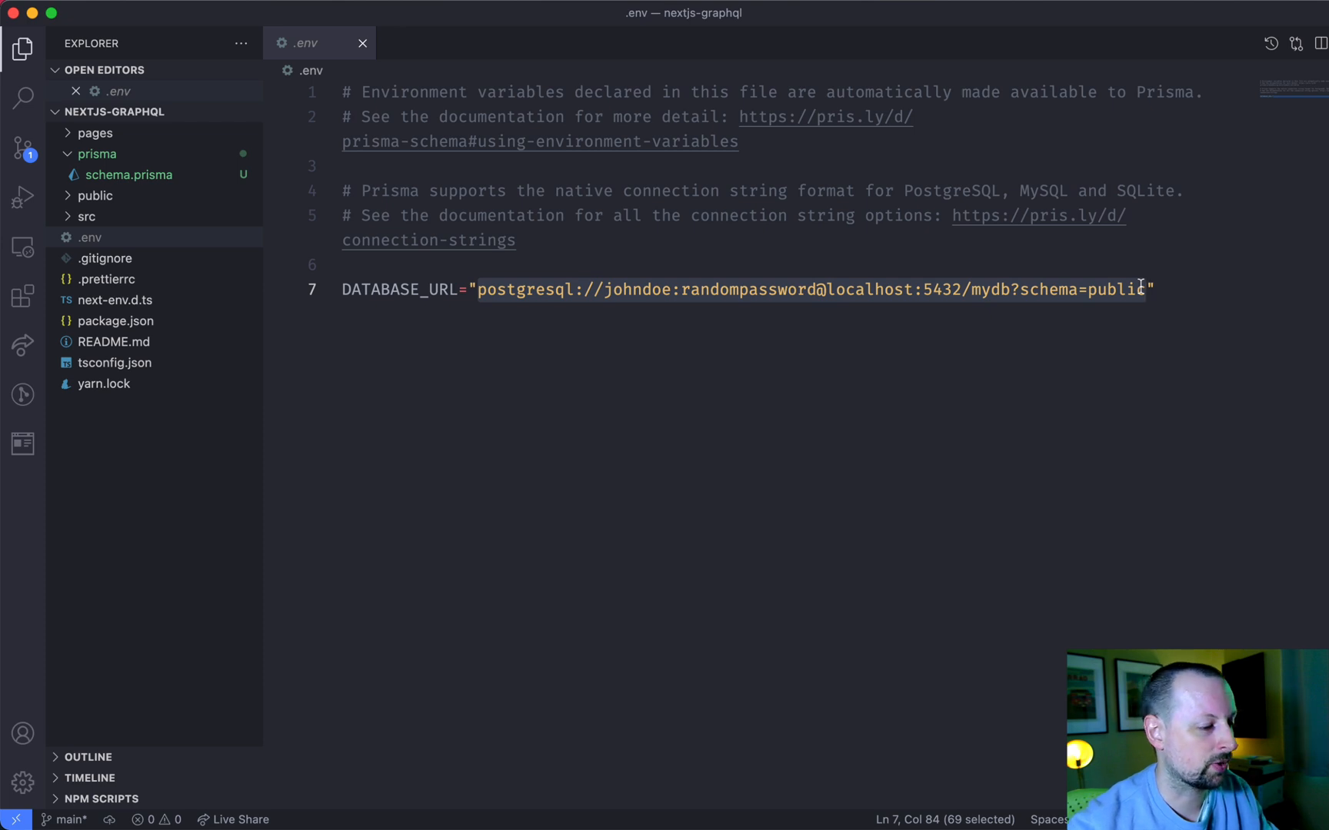
pyautogui.press('Delete')
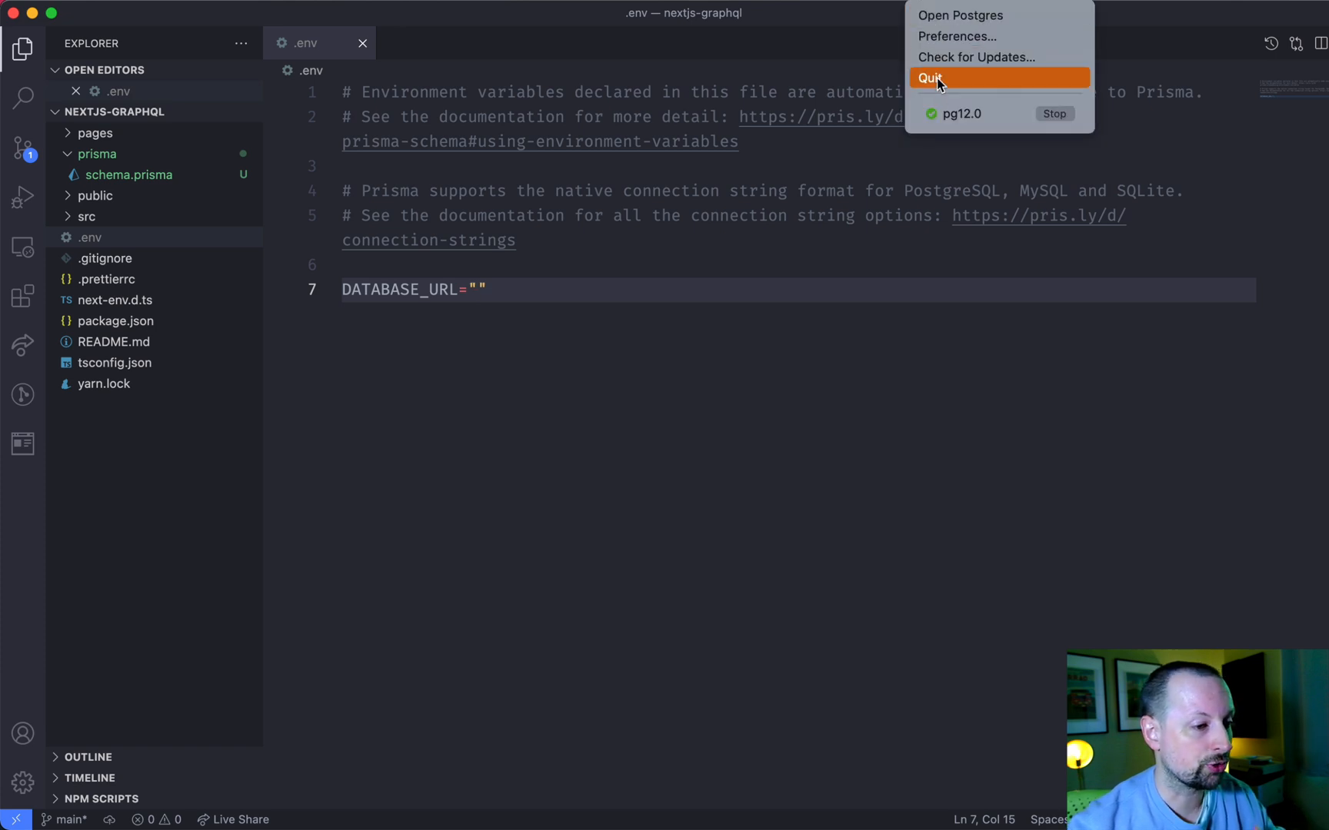
pyautogui.moveTo(787, 422)
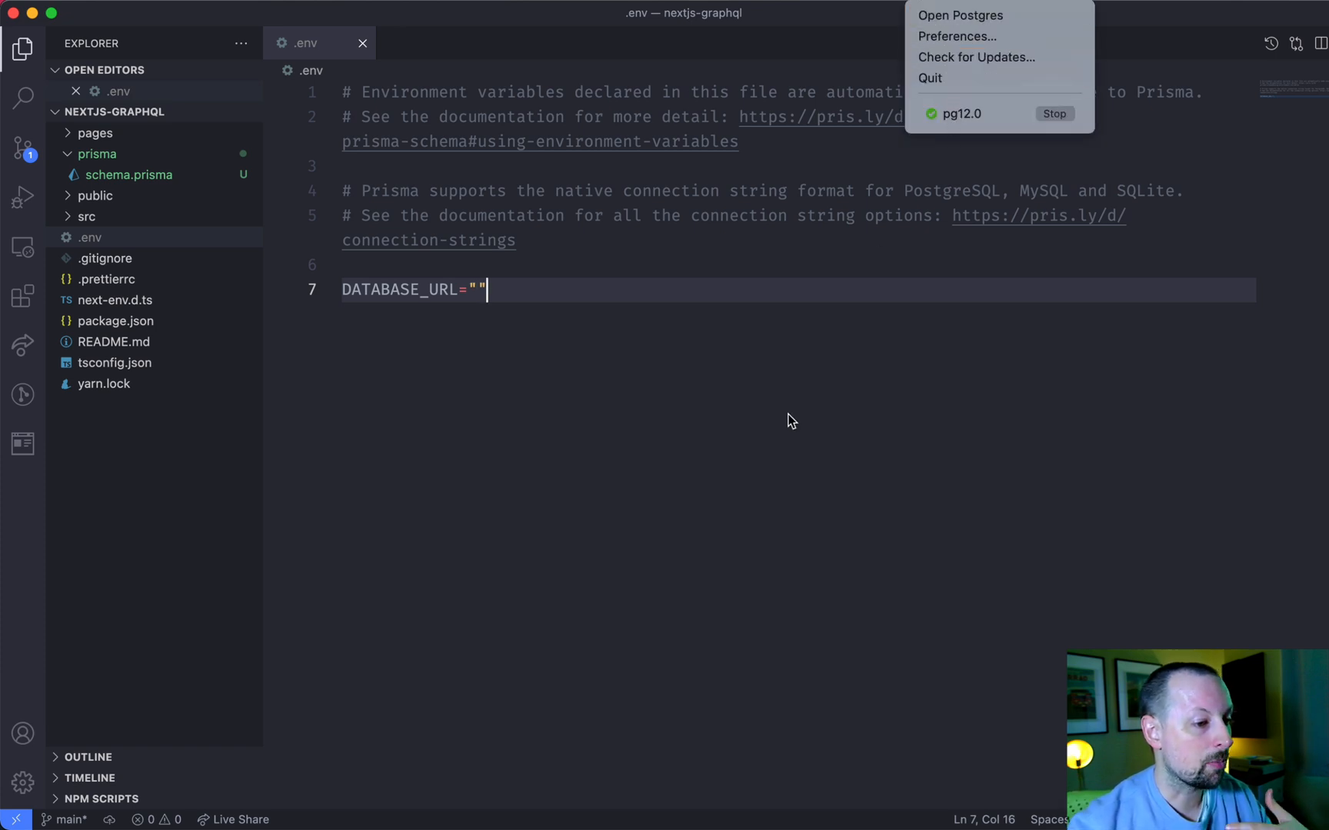
pyautogui.click(817, 584)
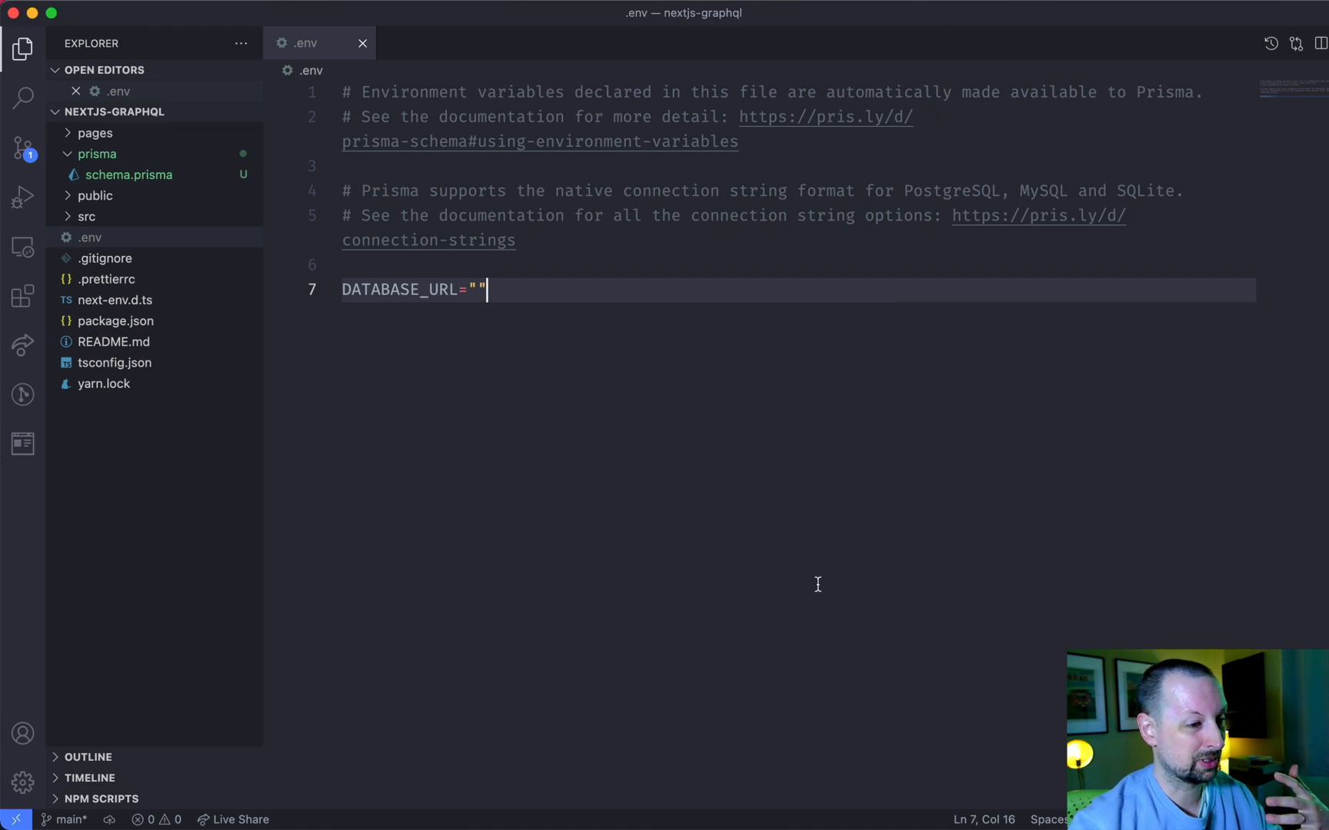
pyautogui.moveTo(818, 796)
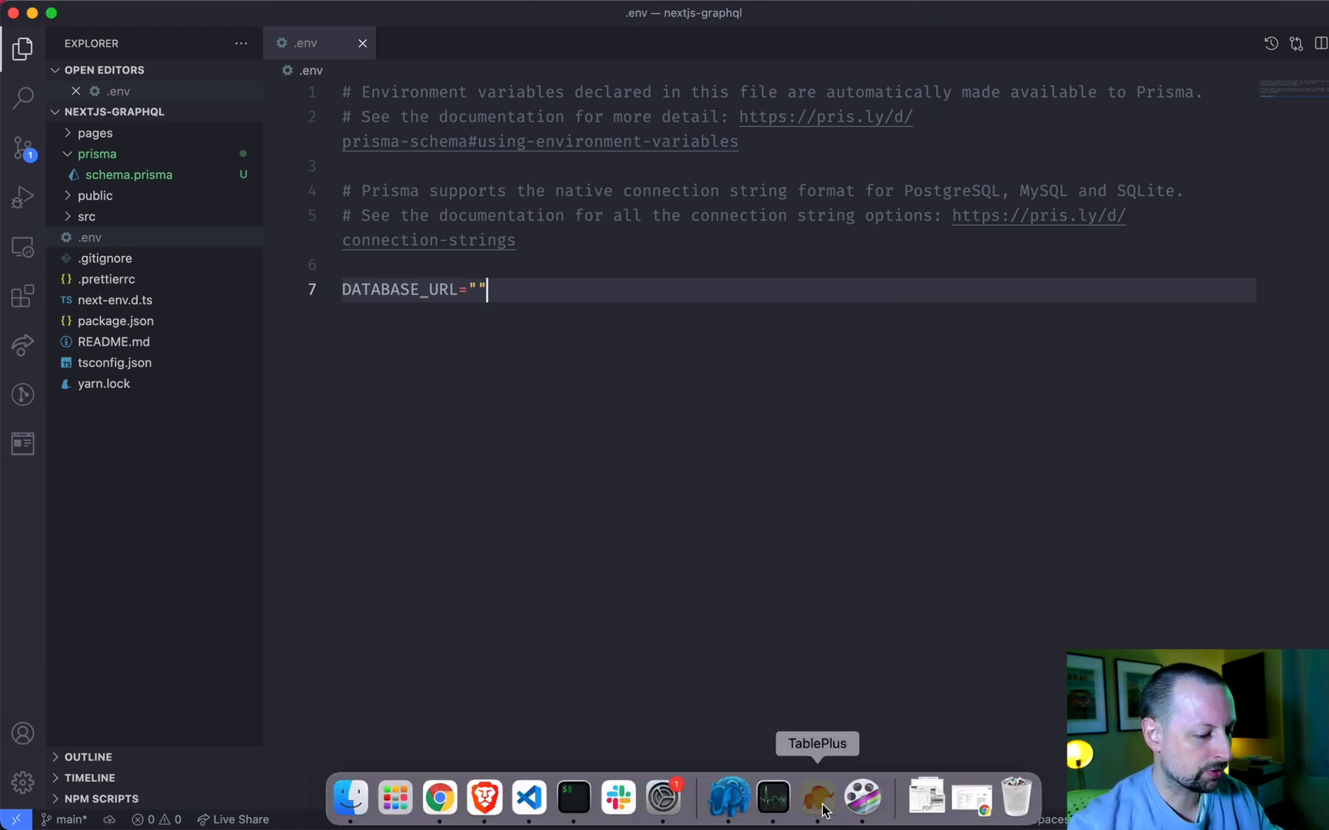
# Step: Copy the localhost Postgres connection in TablePlus as a connection URL
pyautogui.click(727, 795)
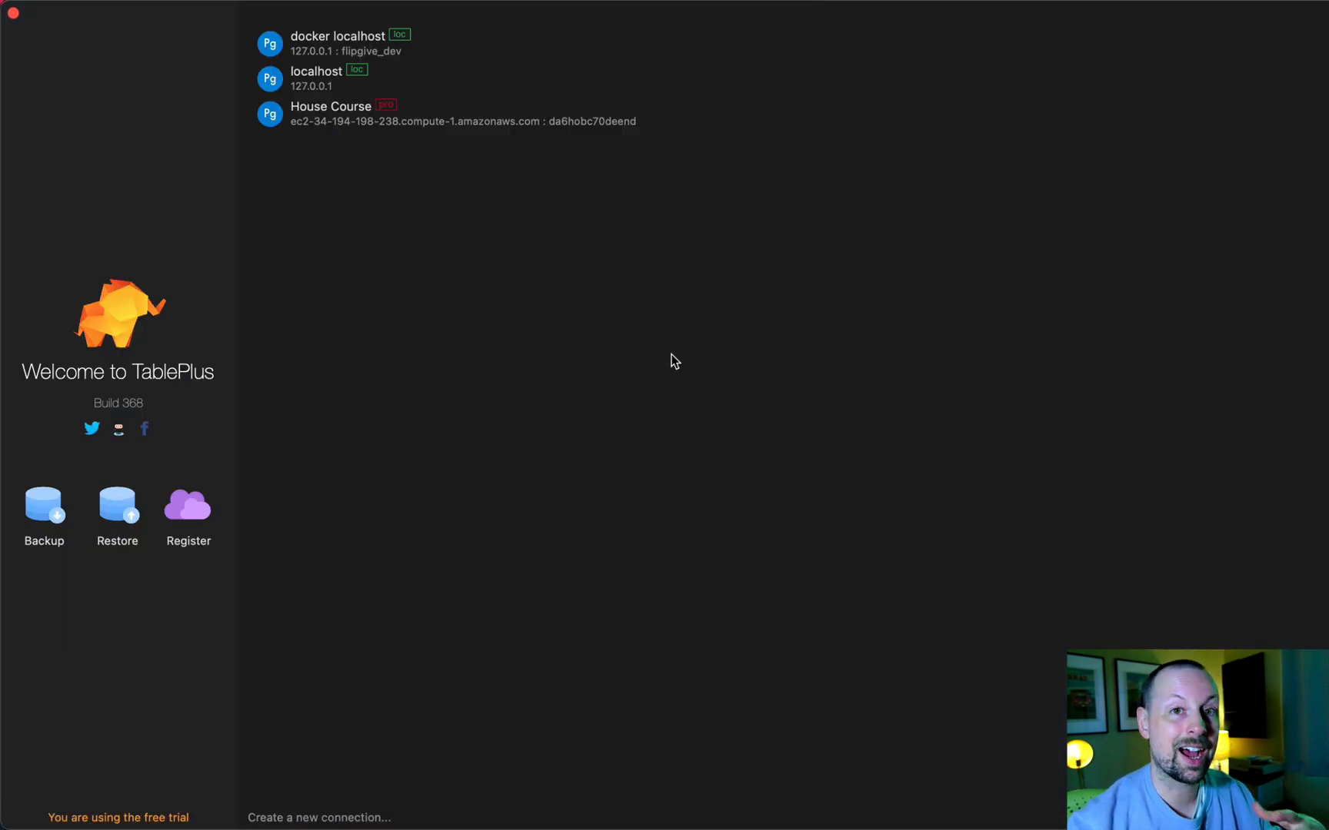
pyautogui.moveTo(499, 298)
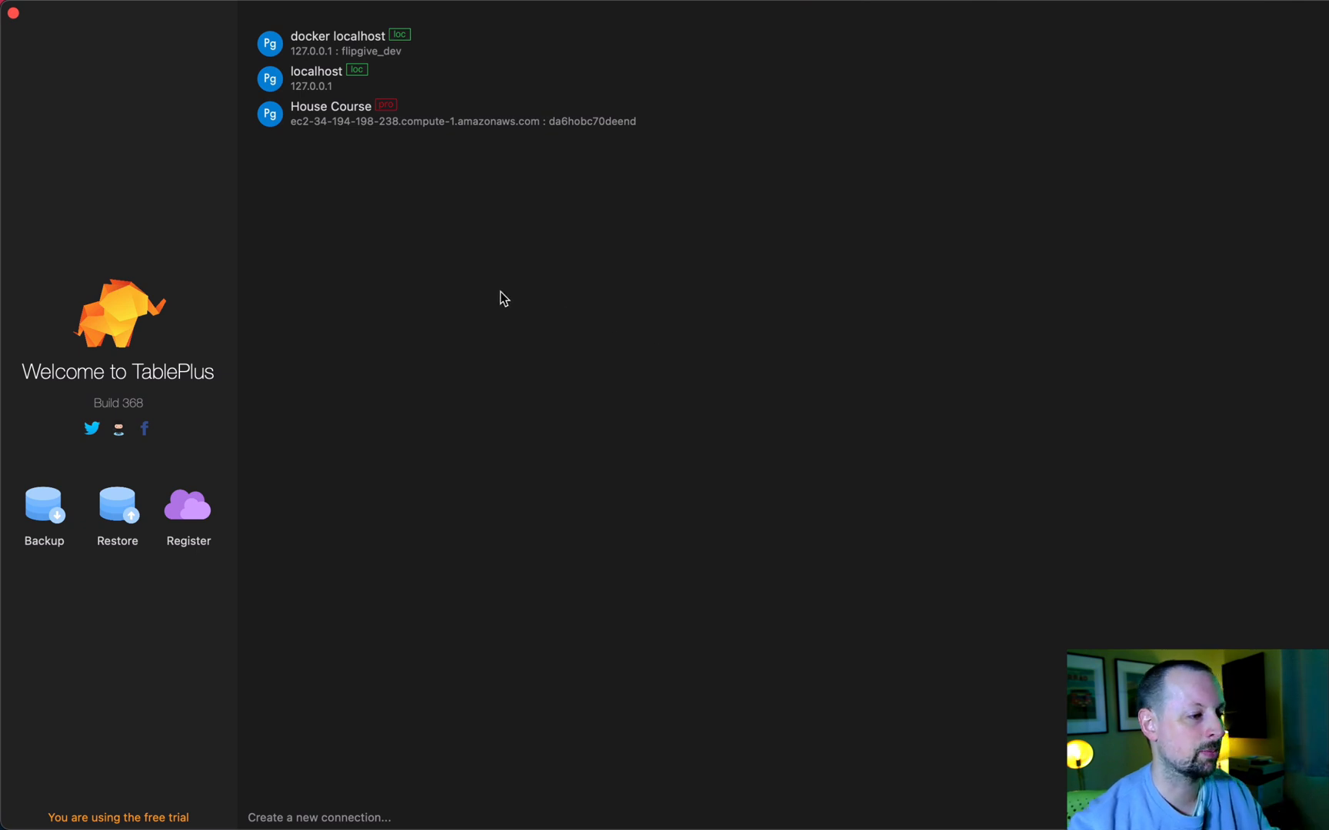
pyautogui.rightClick(317, 78)
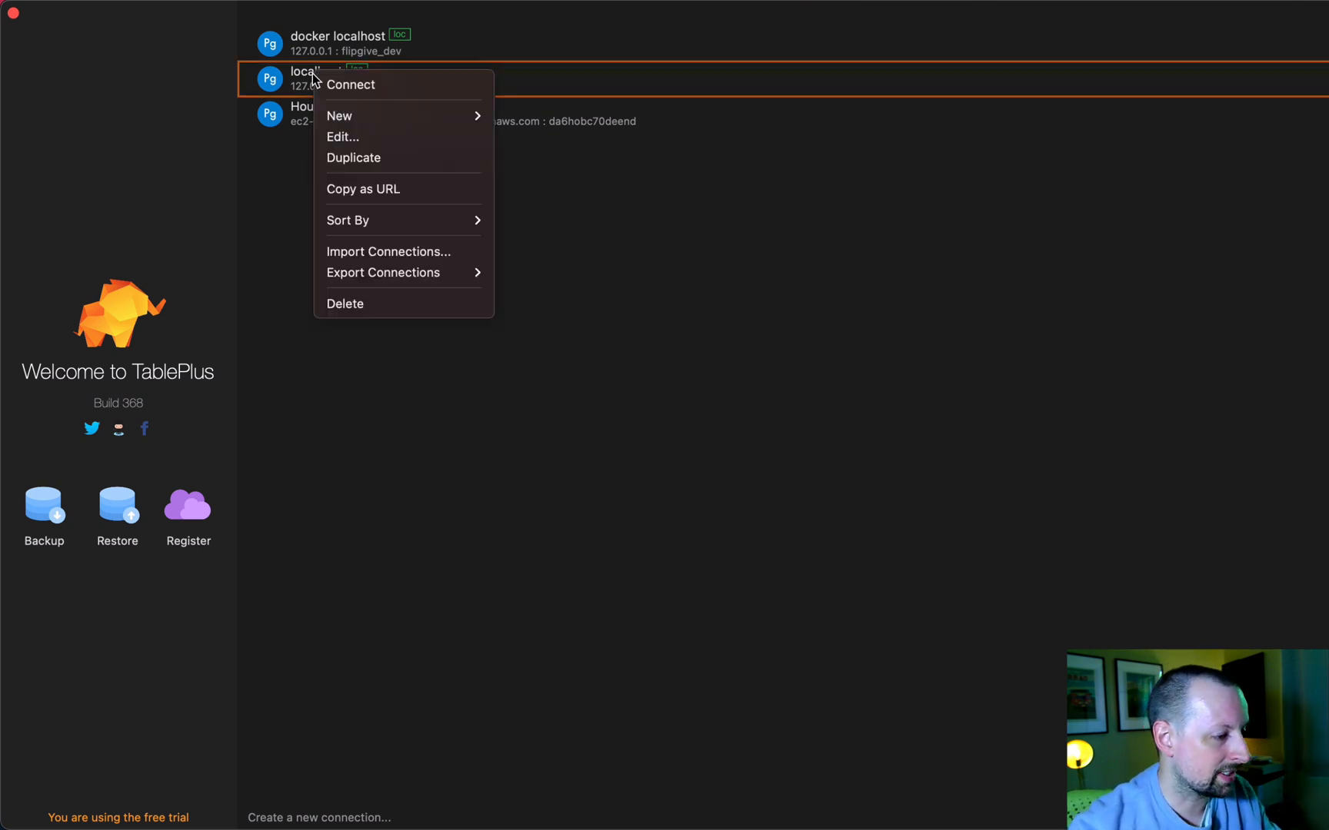
pyautogui.moveTo(363, 188)
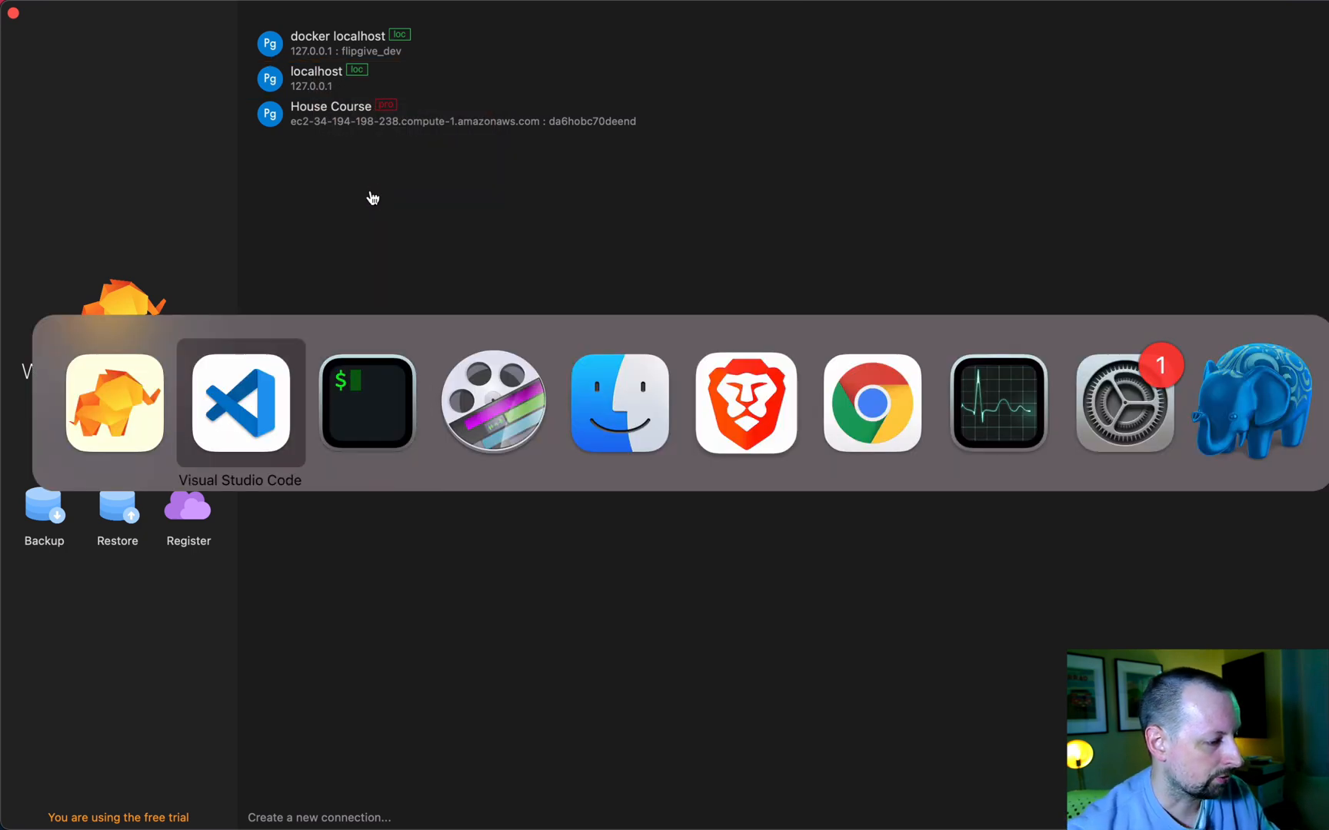
pyautogui.click(240, 403)
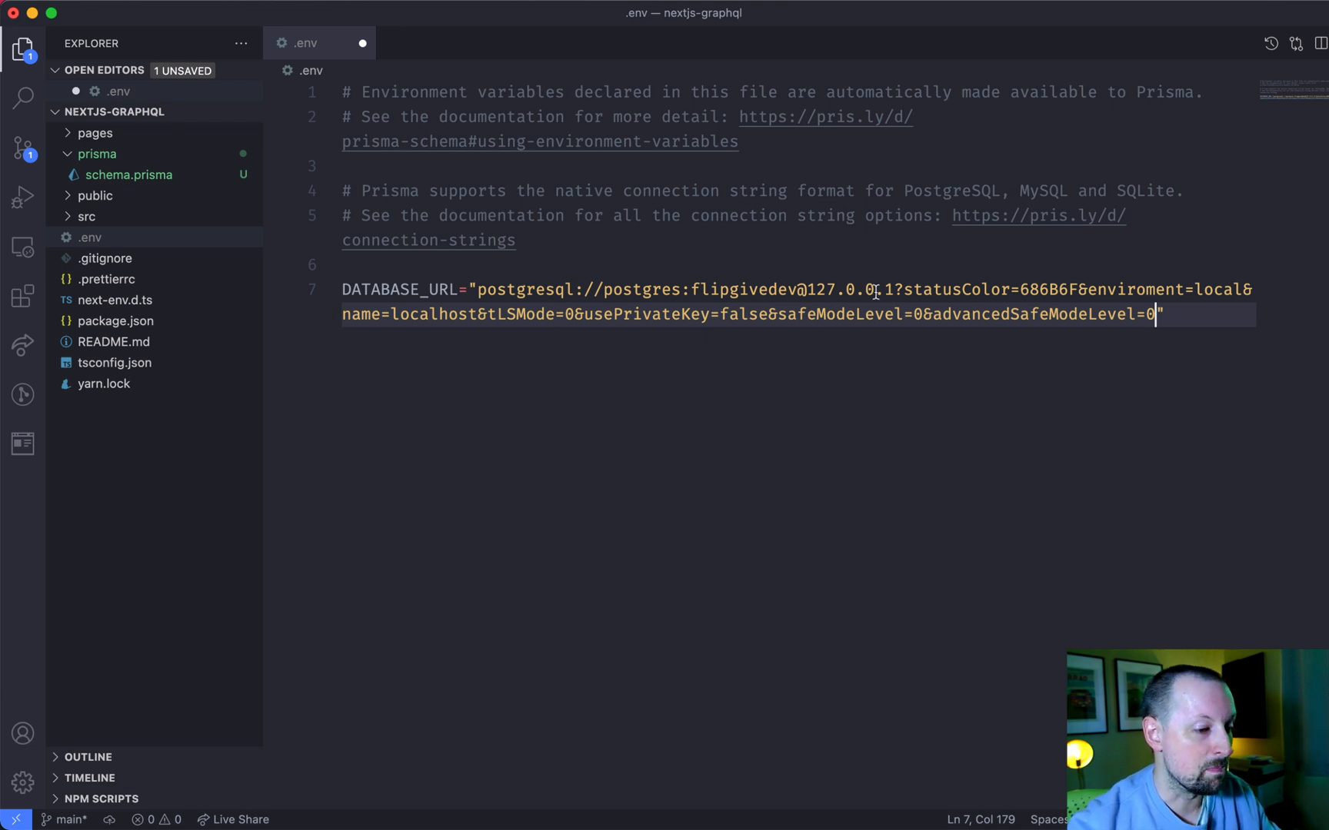
pyautogui.moveTo(472, 289)
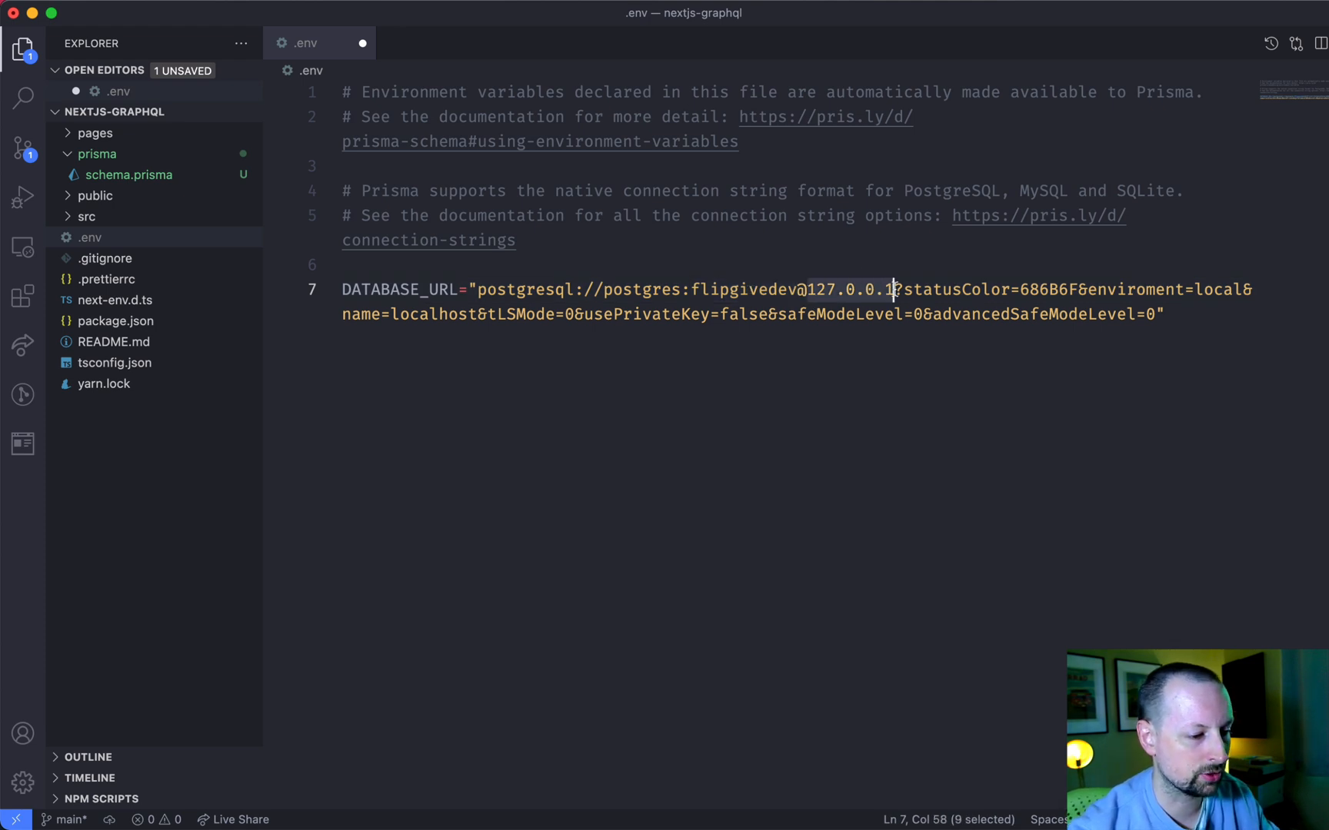
pyautogui.press('shift+End')
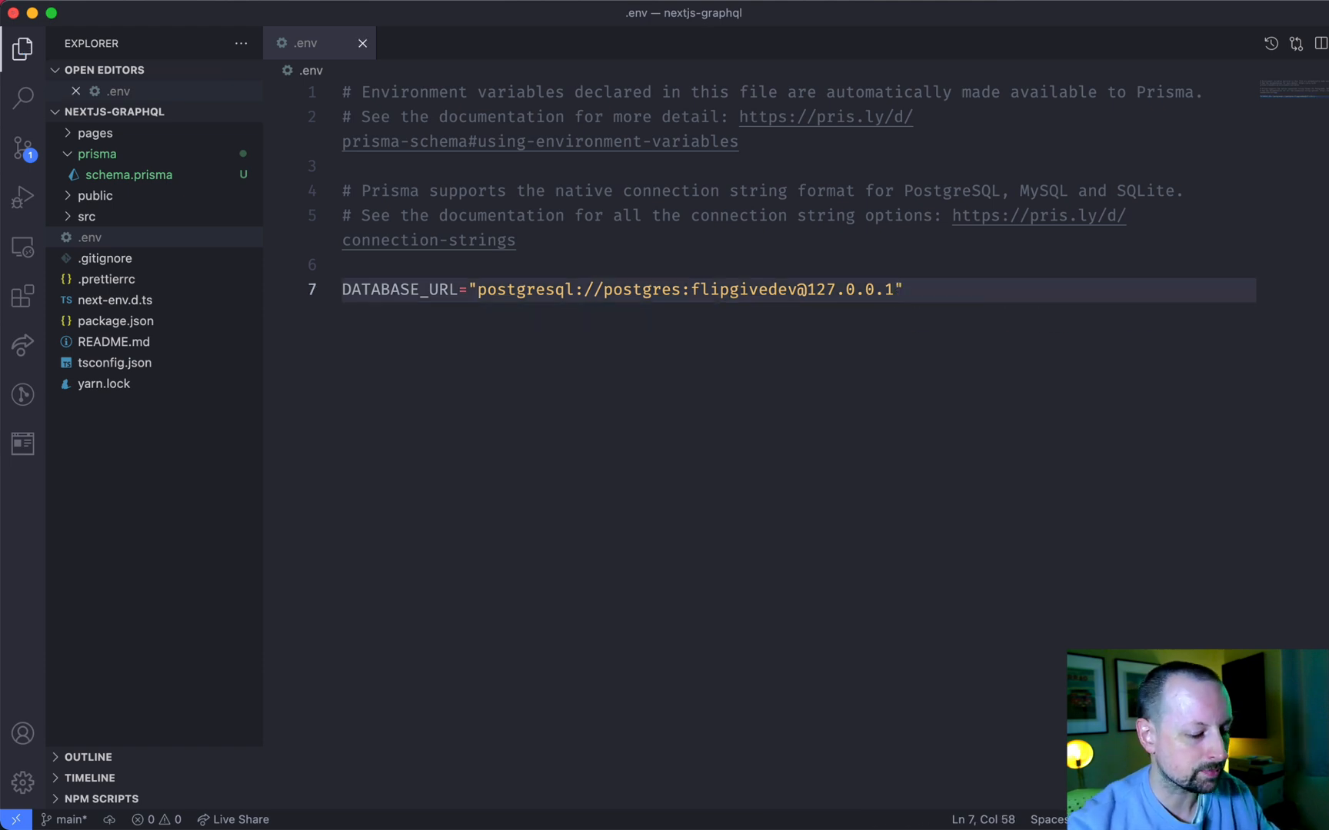
pyautogui.write('"')
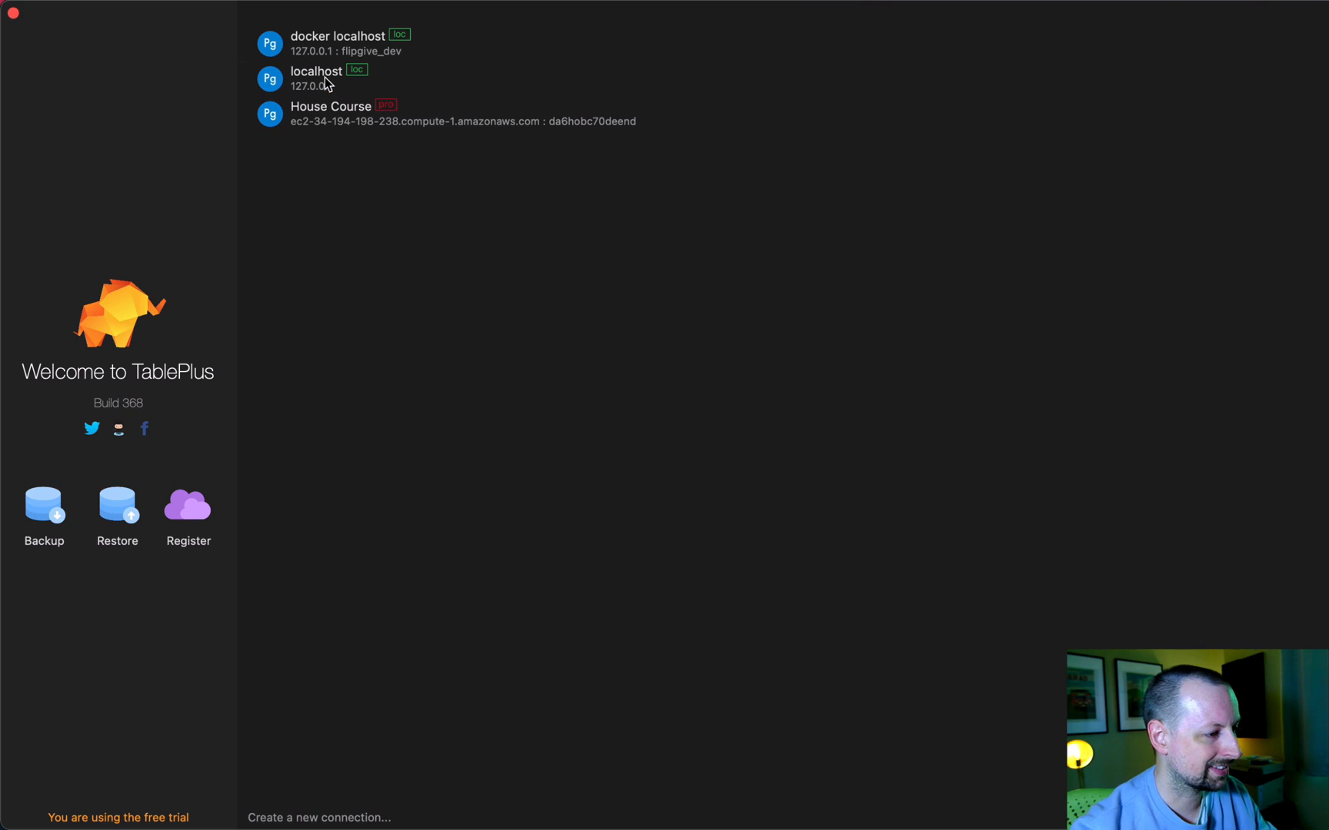
# Step: Create a new nextjs-graphql database on the localhost Postgres server and select it
pyautogui.doubleClick(317, 78)
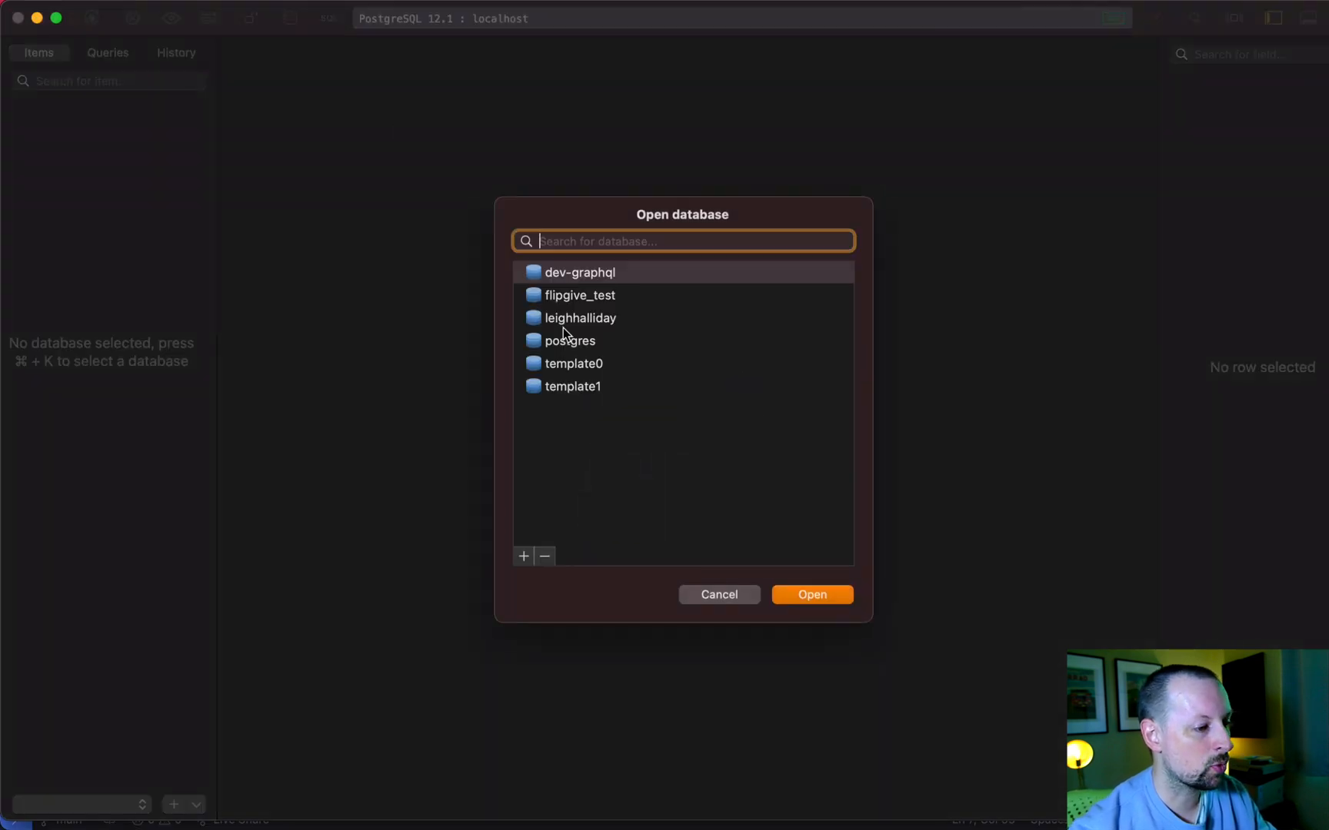
pyautogui.click(522, 557)
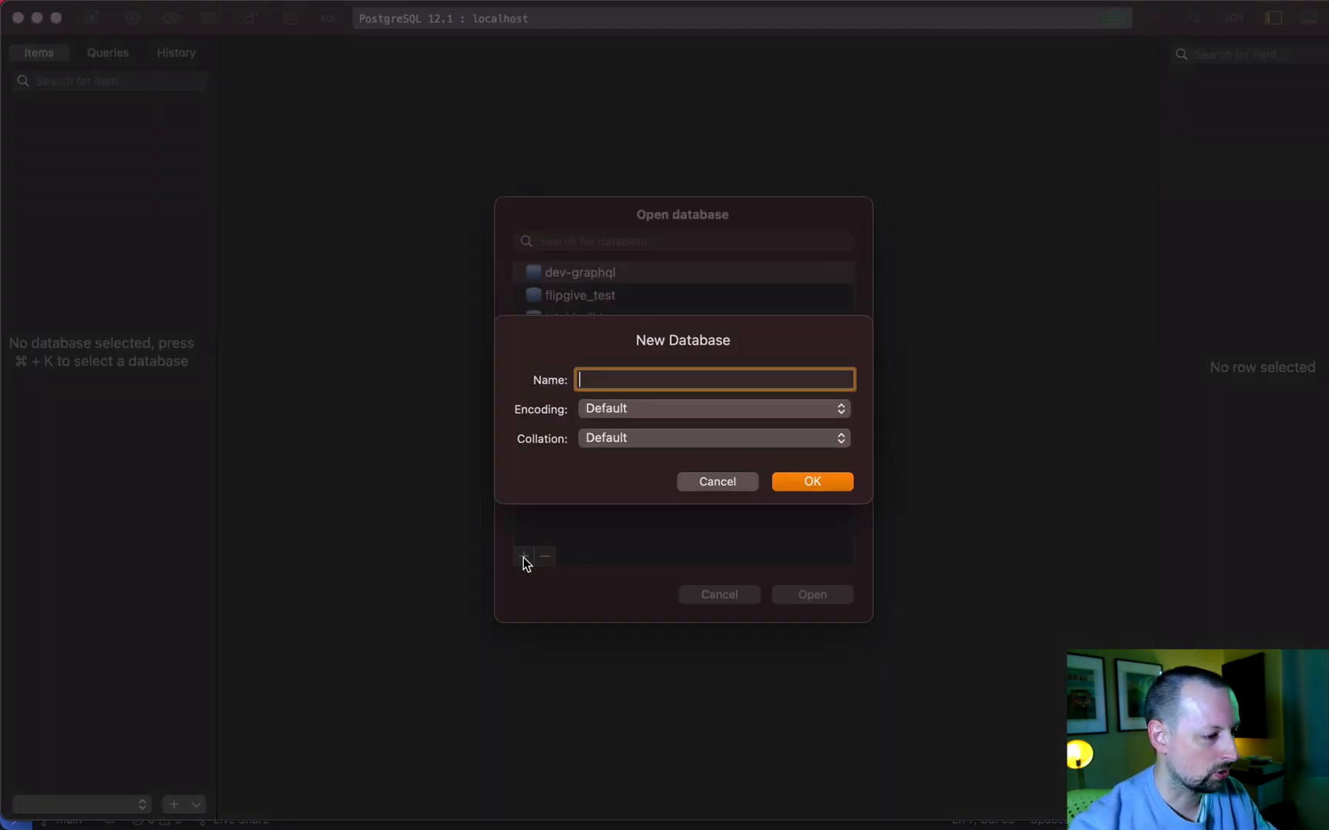
pyautogui.write('nextjs')
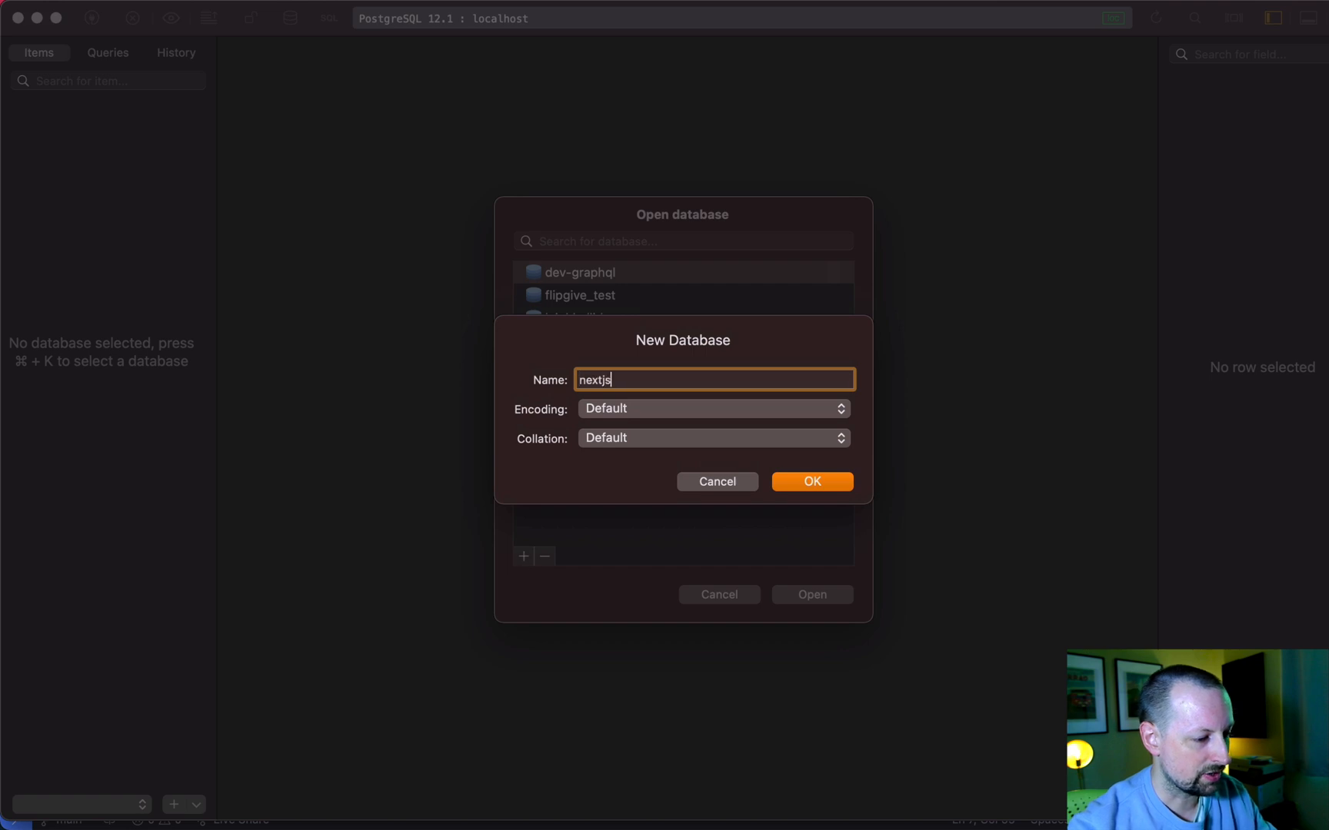
pyautogui.write('-graphql')
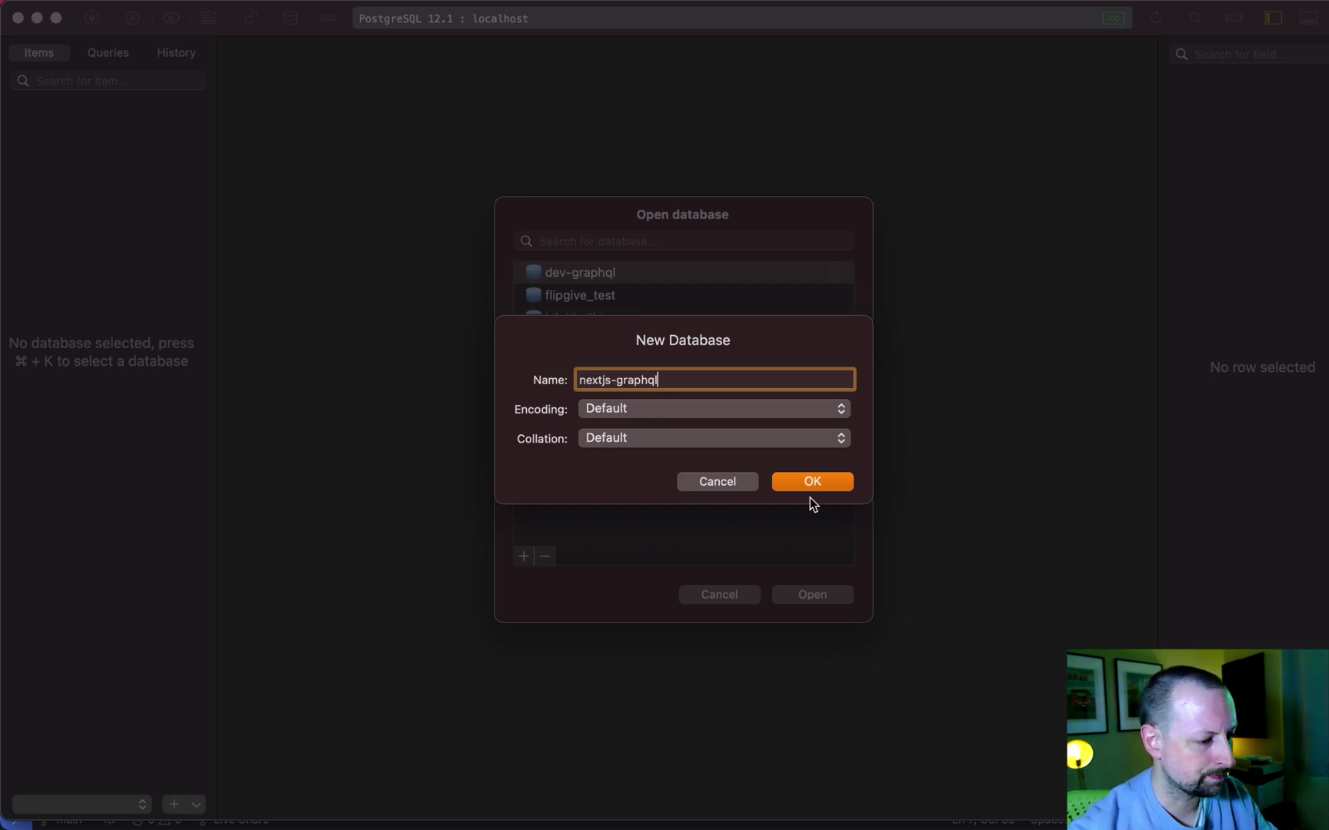
pyautogui.click(809, 481)
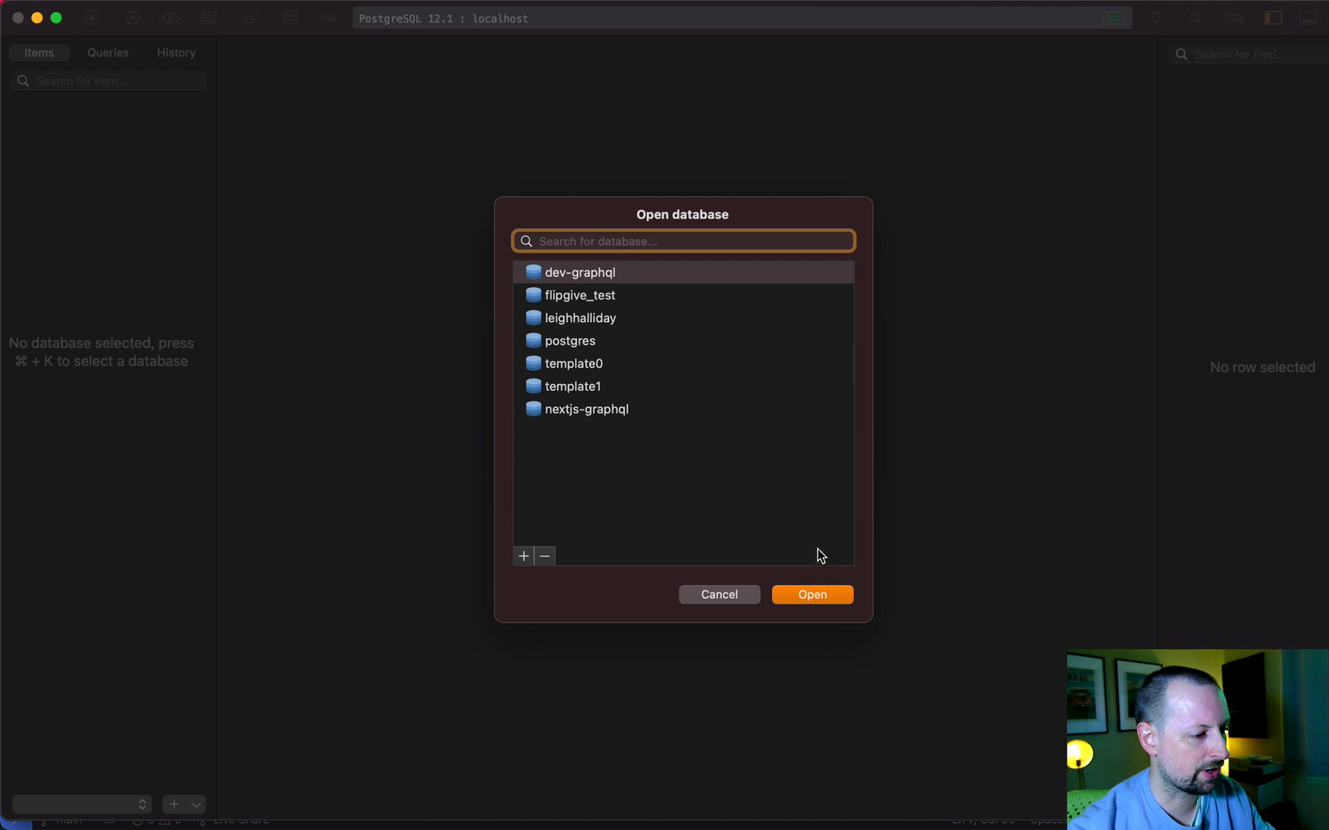
pyautogui.click(588, 409)
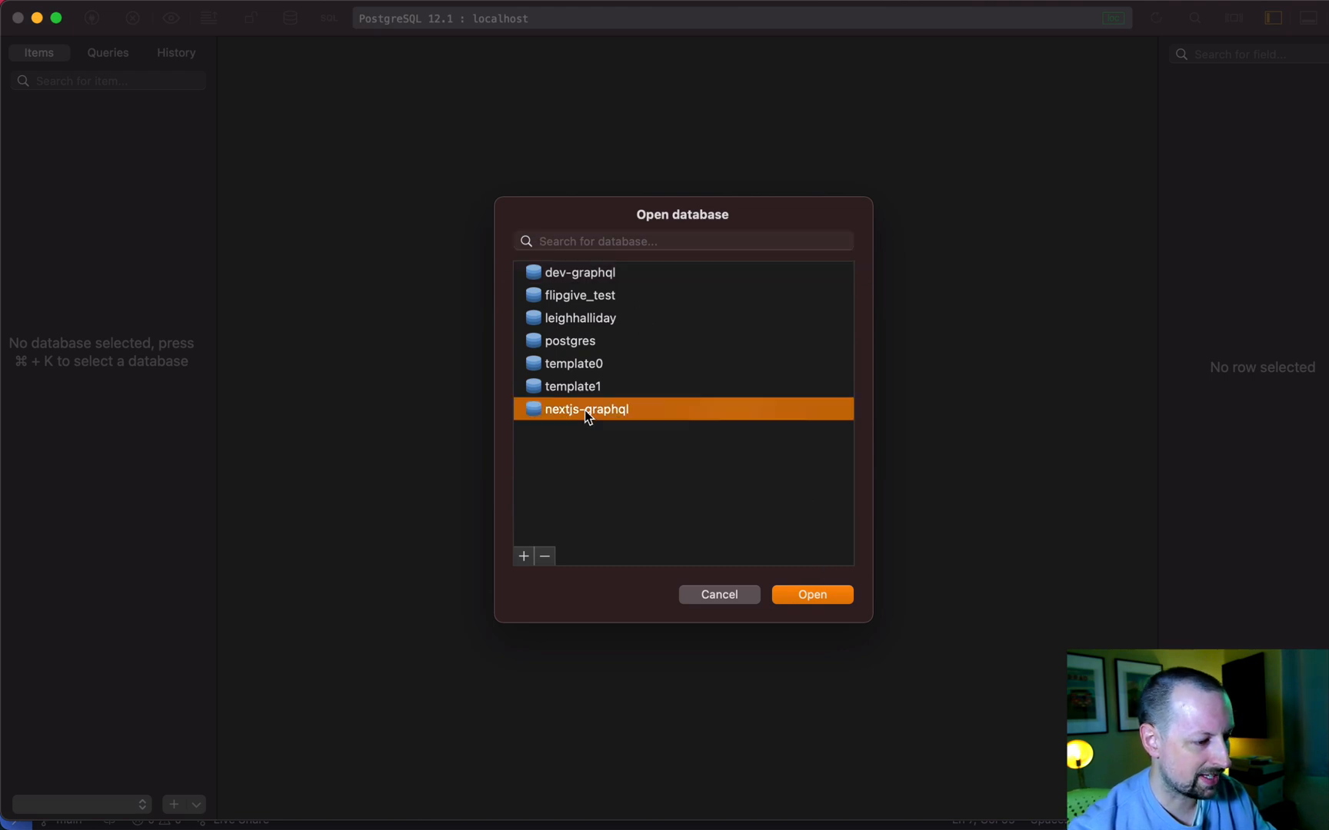
pyautogui.click(809, 594)
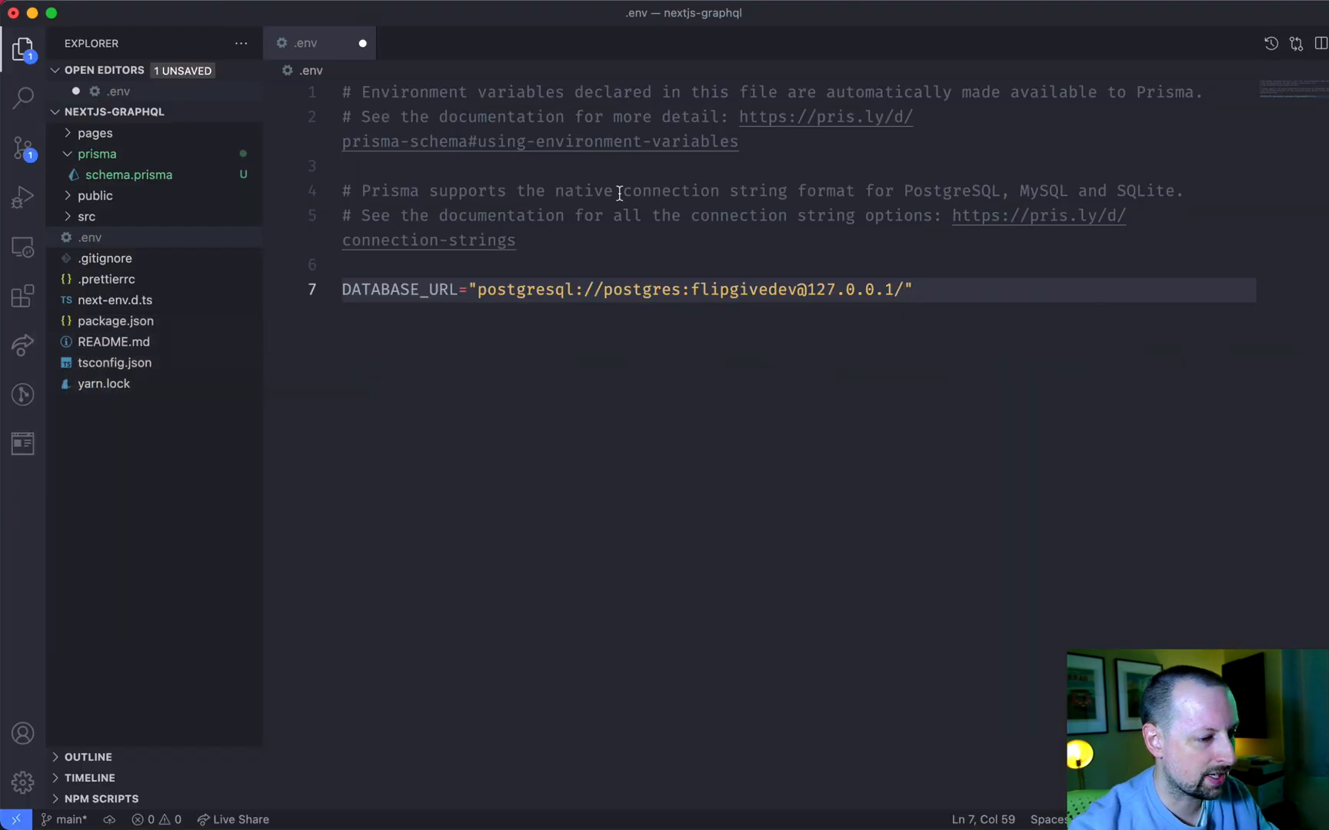
# Step: Append /nextjs-graphql to DATABASE_URL and open prisma/schema.prisma
pyautogui.write('nextjs-graphql')
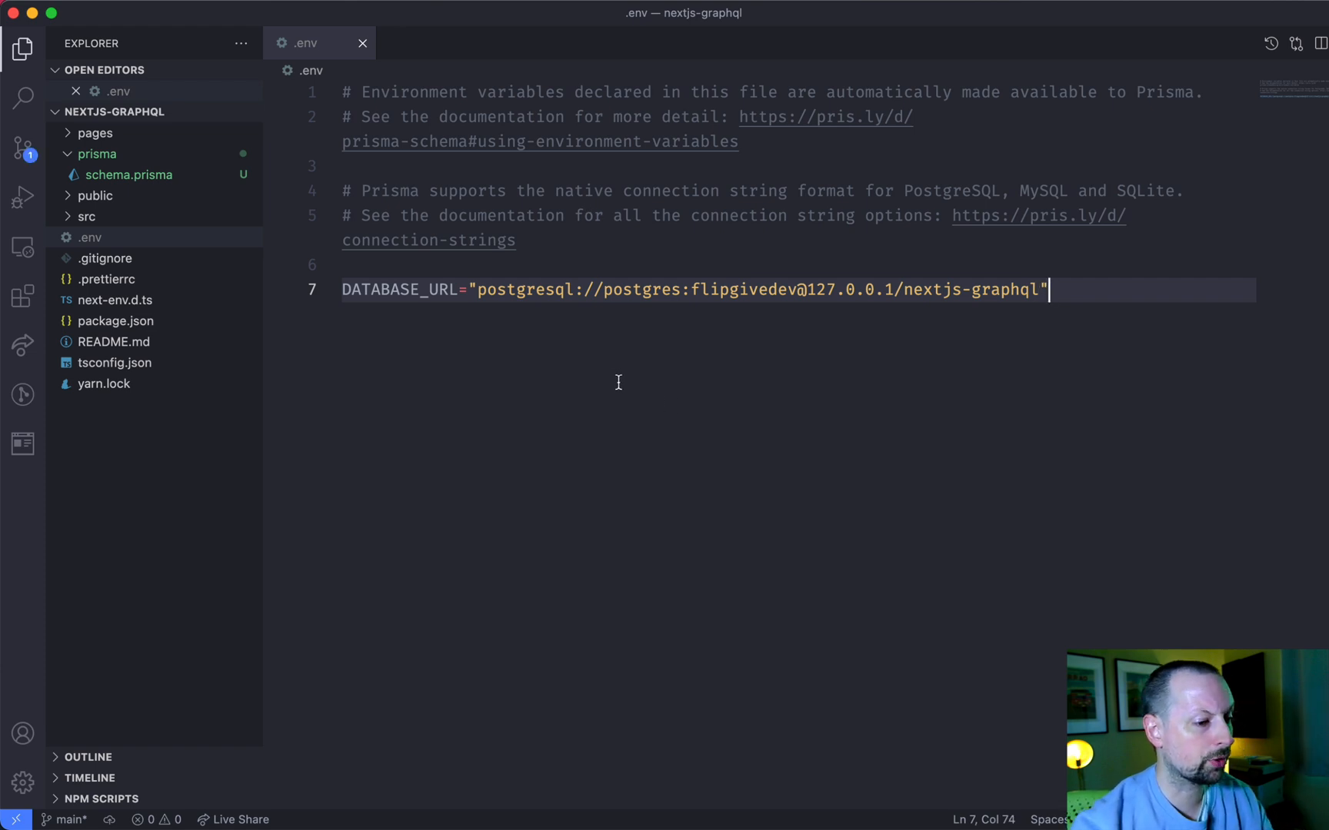
pyautogui.click(129, 175)
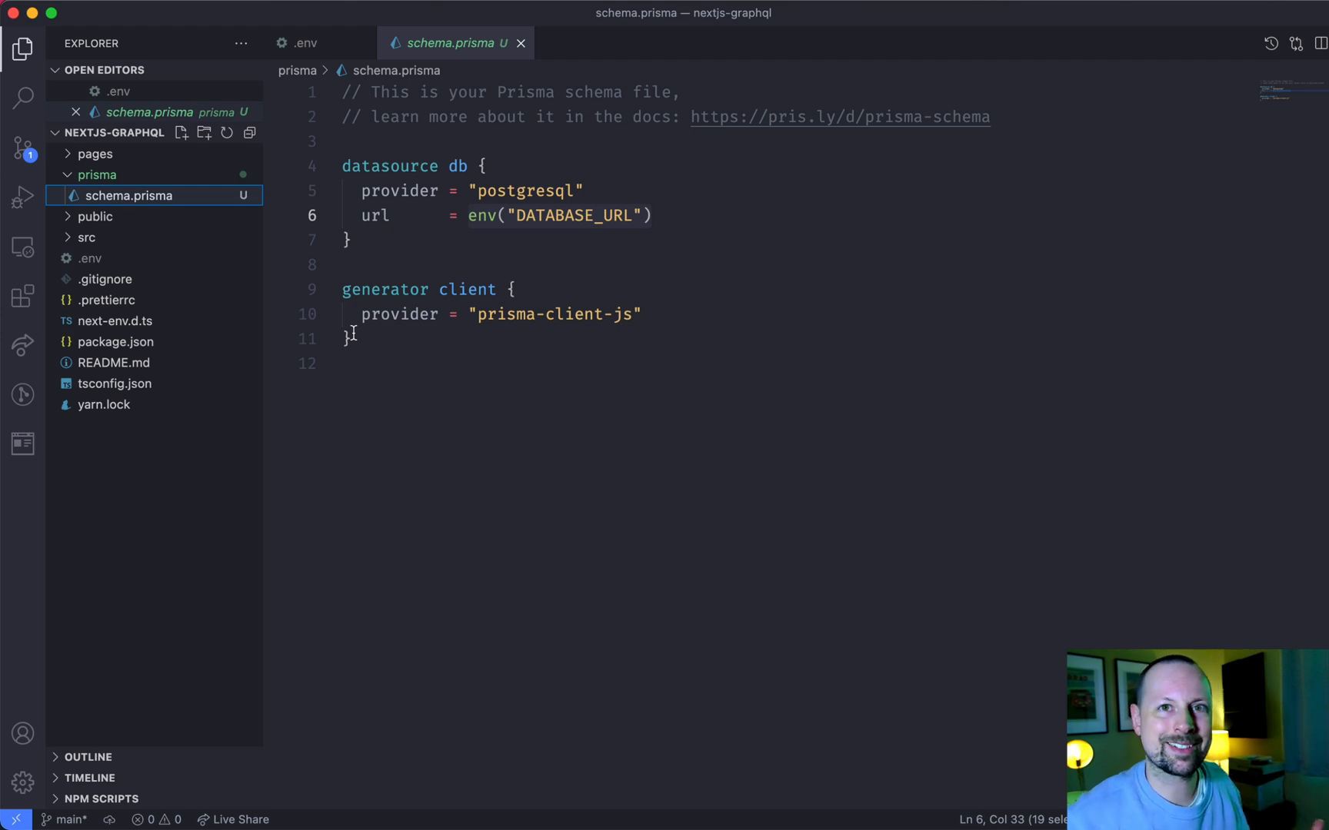
pyautogui.click(384, 363)
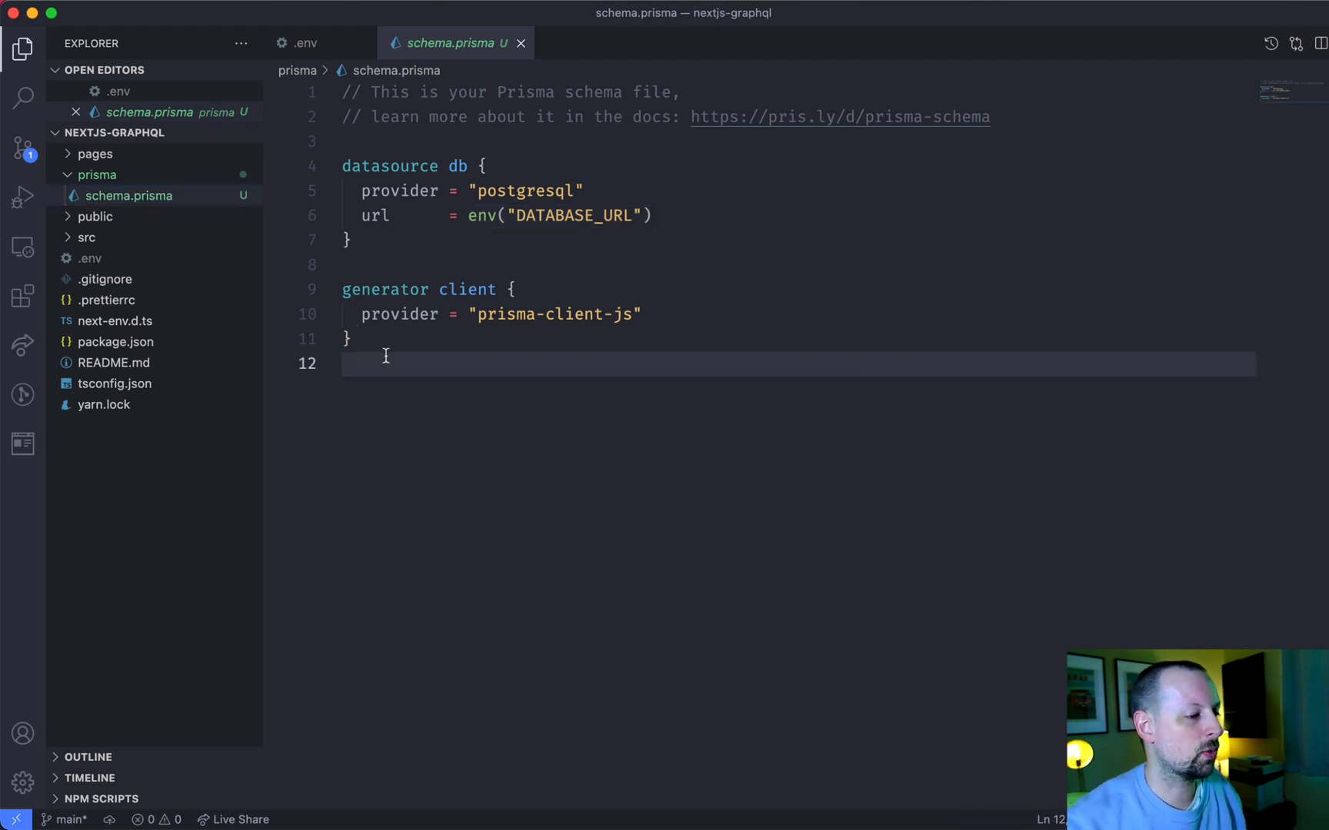
pyautogui.press('Return')
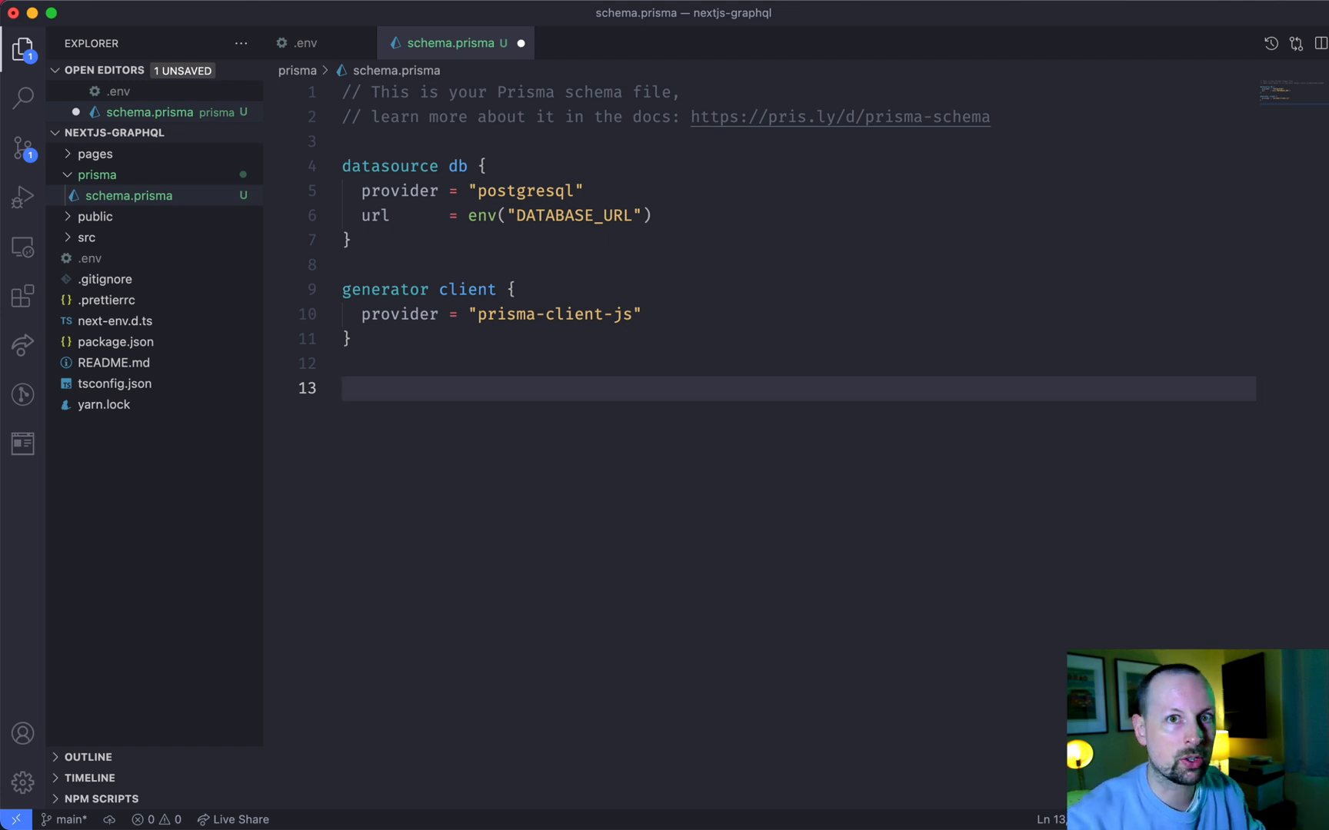
pyautogui.write('model Album {')
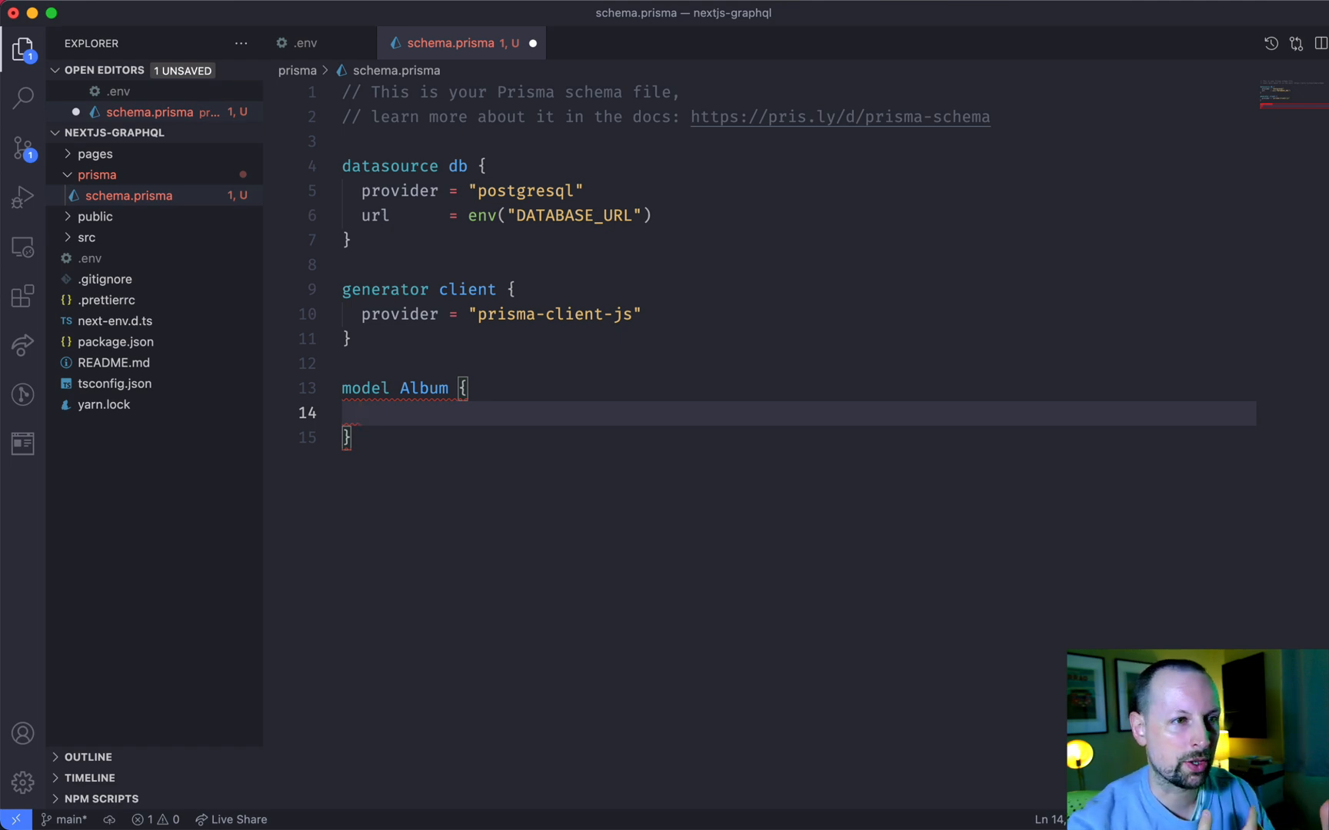
pyautogui.write('id')
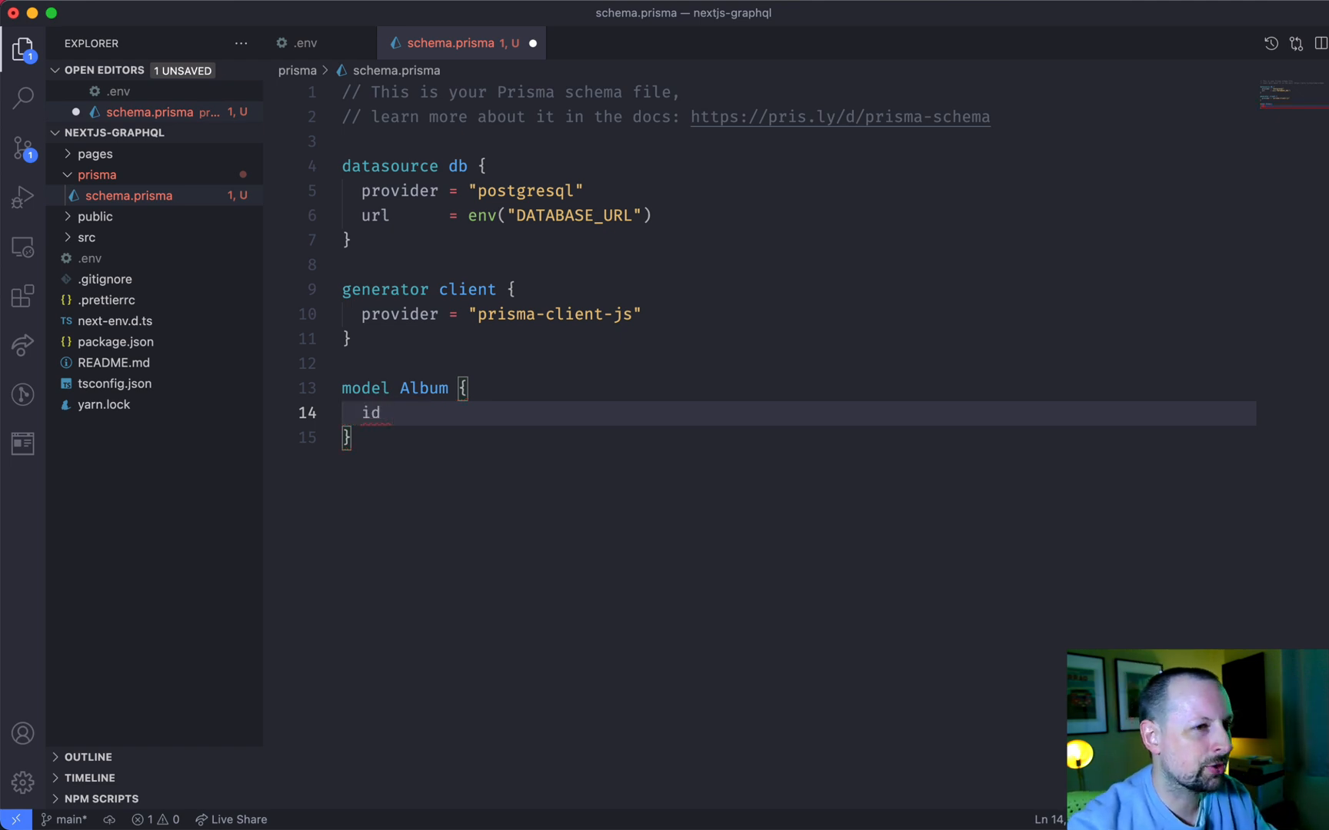
pyautogui.write('Int')
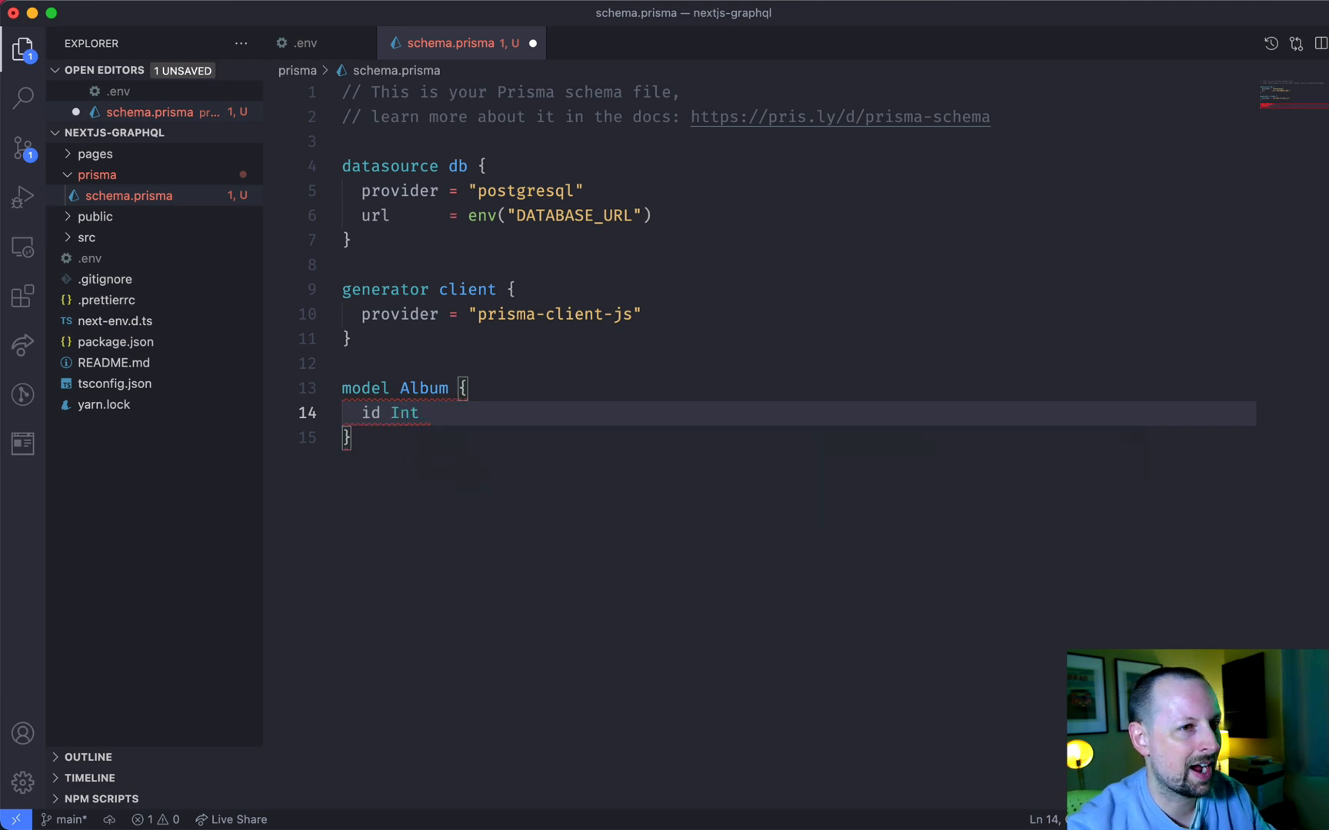
pyautogui.write('@id()')
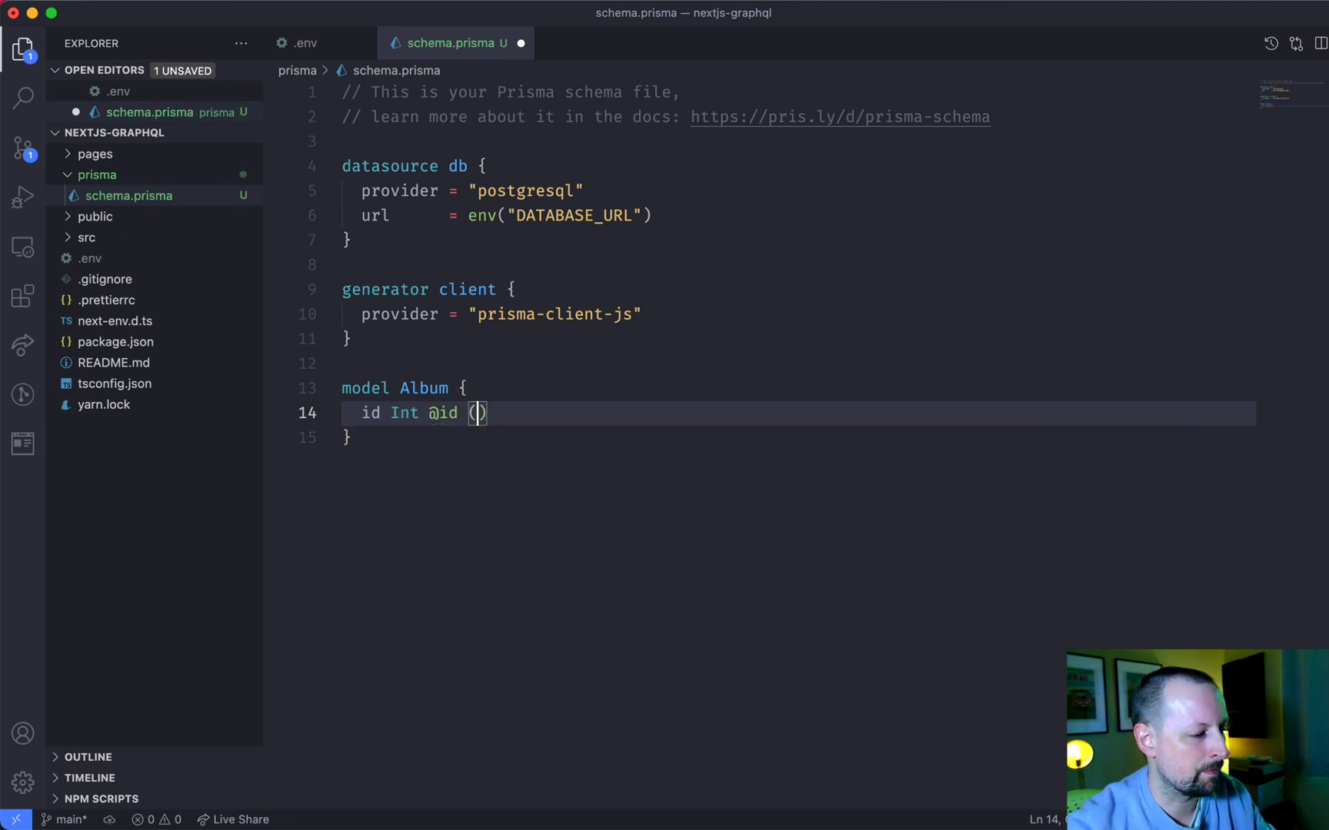
pyautogui.write('@default(')
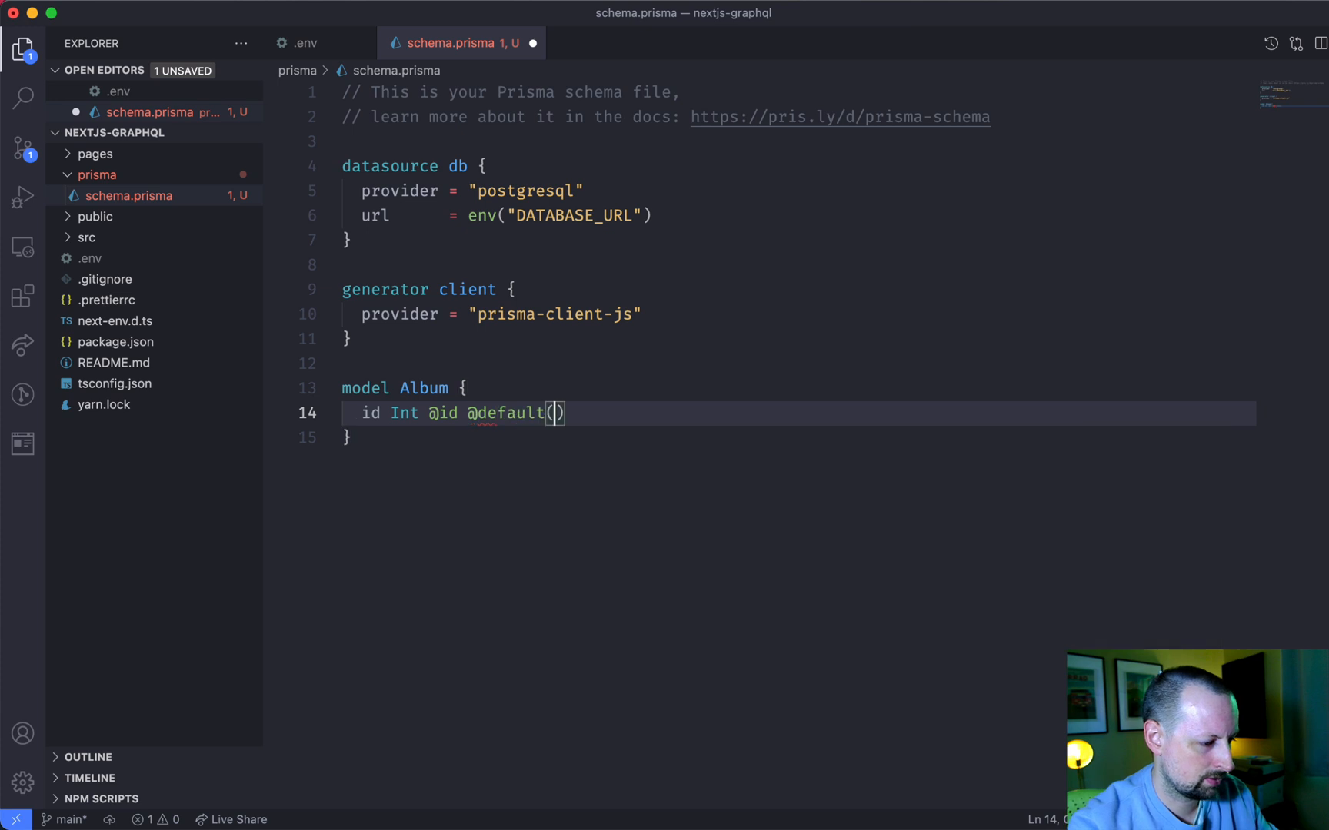
pyautogui.write('@a')
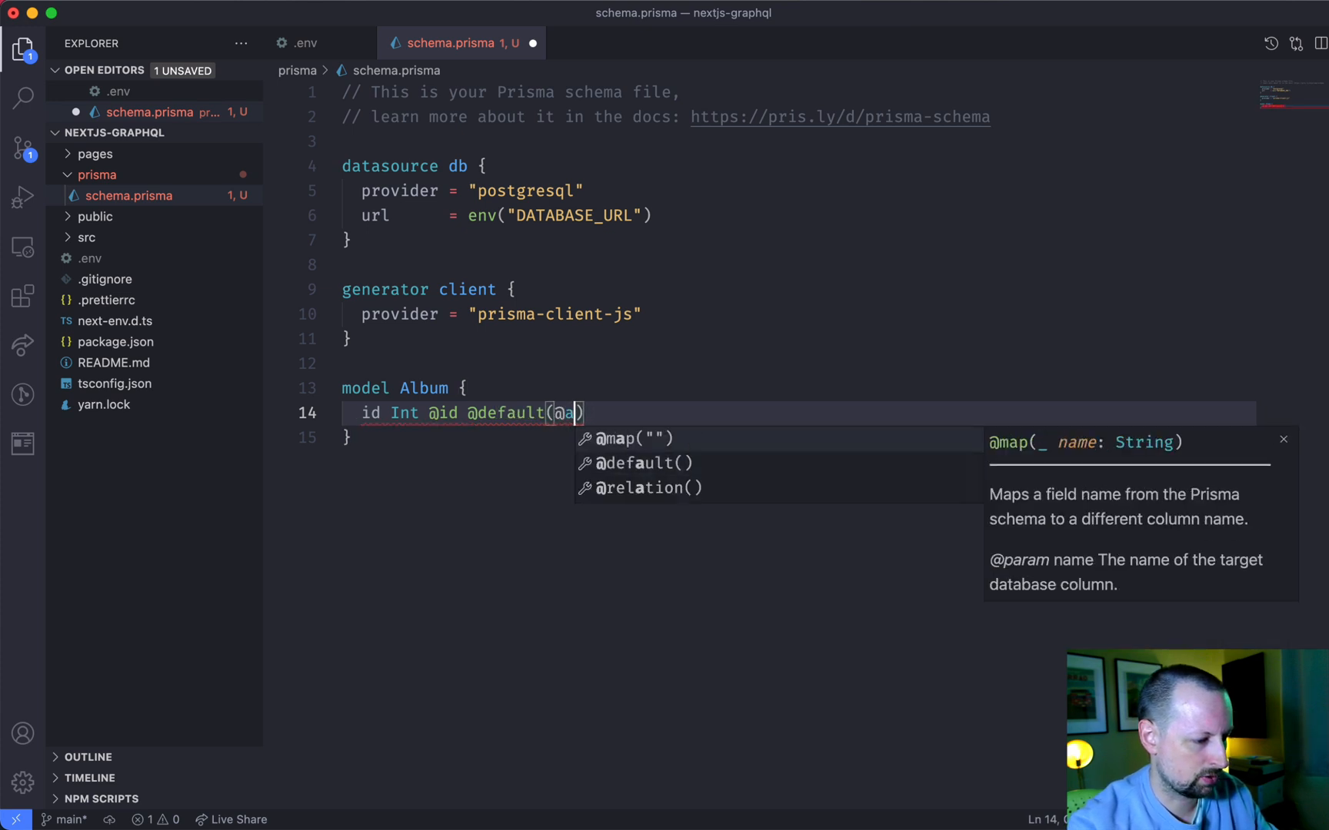
pyautogui.write('autoincrement()')
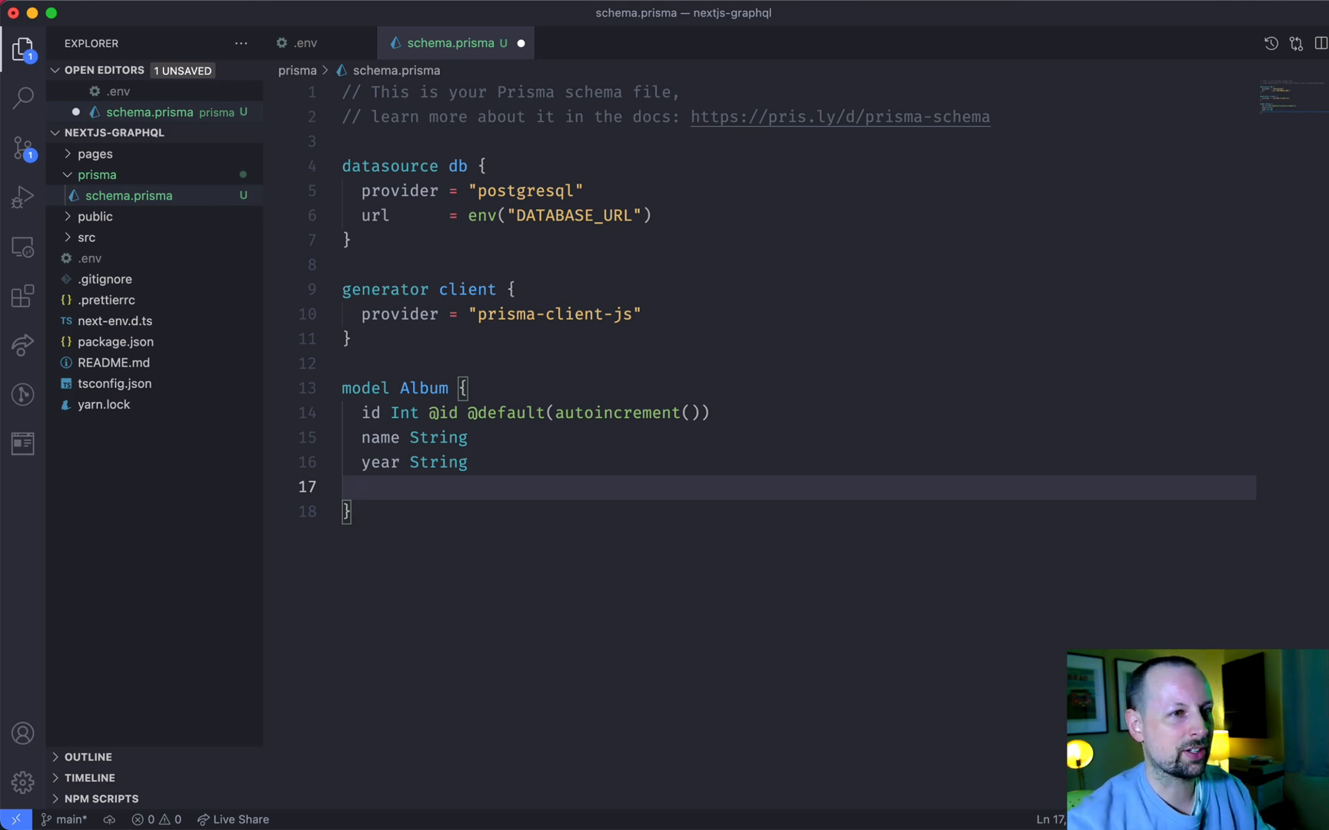
pyautogui.write('artis')
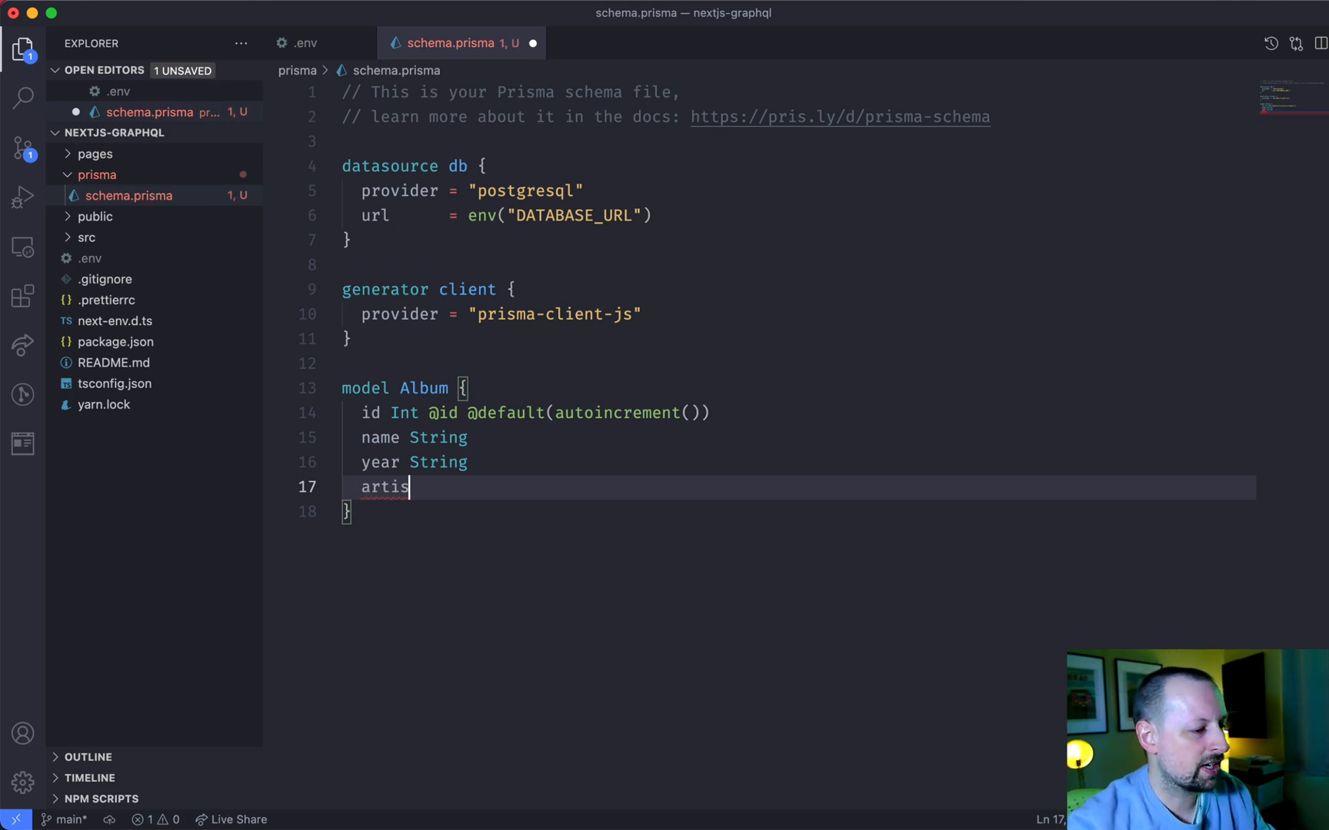
pyautogui.write('t')
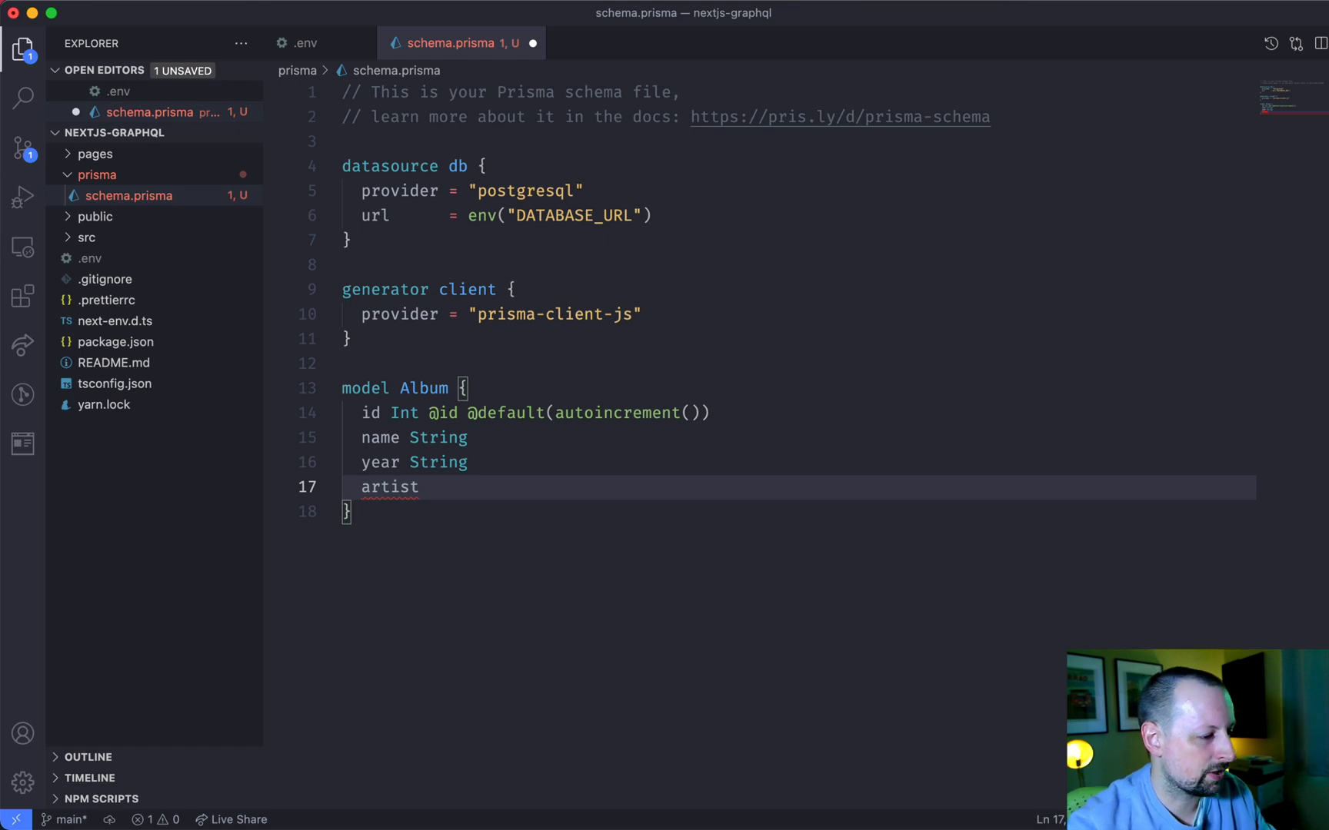
pyautogui.write('Artist')
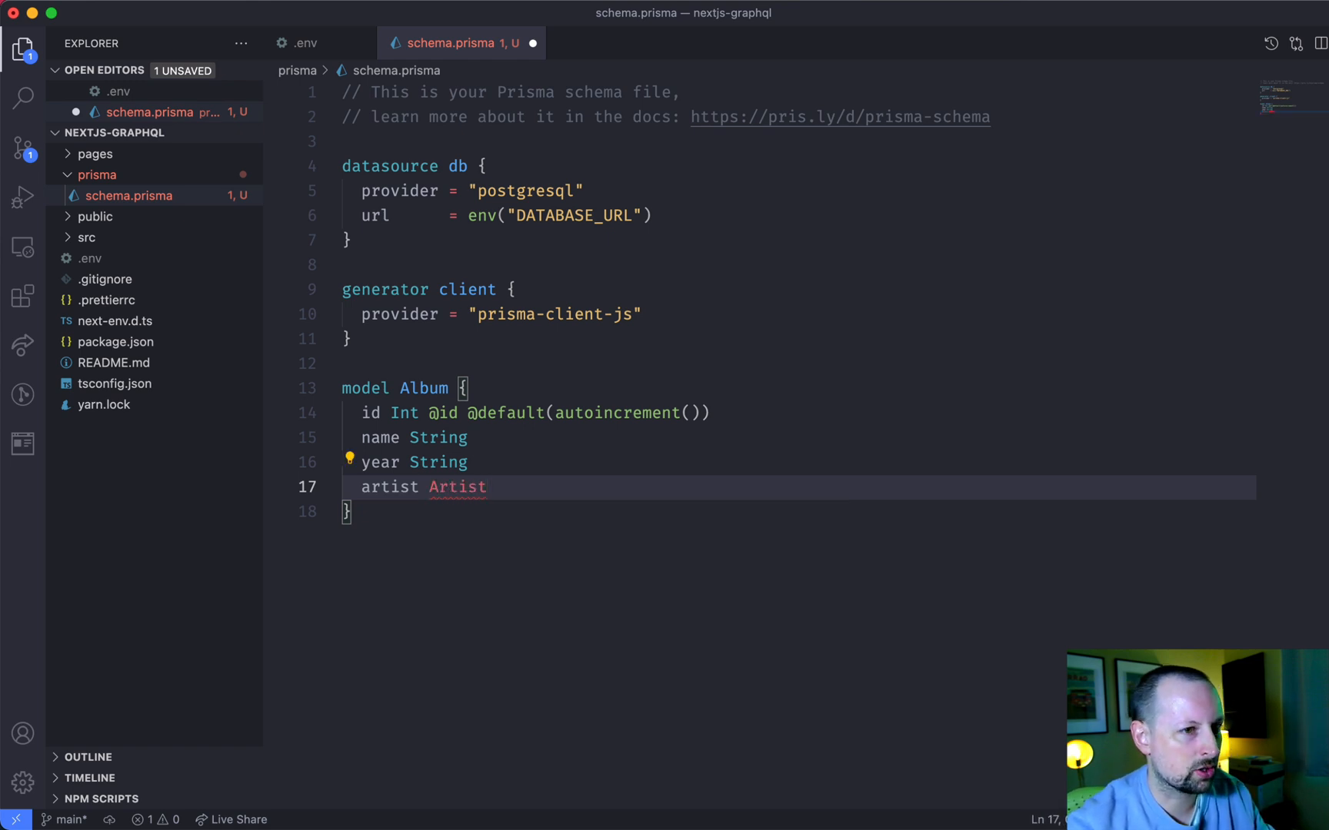
pyautogui.write('@relation()')
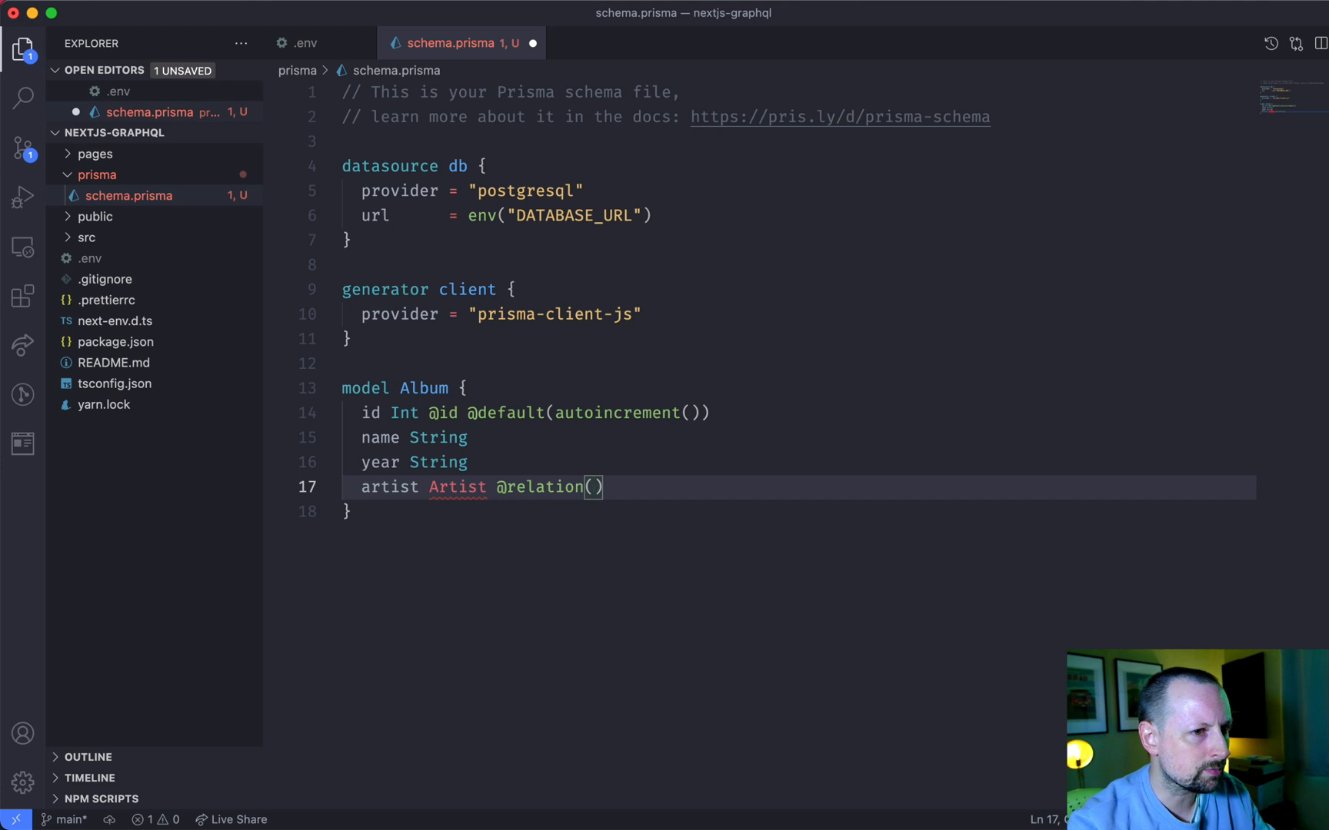
pyautogui.write('fields:')
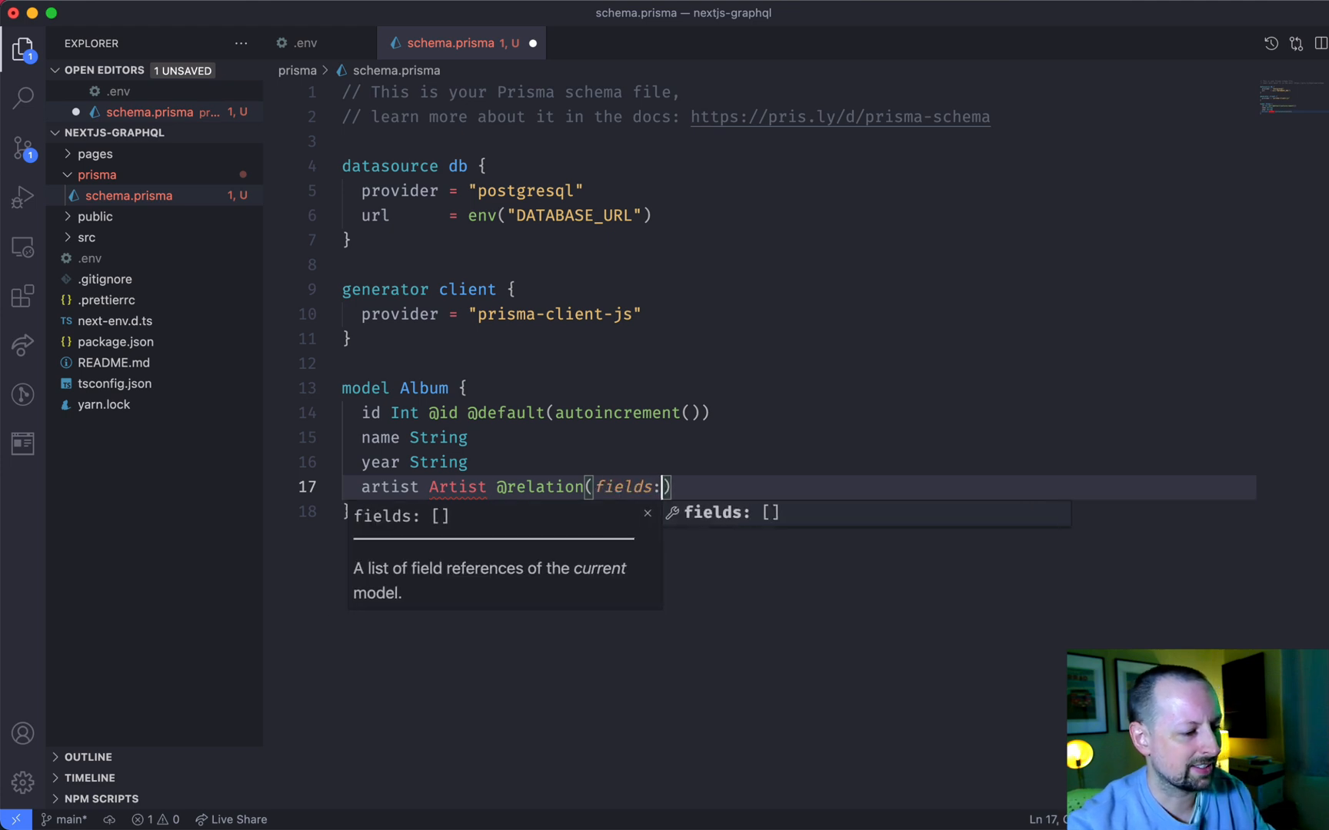
pyautogui.write('[artist')
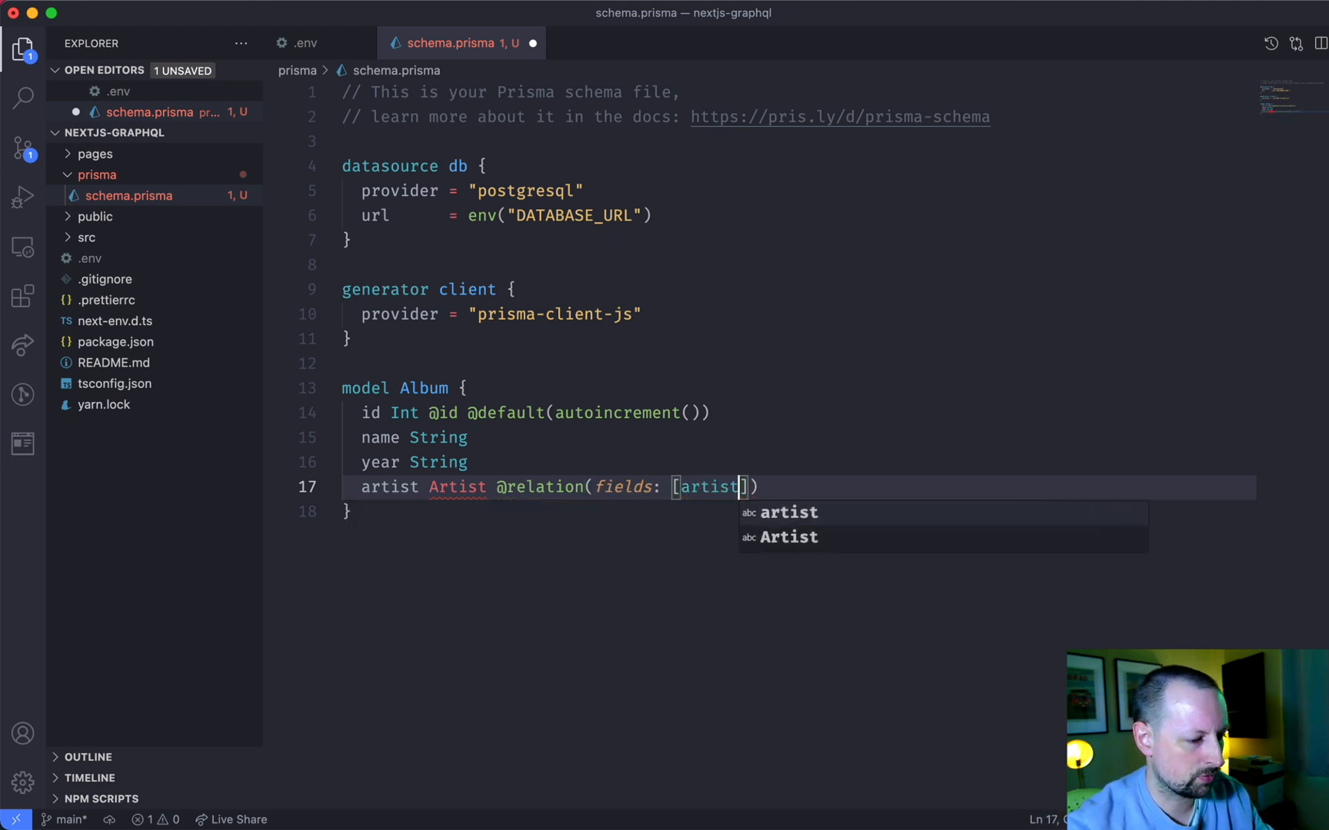
pyautogui.write('Id], r')
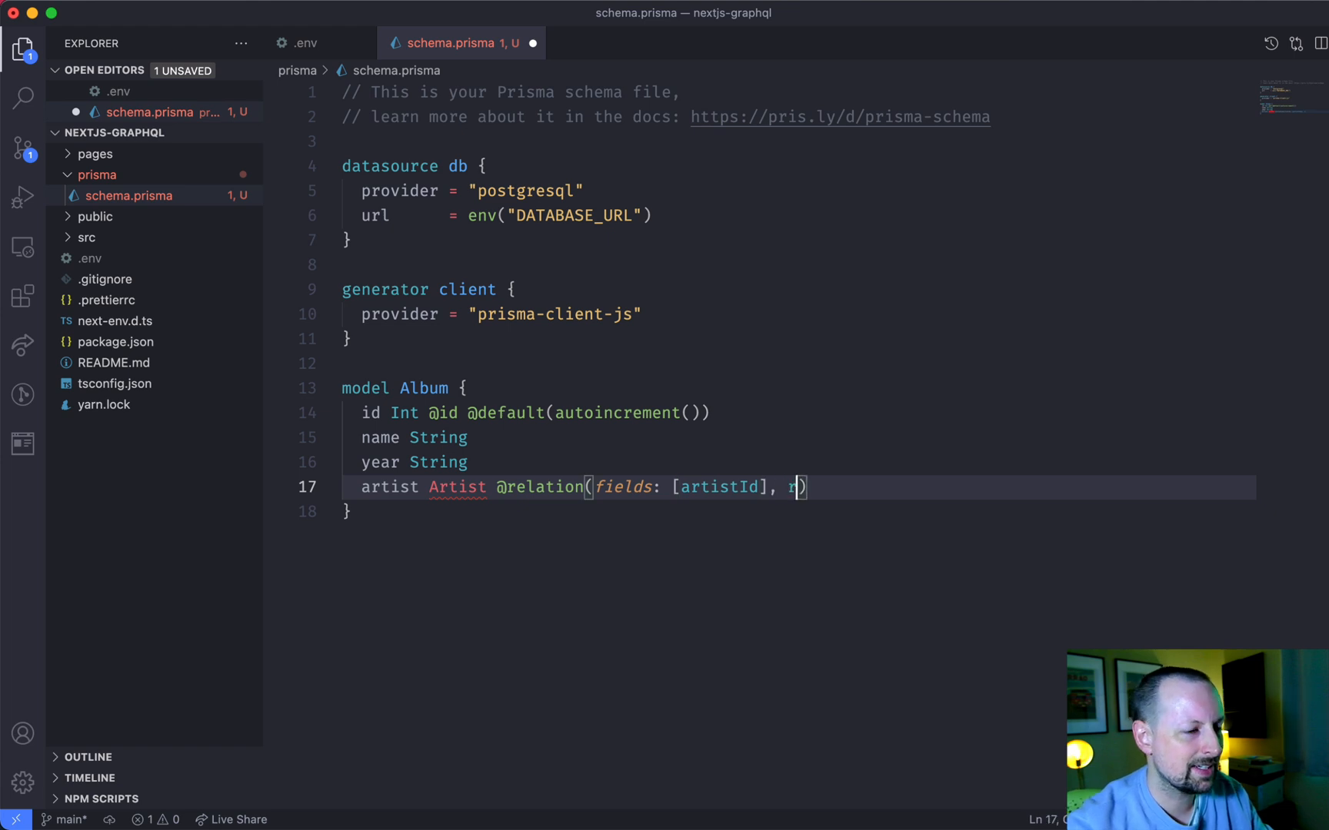
pyautogui.write('eference')
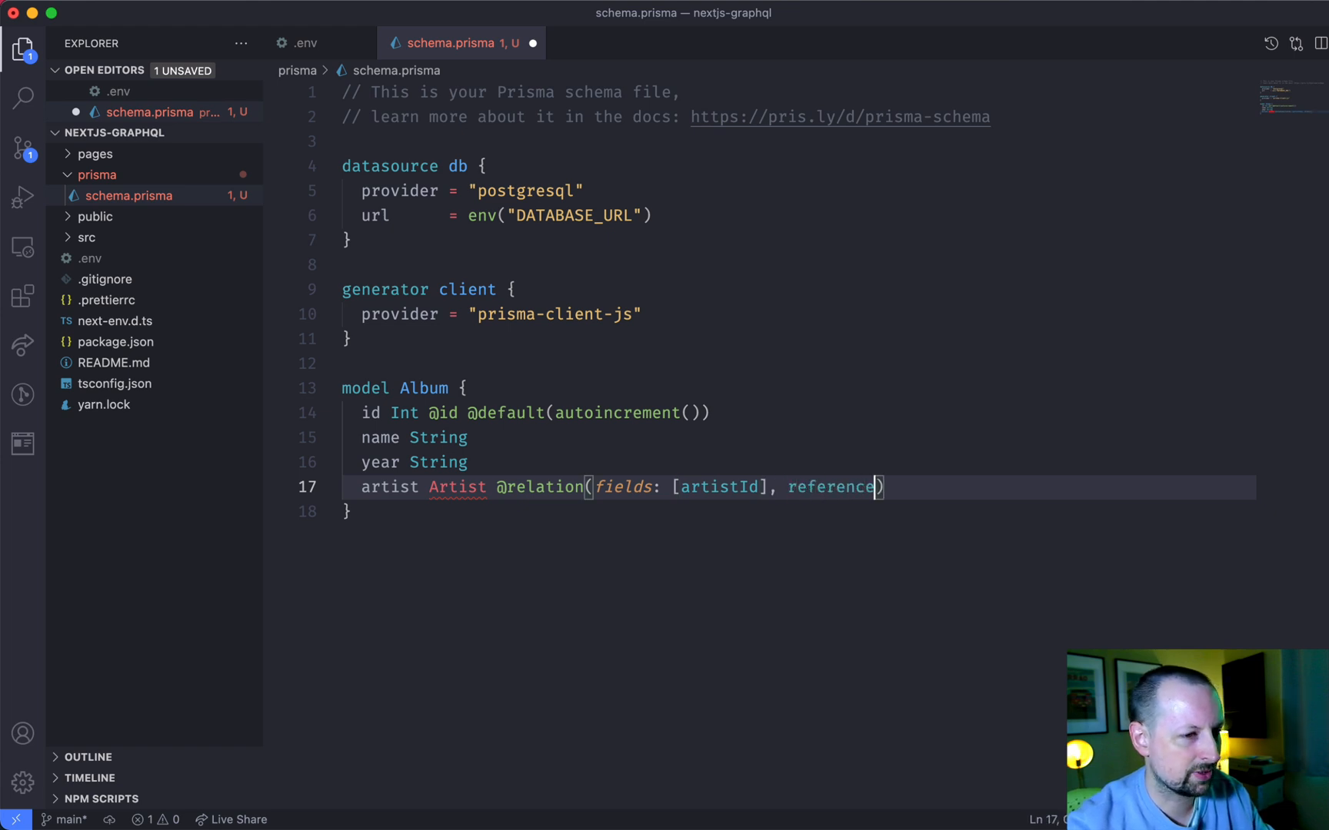
pyautogui.write('s: []')
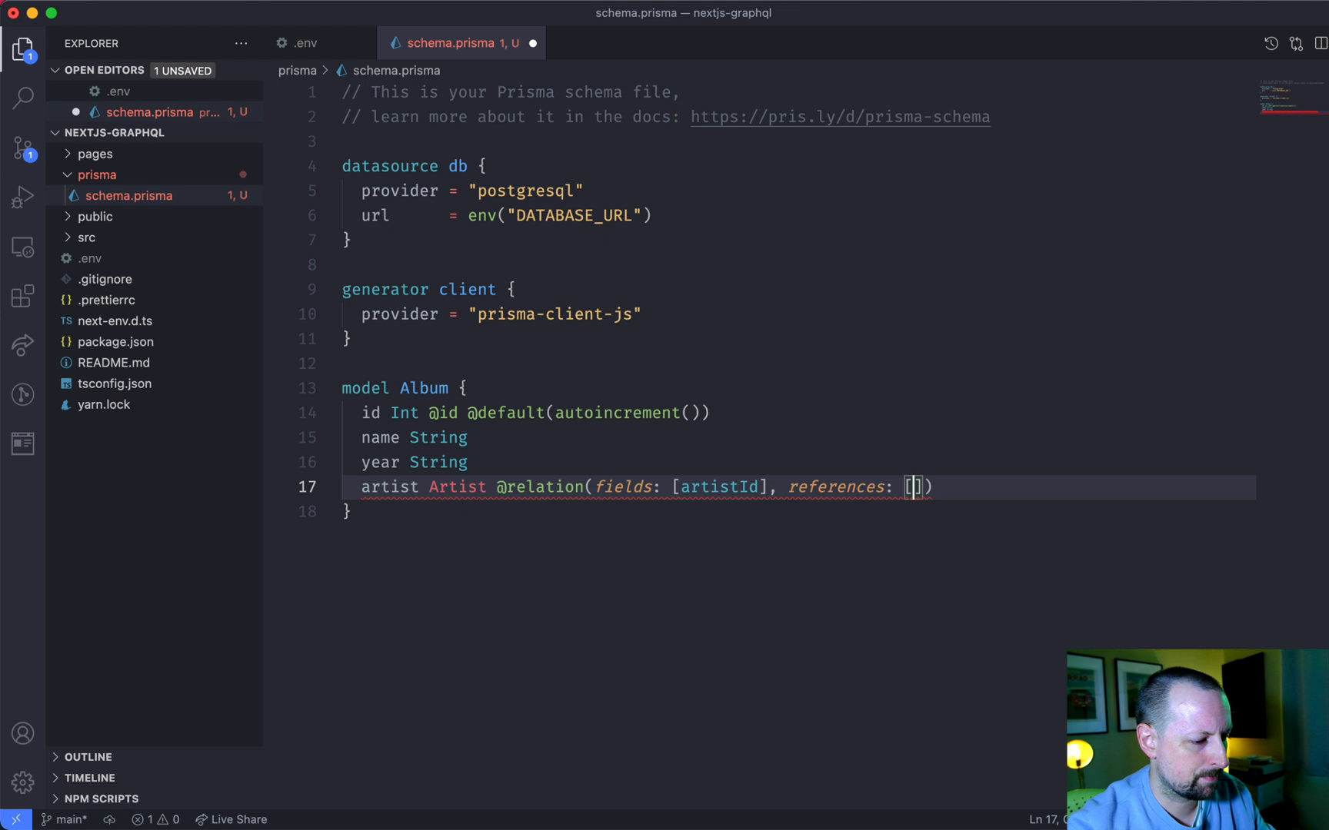
pyautogui.write('id')
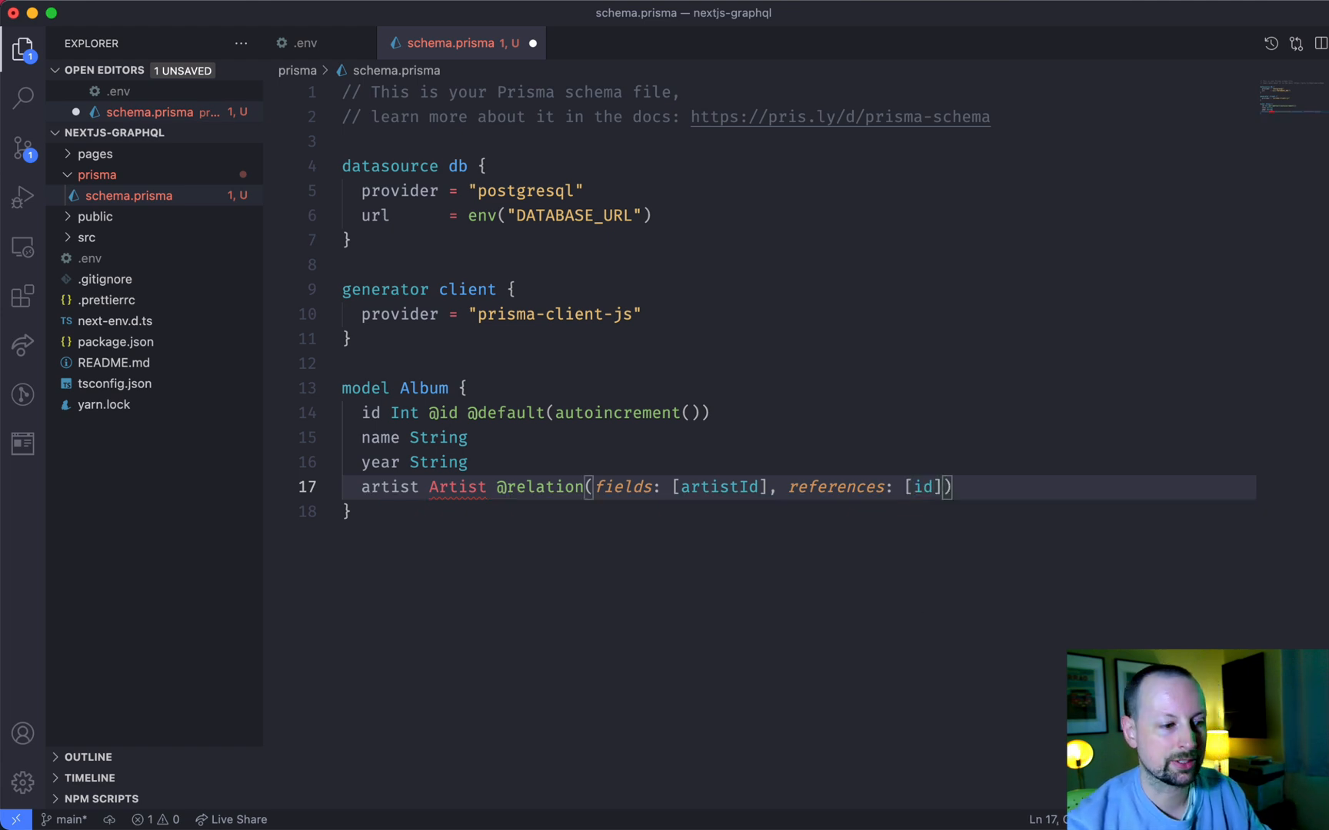
# Step: Add the artistId Int field and finish the Album model
pyautogui.press('Return')
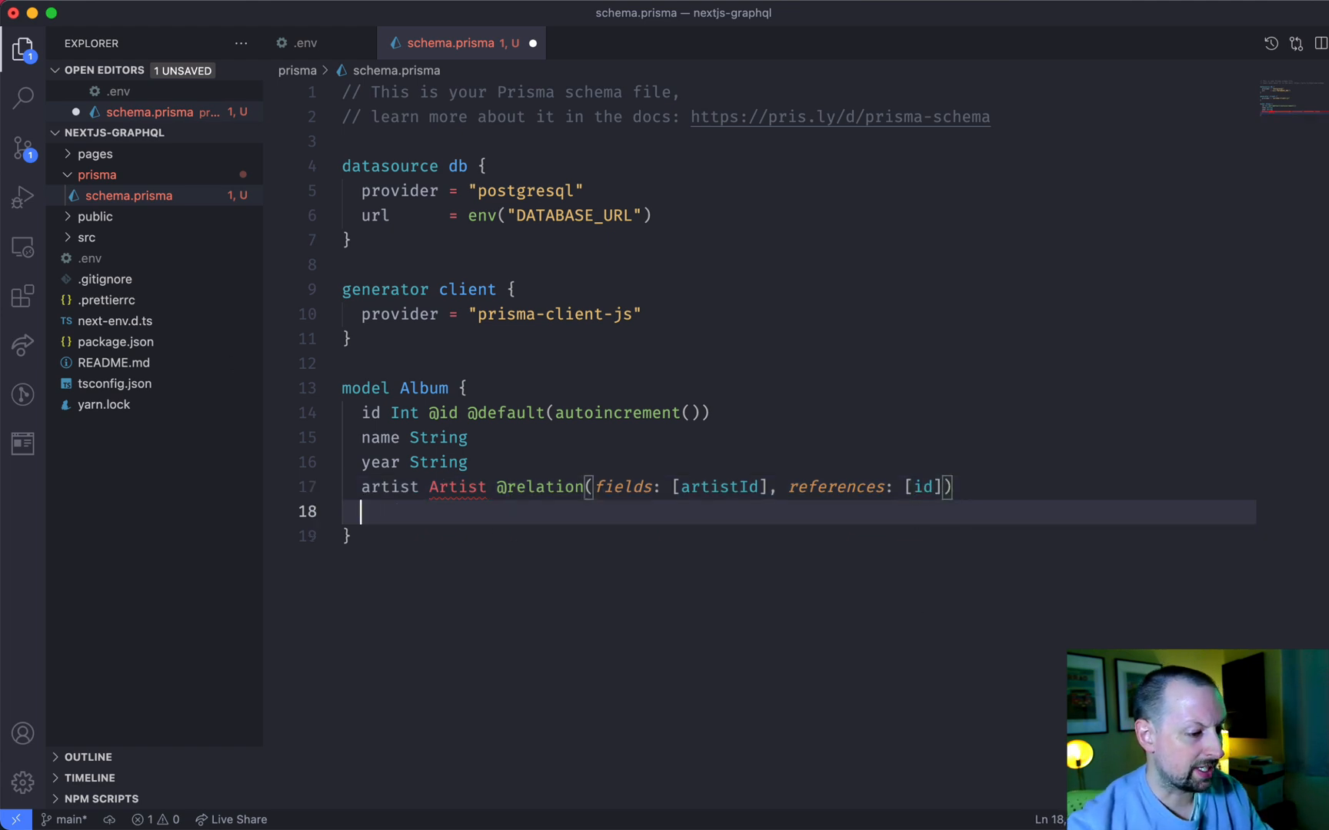
pyautogui.moveTo(458, 486)
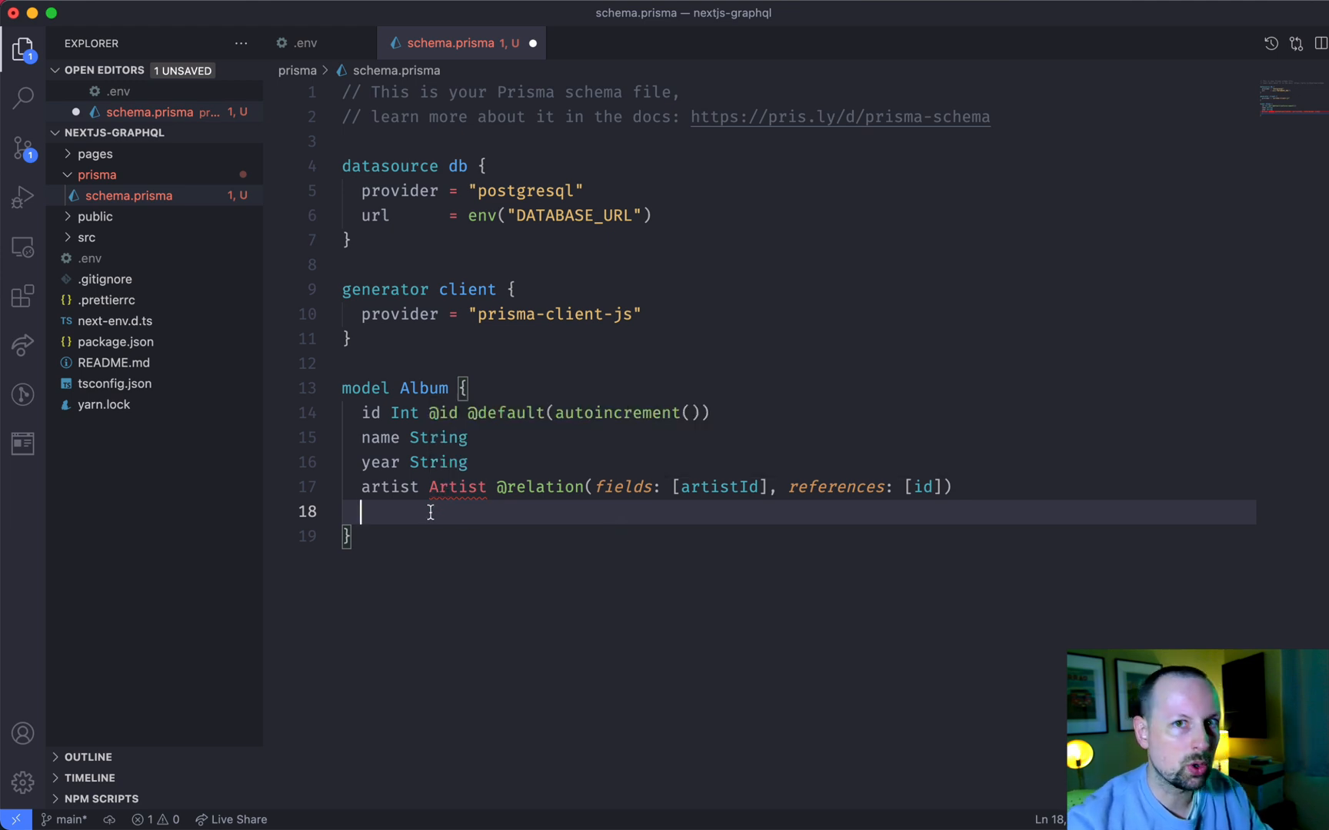
pyautogui.write('ari')
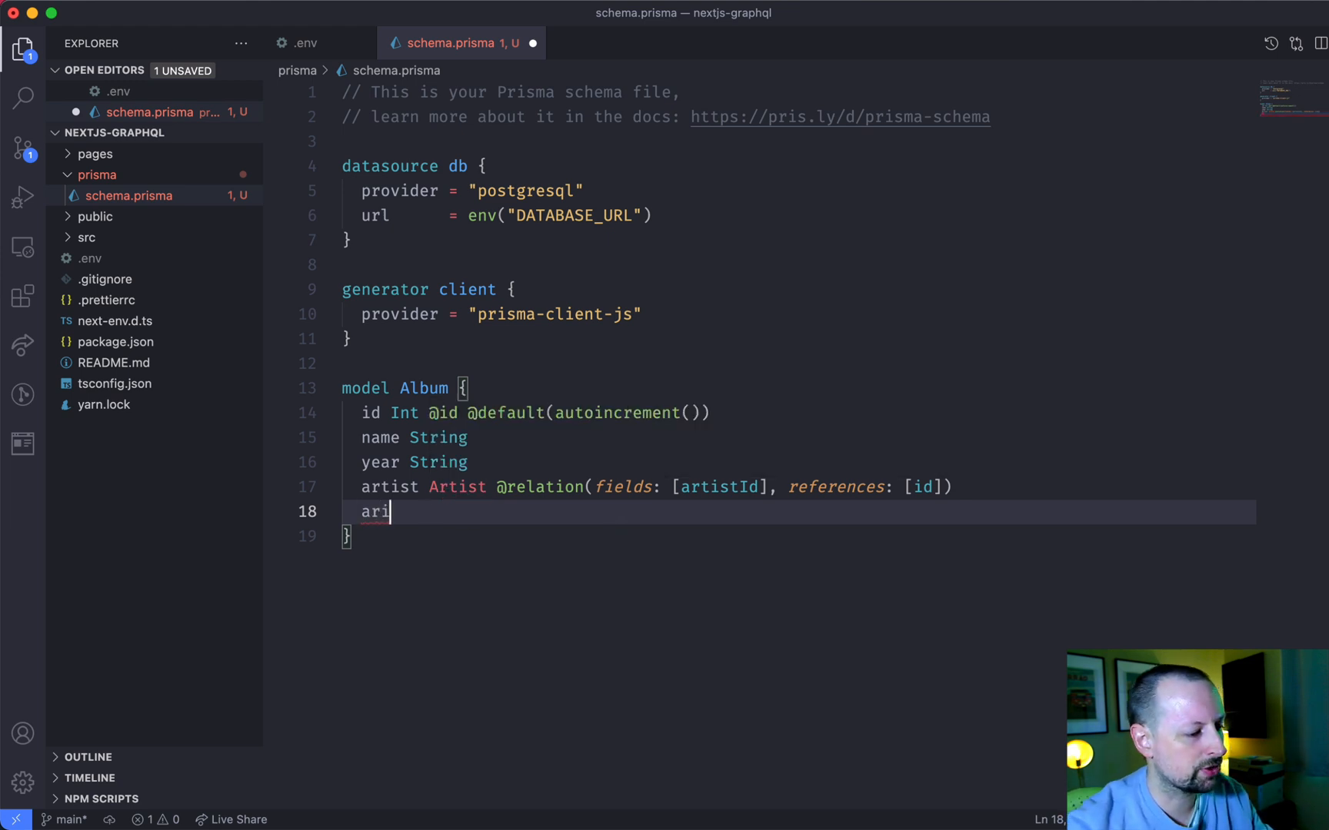
pyautogui.write('stI')
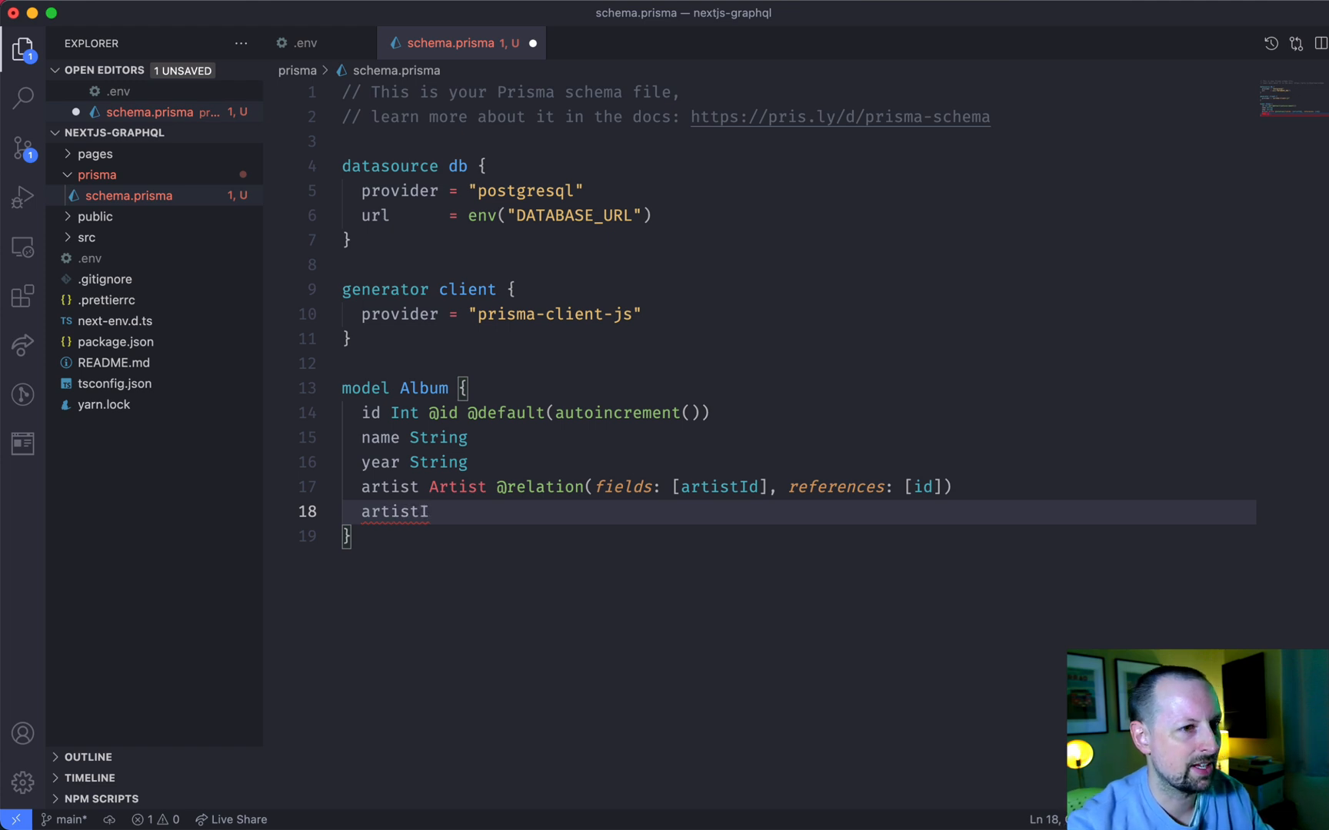
pyautogui.write('d Int')
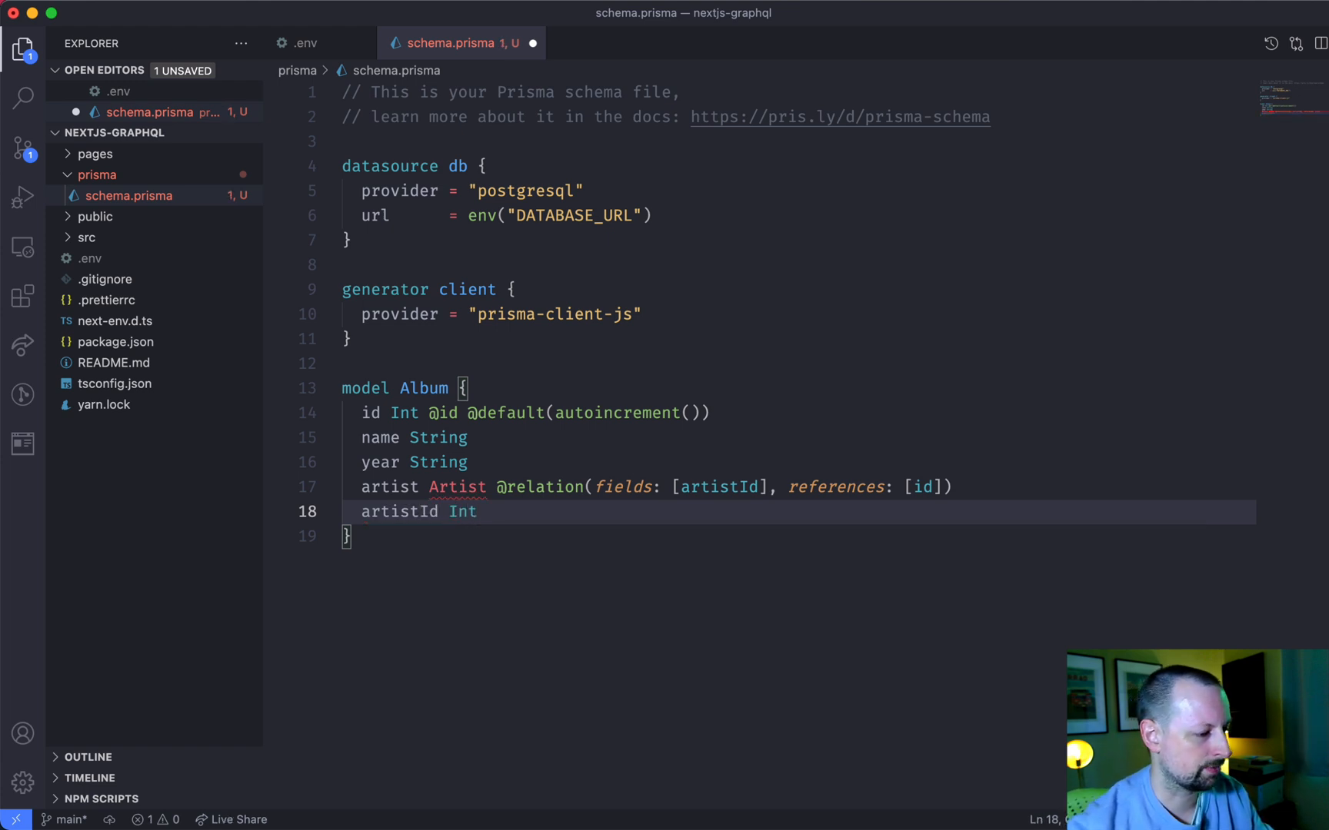
pyautogui.press('Enter')
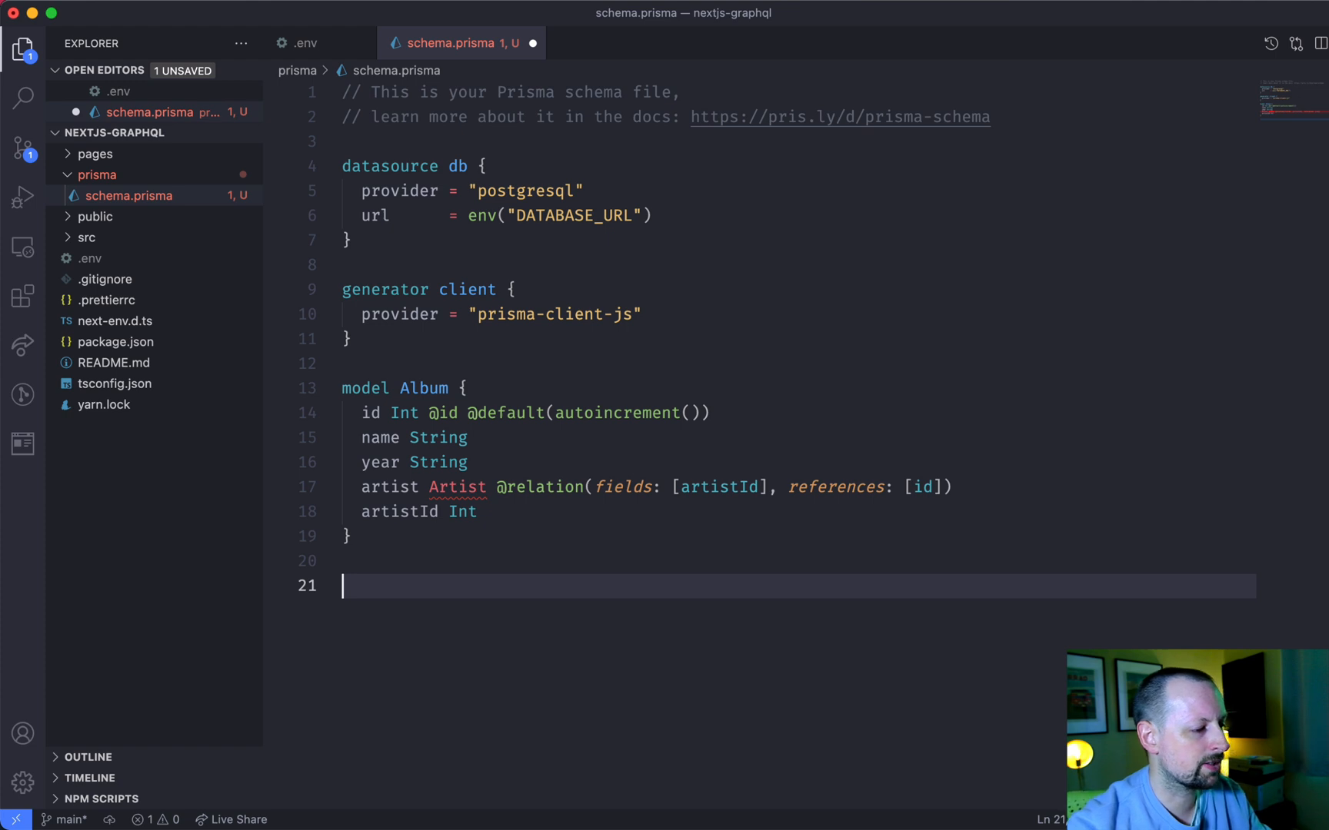
# Step: Add model Artist with an autoincrement id and a name String field
pyautogui.write('model Arit')
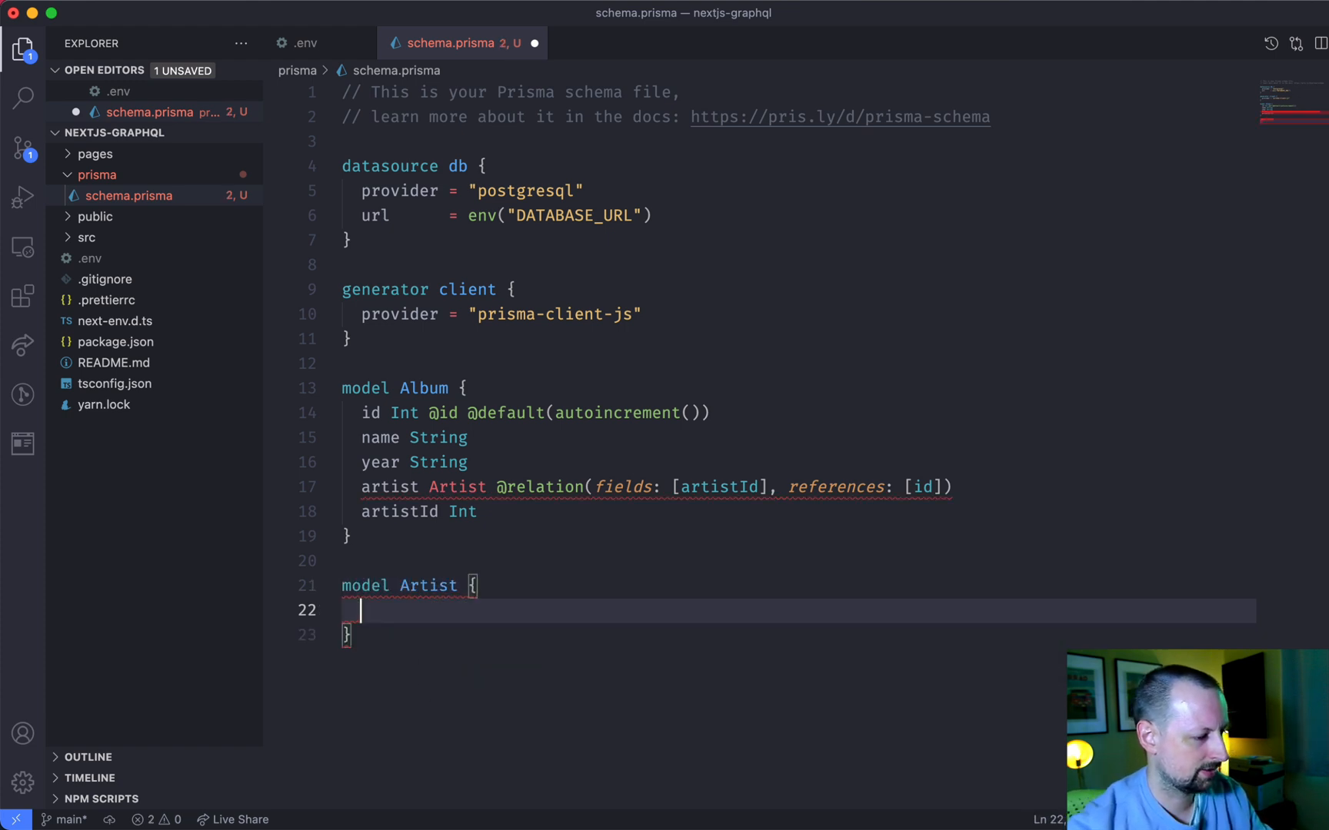
pyautogui.write('id Int @id')
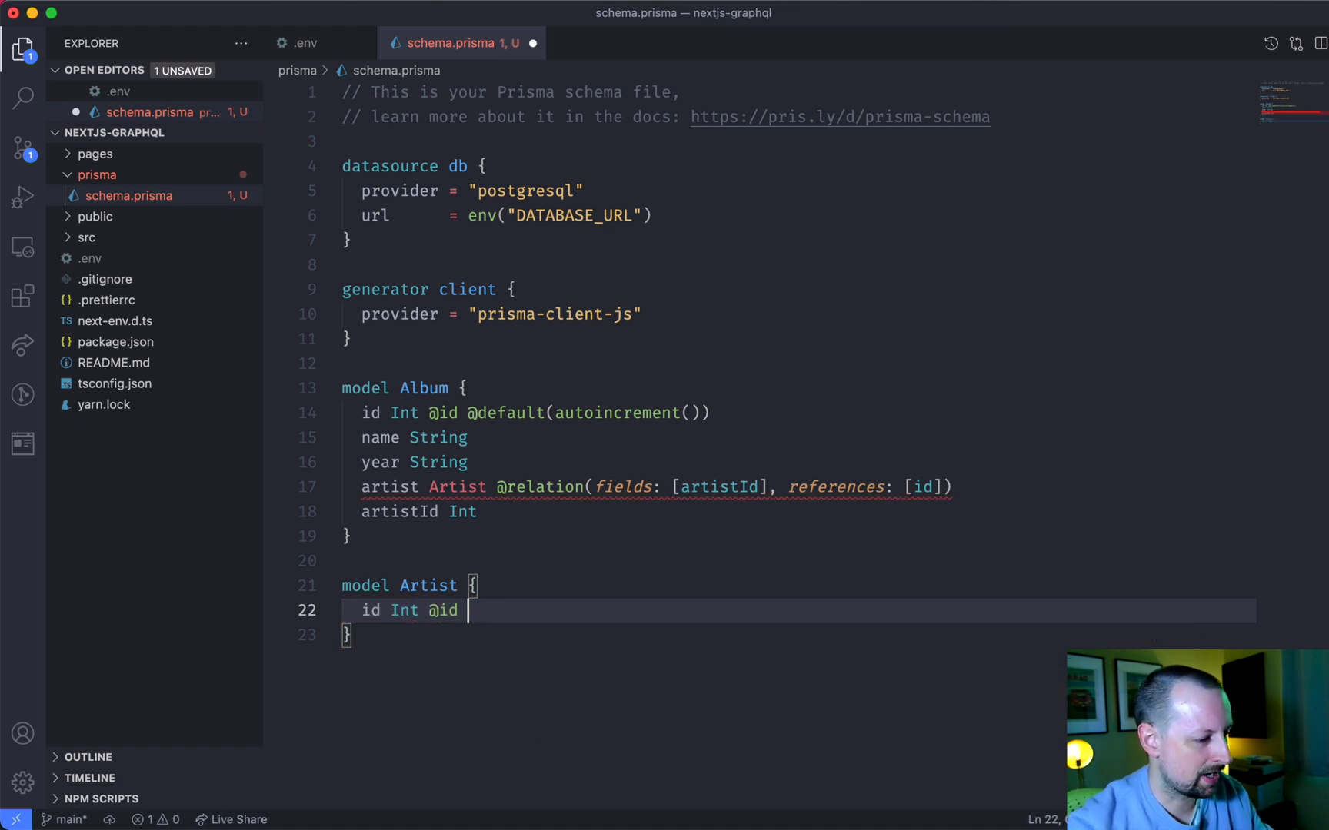
pyautogui.write('@default(autoincrement(')
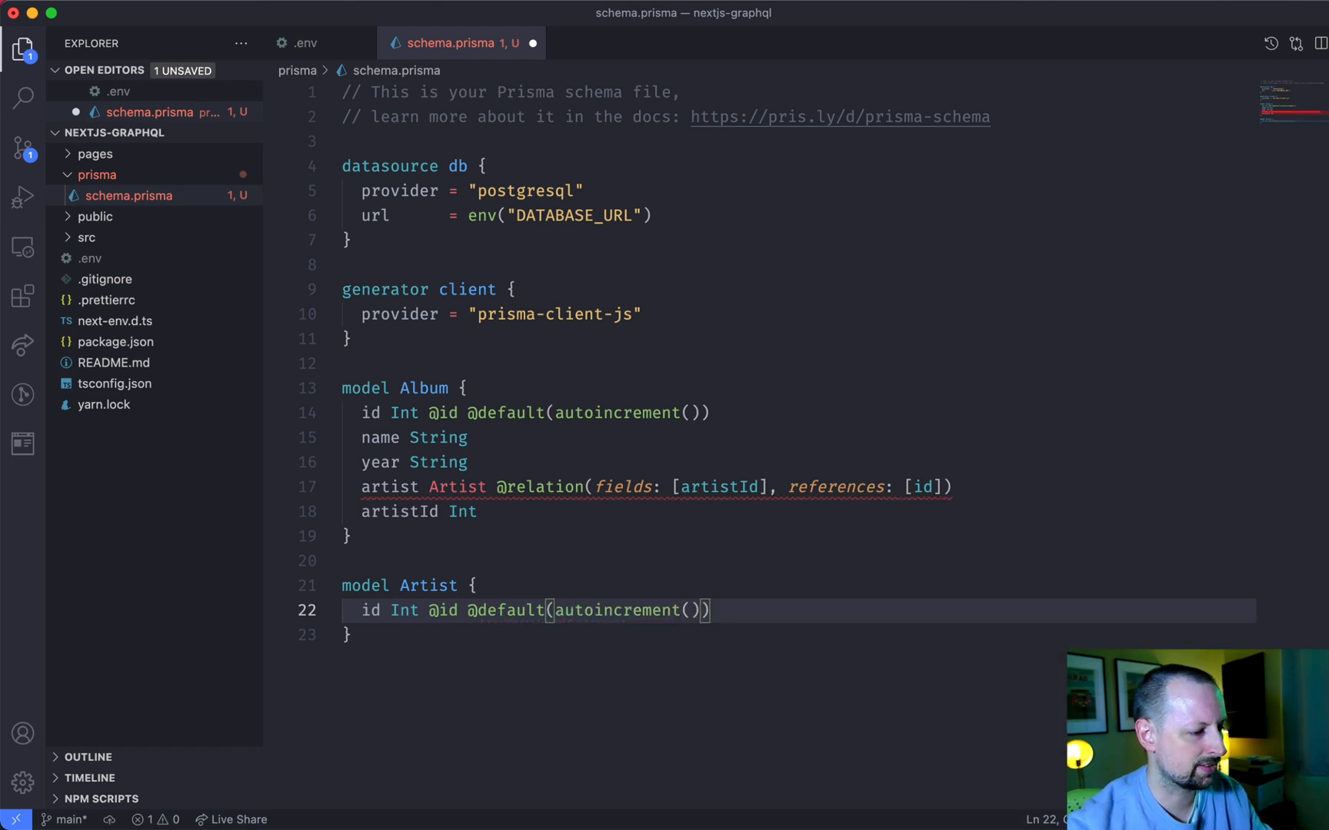
pyautogui.write('name String')
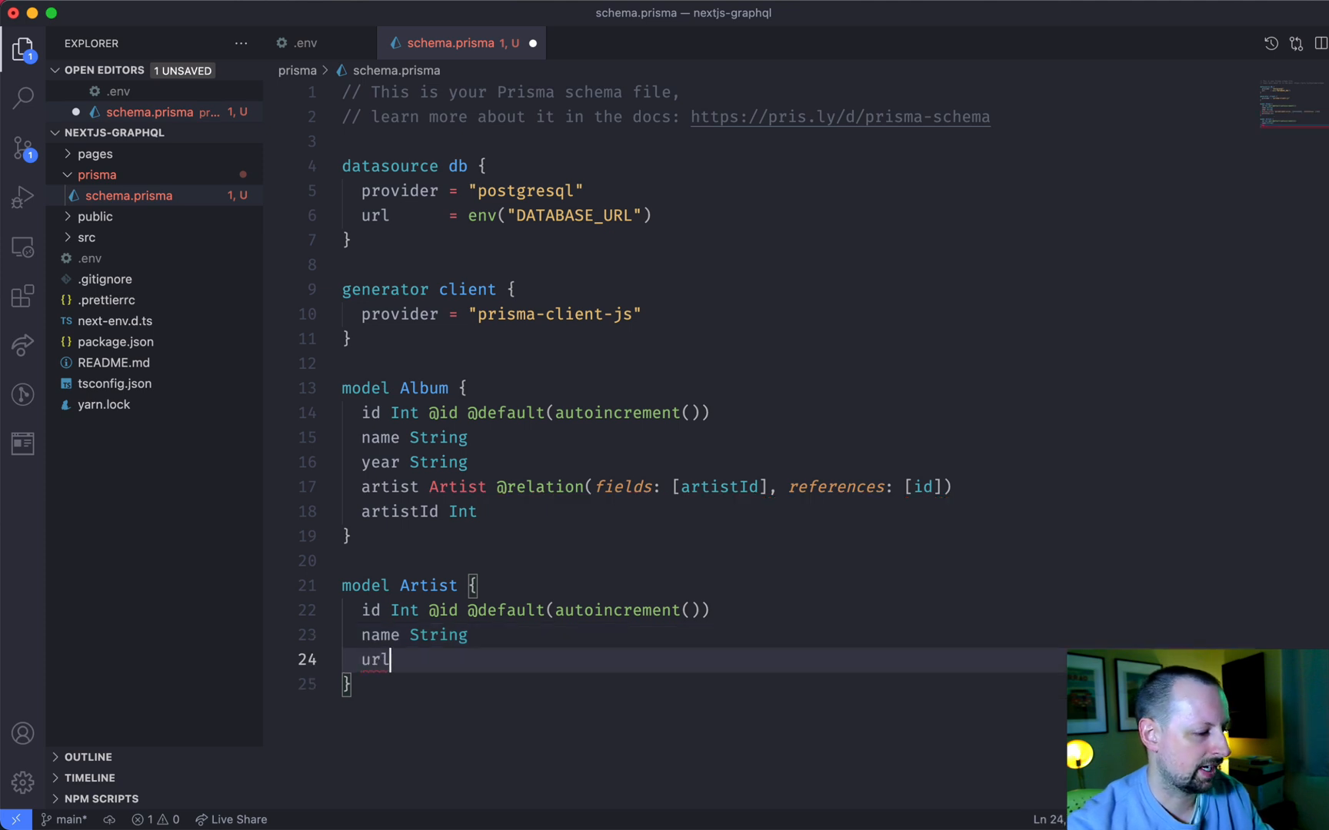
pyautogui.write('String')
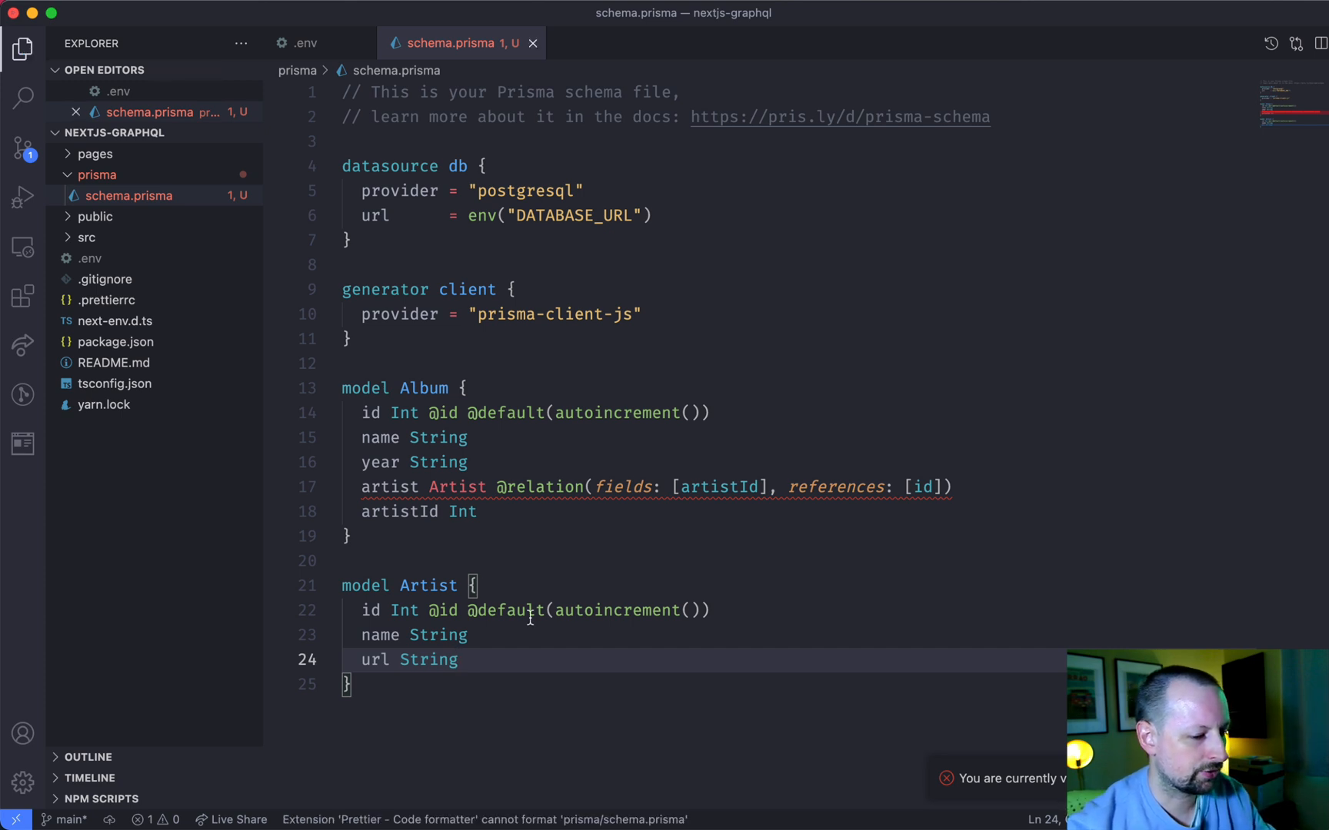
pyautogui.moveTo(458, 486)
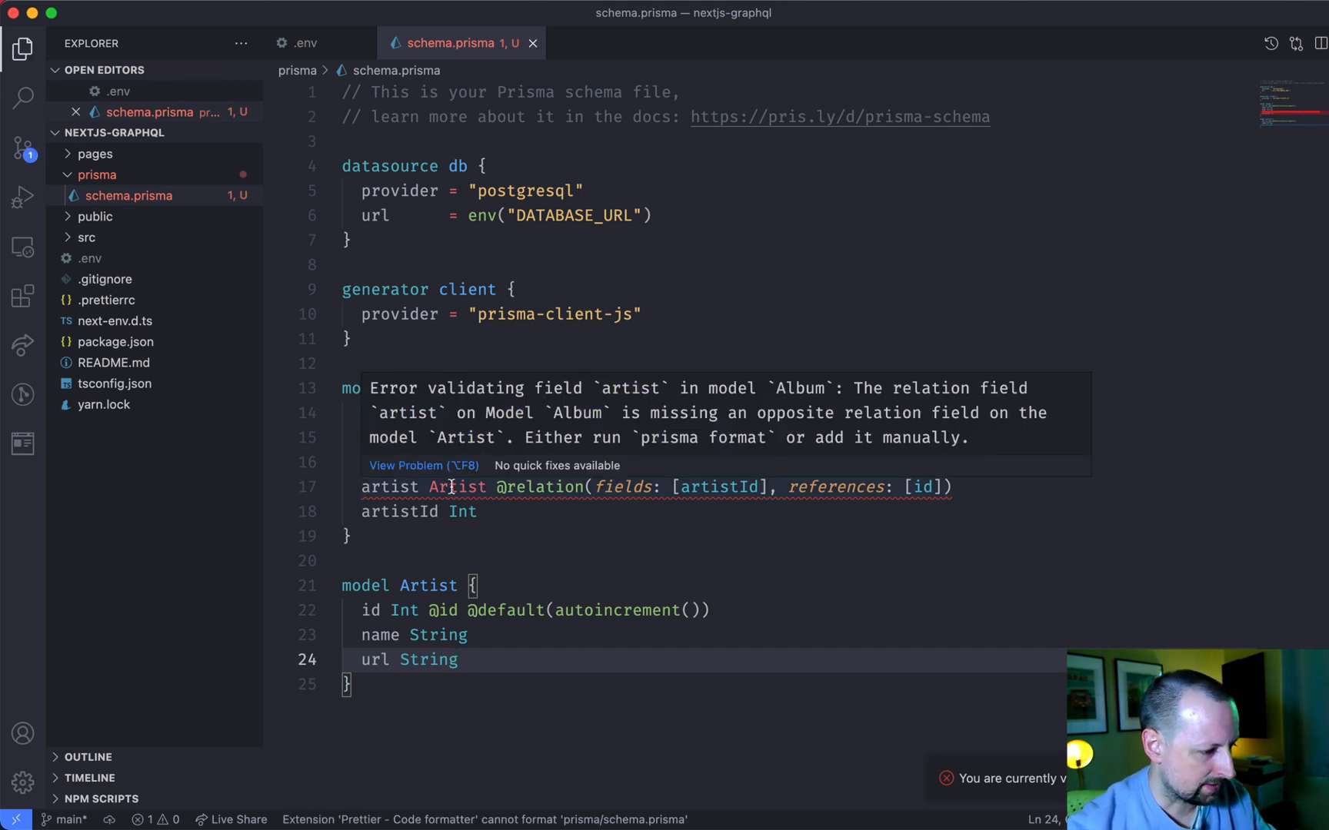
pyautogui.moveTo(878, 399)
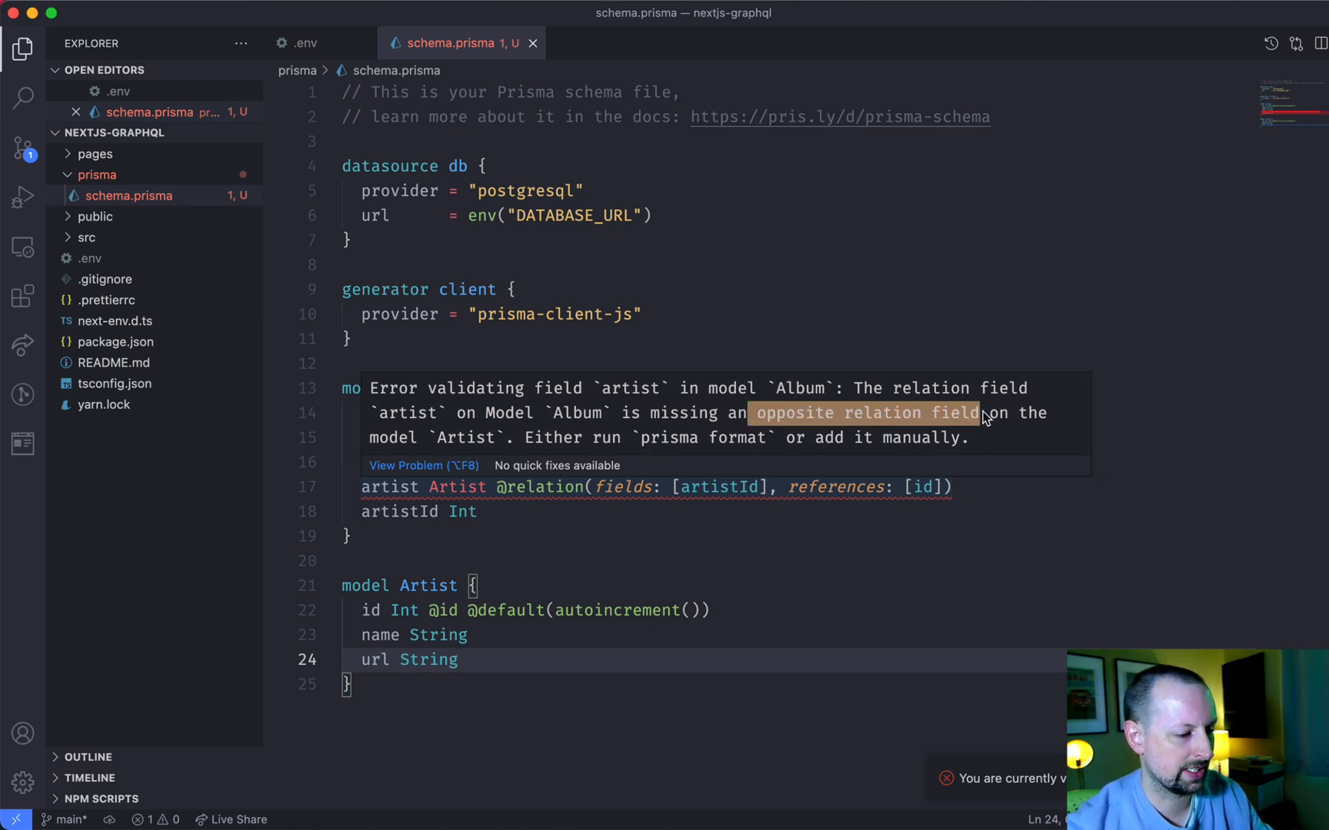
# Step: Give Artist a url String and albums Album[] field, then save the schema
pyautogui.write('a')
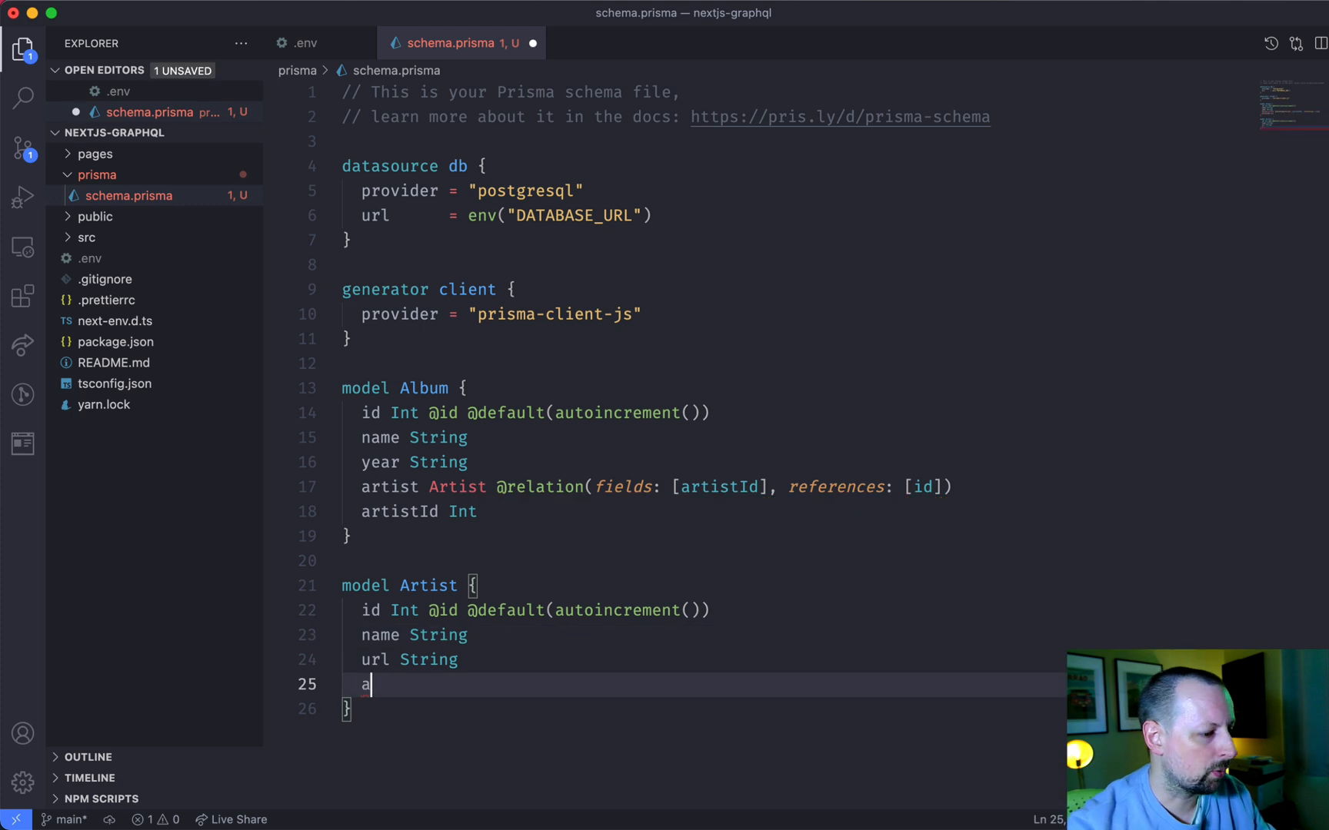
pyautogui.write('lbums')
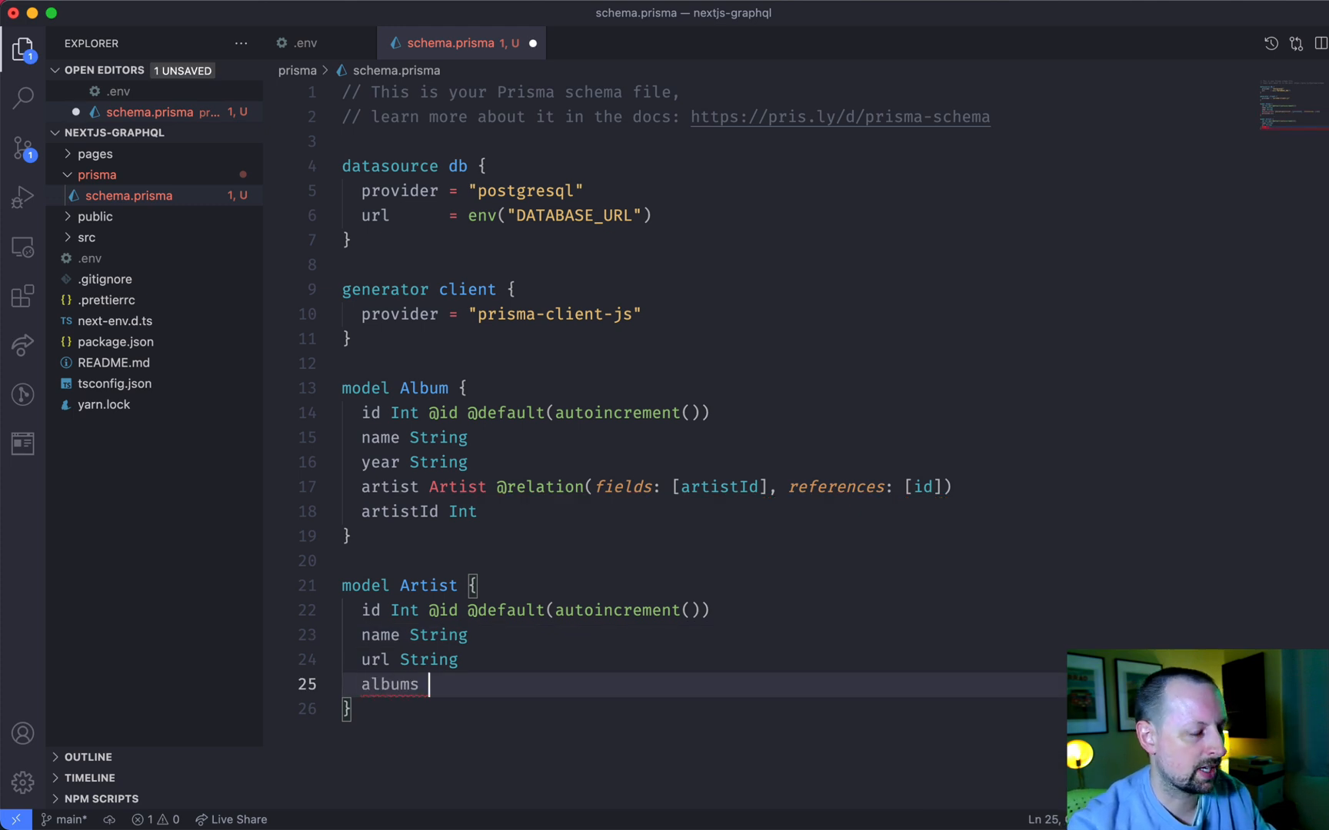
pyautogui.write('Album[]')
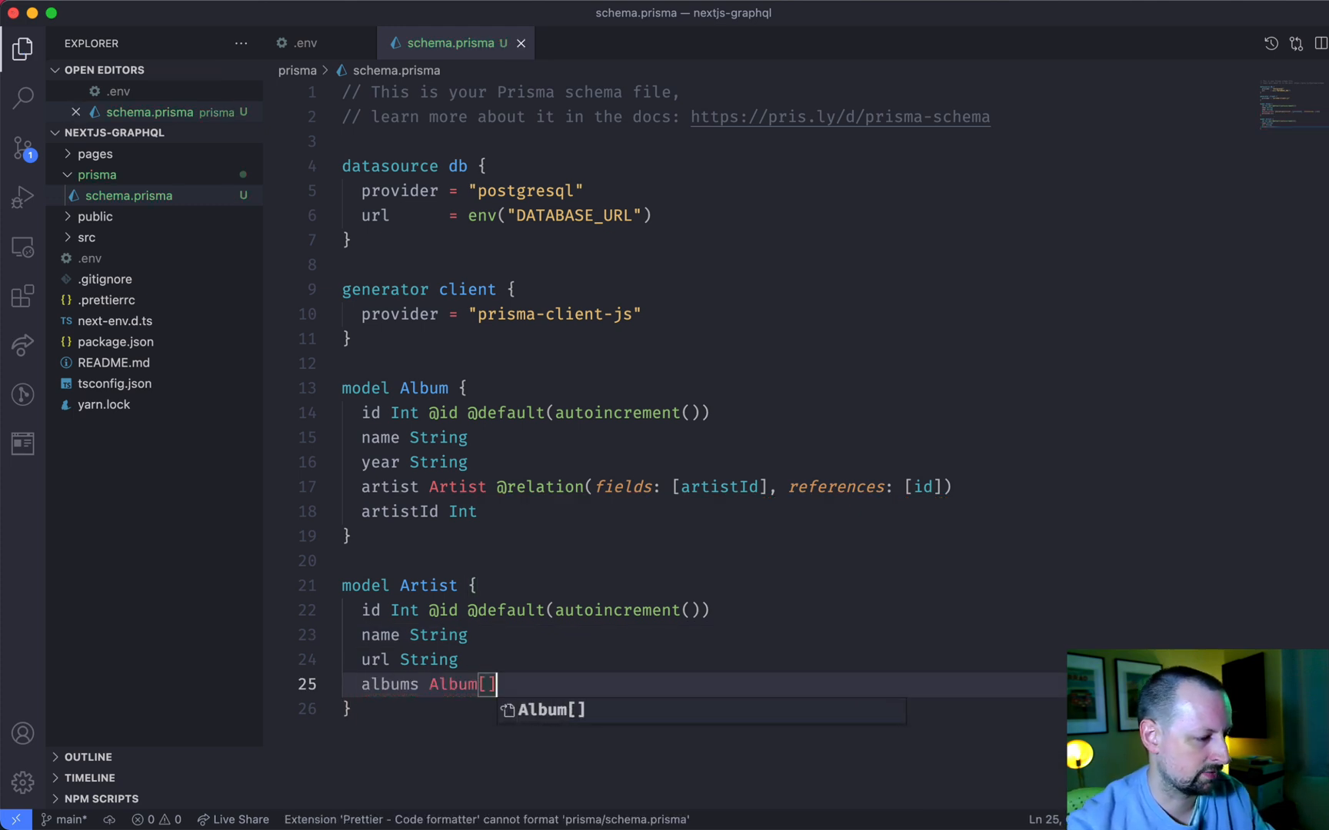
pyautogui.click(658, 314)
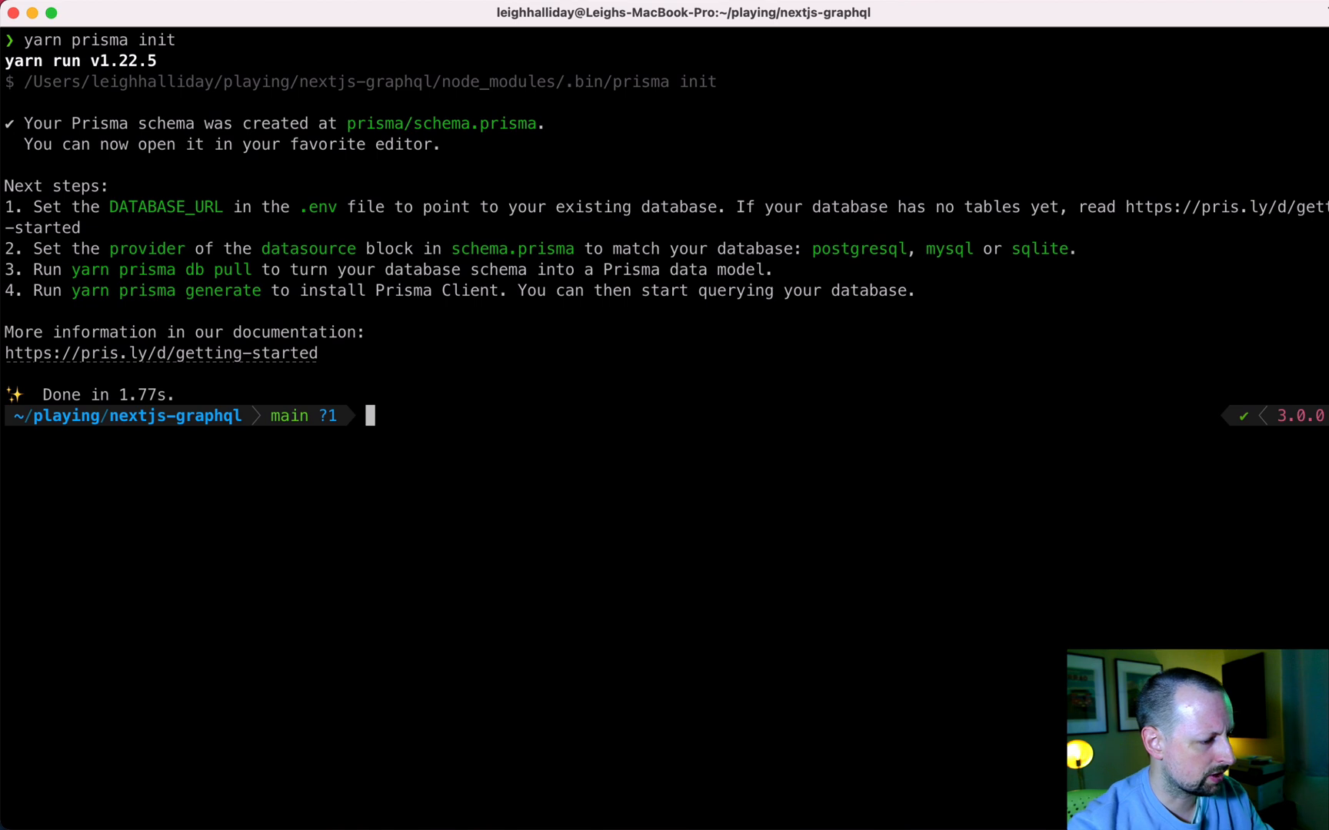
# Step: Run yarn prisma format, then yarn prisma db to list its pull, push and seed subcommands
pyautogui.write('yarn prisma for')
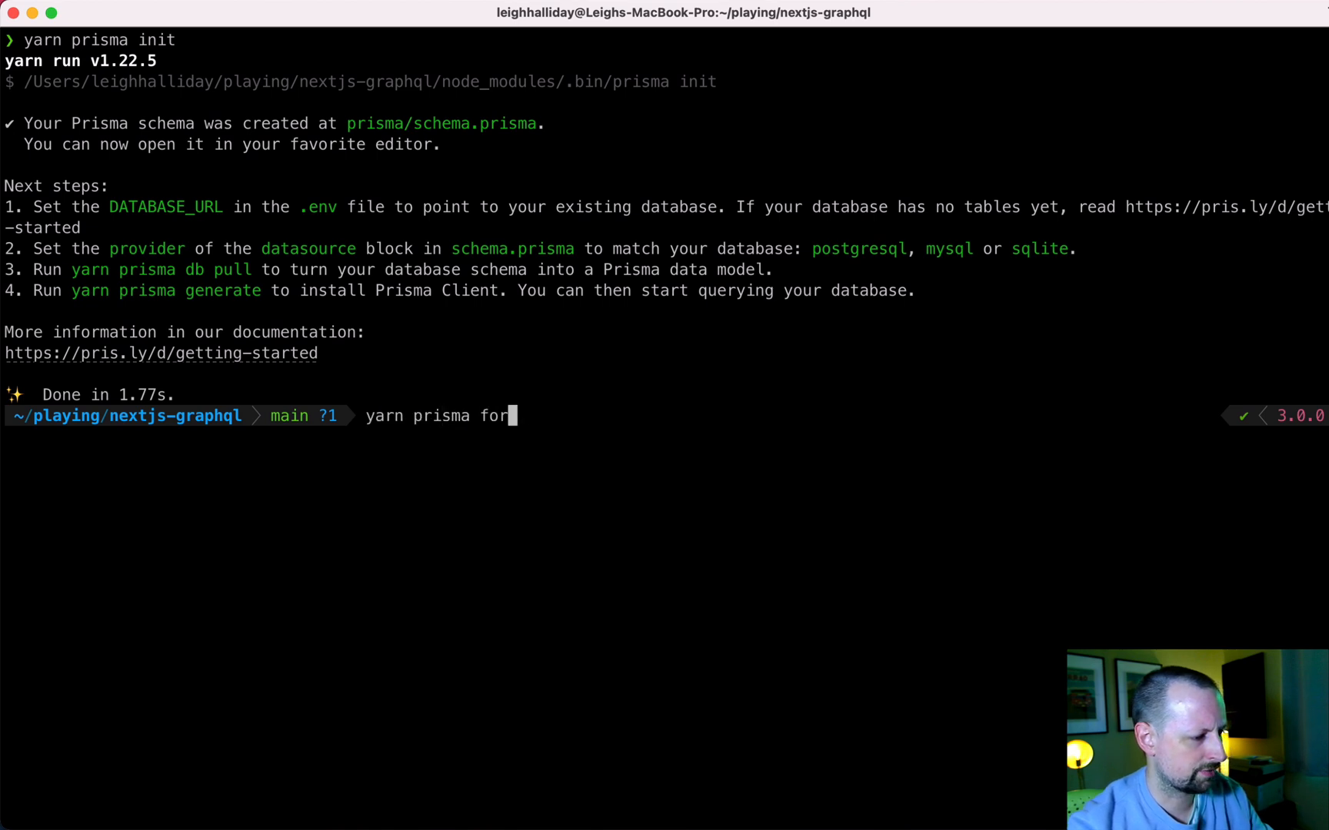
pyautogui.press('Return')
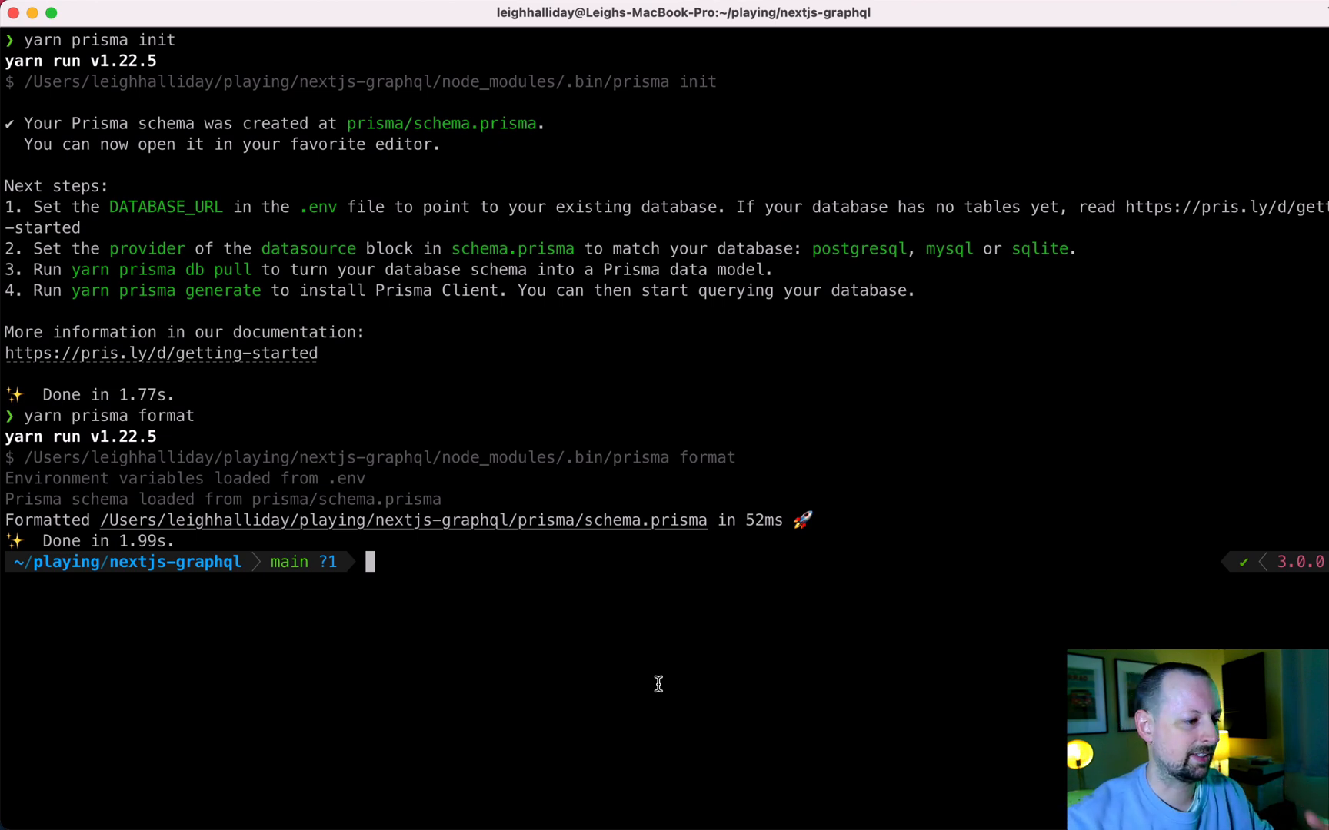
pyautogui.write('yarn prisma db')
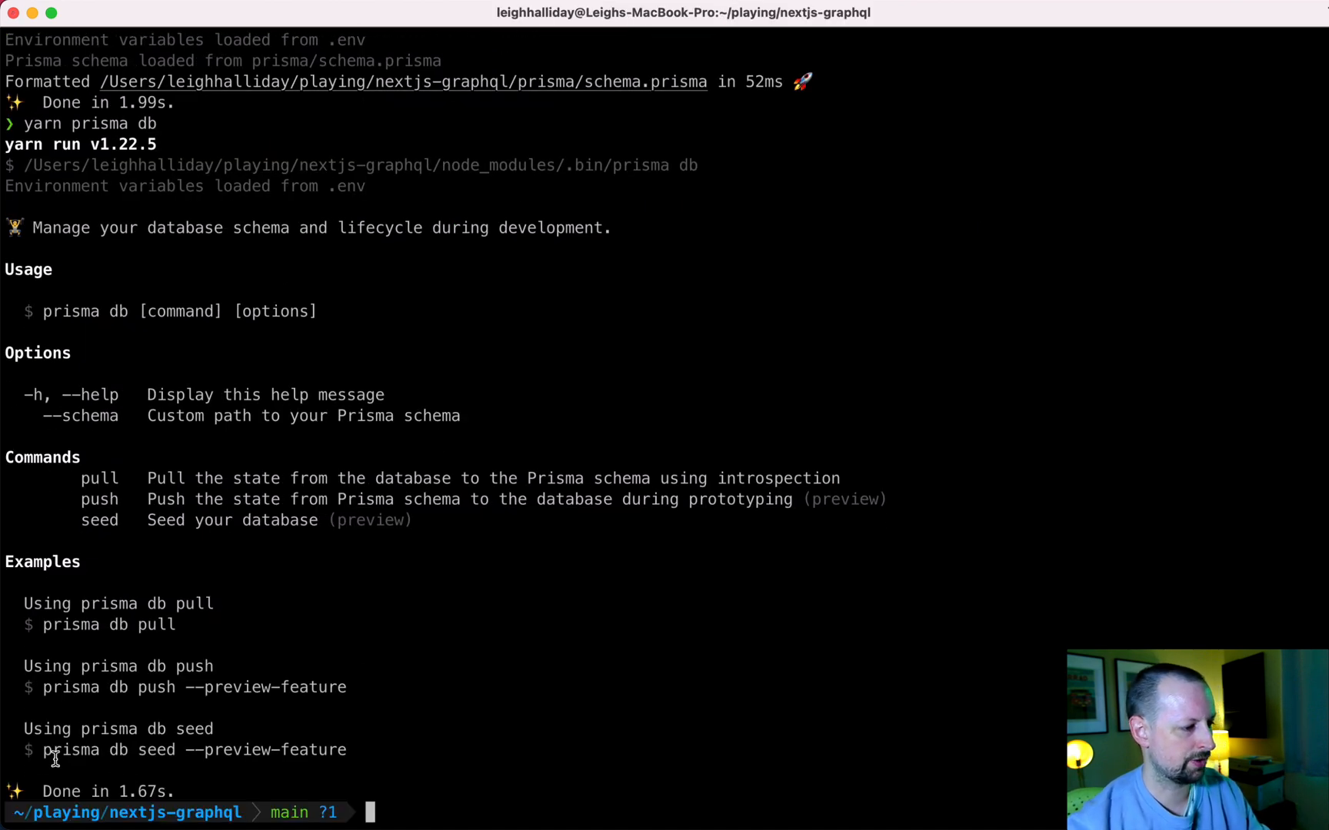
pyautogui.moveTo(448, 635)
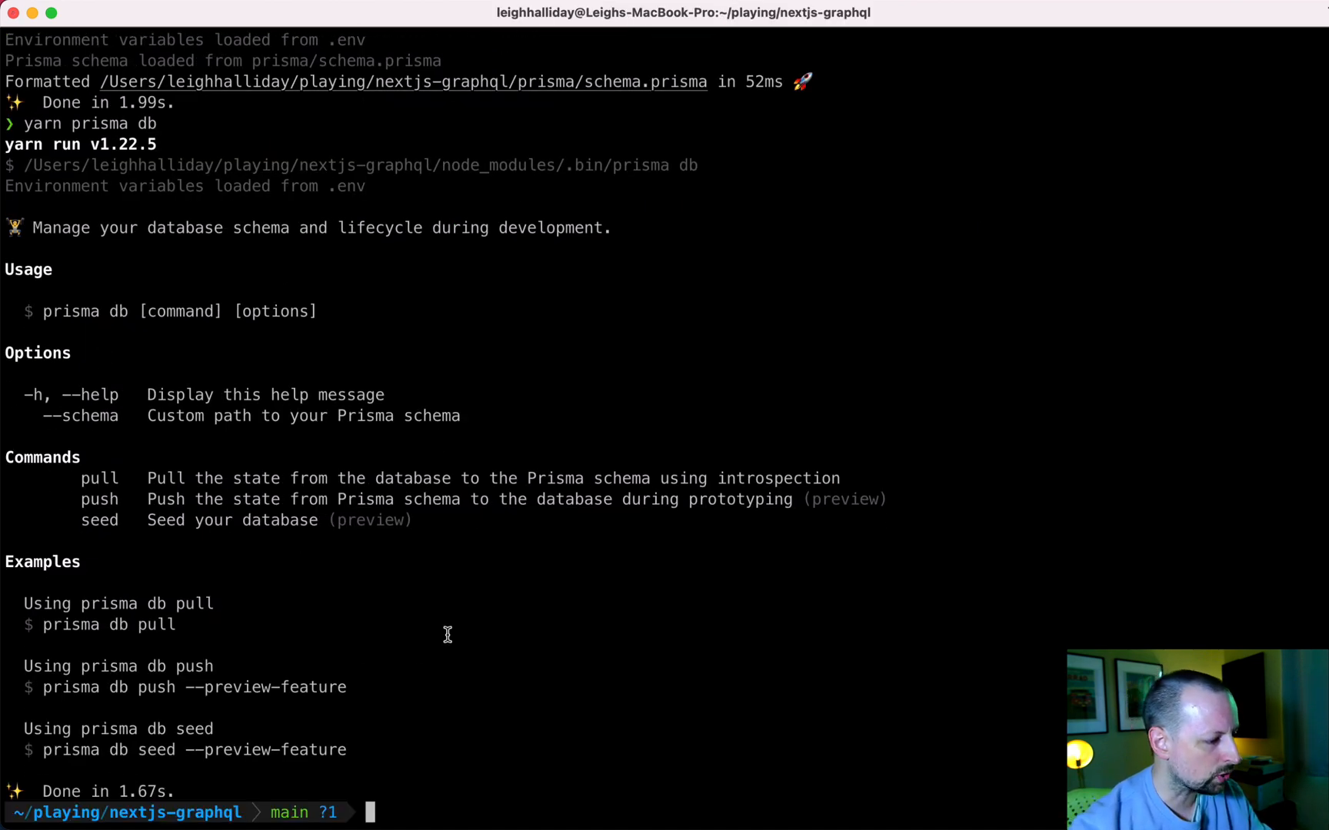
pyautogui.moveTo(438, 475)
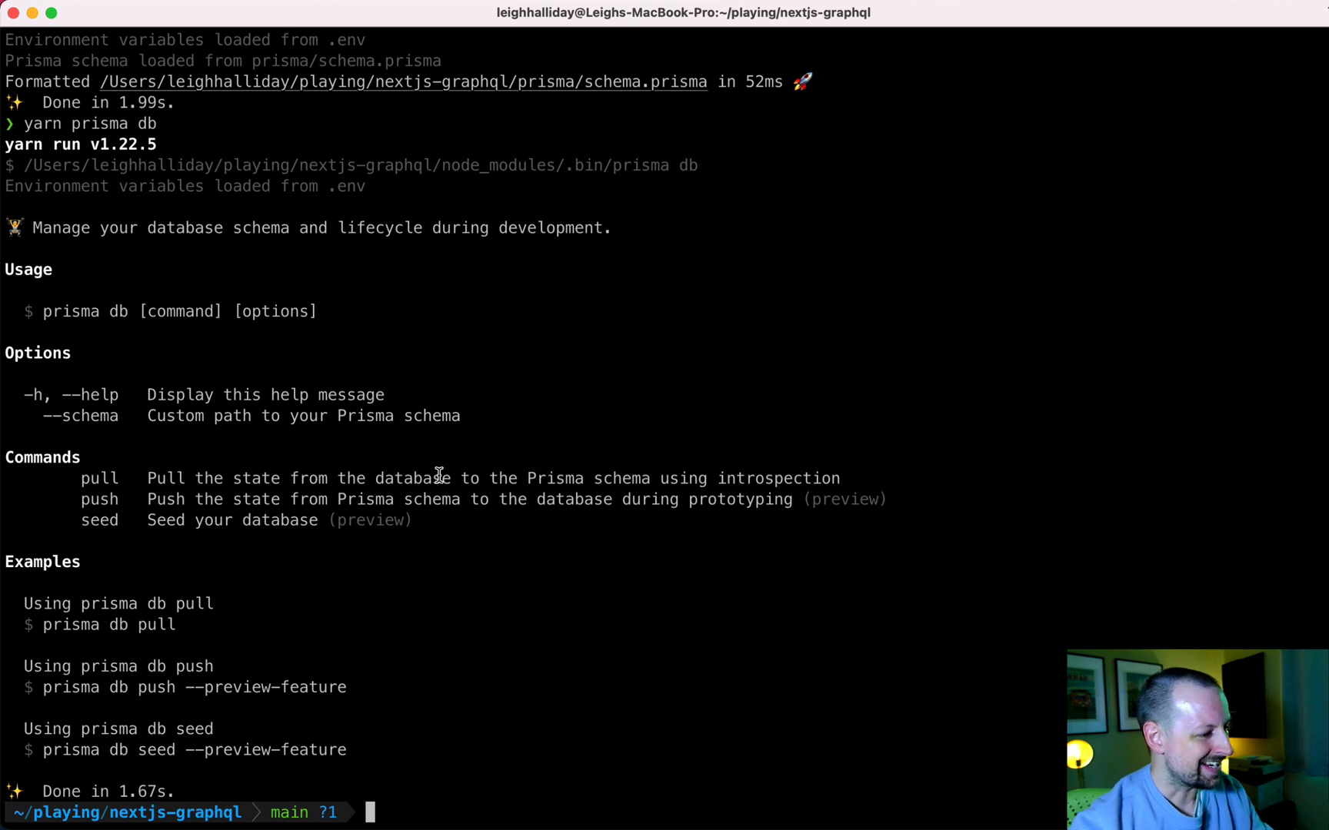
pyautogui.moveTo(417, 578)
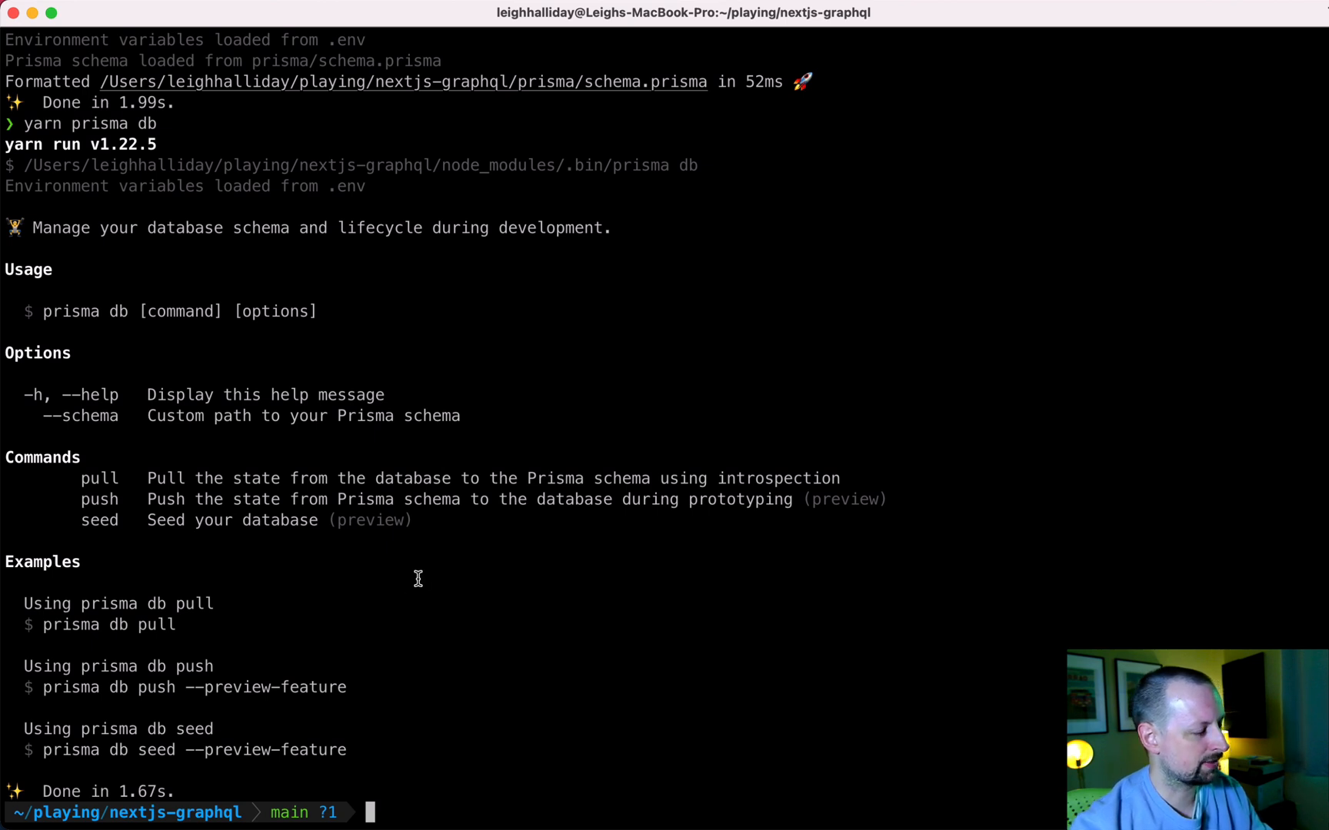
pyautogui.moveTo(388, 578)
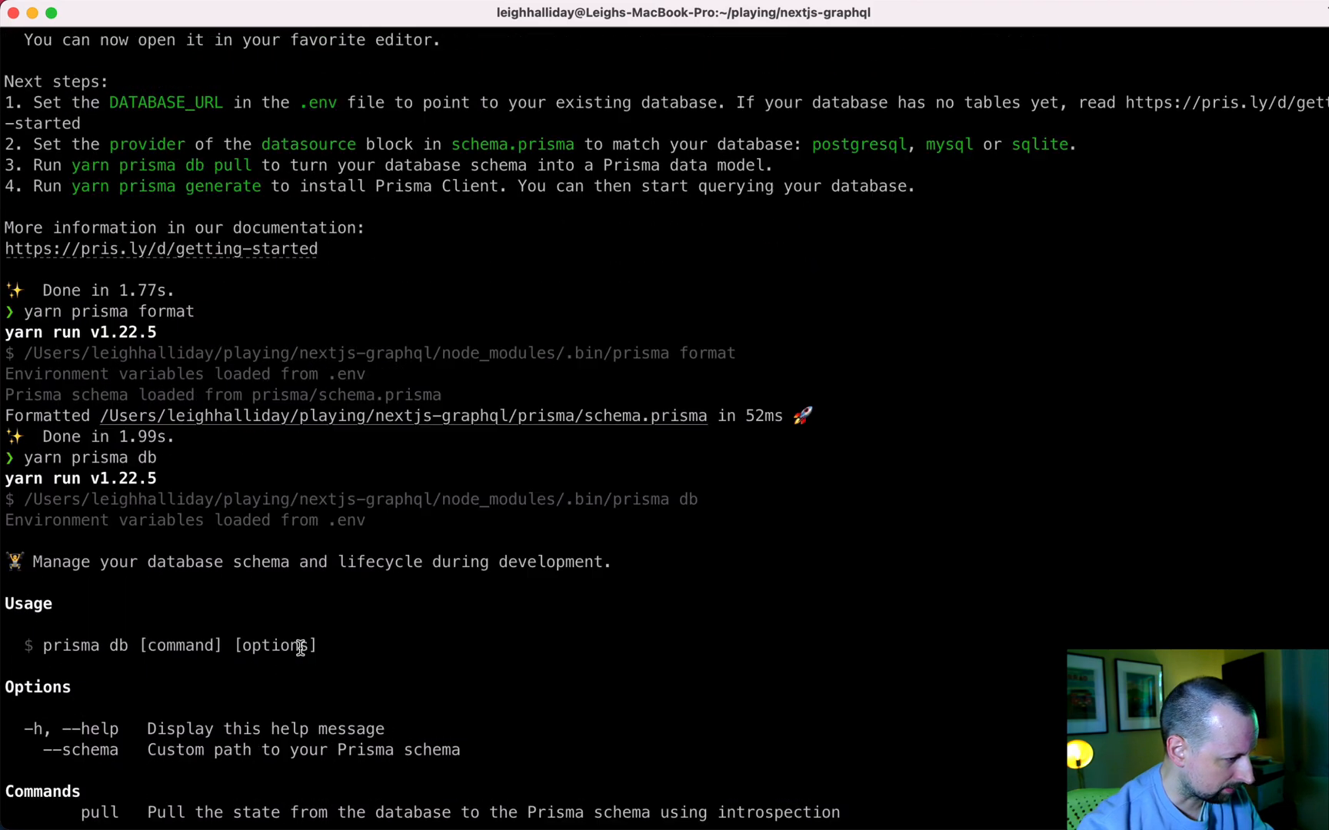
# Step: Run yarn prisma, then yarn prisma migrate dev naming the migration Initial
pyautogui.scroll(-3)
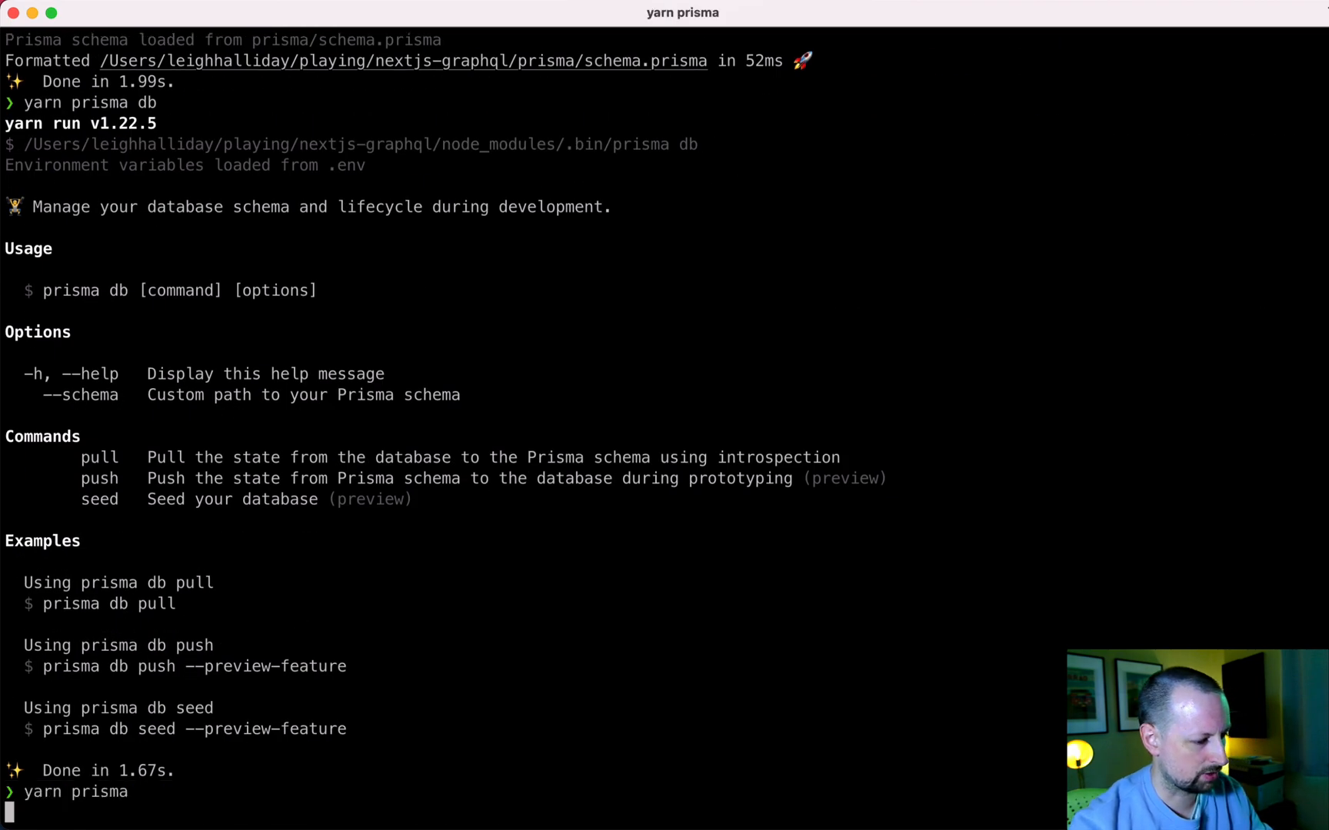
pyautogui.press('Return')
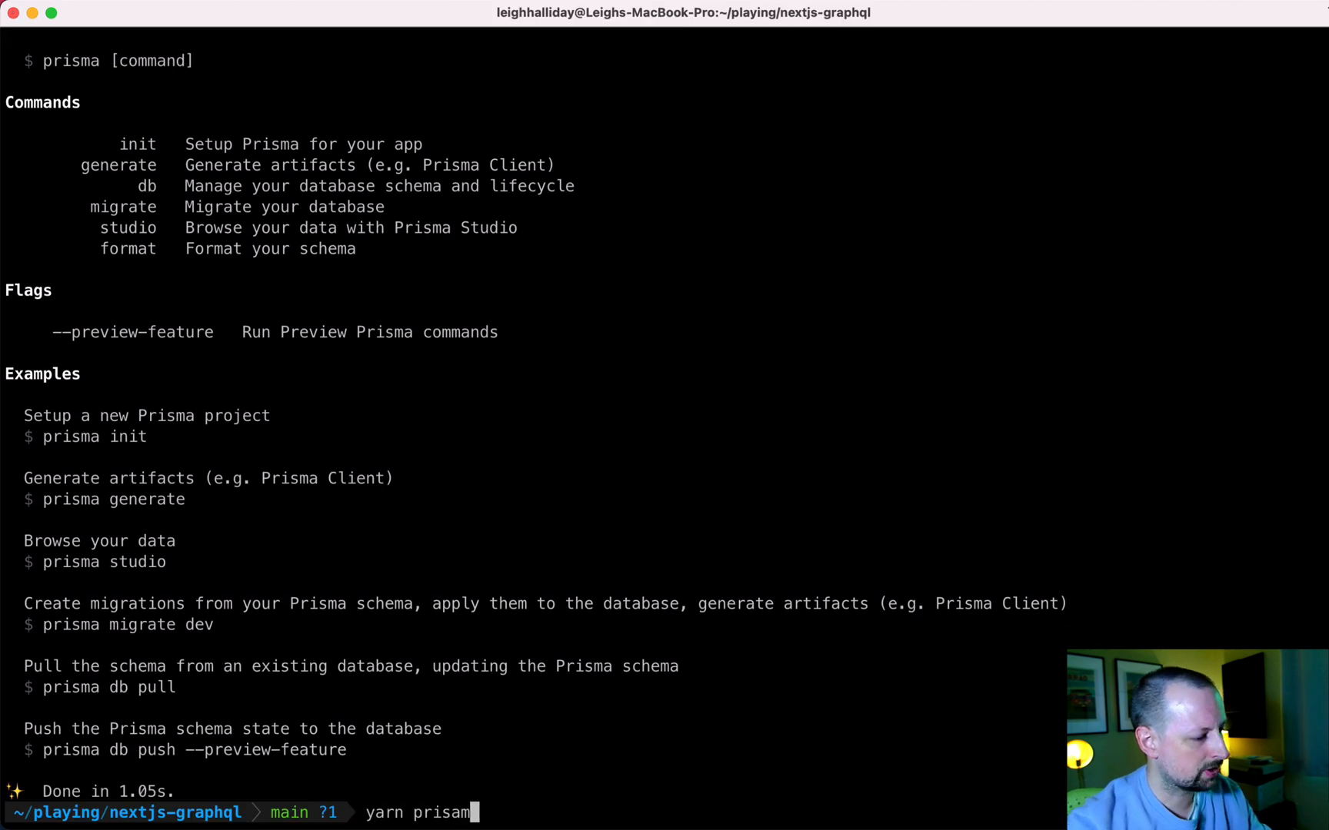
pyautogui.write('migrate dev')
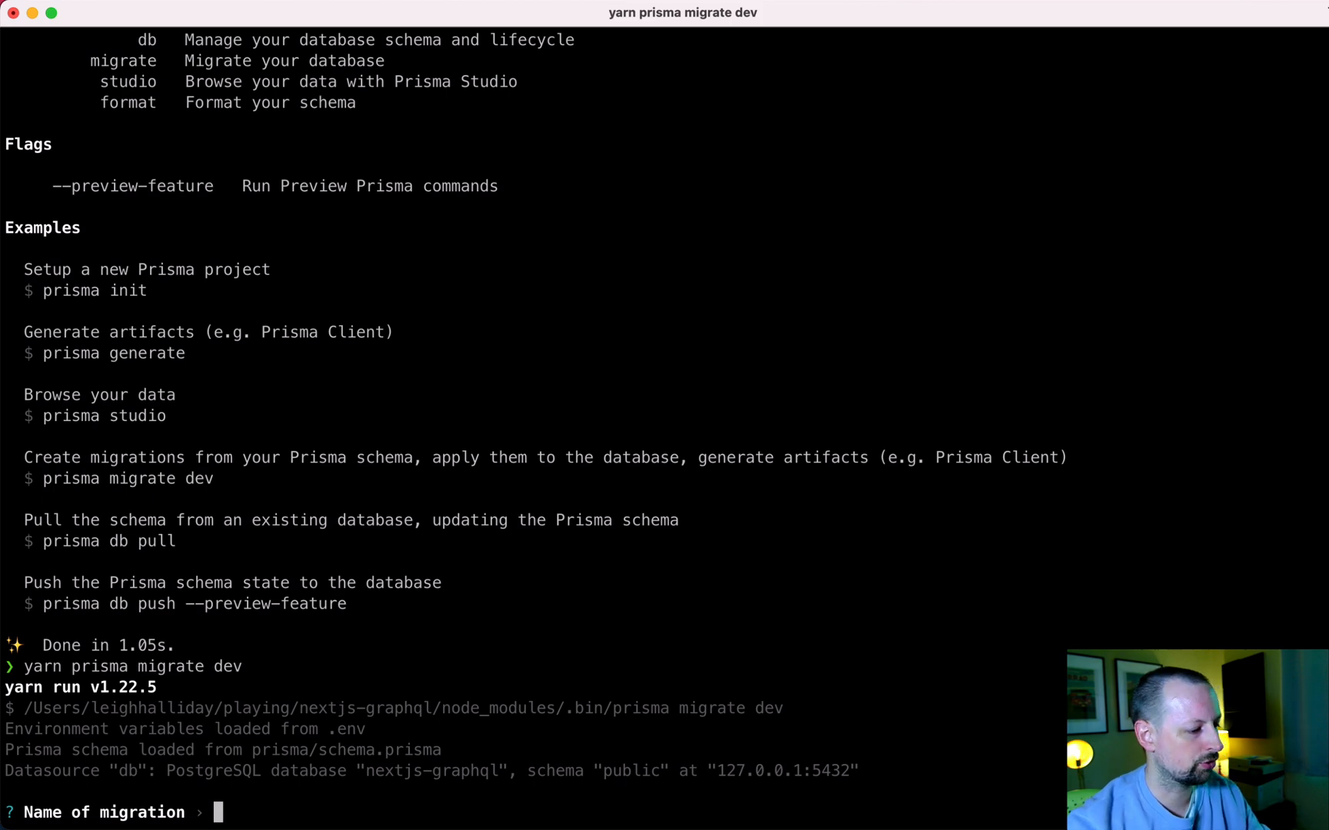
pyautogui.write('Initial')
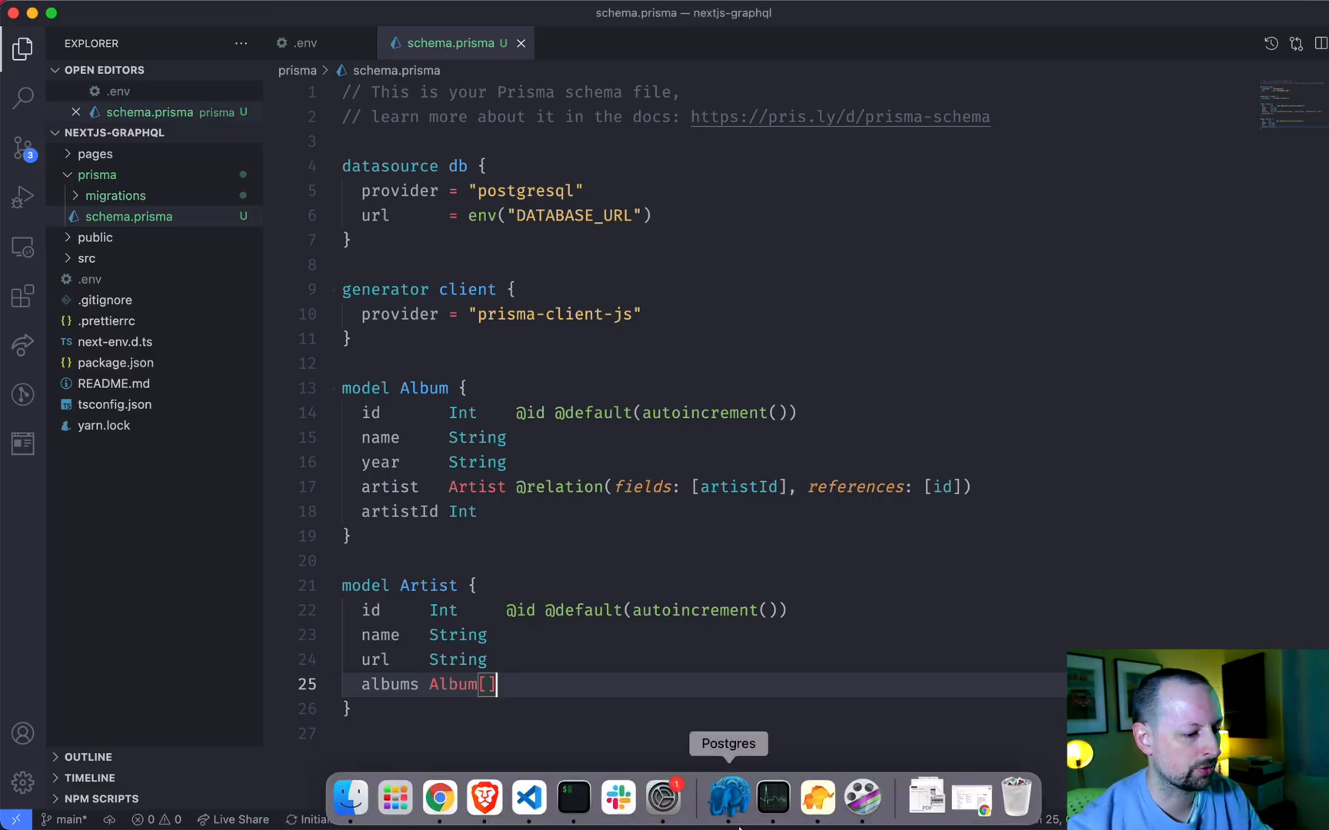
# Step: View the empty Album table in TablePlus with its id, name, year and artistId columns
pyautogui.click(728, 797)
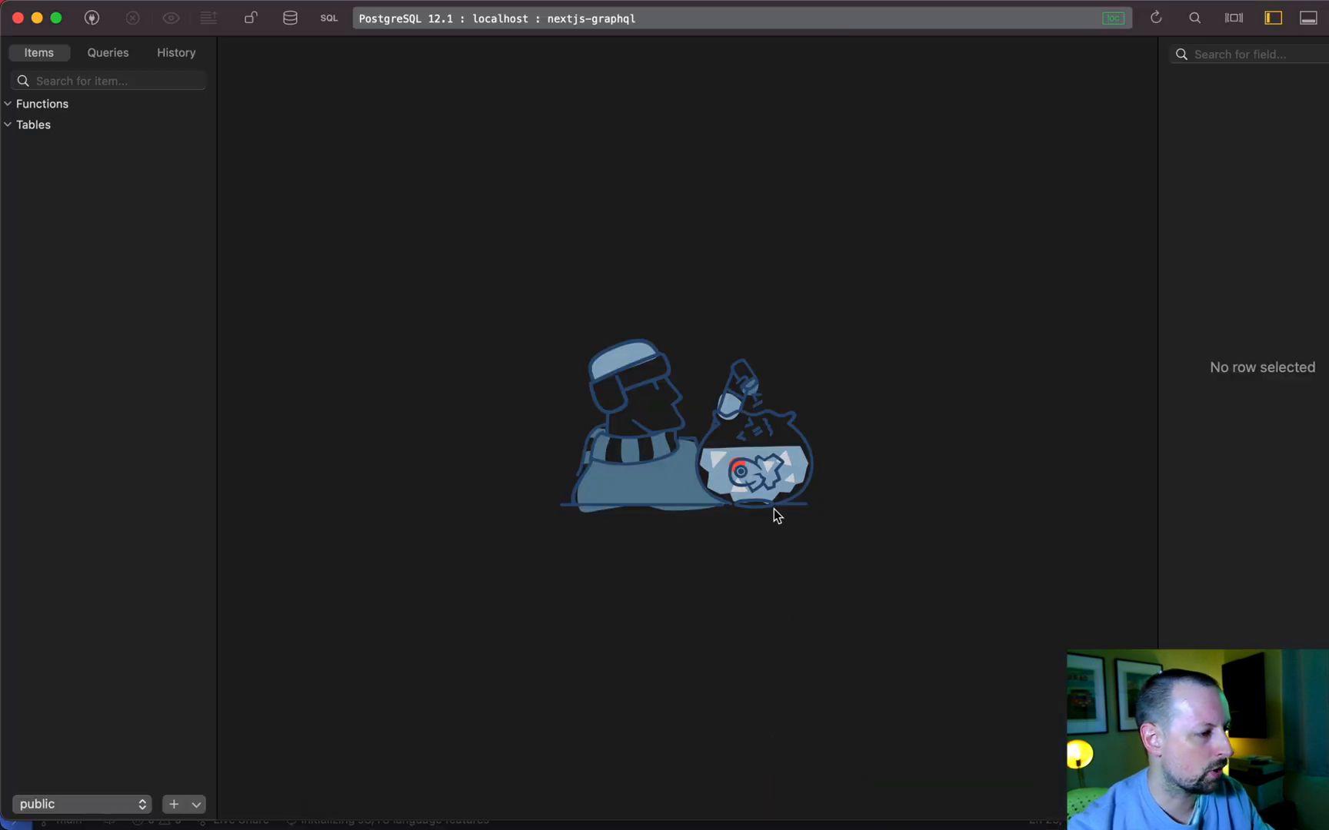
pyautogui.click(60, 166)
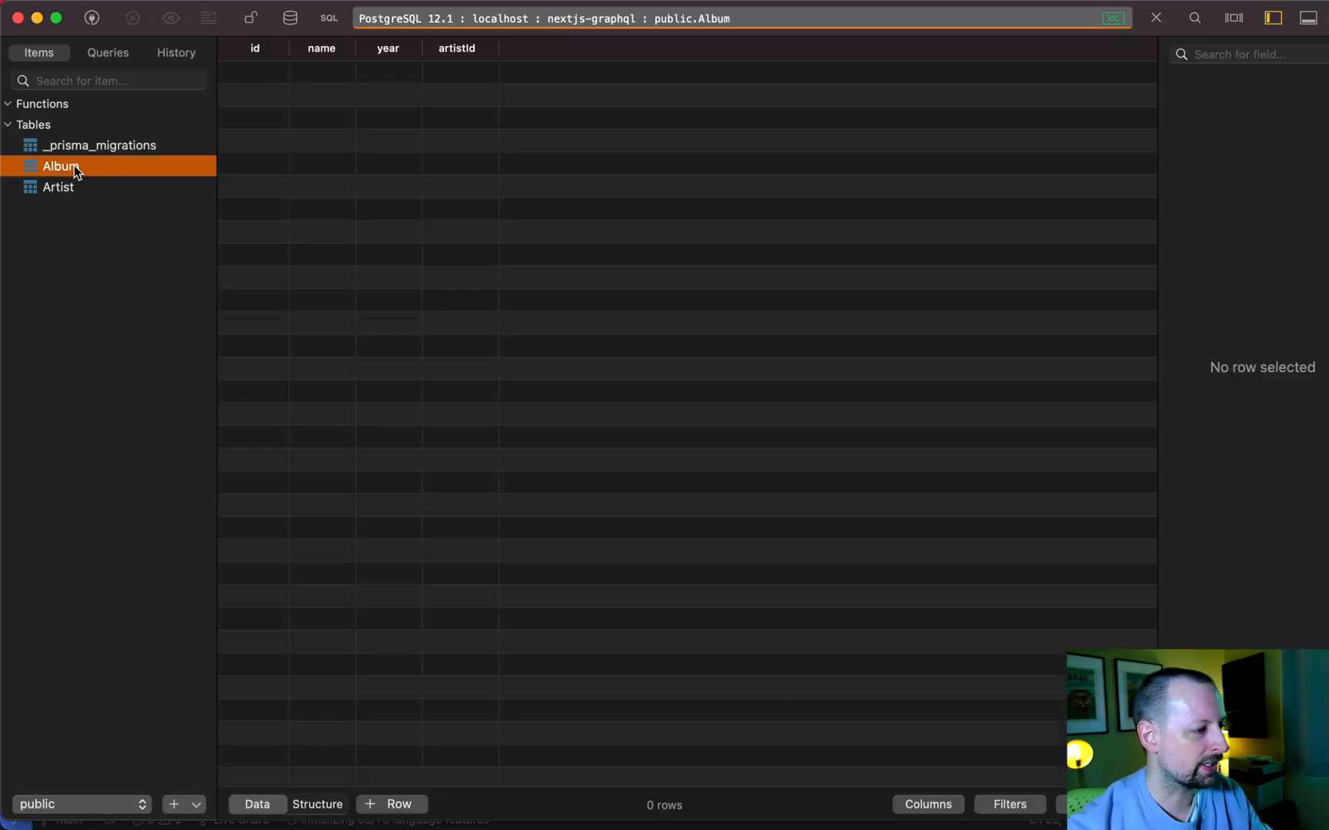
pyautogui.click(59, 188)
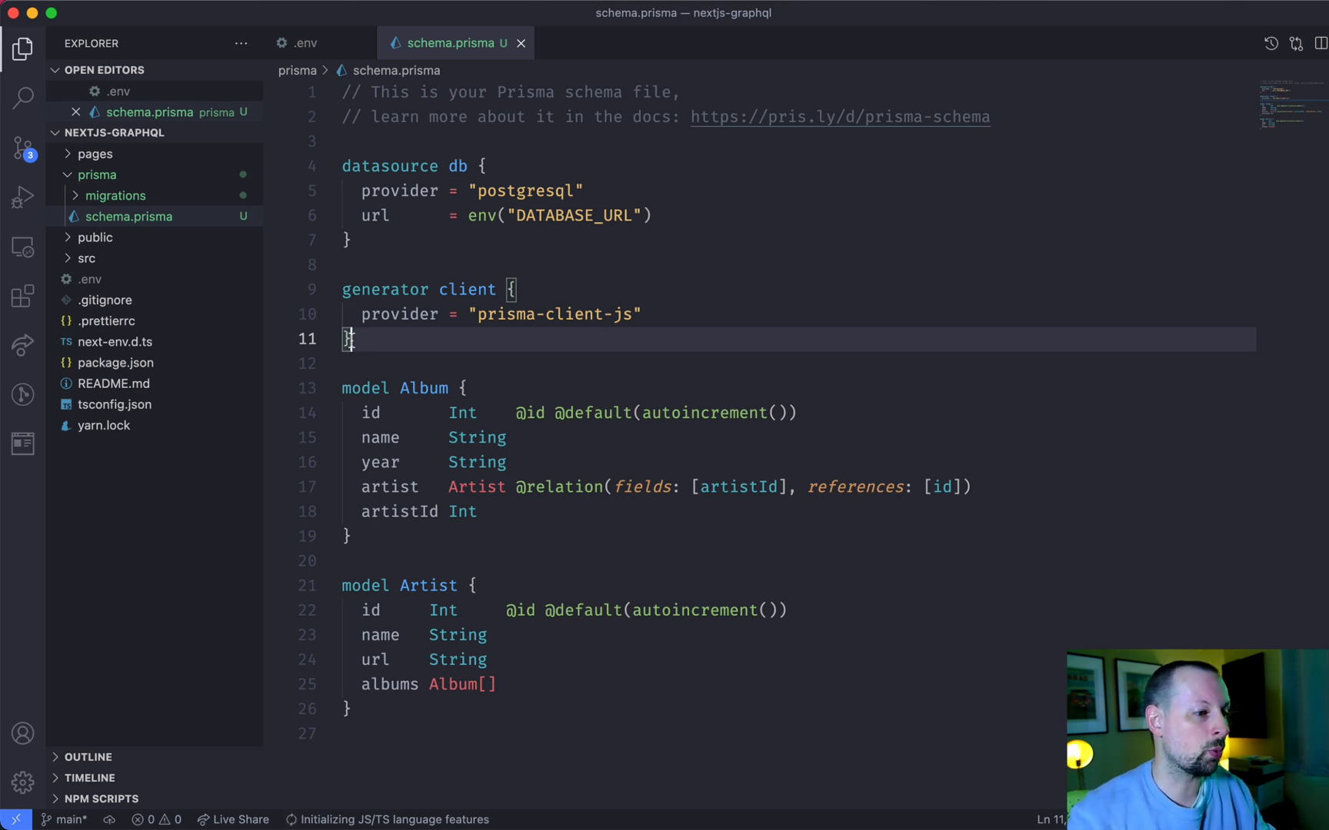
pyautogui.moveTo(114, 185)
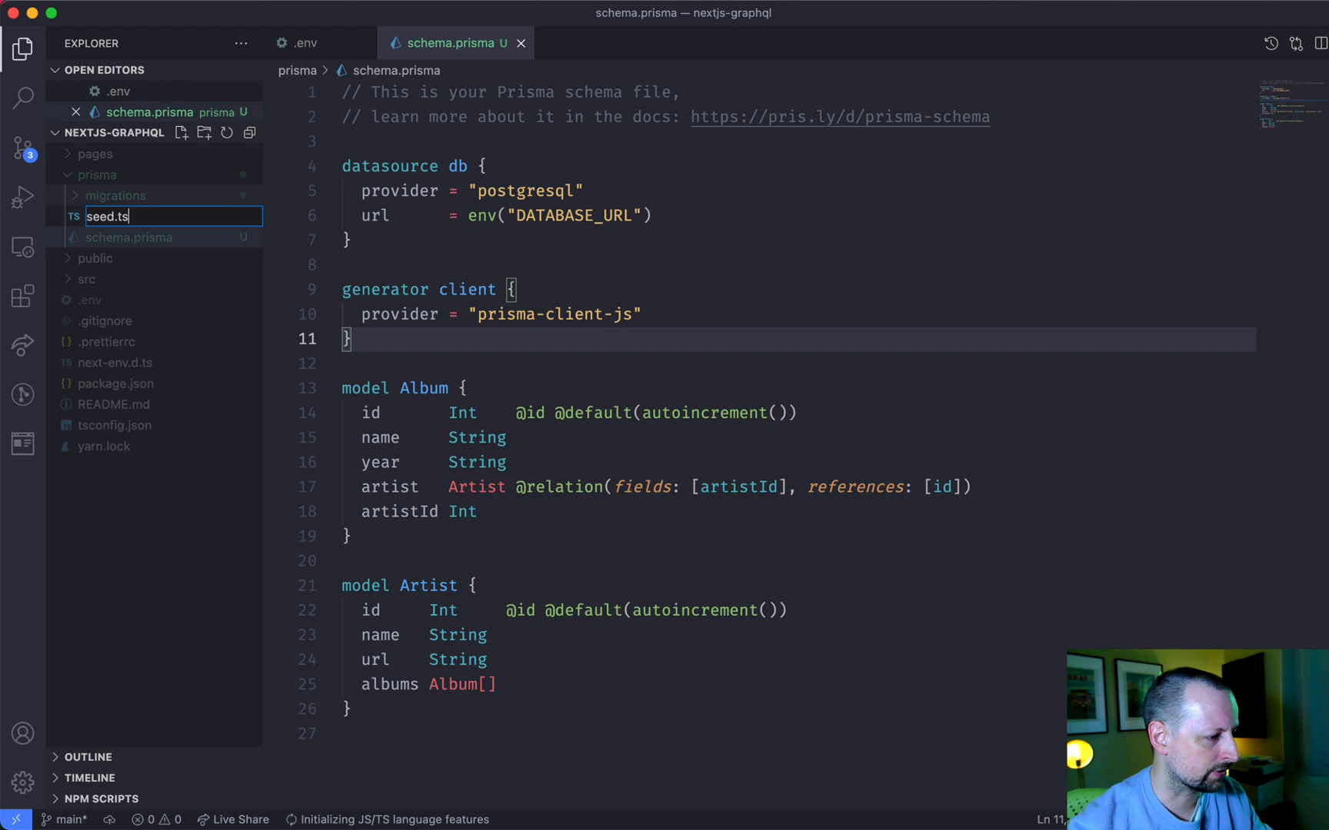
pyautogui.press('Return')
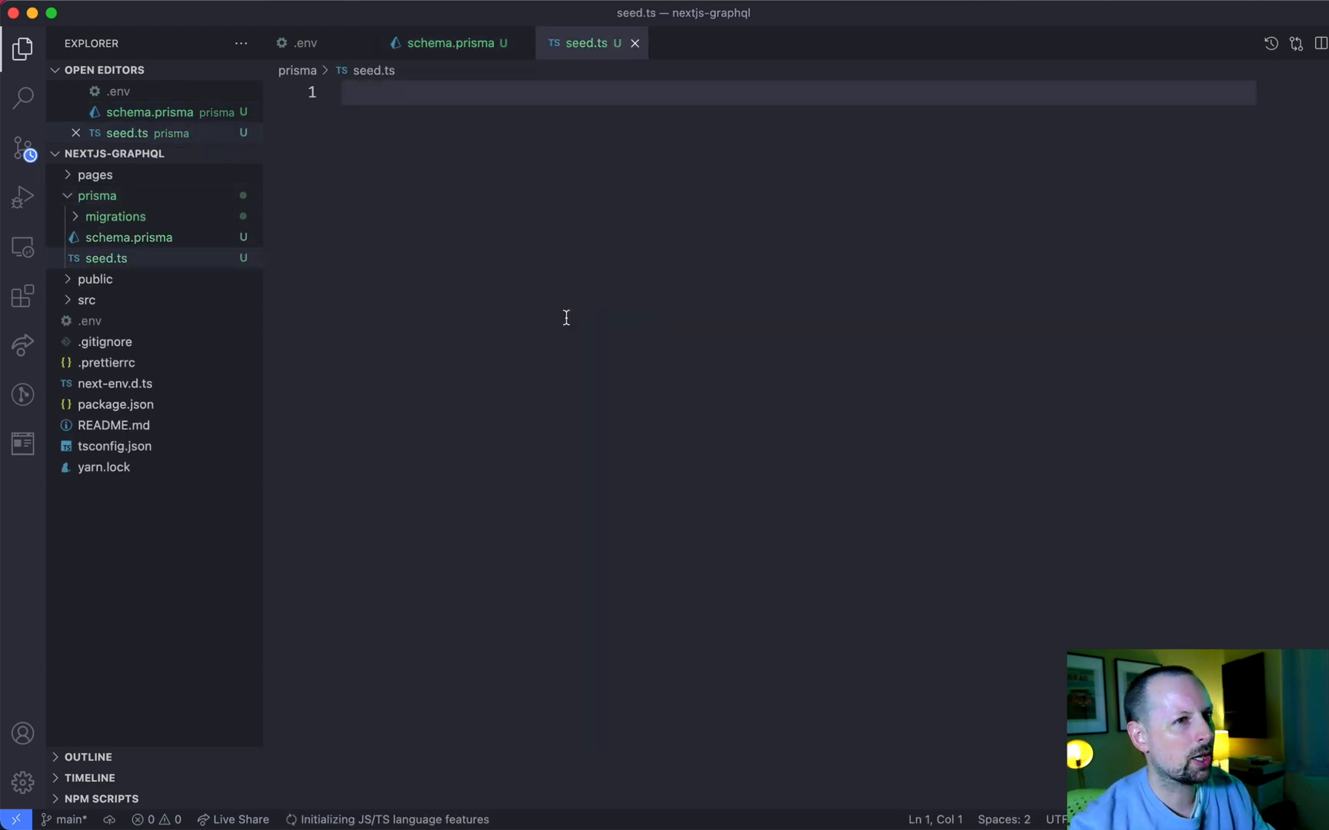
pyautogui.write('import {PrismaClient')
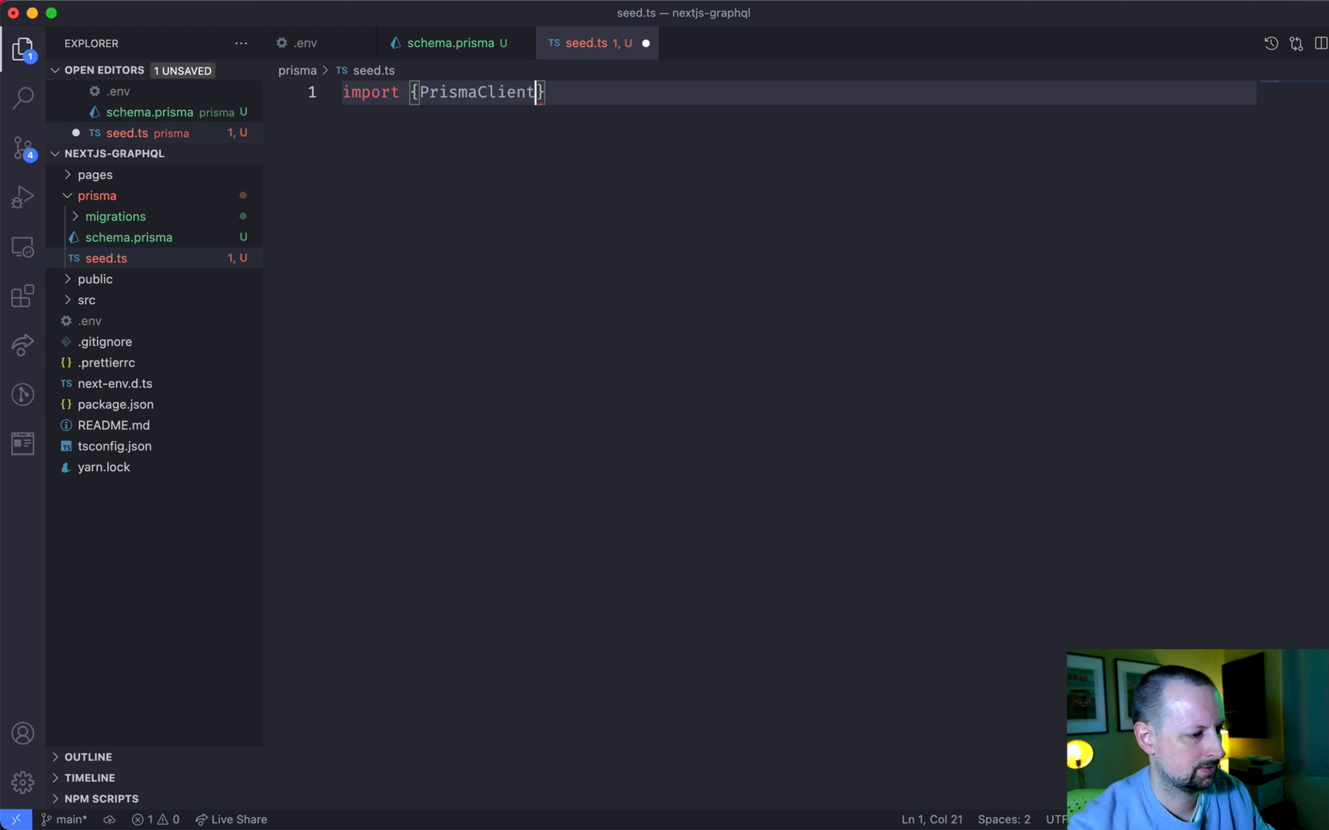
pyautogui.write('from "@prisma/client";')
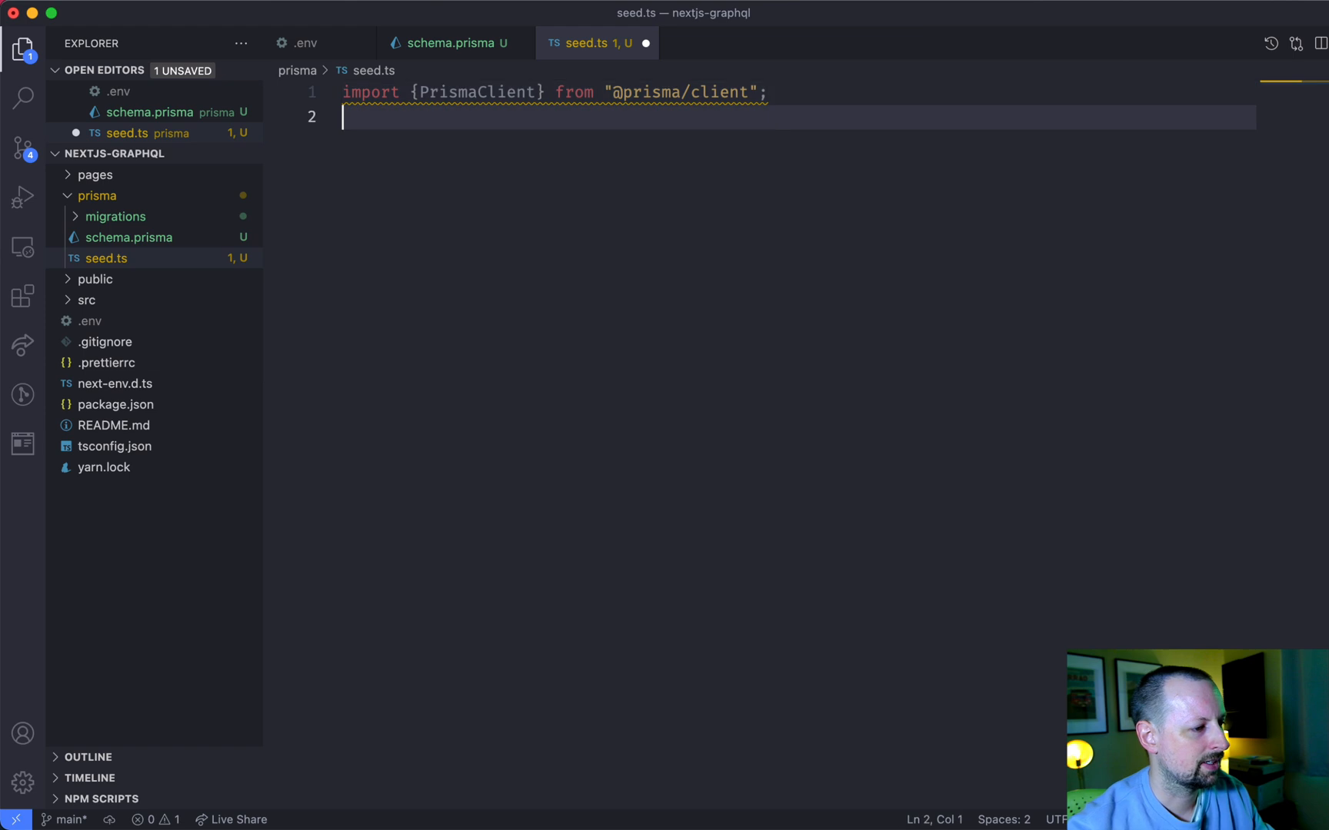
pyautogui.write('const prisma')
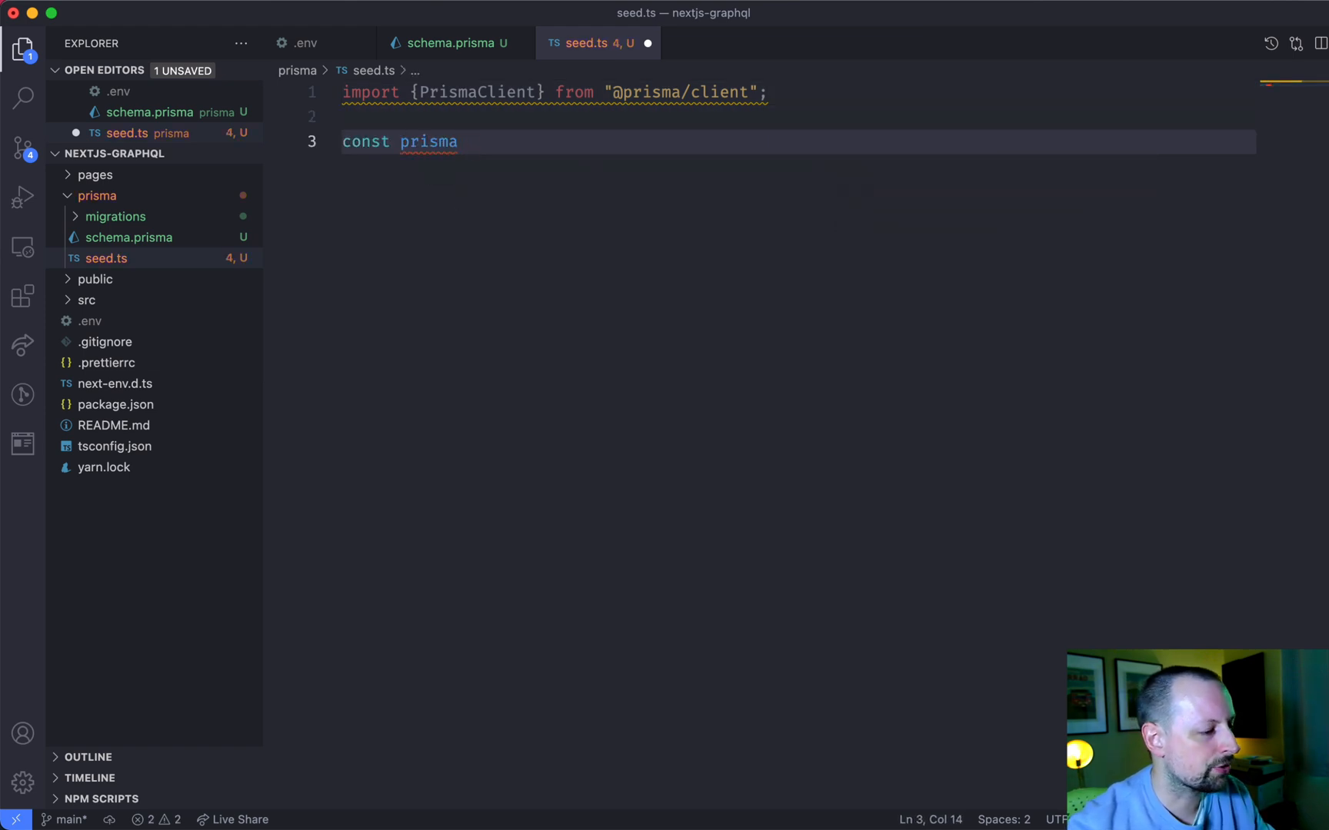
pyautogui.write('= new PrismaClient();')
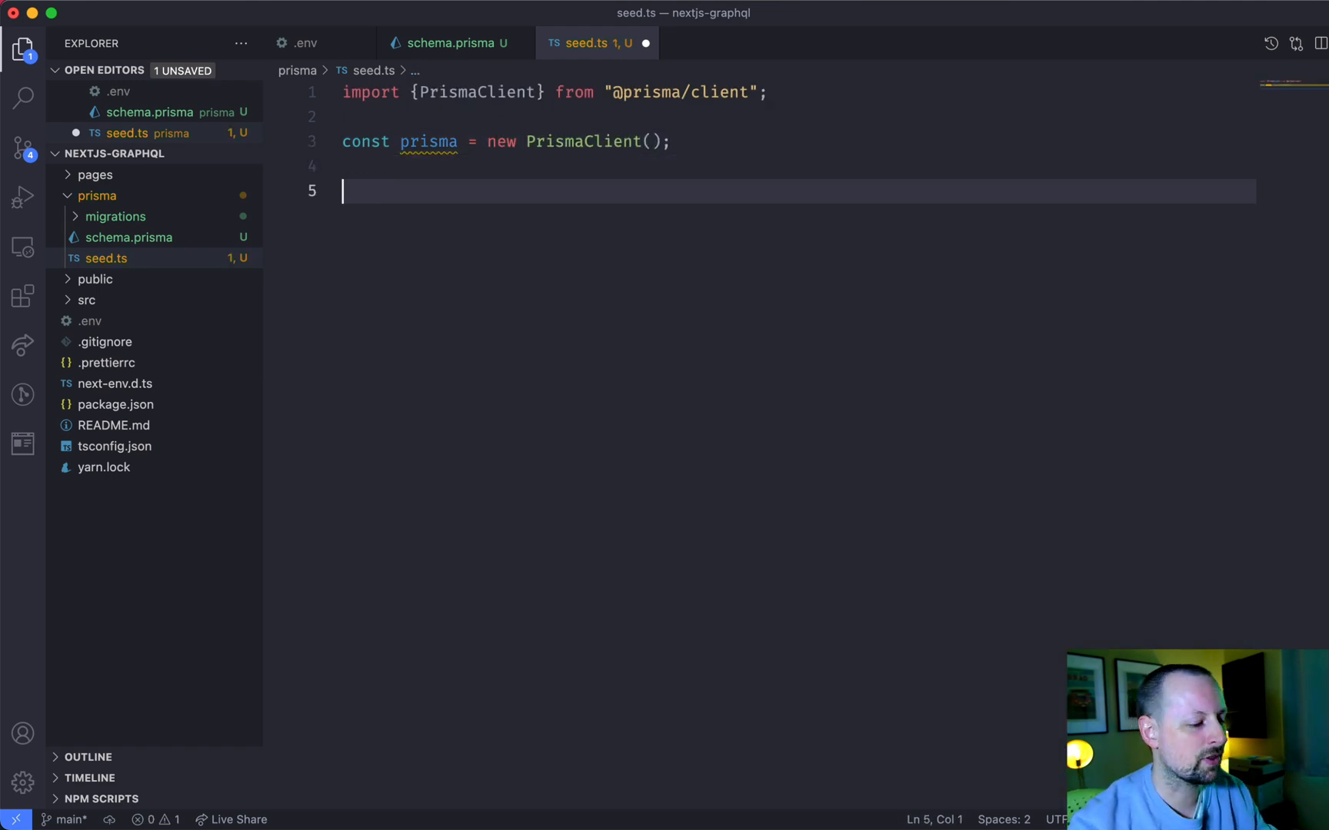
# Step: Add an async main function that logs 'seeding'
pyautogui.write('async')
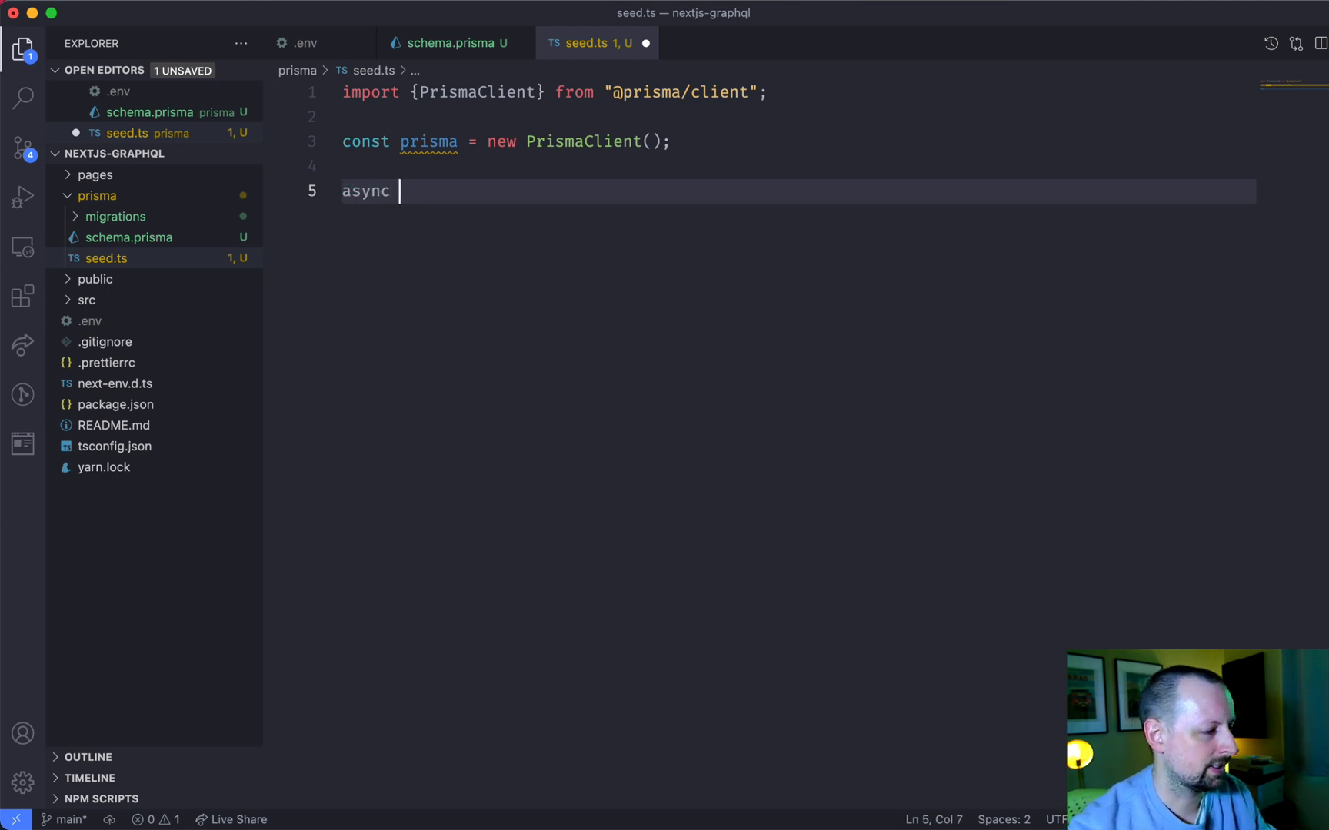
pyautogui.write('function mai')
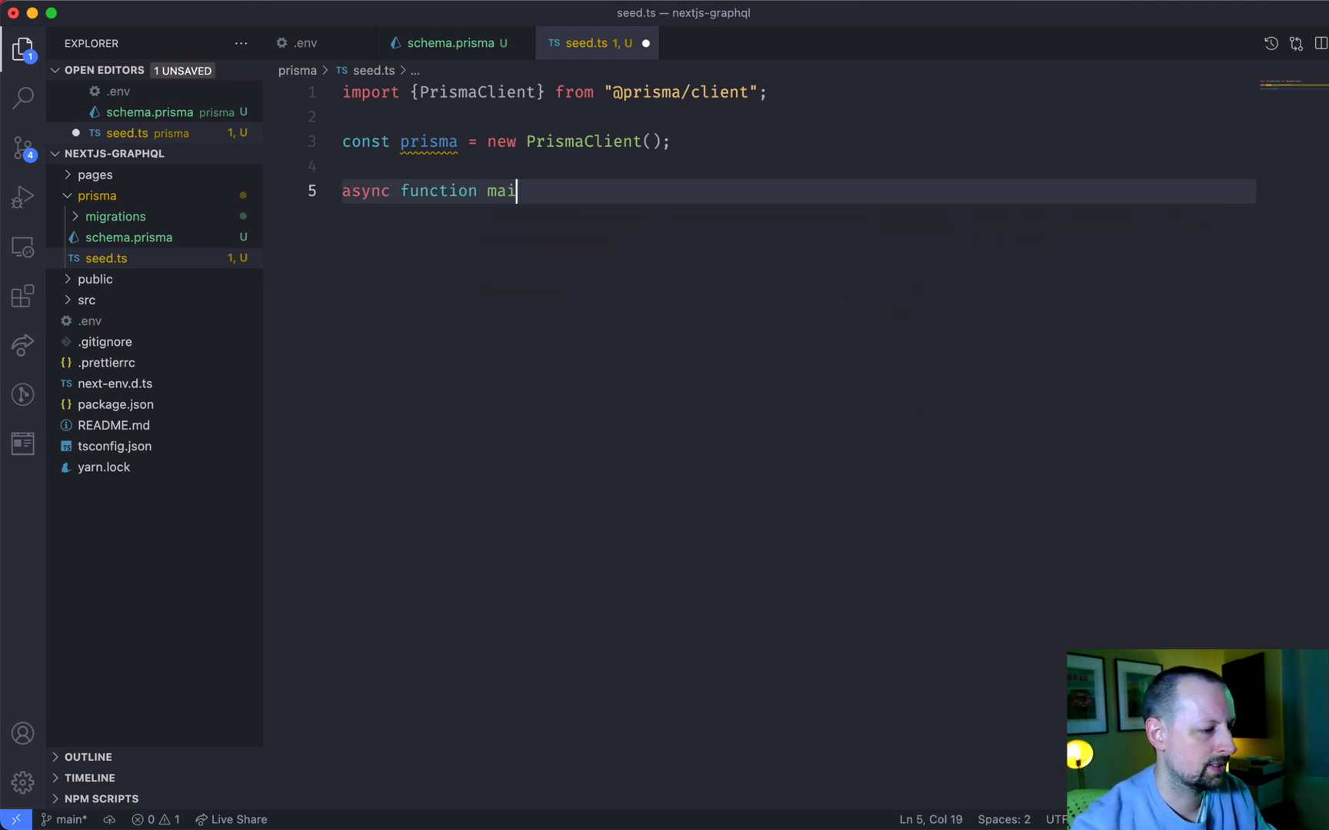
pyautogui.write('n() {')
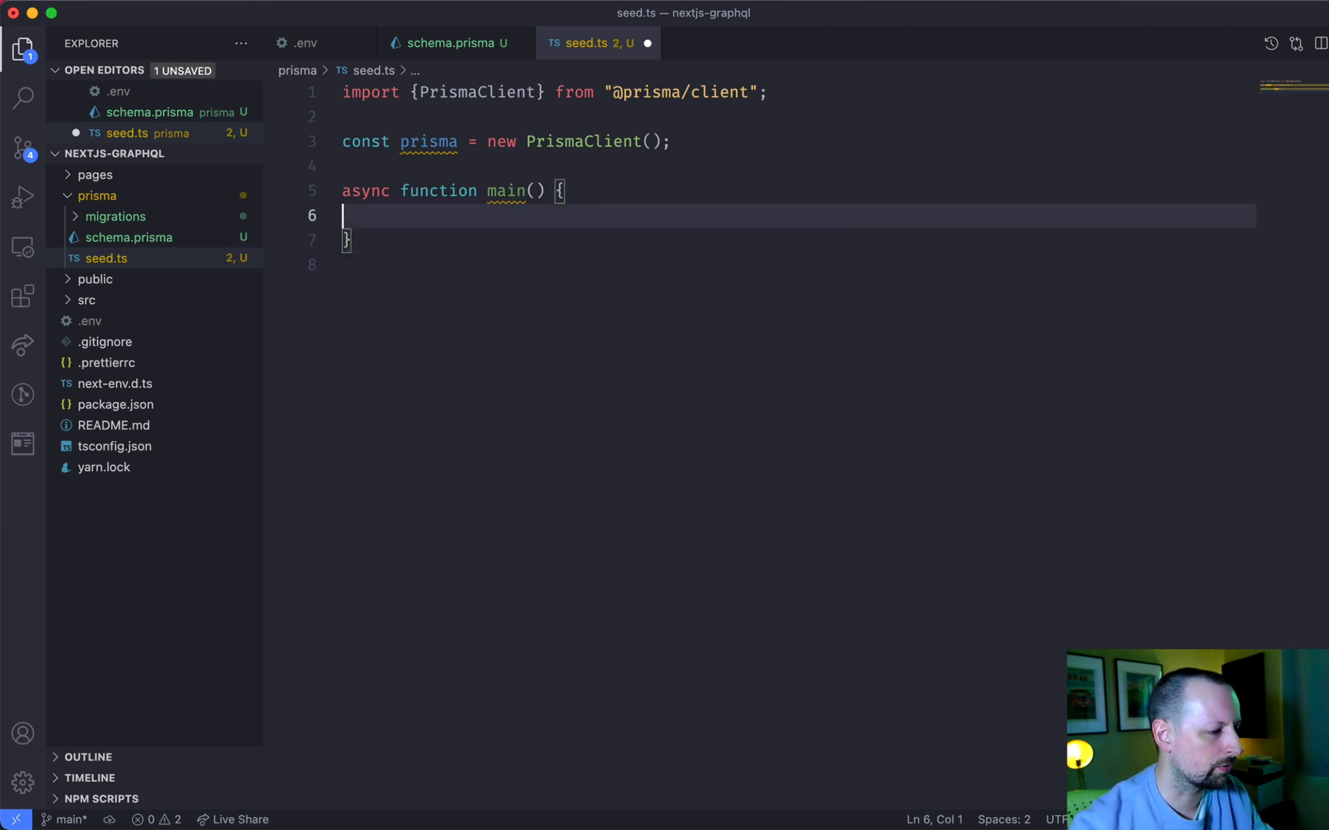
pyautogui.write('console.log')
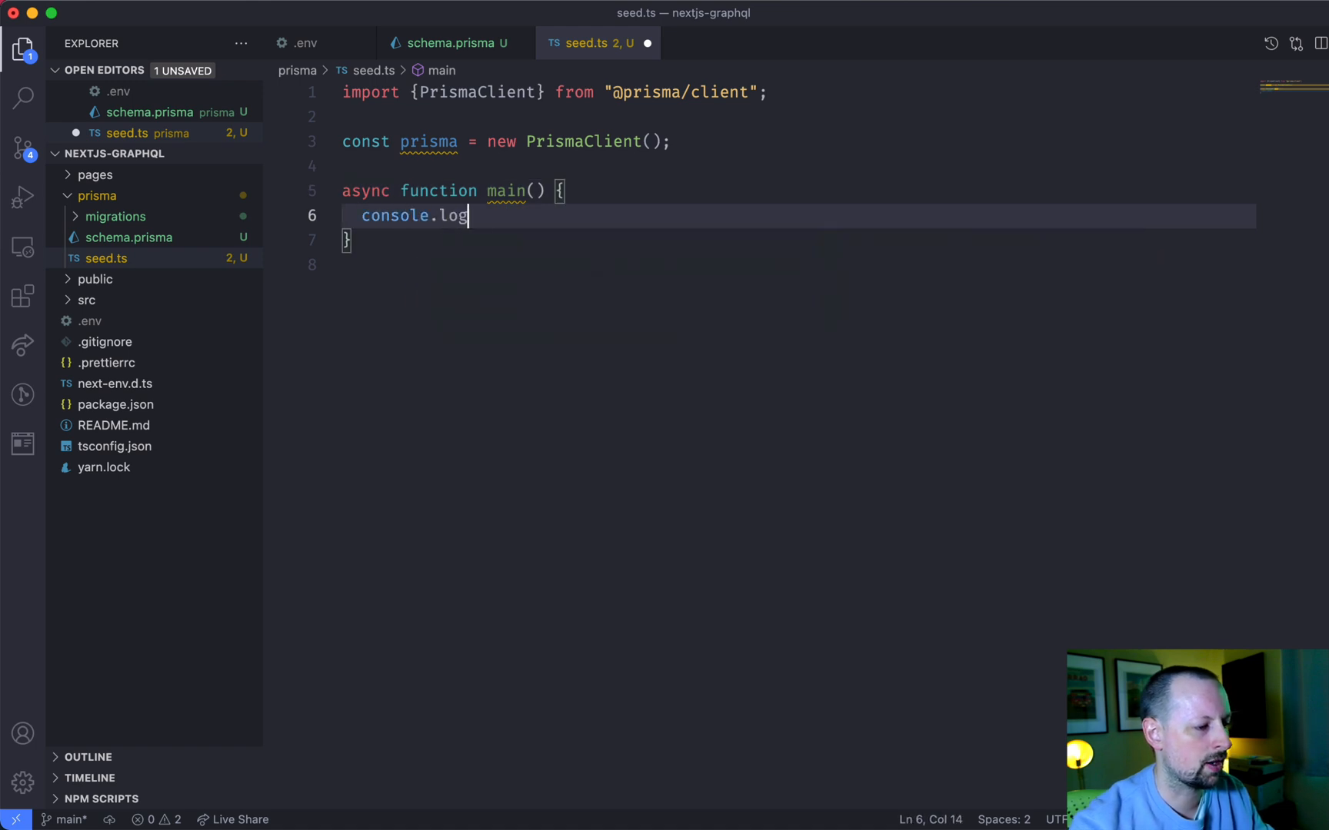
pyautogui.write("('seeding');")
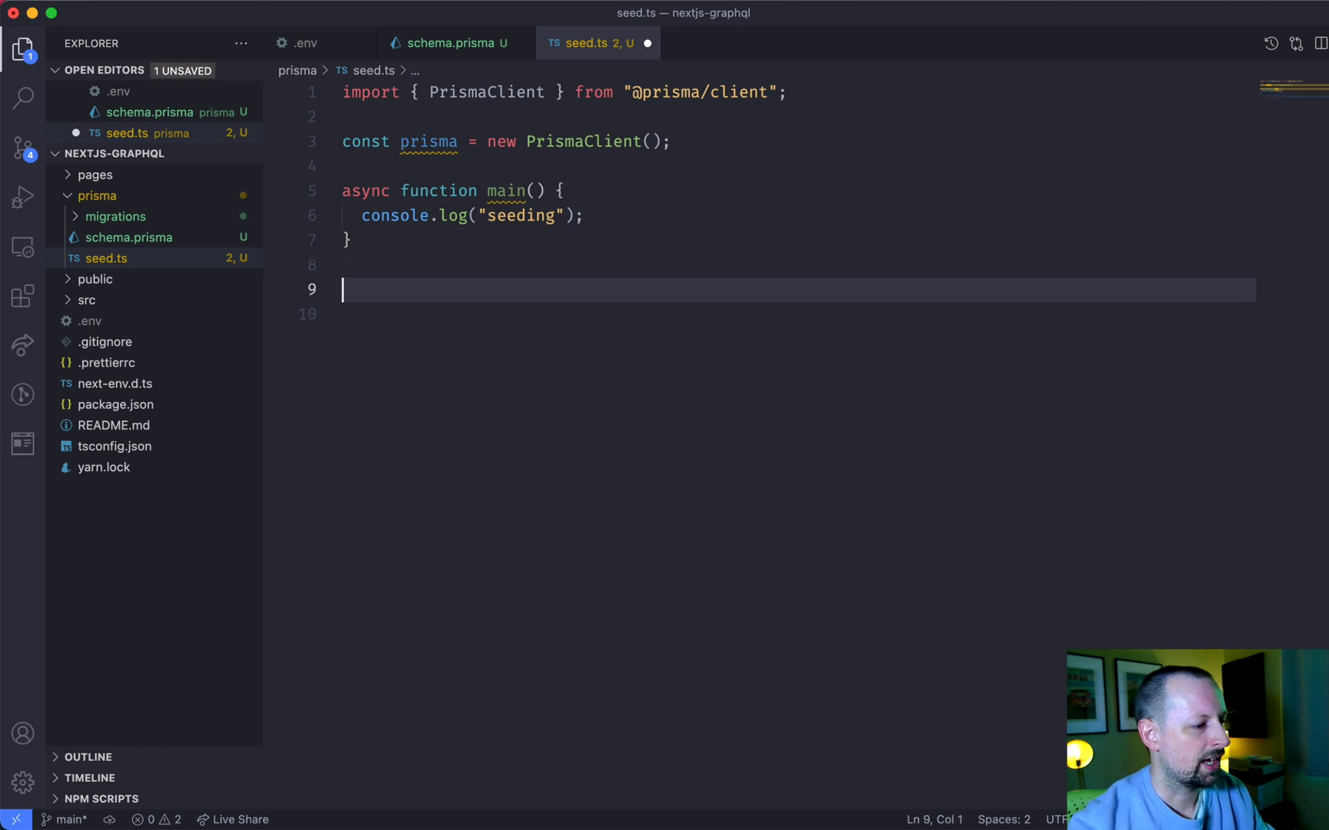
# Step: Call main() with a catch that prints the error and exits with code 1
pyautogui.write('main()')
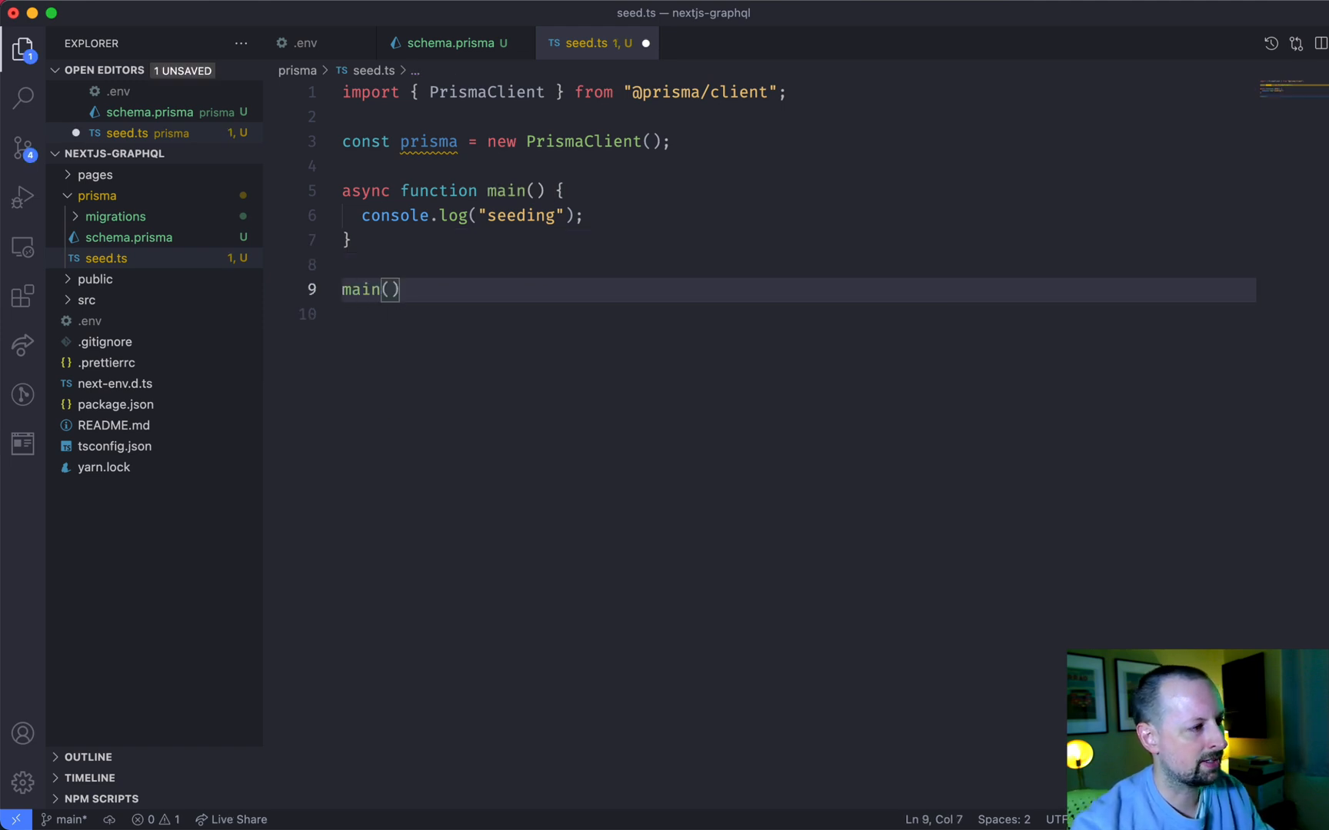
pyautogui.write('.catc')
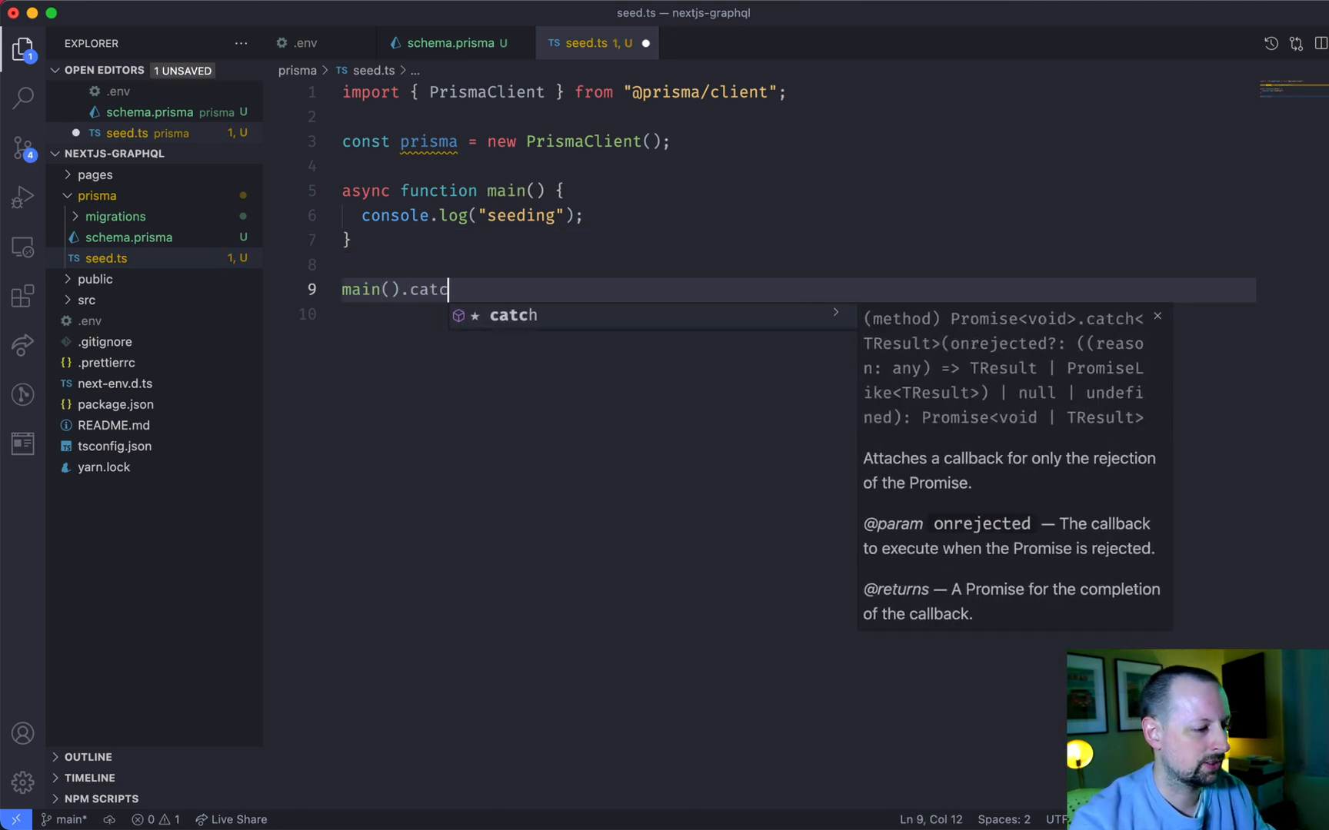
pyautogui.write('h(e => {')
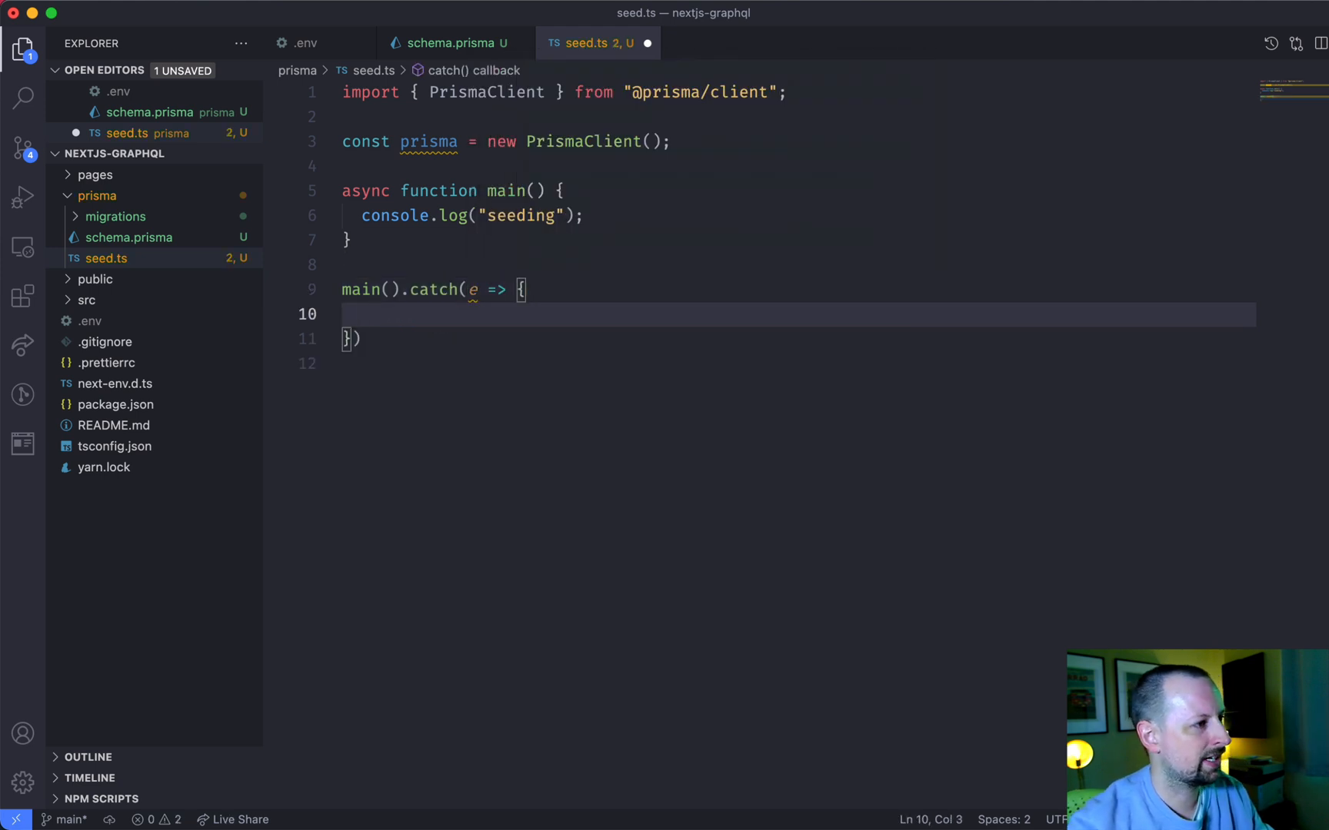
pyautogui.write('console.error(e);')
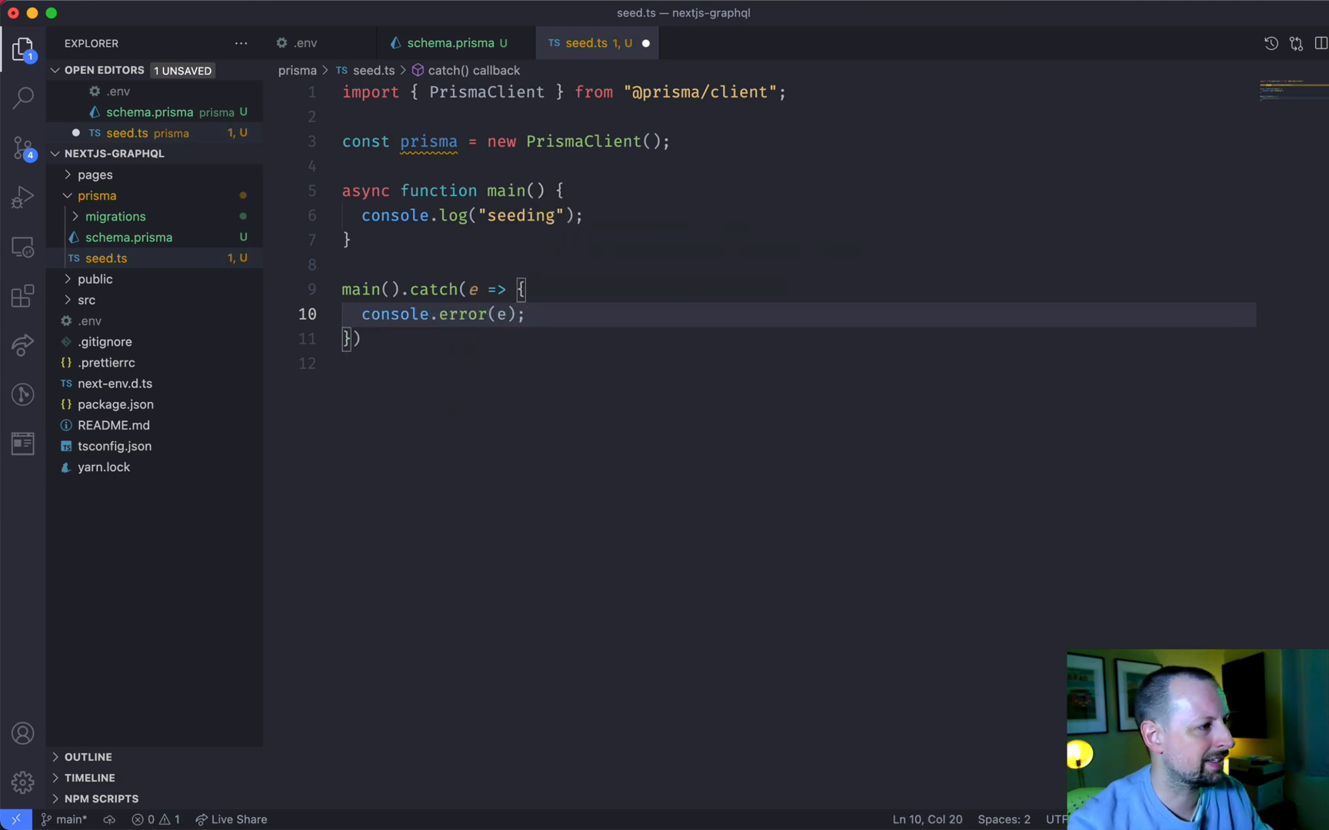
pyautogui.write('process.exit(1);')
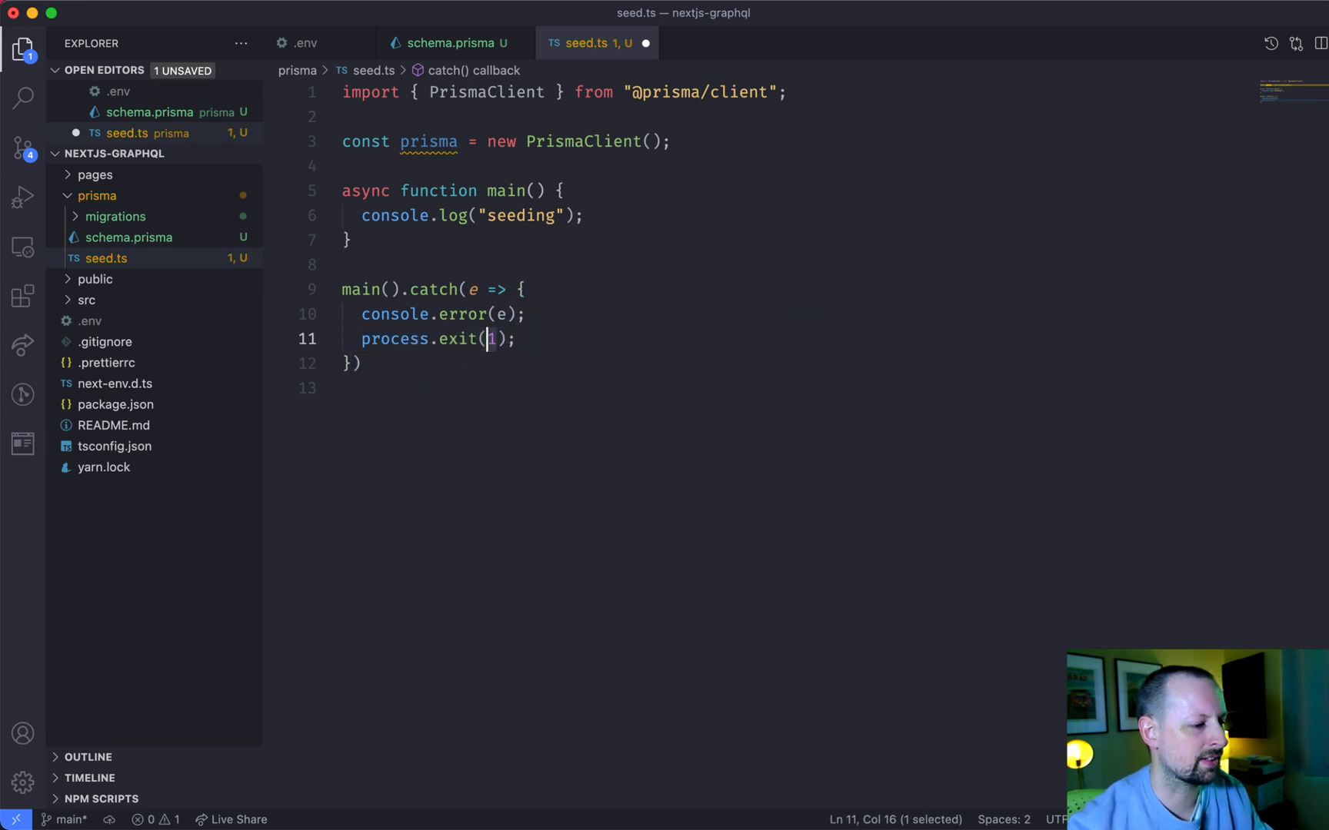
pyautogui.click(504, 338)
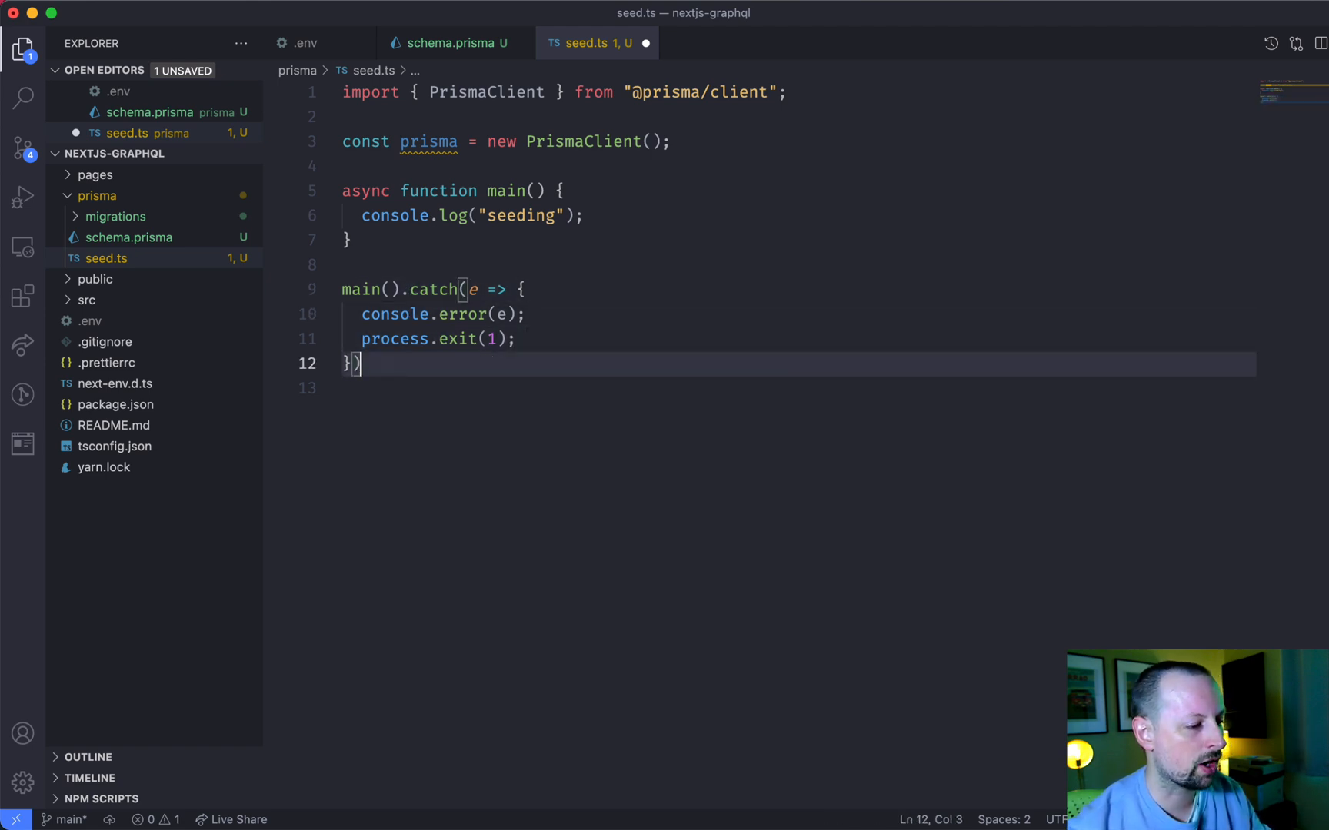
# Step: Chain a finally handler that awaits prisma.$disconnect()
pyautogui.write('.finally(')
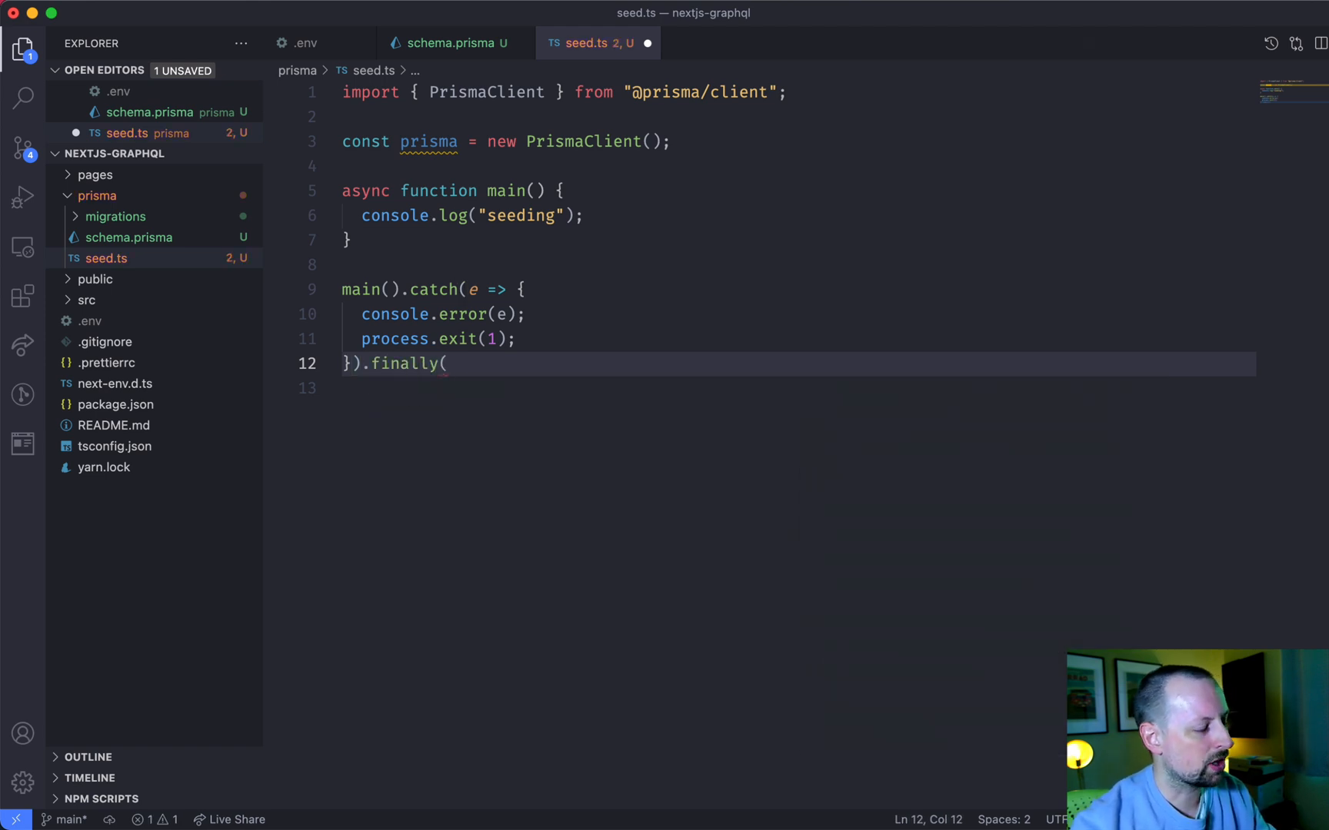
pyautogui.write(')')
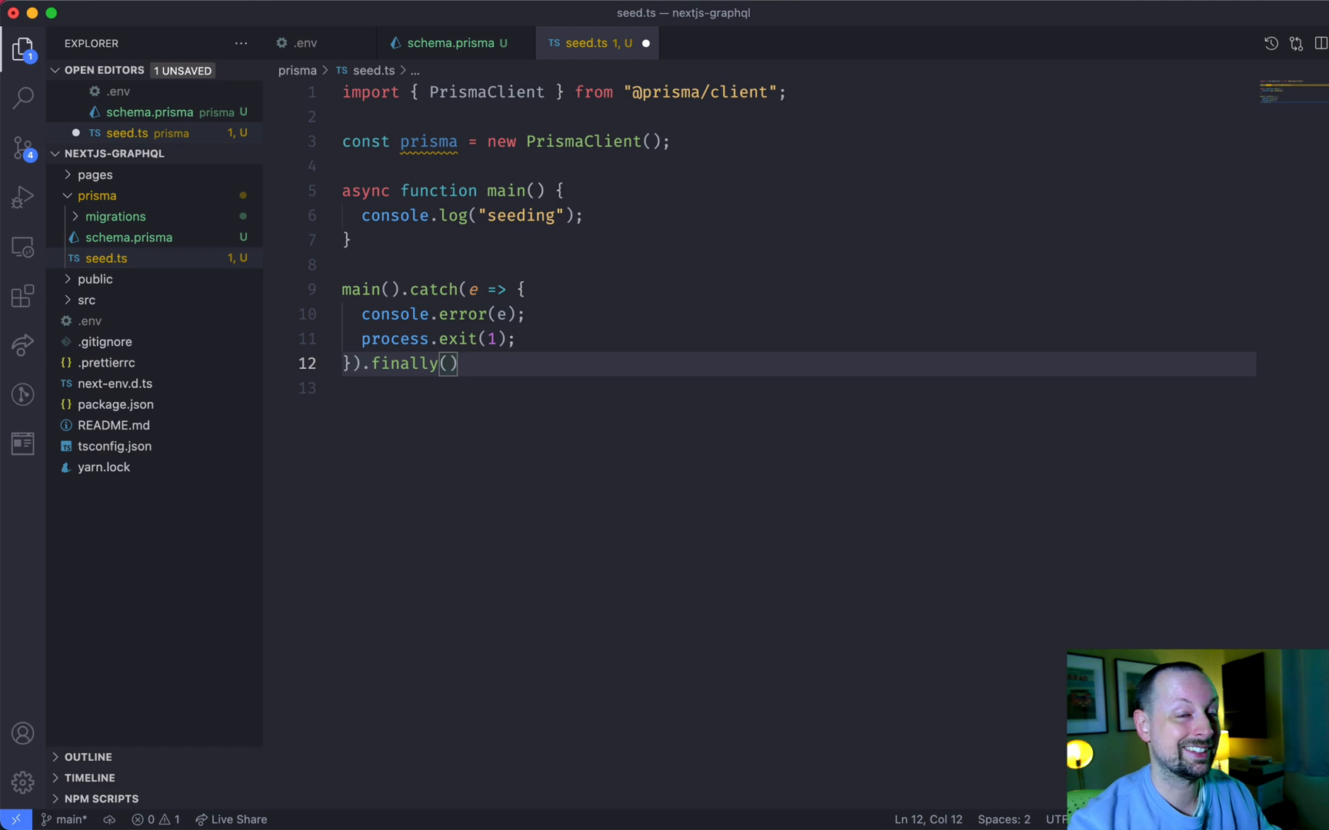
pyautogui.write('async (')
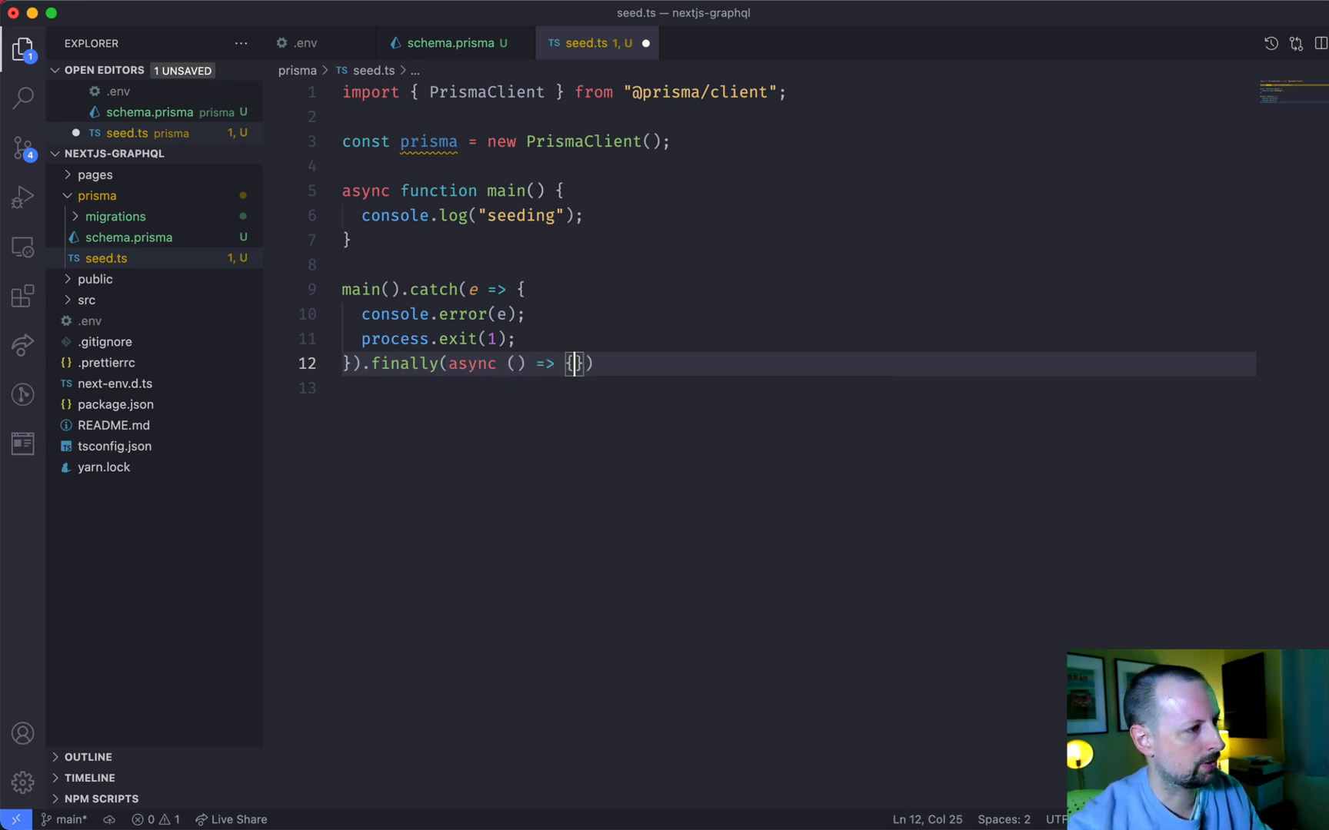
pyautogui.write('await')
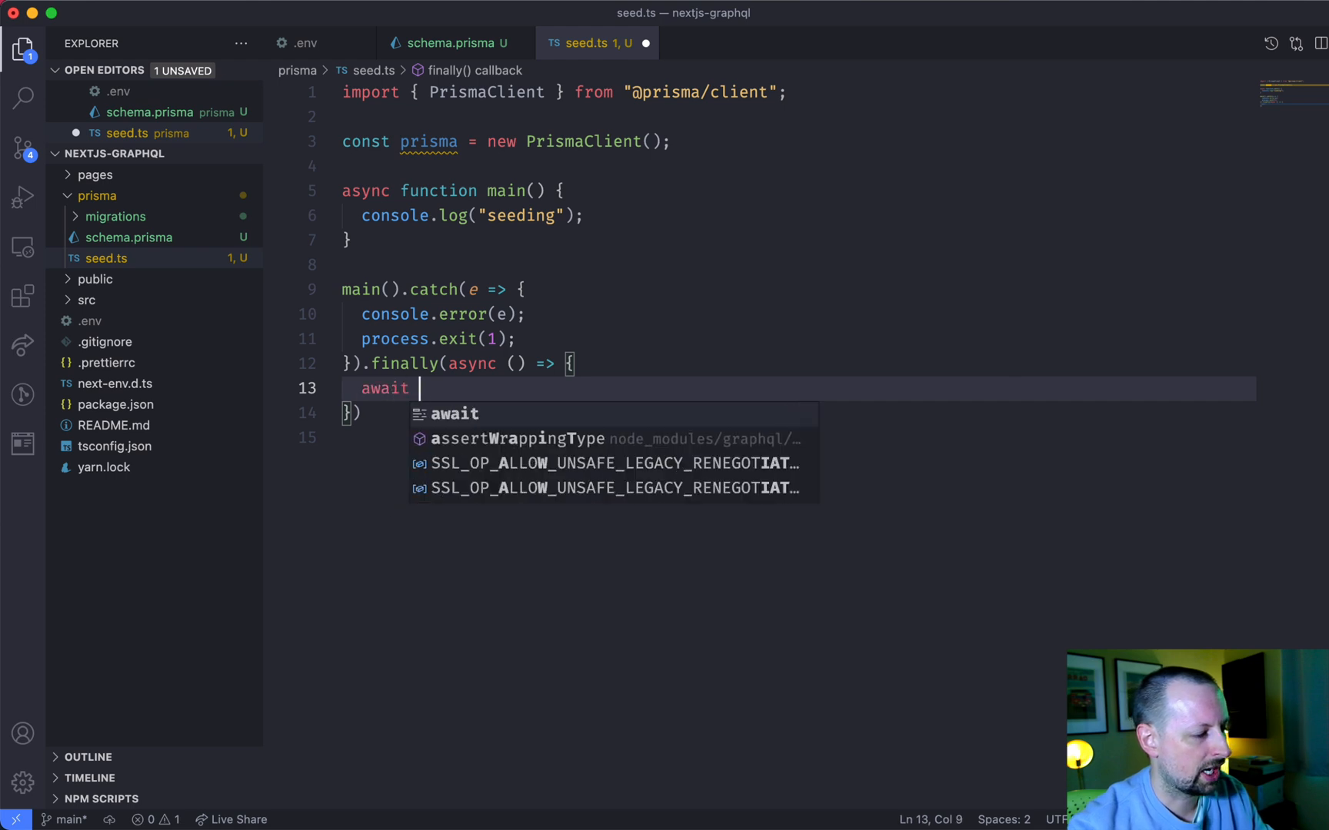
pyautogui.write('prisma.')
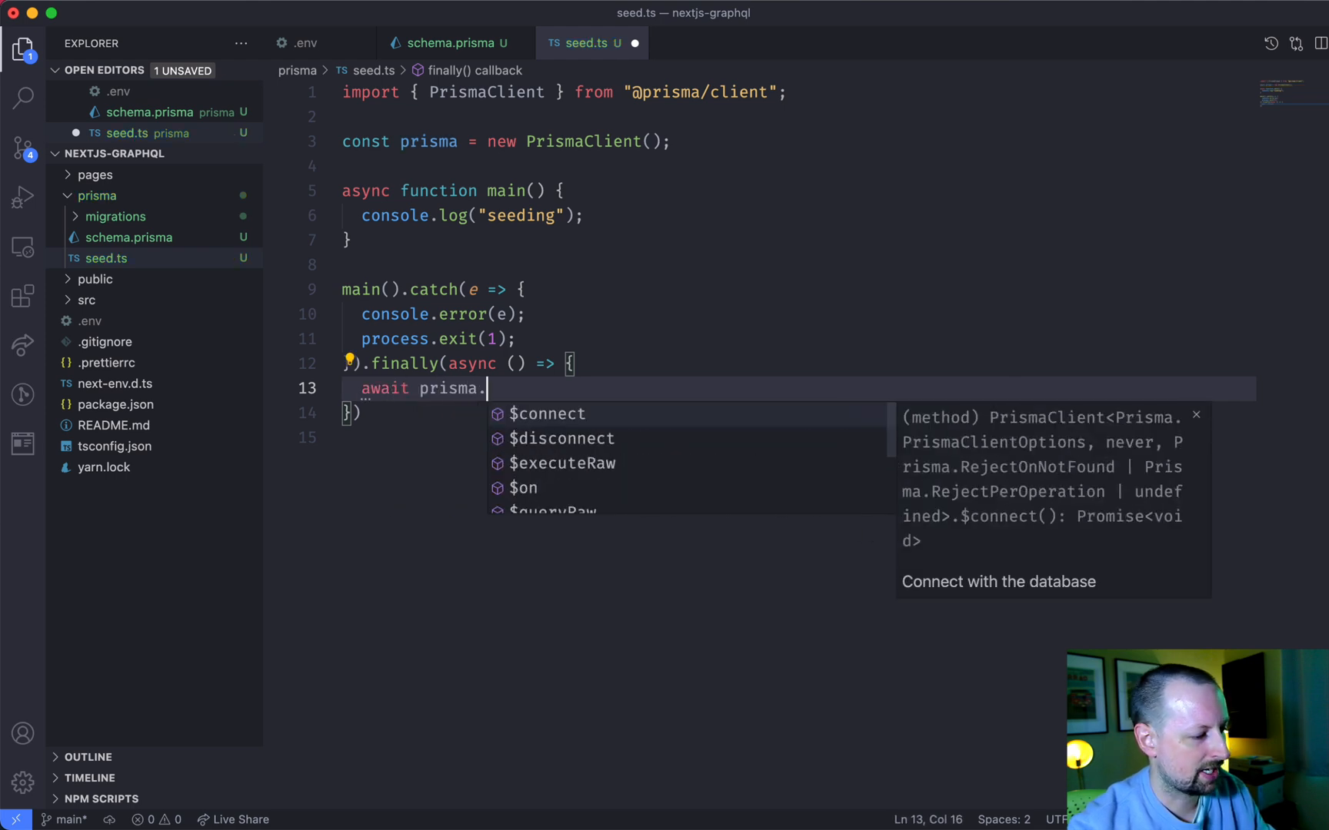
pyautogui.write('$di')
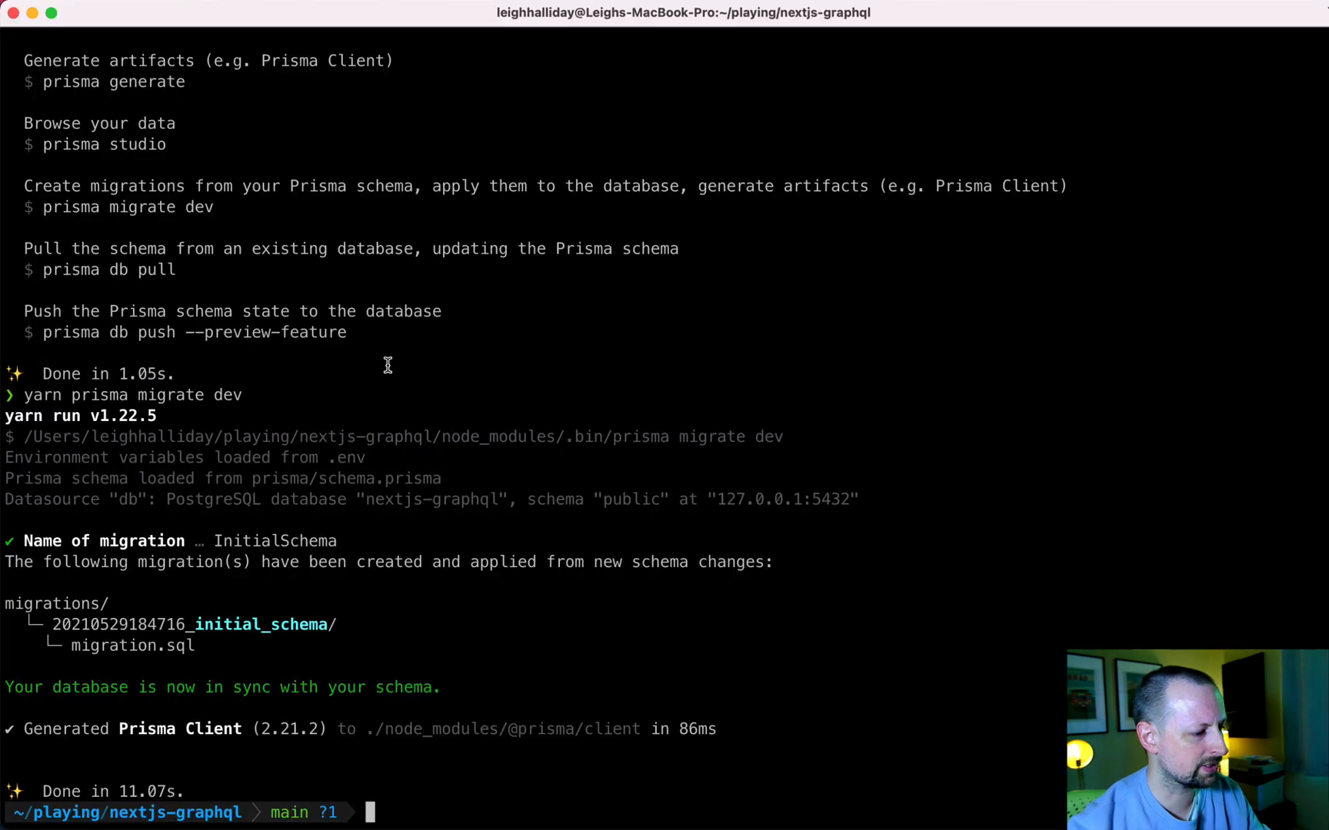
# Step: Run yarn prisma db seed, then with --preview-feature, hitting a SyntaxError on the import statement
pyautogui.write('yarn')
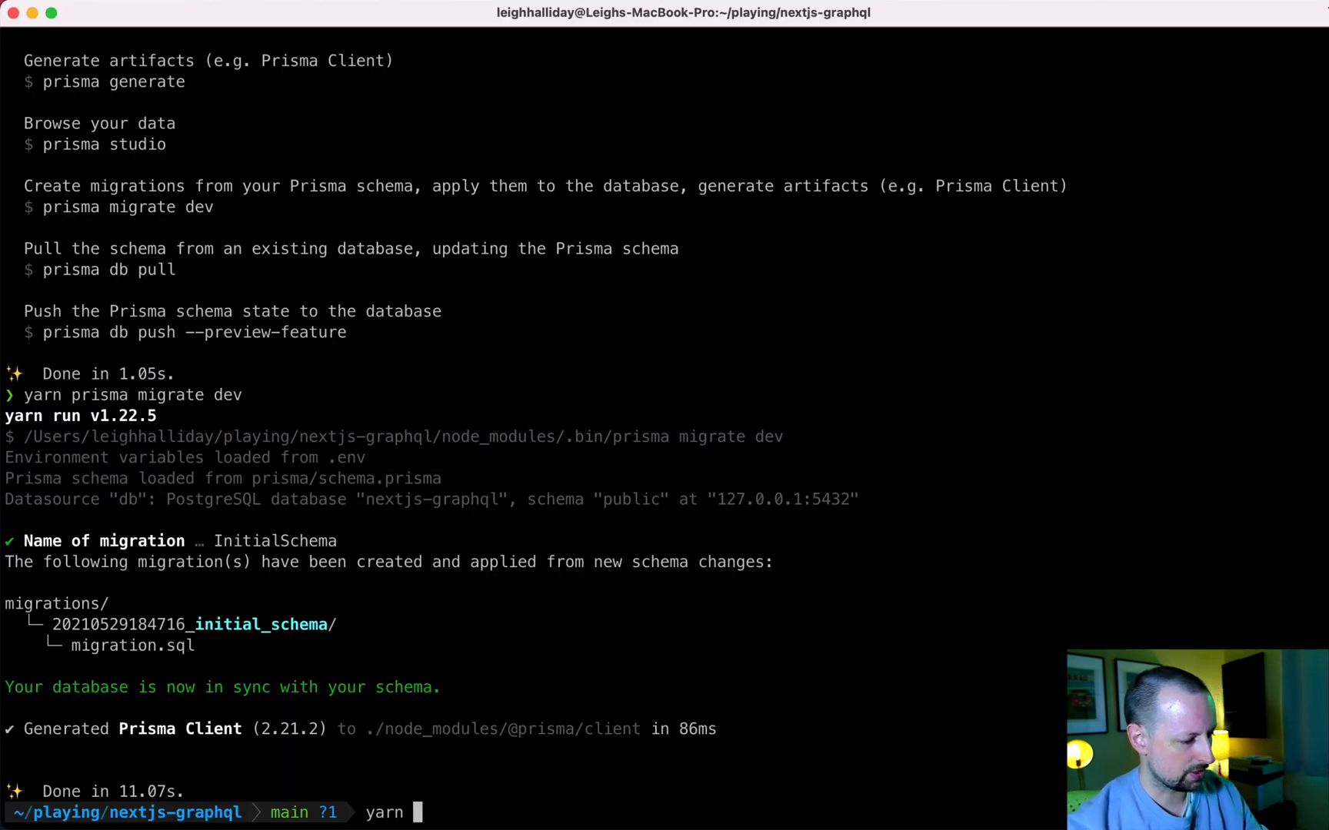
pyautogui.write('prisma db seed')
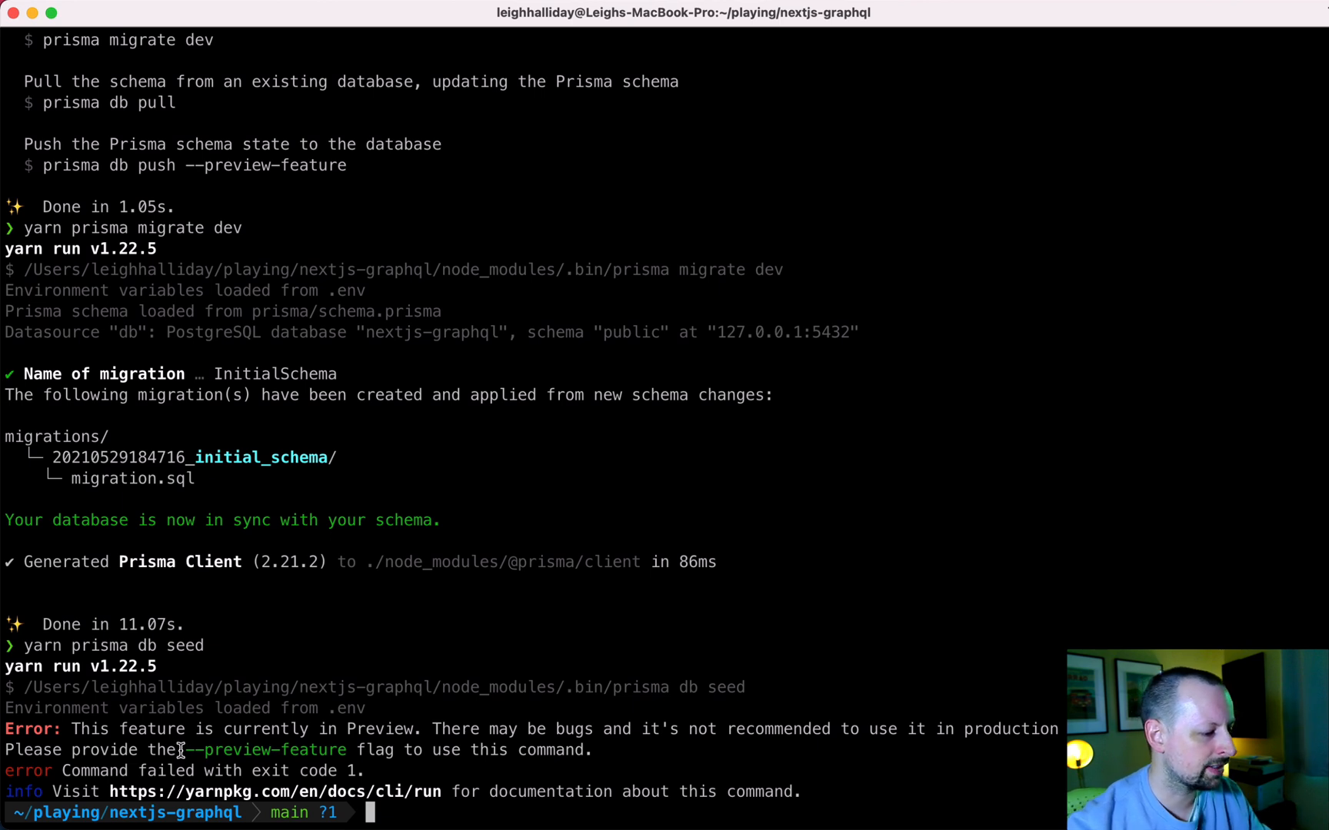
pyautogui.doubleClick(261, 751)
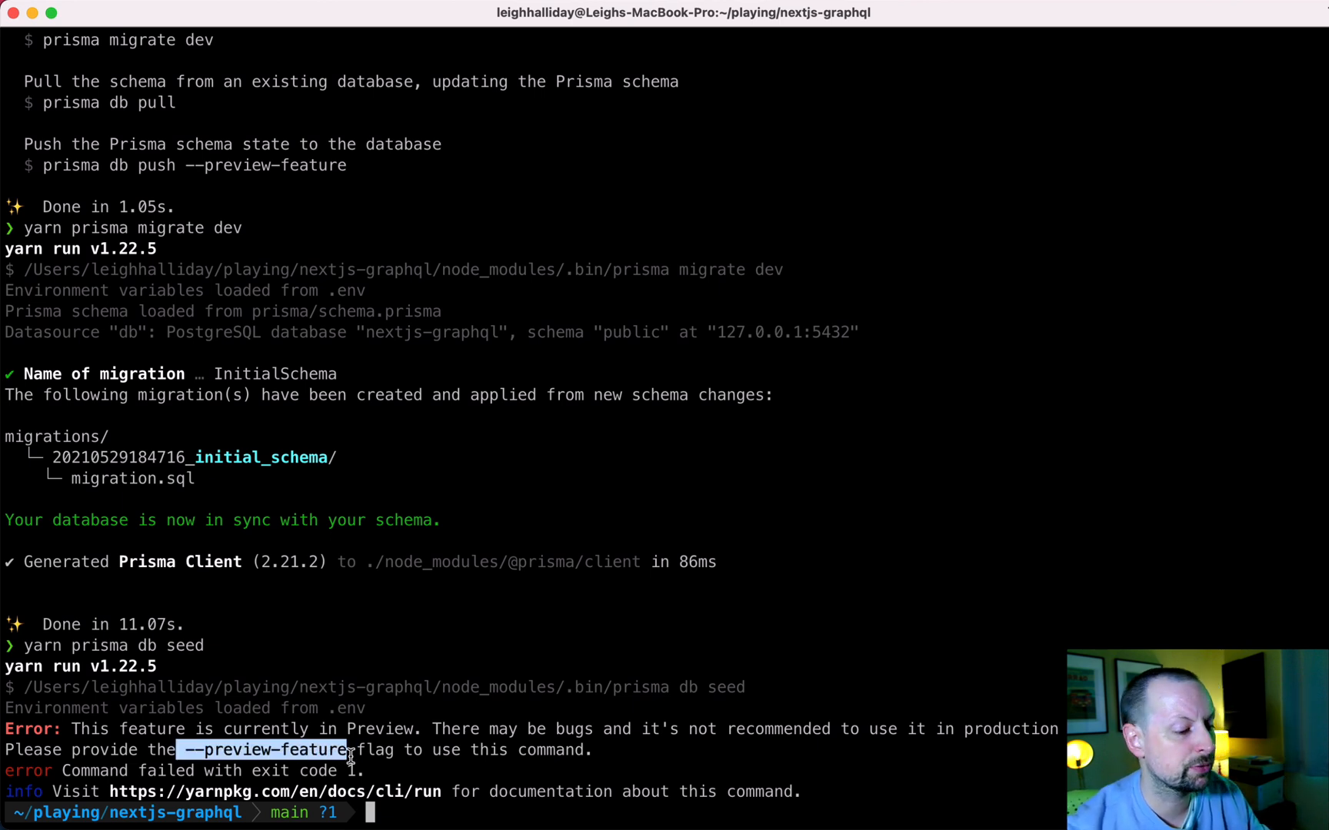
pyautogui.write('yarn prisma db seed --prev')
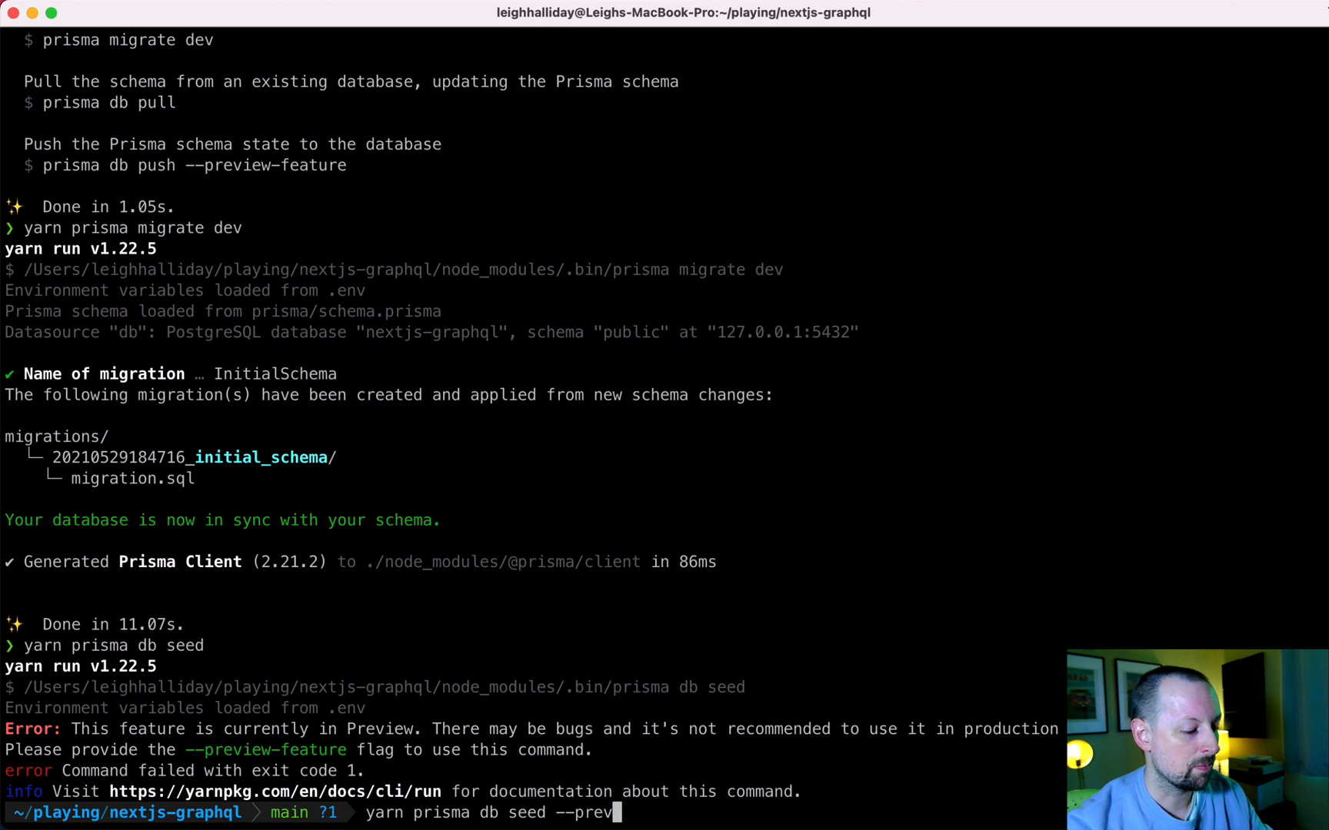
pyautogui.press('Return')
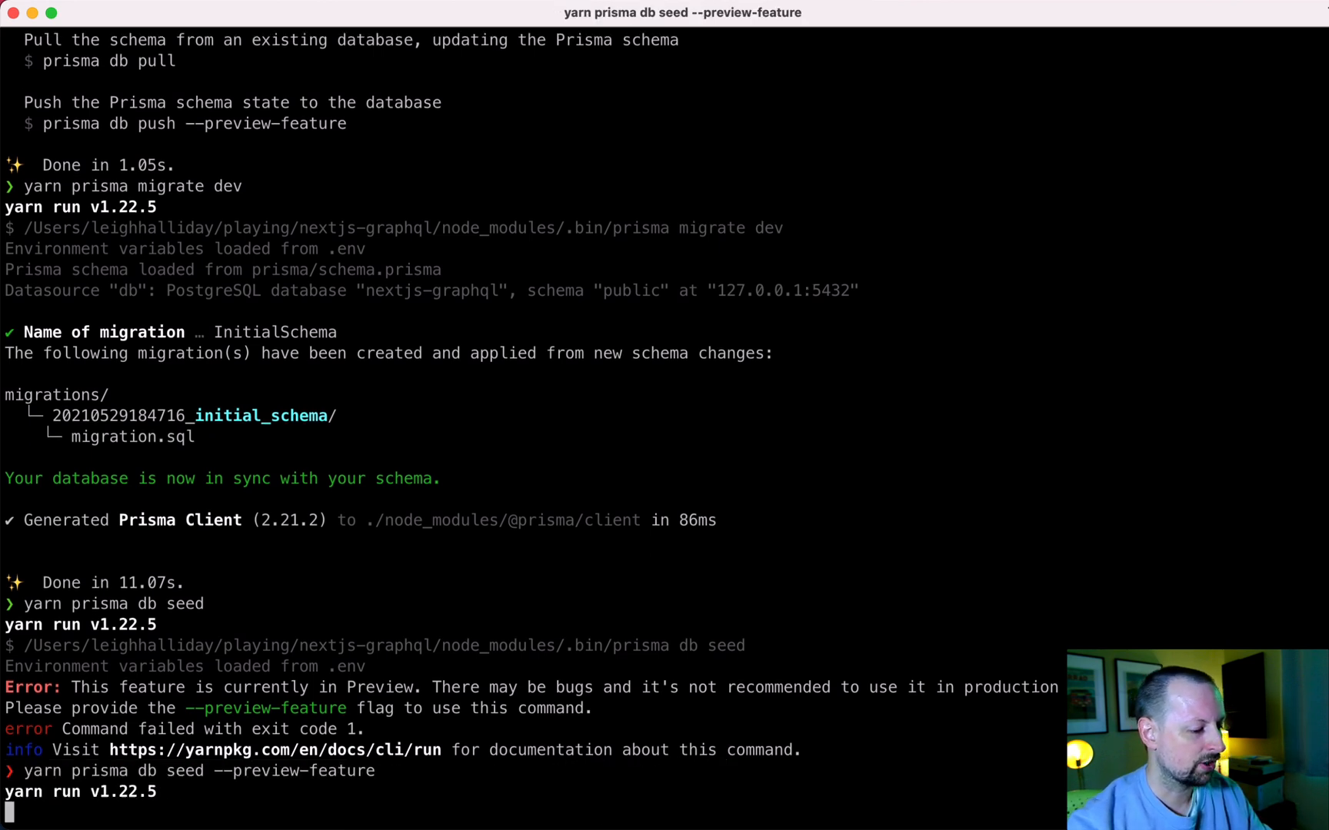
pyautogui.scroll(-3)
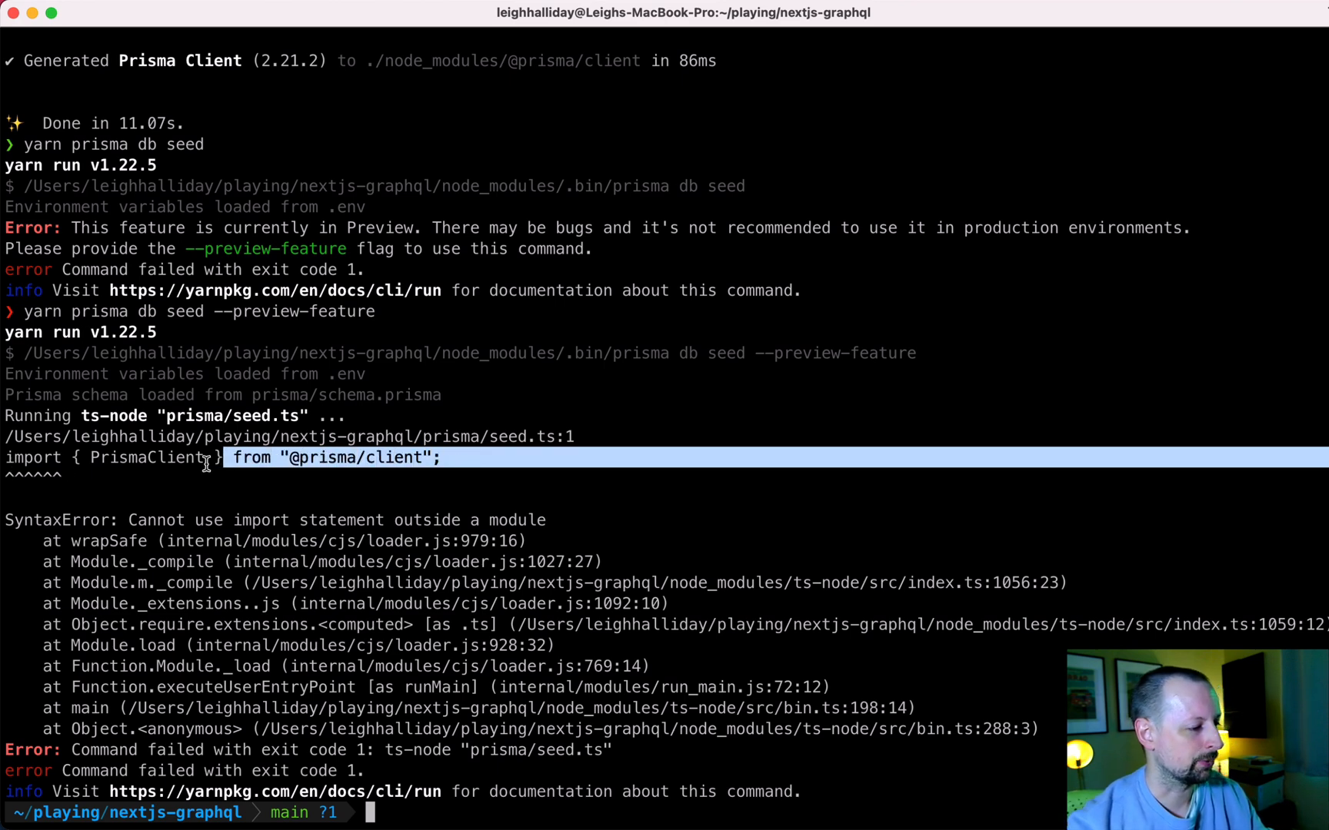
pyautogui.doubleClick(32, 458)
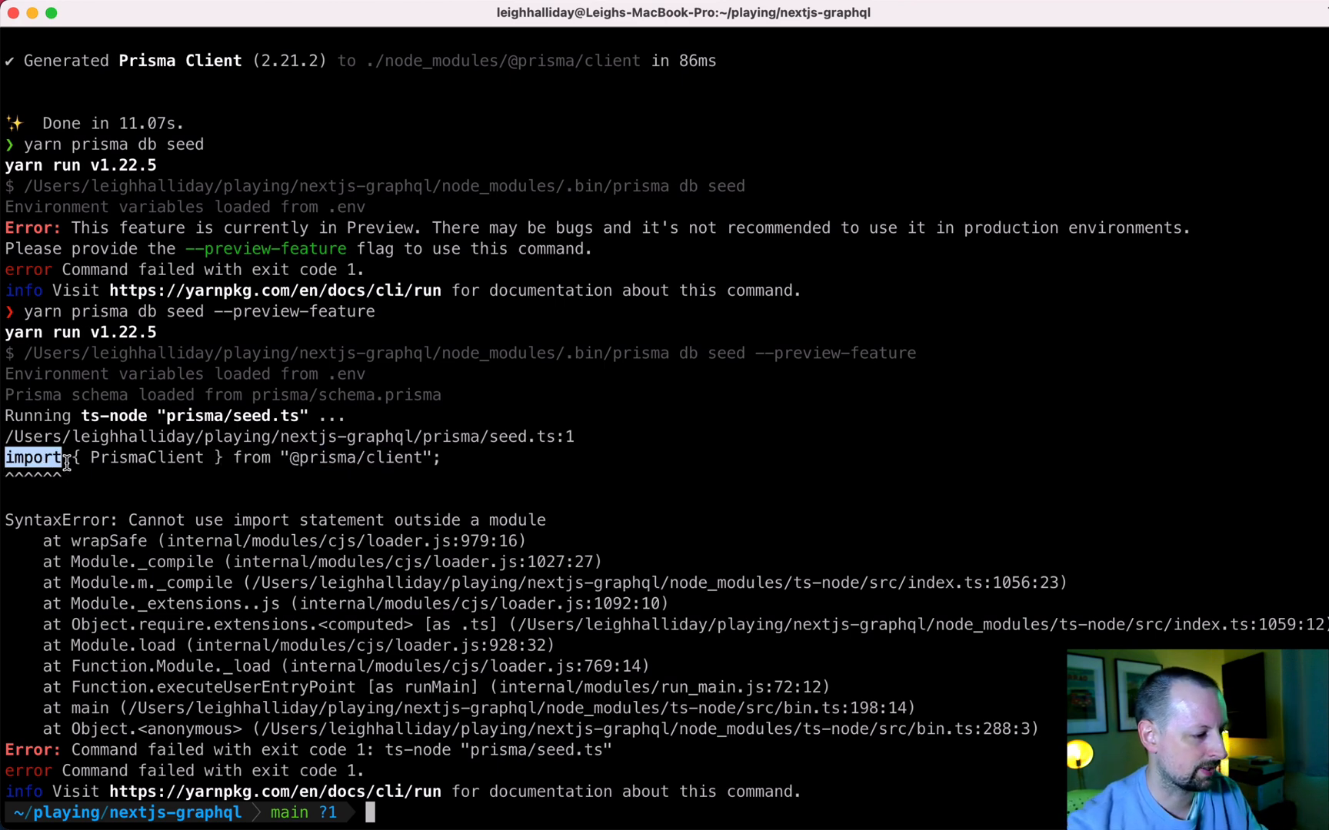
pyautogui.moveTo(123, 520)
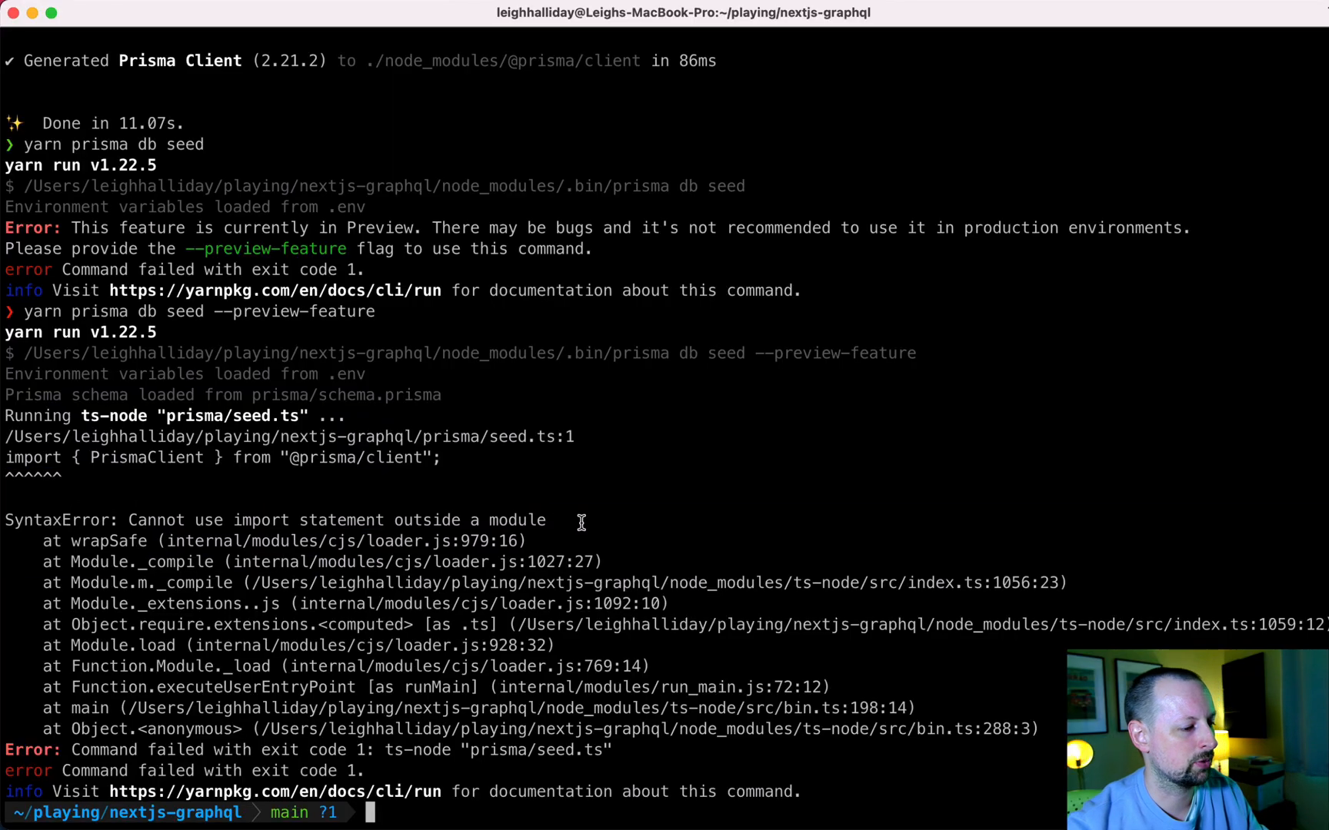
pyautogui.moveTo(225, 652)
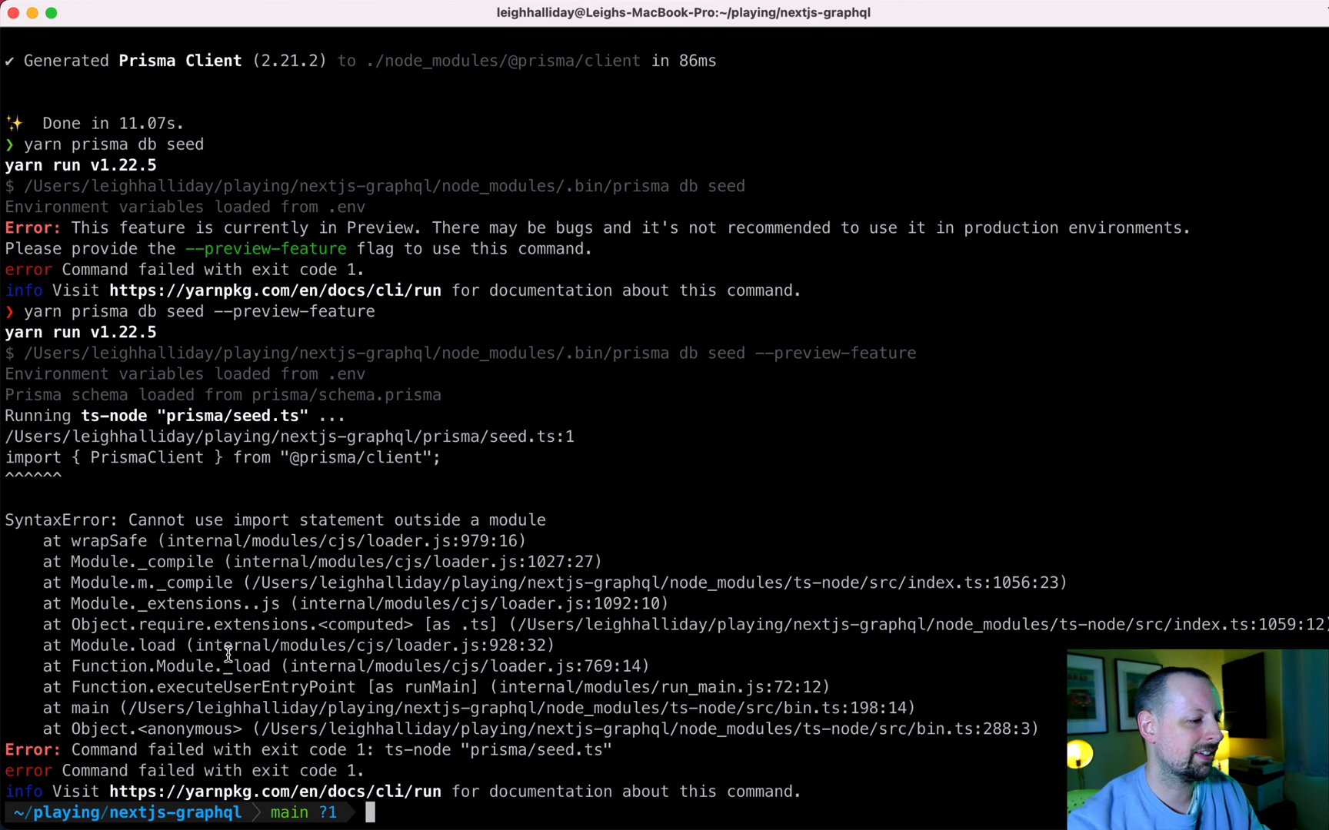
pyautogui.moveTo(87, 415)
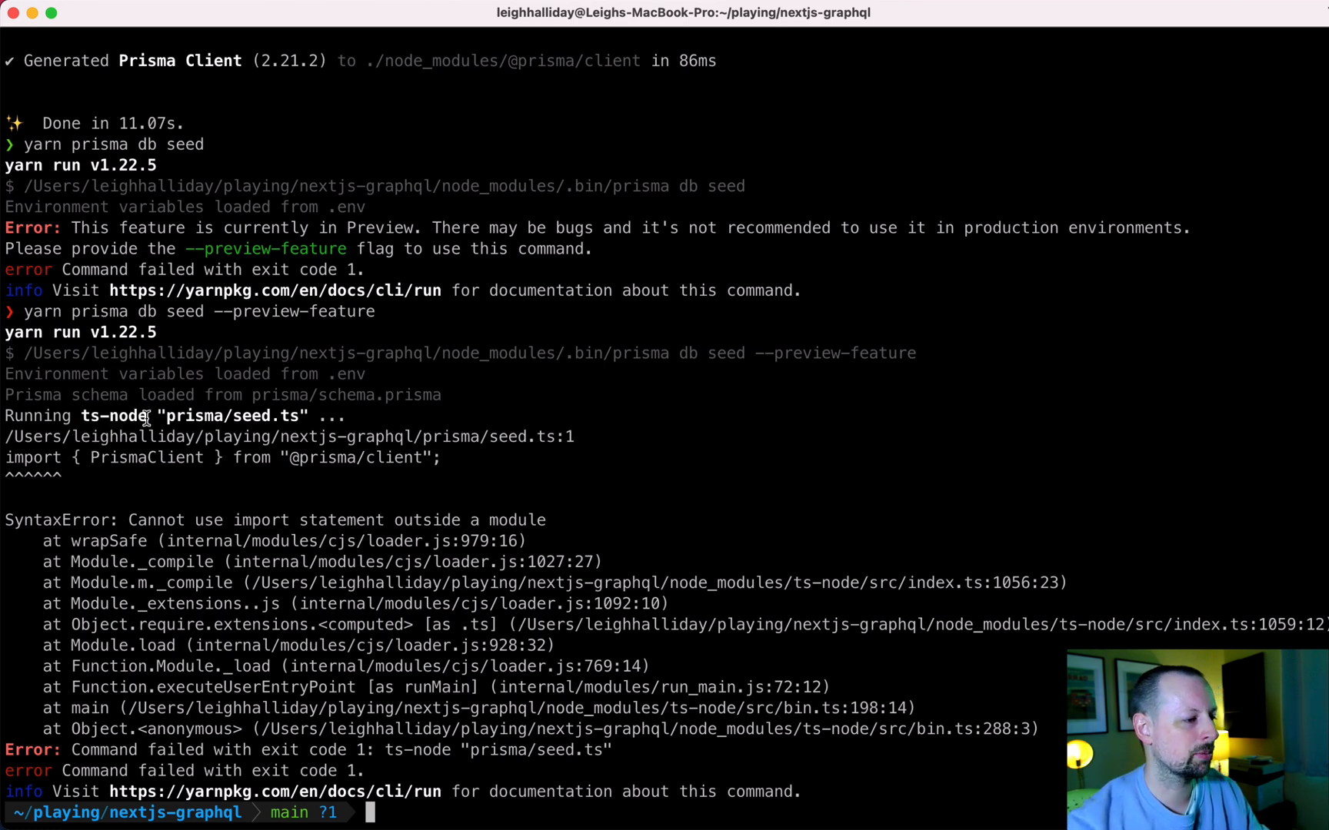
pyautogui.moveTo(439, 797)
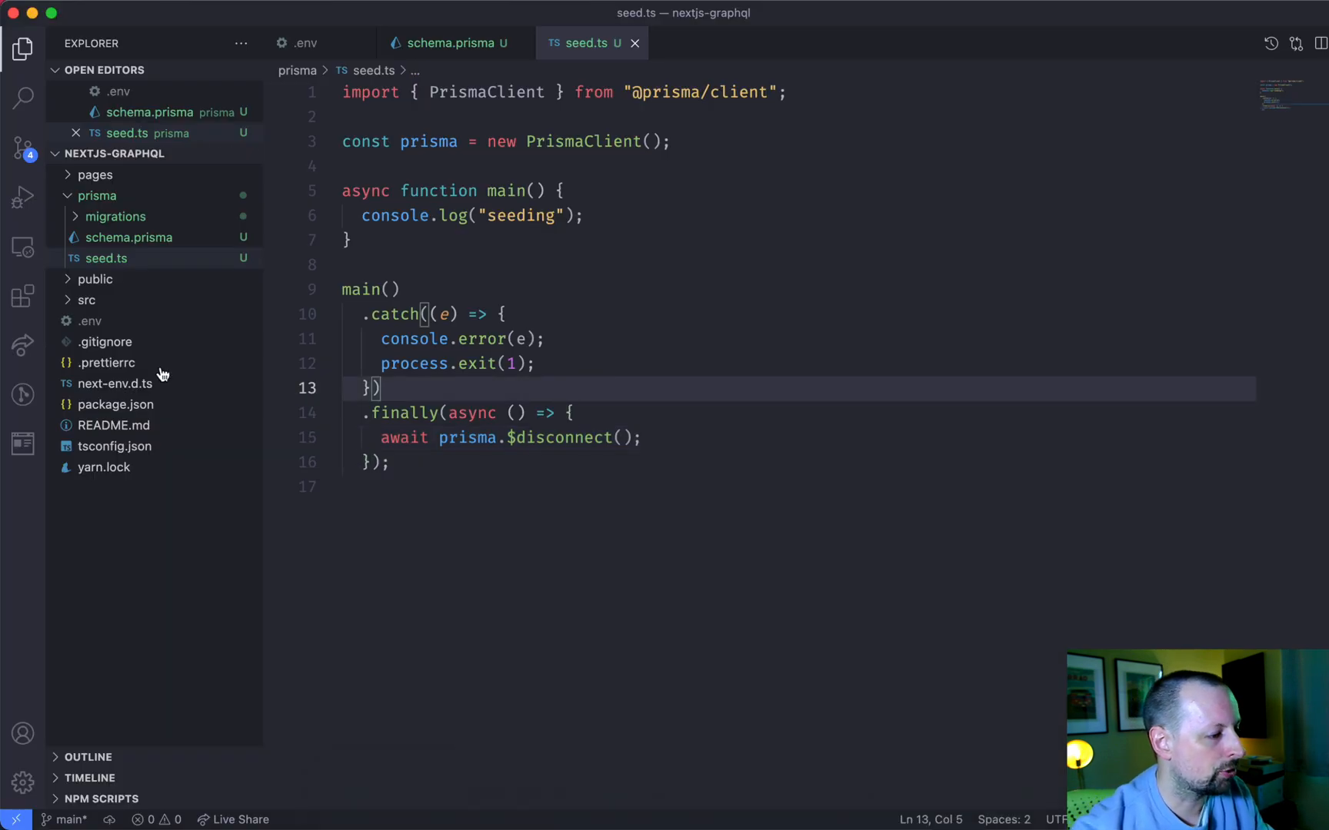
# Step: Add a "ts-node" script entry to package.json
pyautogui.click(114, 404)
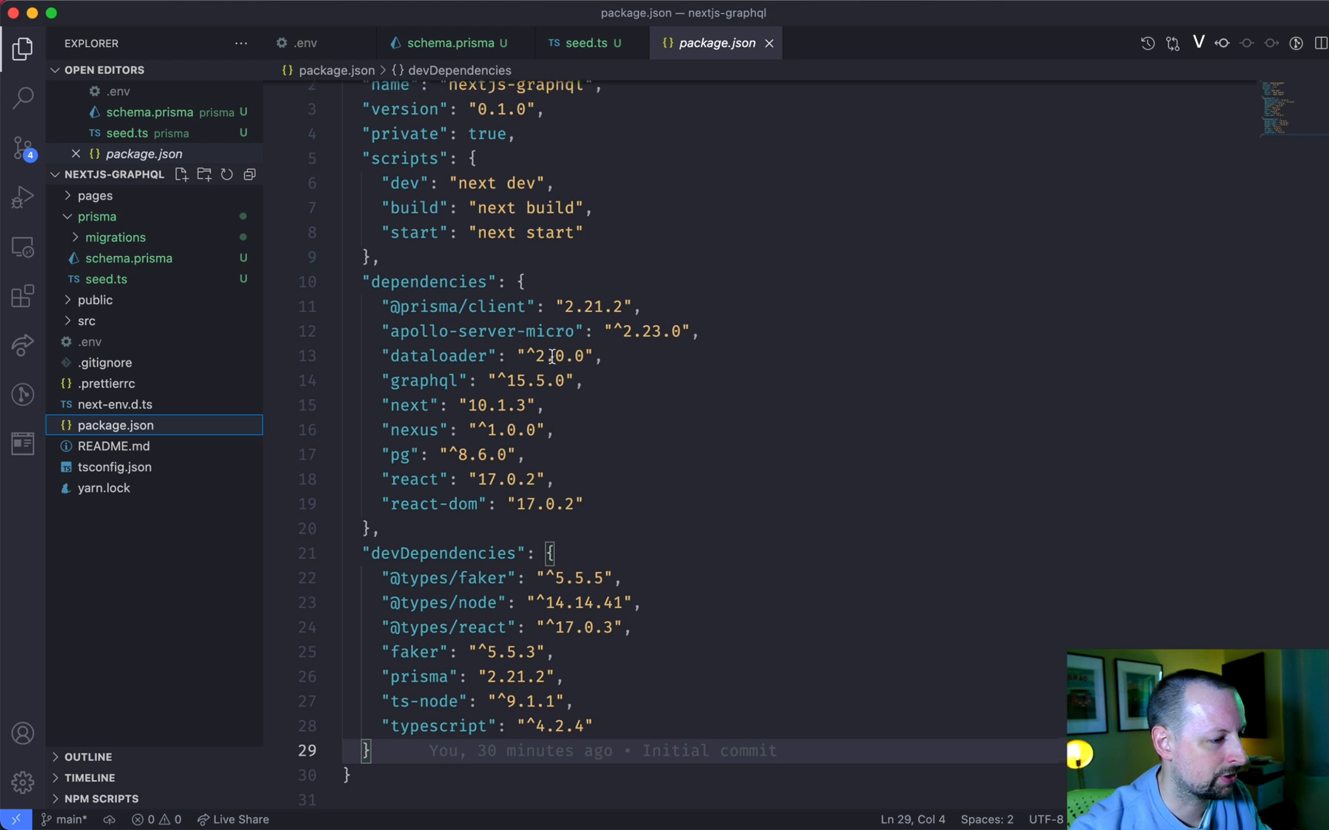
pyautogui.write('"ts-node":')
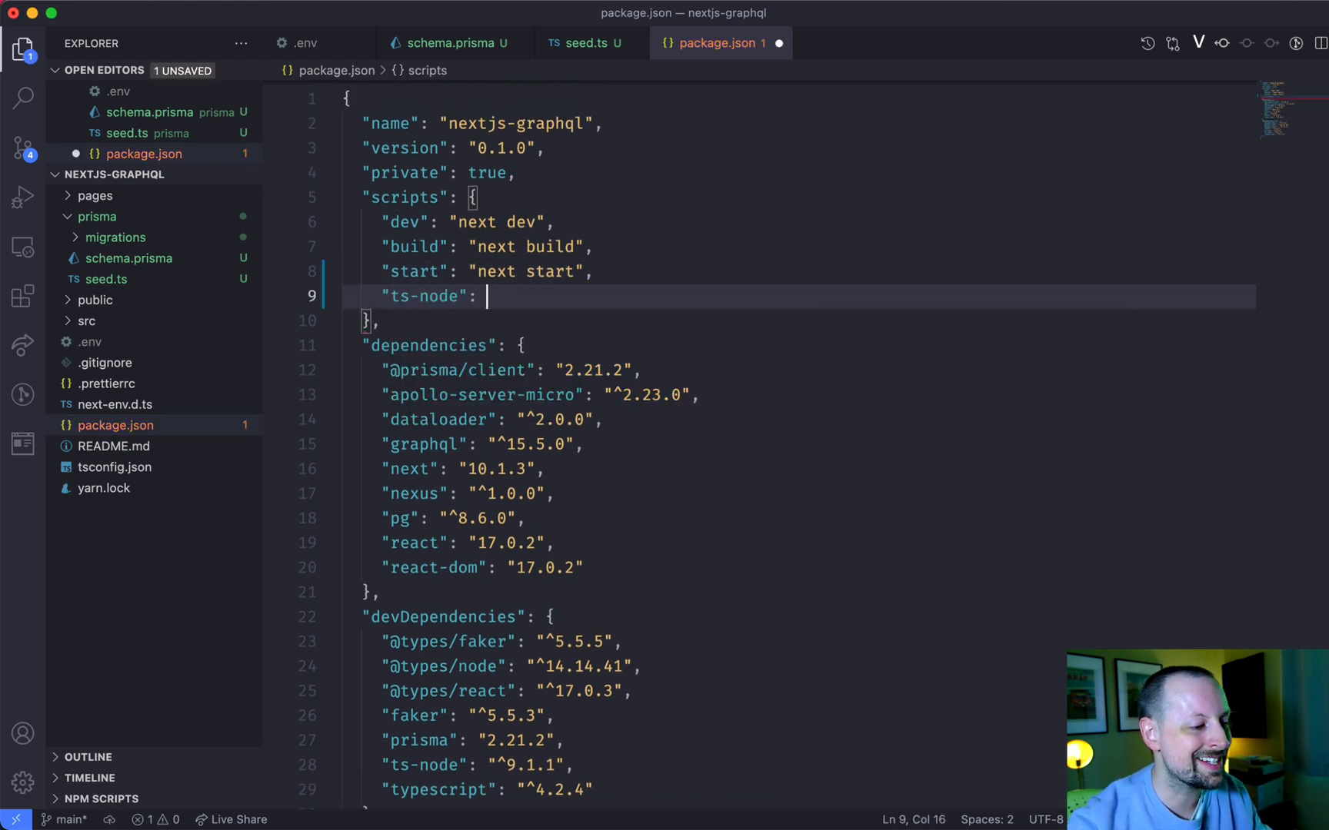
pyautogui.write('""')
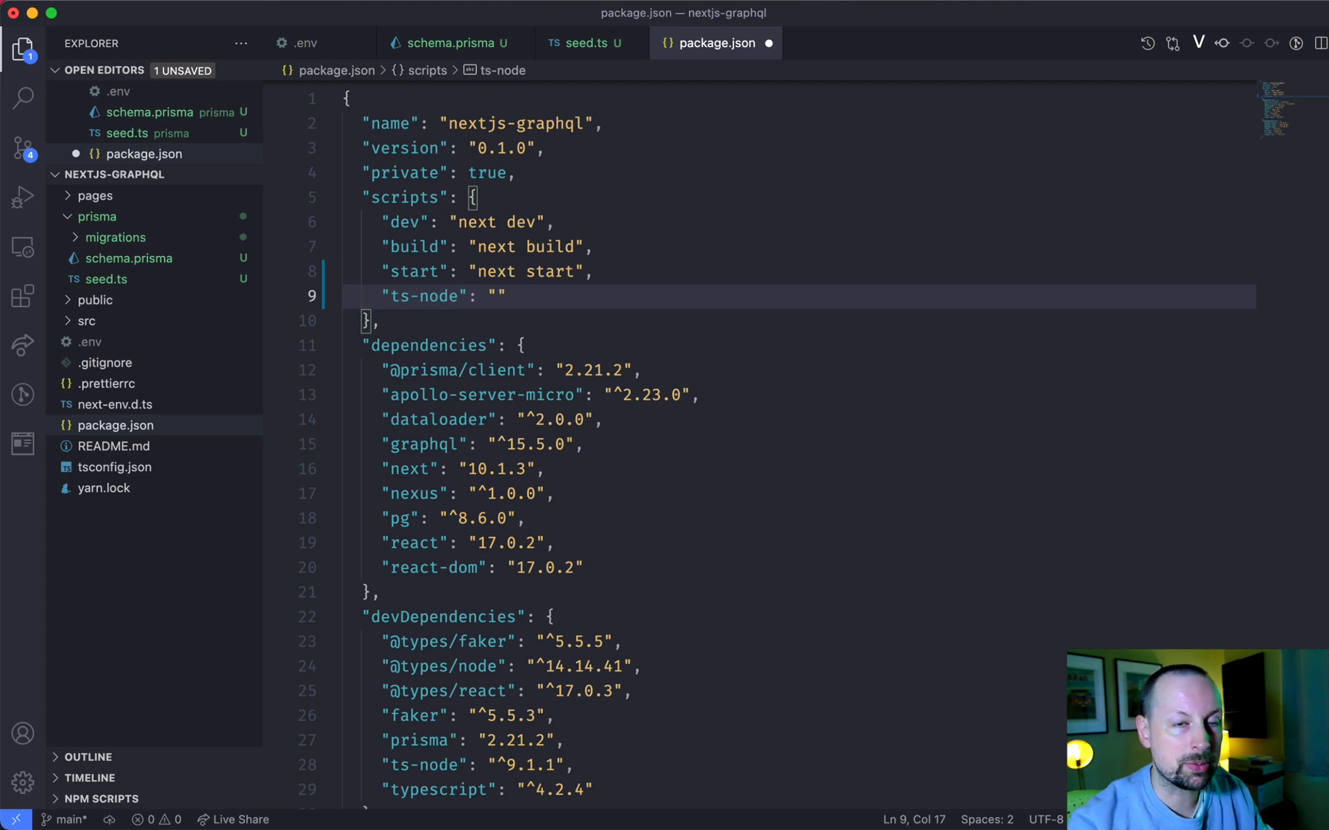
pyautogui.write('ts-node')
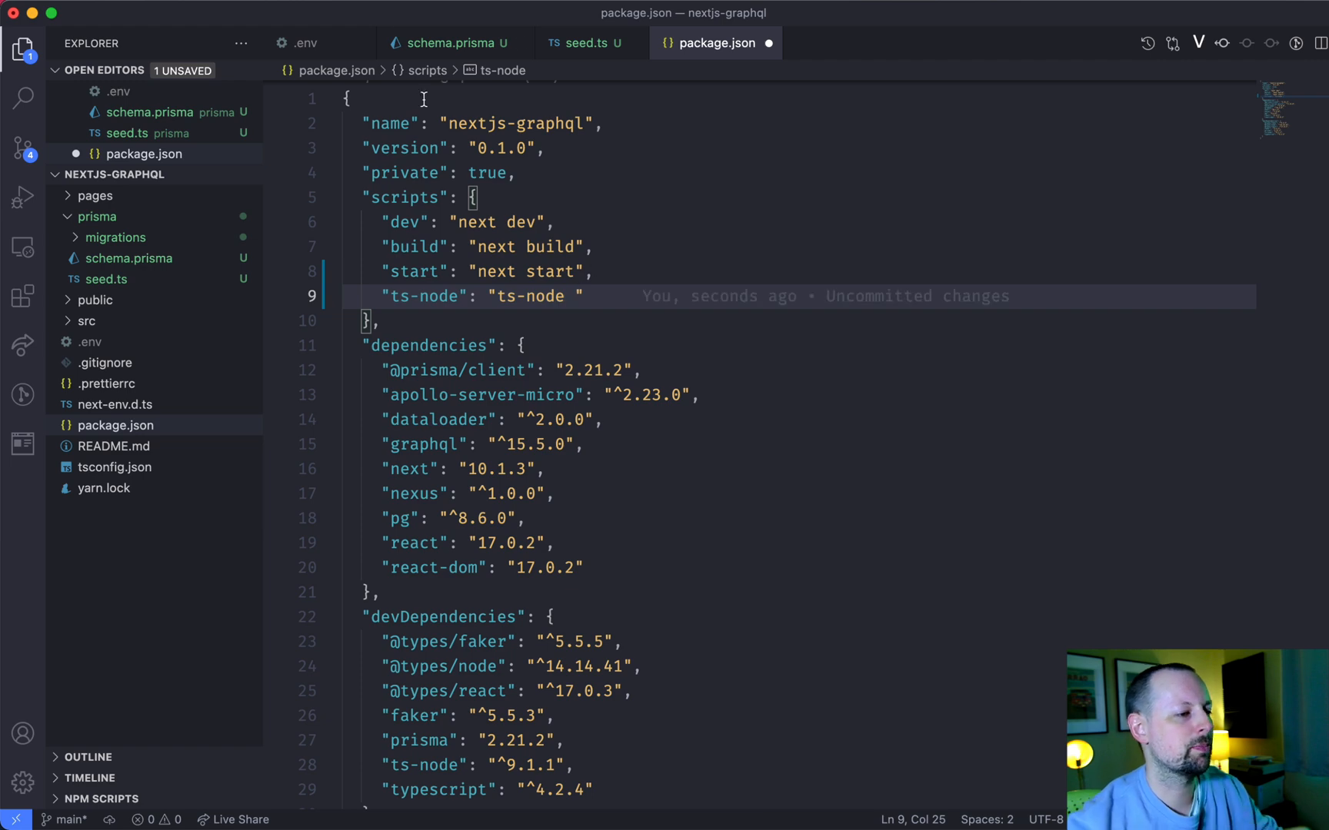
# Step: Give the ts-node script --compiler-options setting module to "CommonJS"
pyautogui.click(580, 43)
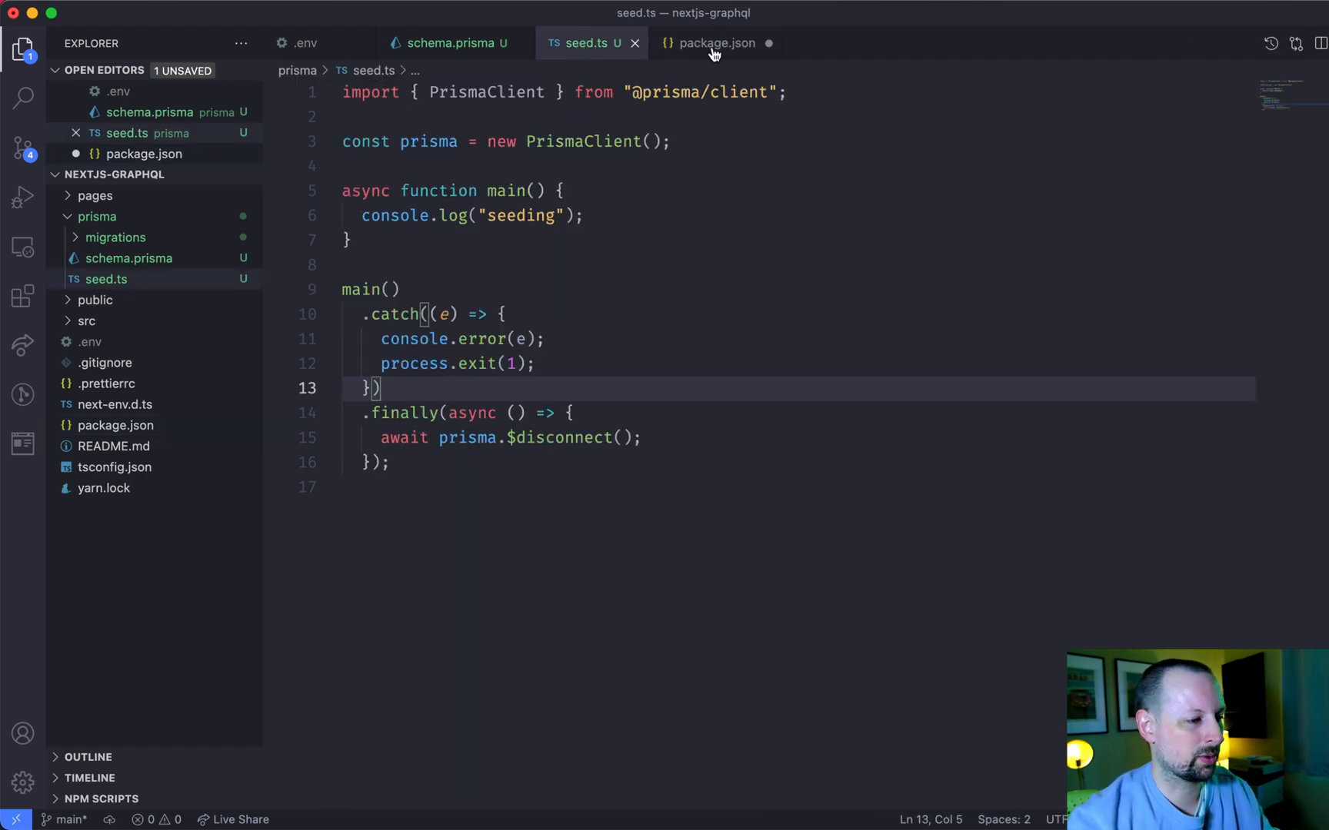
pyautogui.click(717, 44)
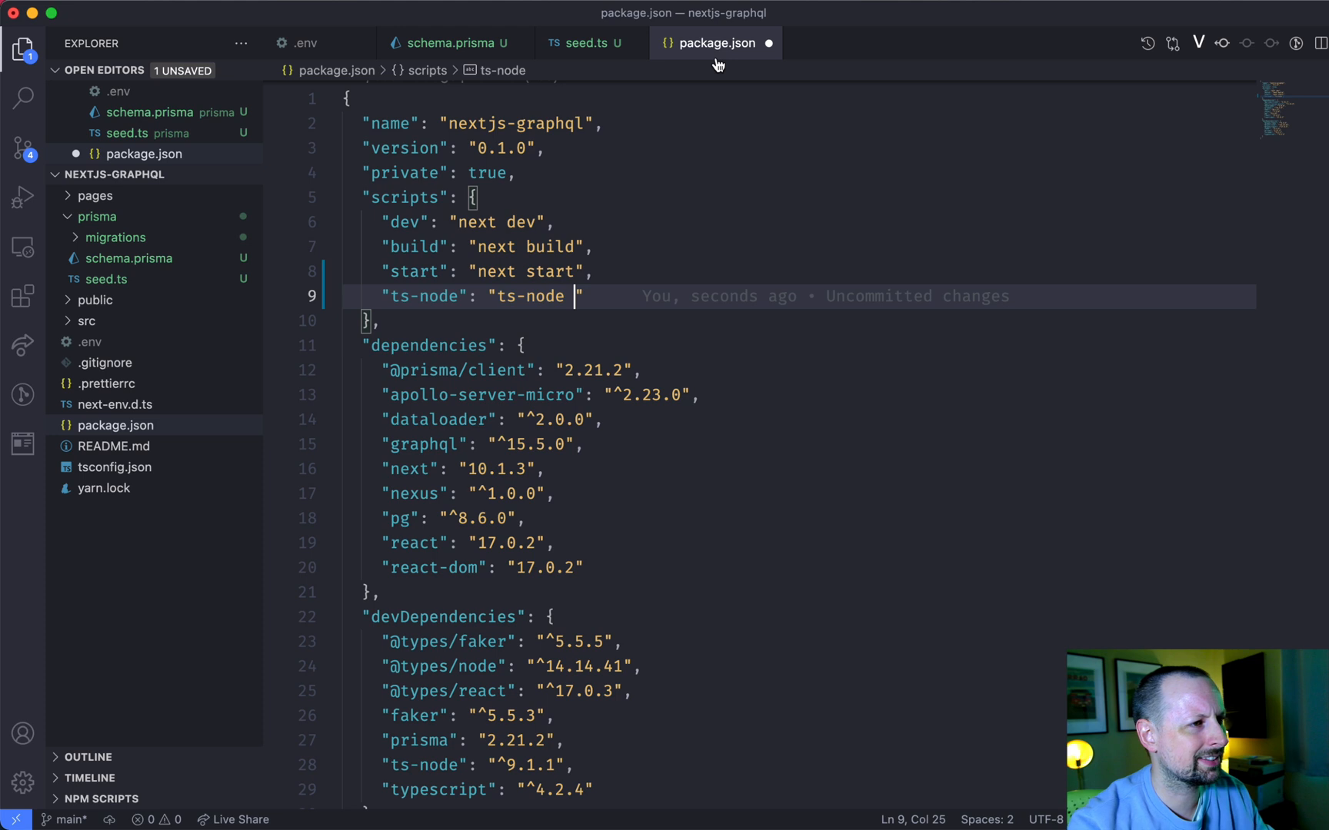
pyautogui.write('--compiler-')
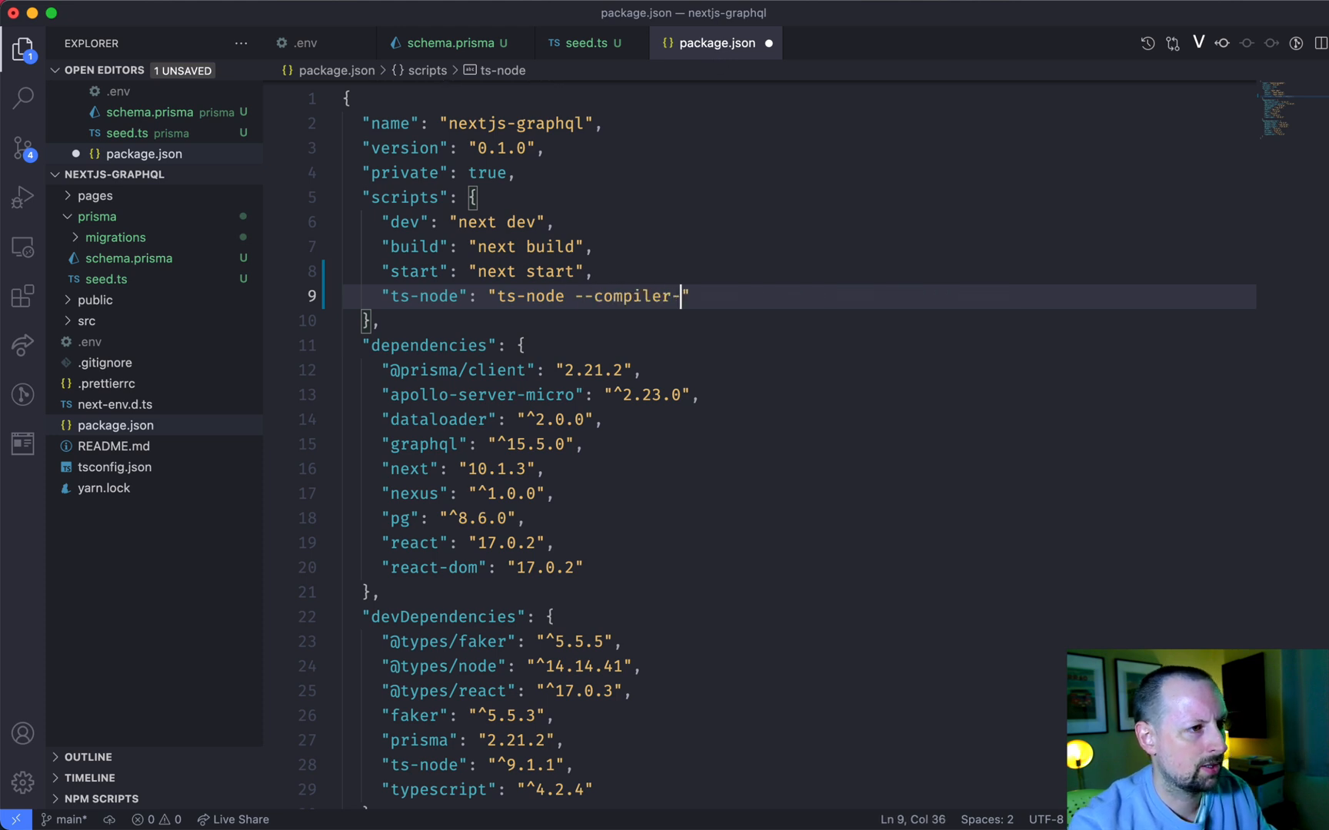
pyautogui.write('options')
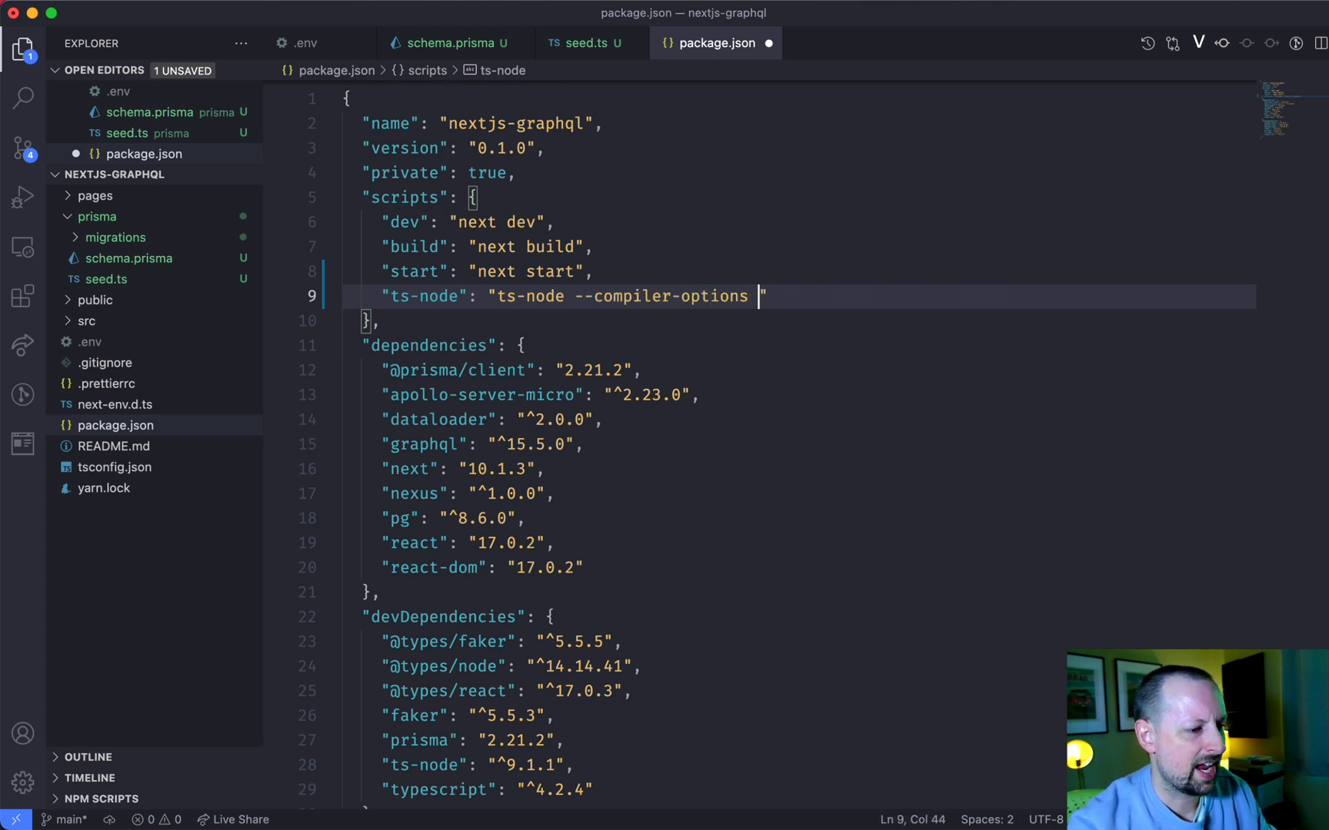
pyautogui.write('{}')
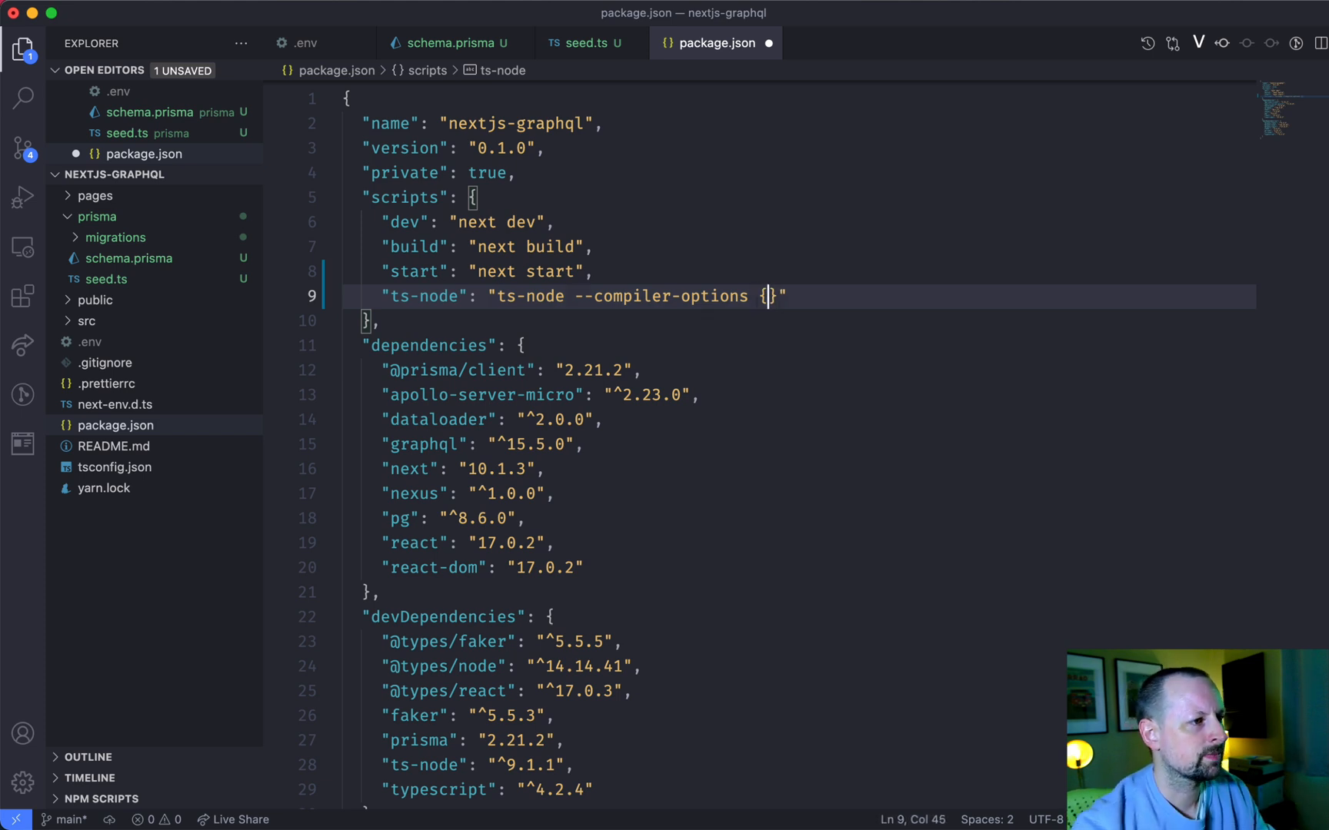
pyautogui.write('module')
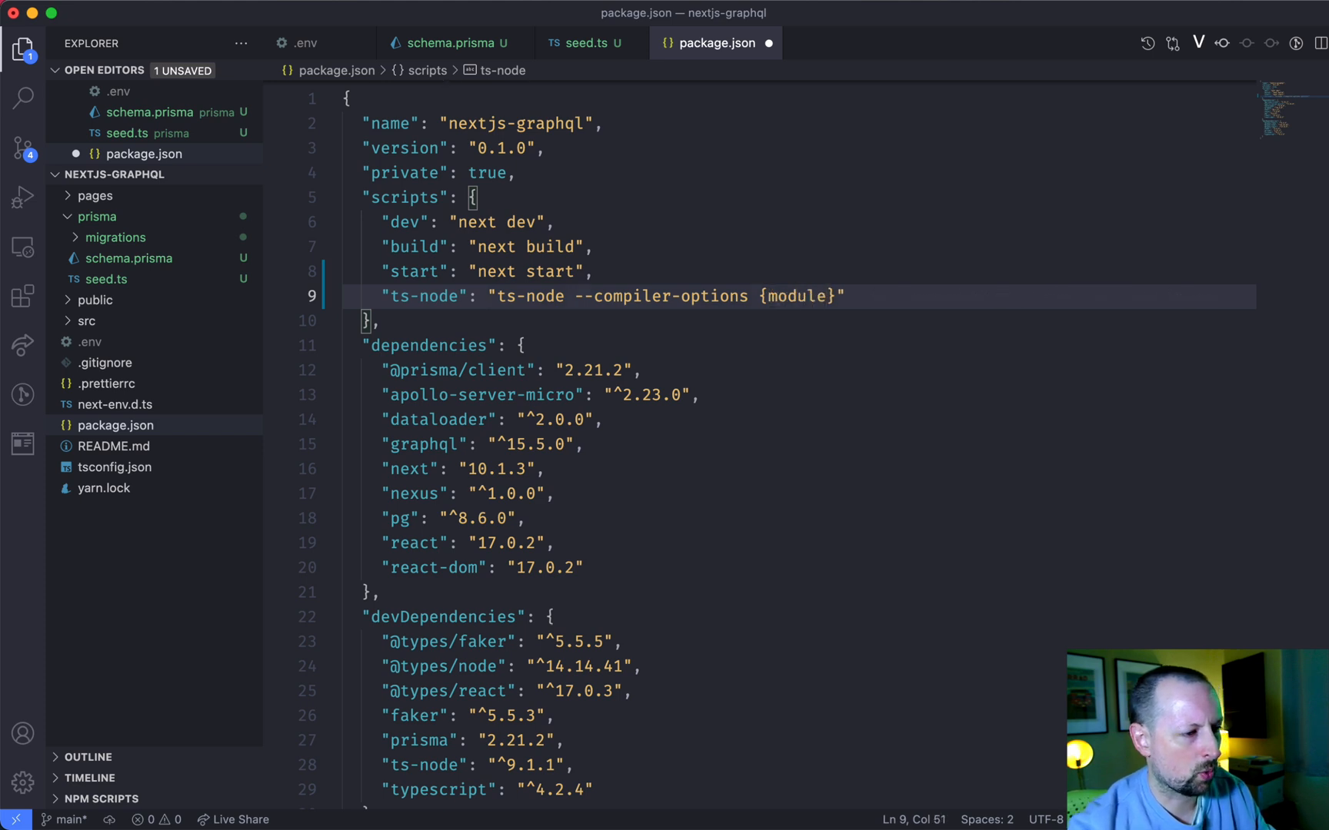
pyautogui.write(': "Co"')
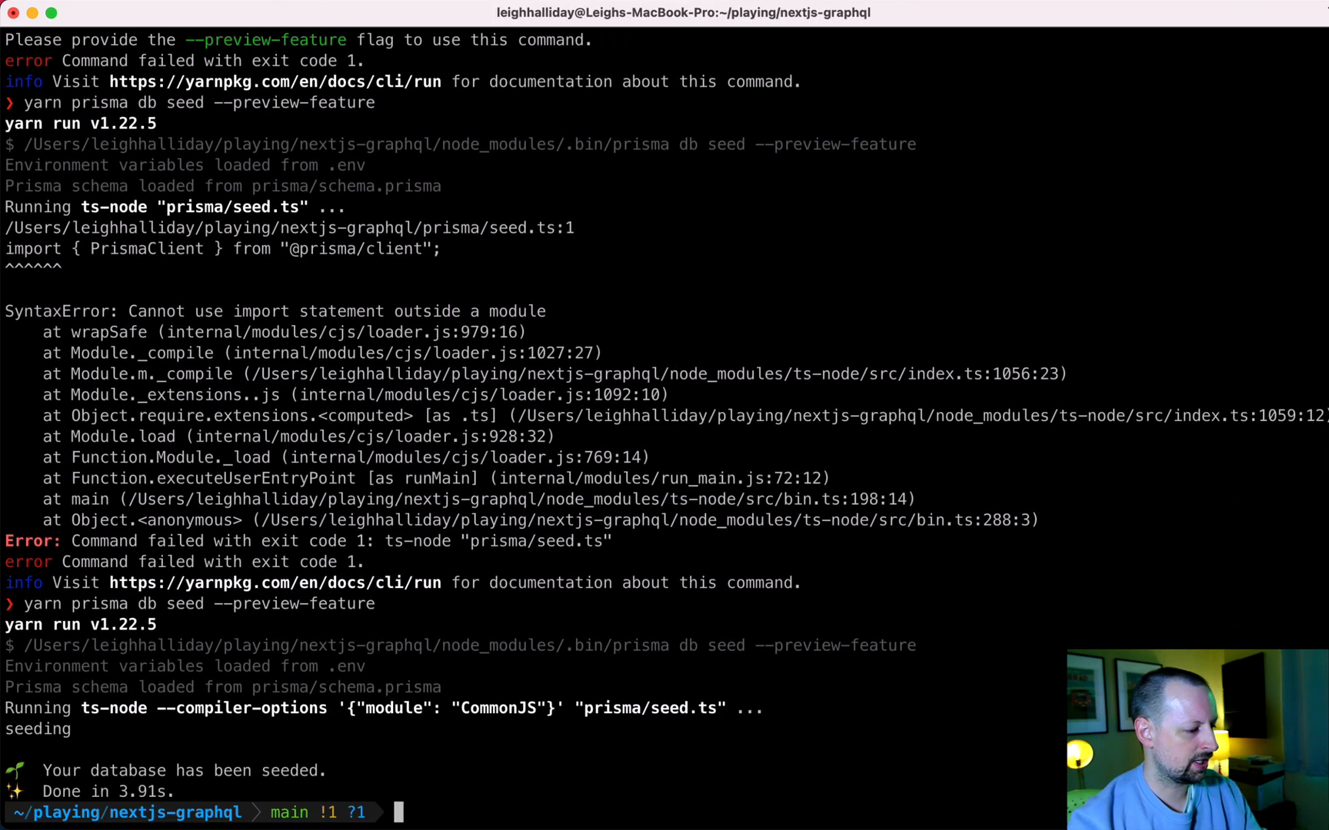
# Step: Rerun yarn prisma db seed --preview-feature so it reports the database has been seeded
pyautogui.doubleClick(37, 729)
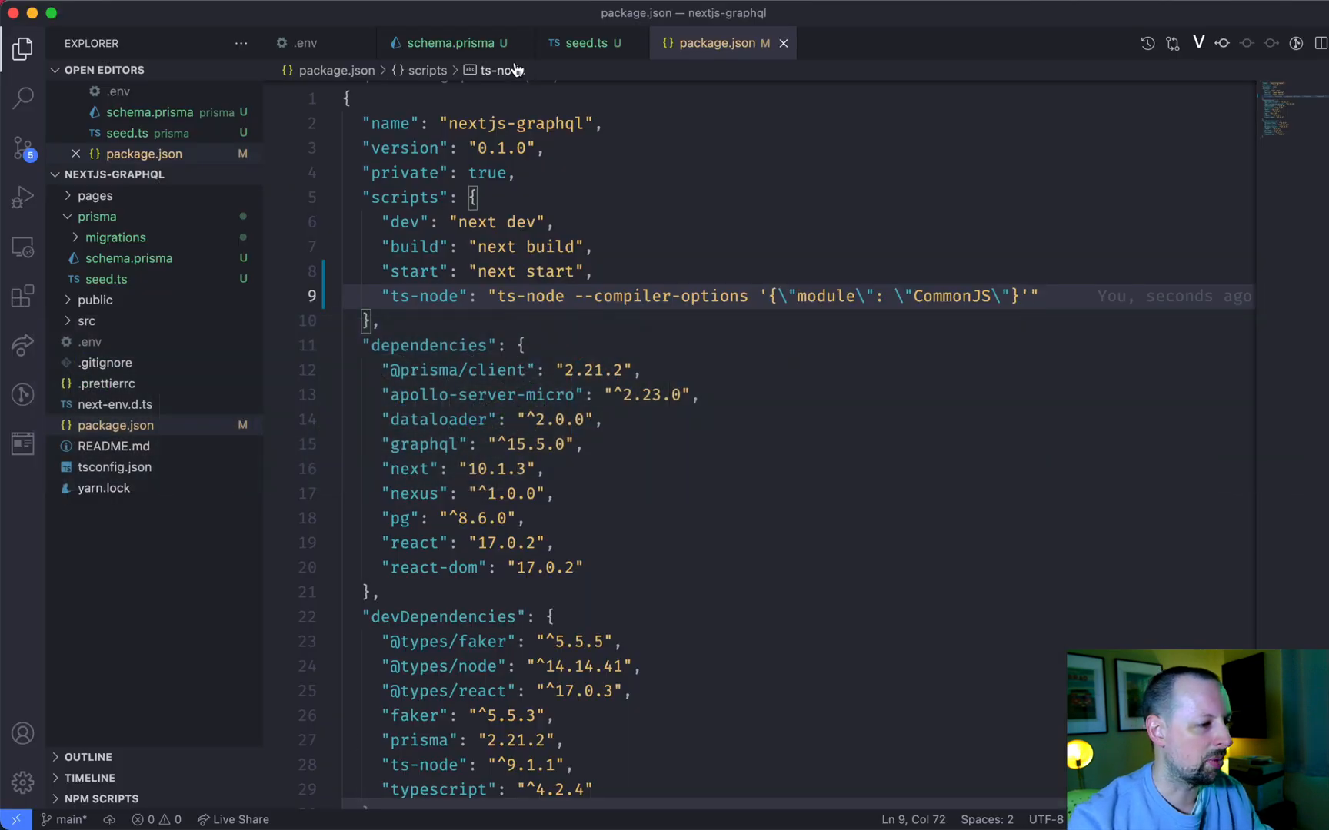
# Step: Replace the log with await prisma.artist.create for Justin Bieber with his https website url
pyautogui.click(584, 43)
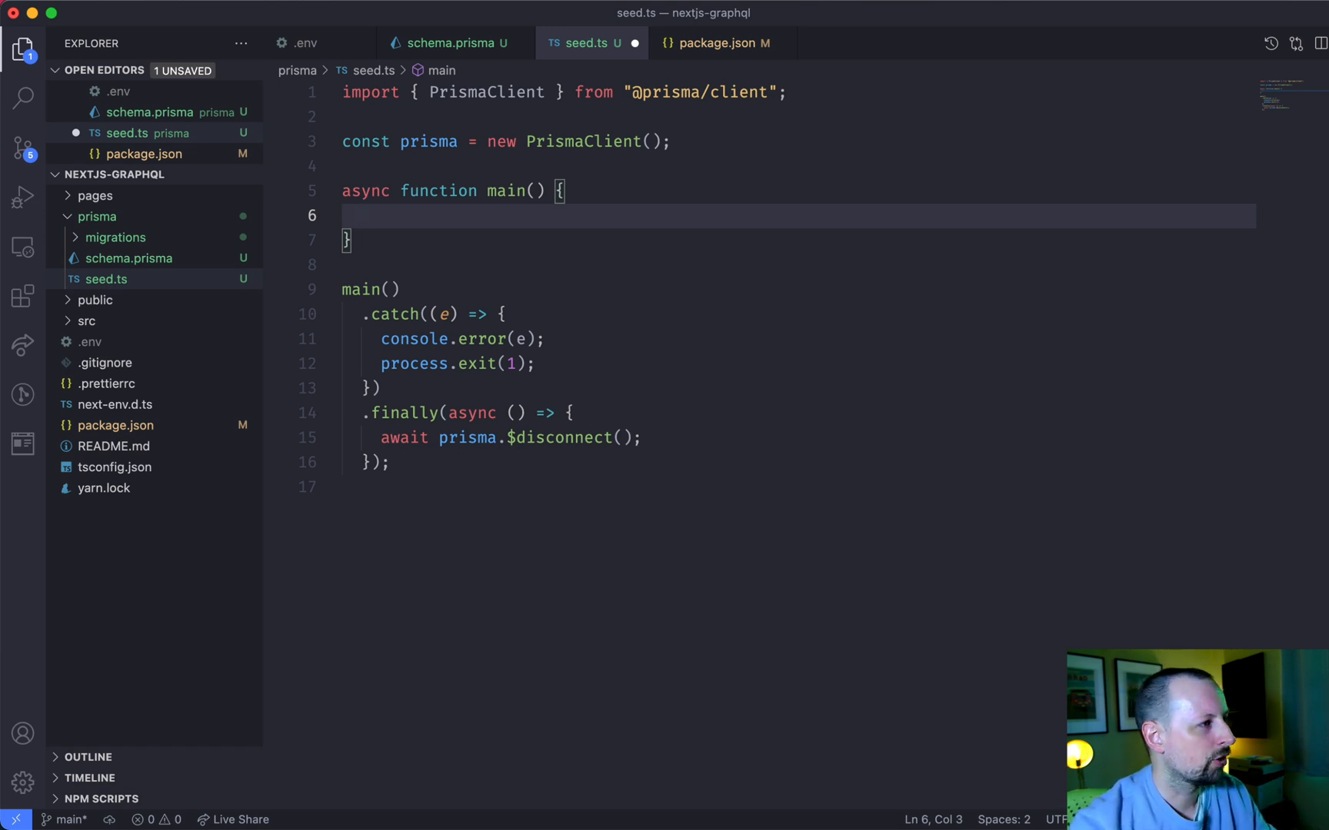
pyautogui.write('await pri')
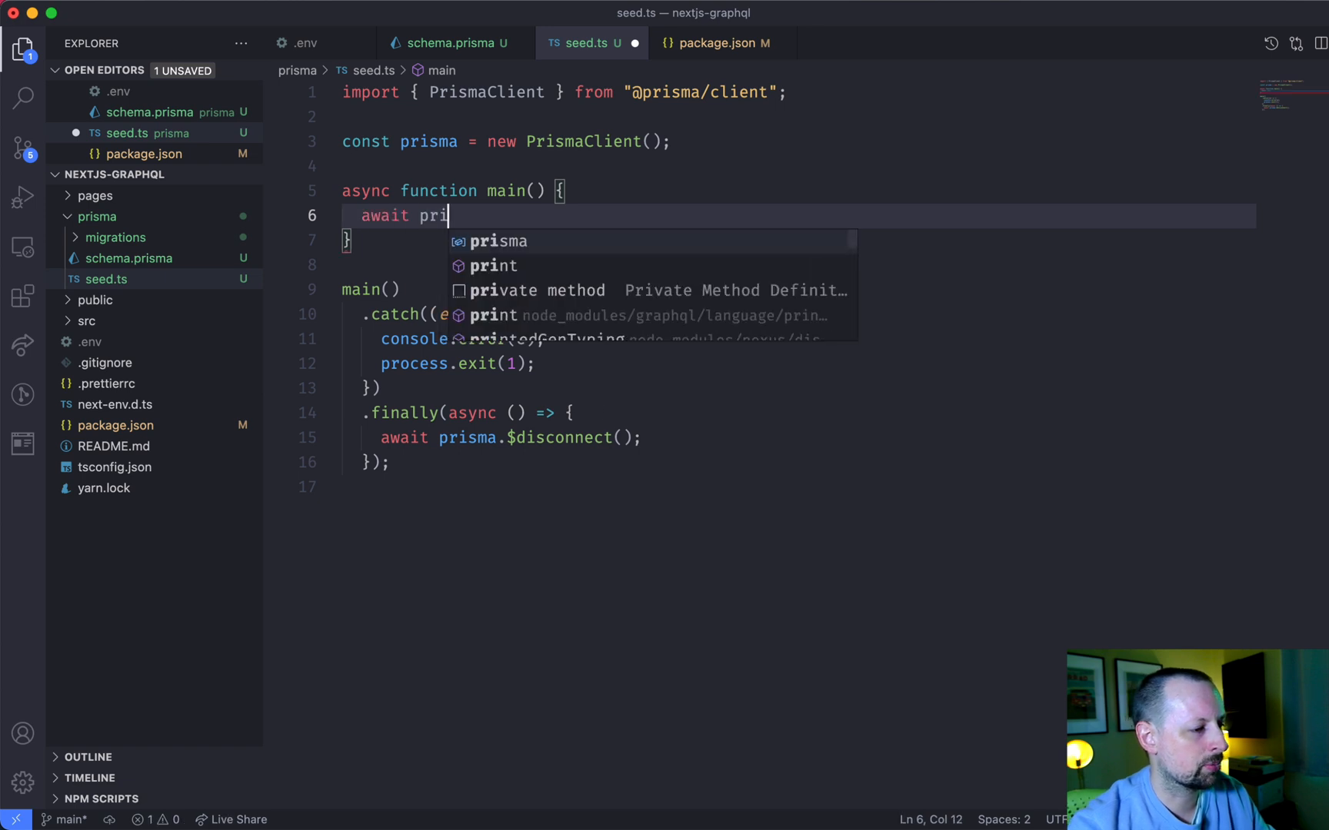
pyautogui.write('sma.artist.create({')
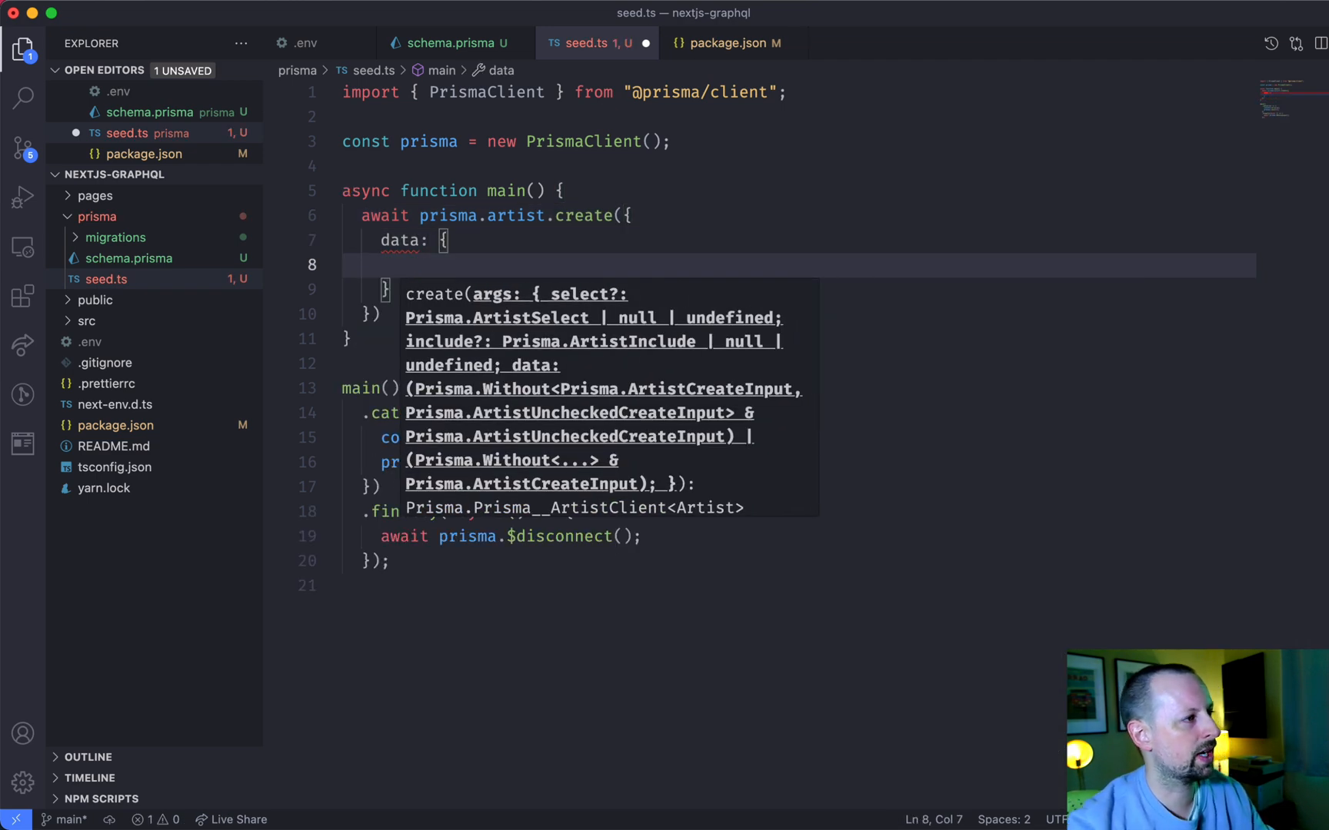
pyautogui.write('name: "J')
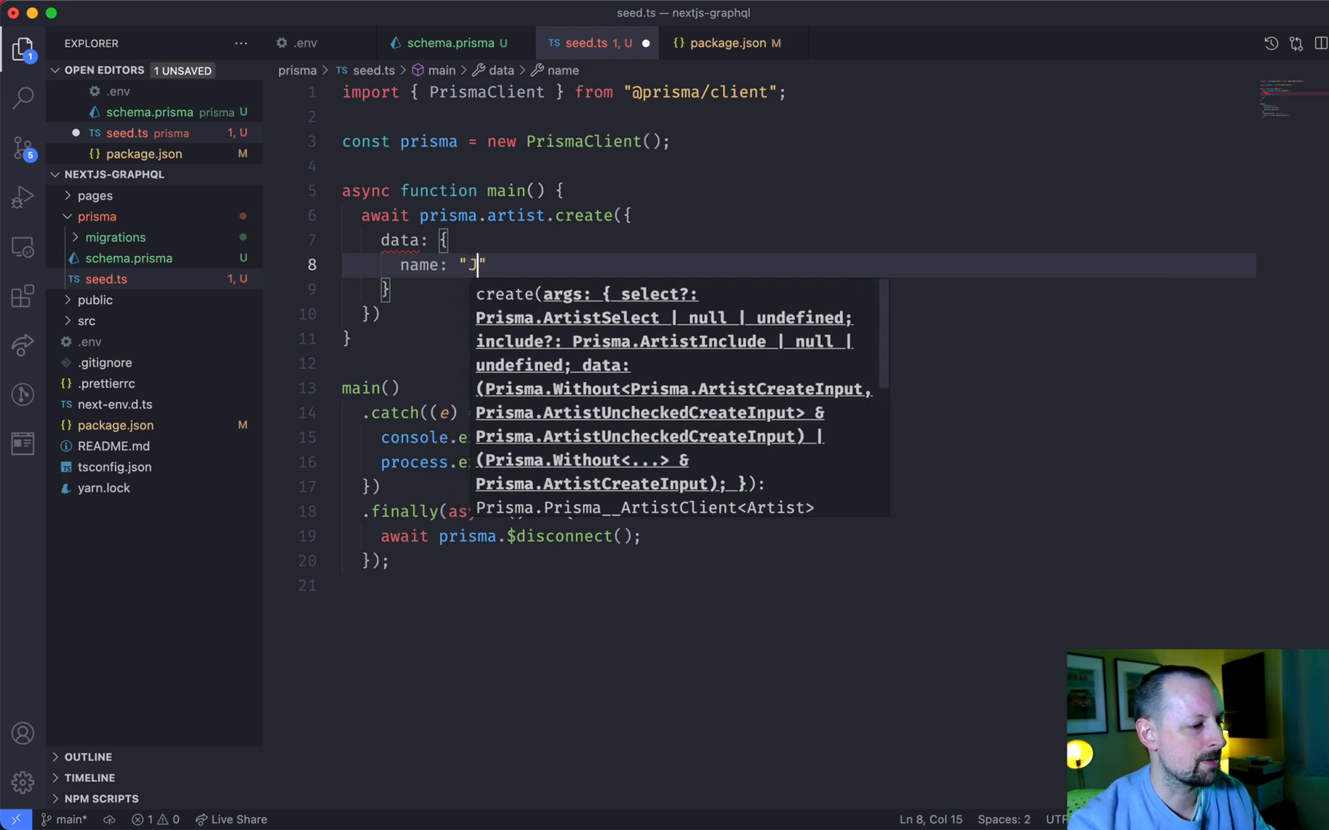
pyautogui.write('ustin Bieber')
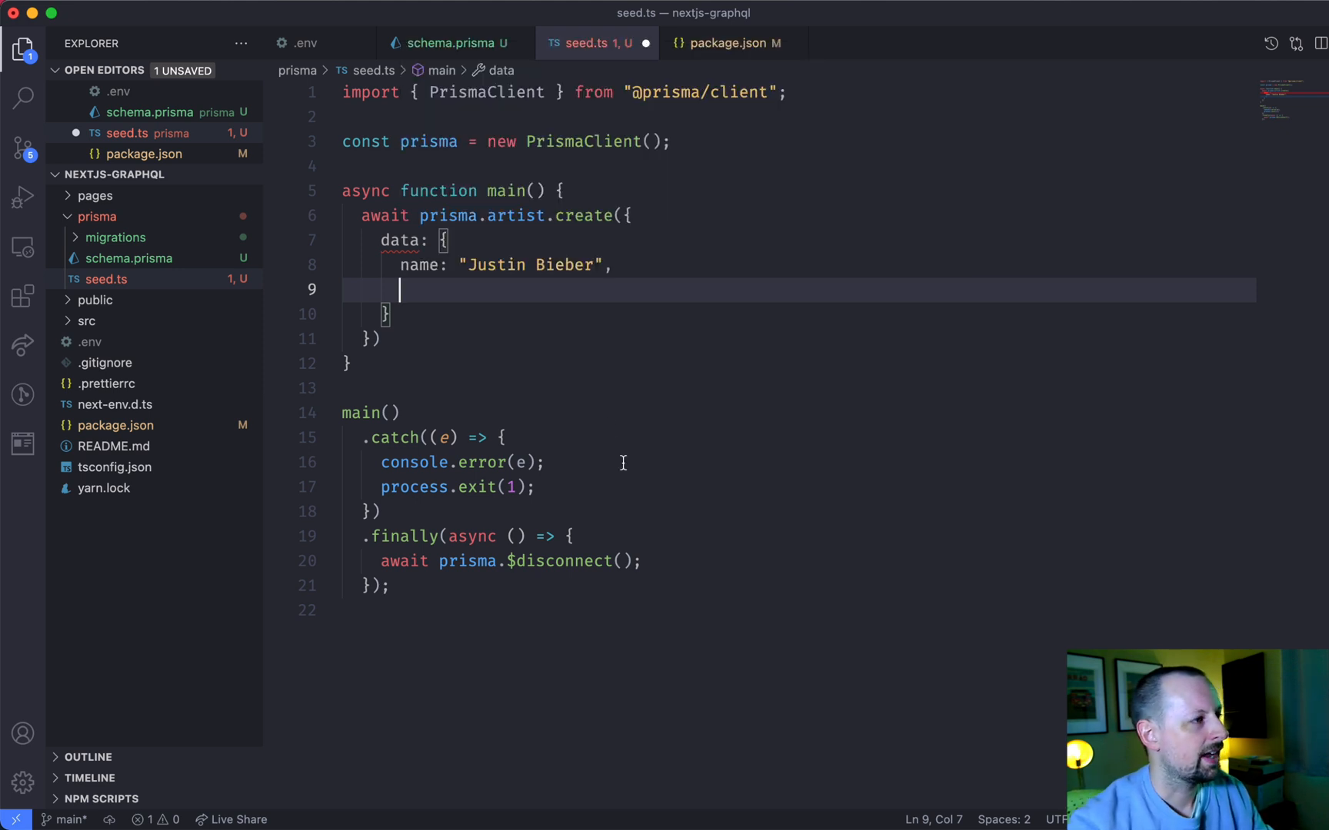
pyautogui.write('url: ""')
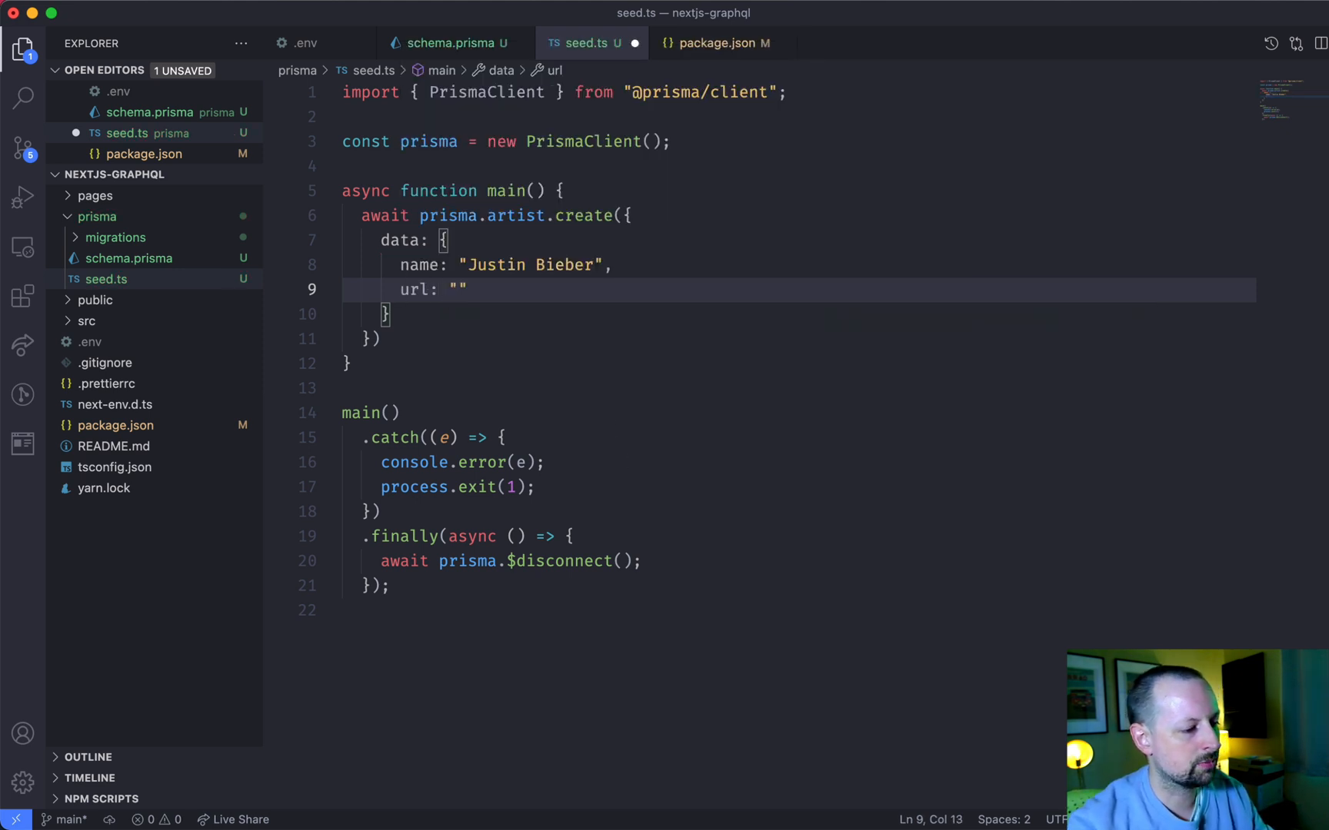
pyautogui.write('https:')
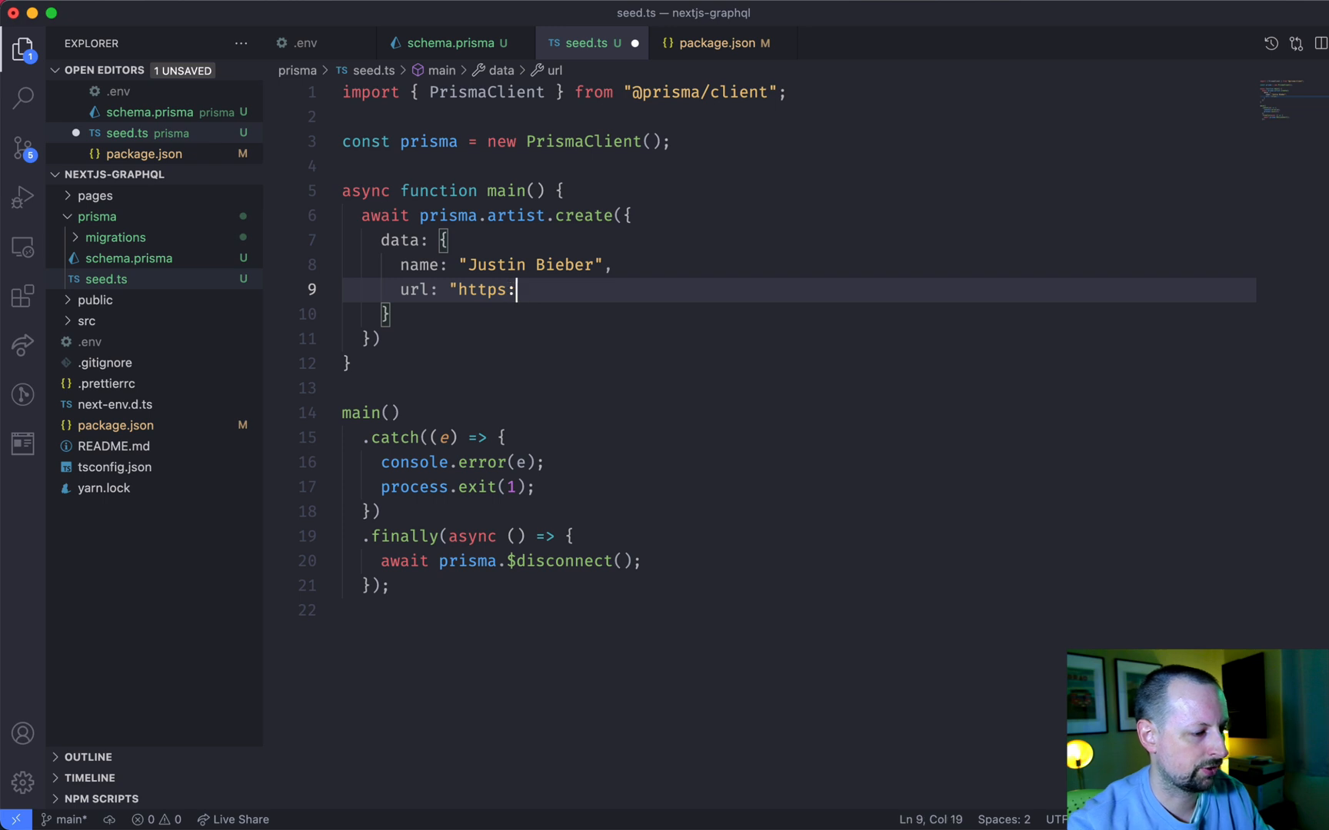
pyautogui.write('www')
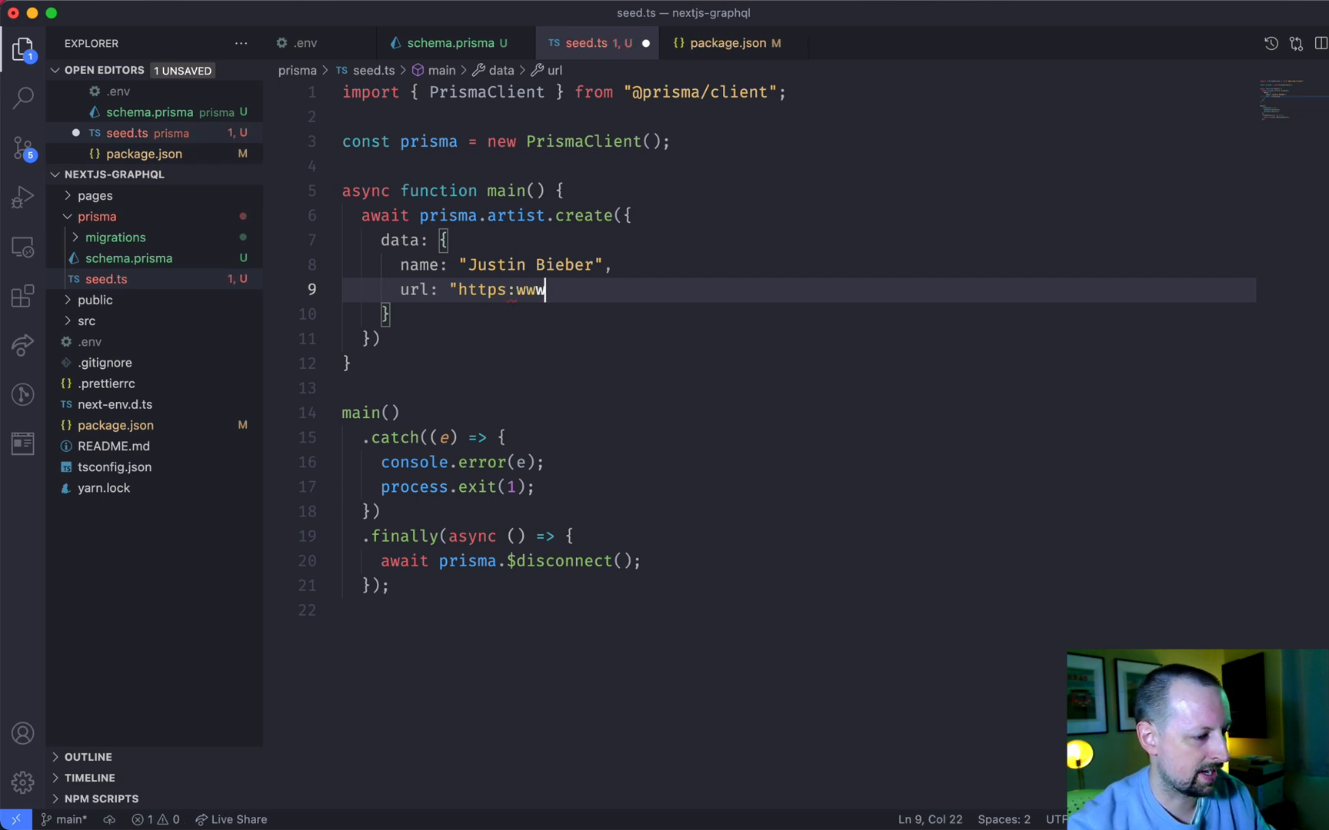
pyautogui.press('Backspace')
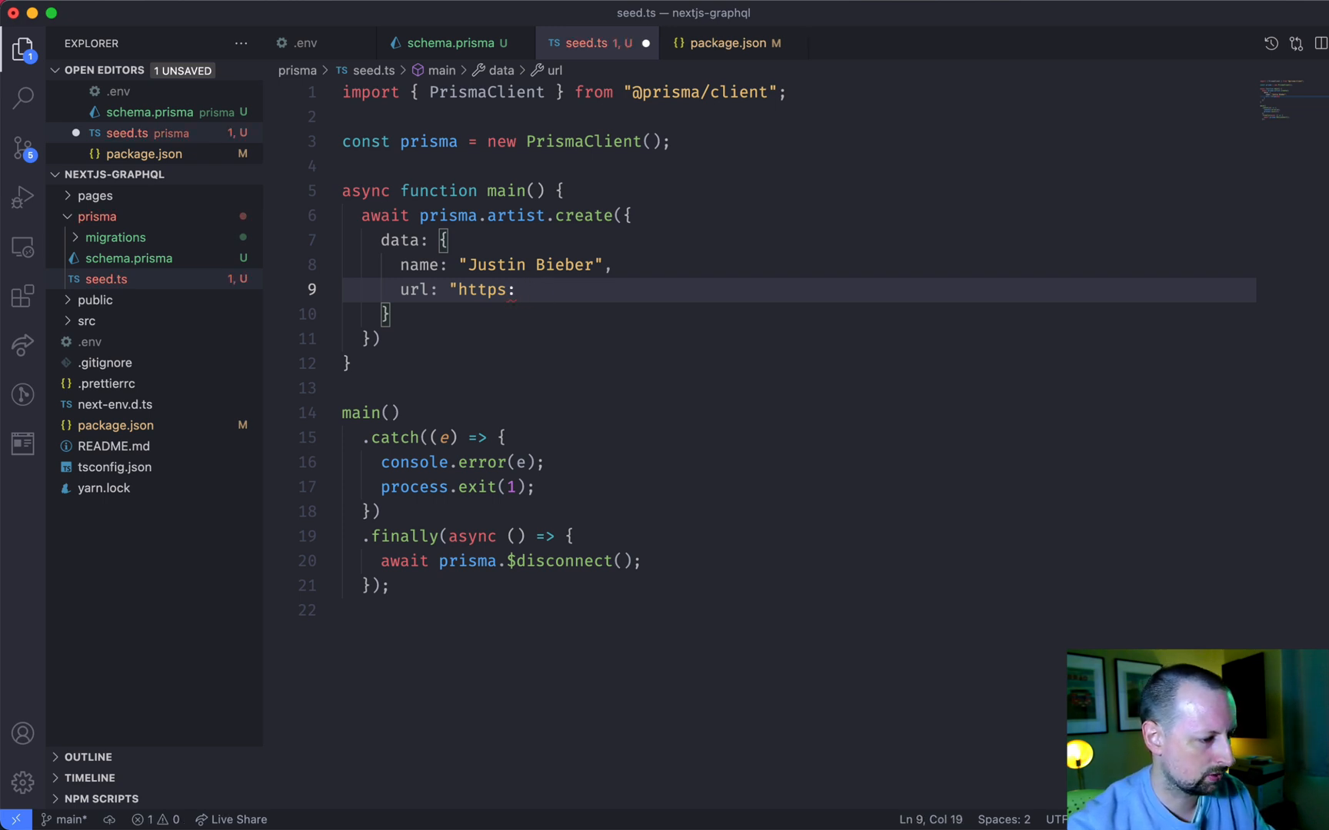
pyautogui.write('//wwww')
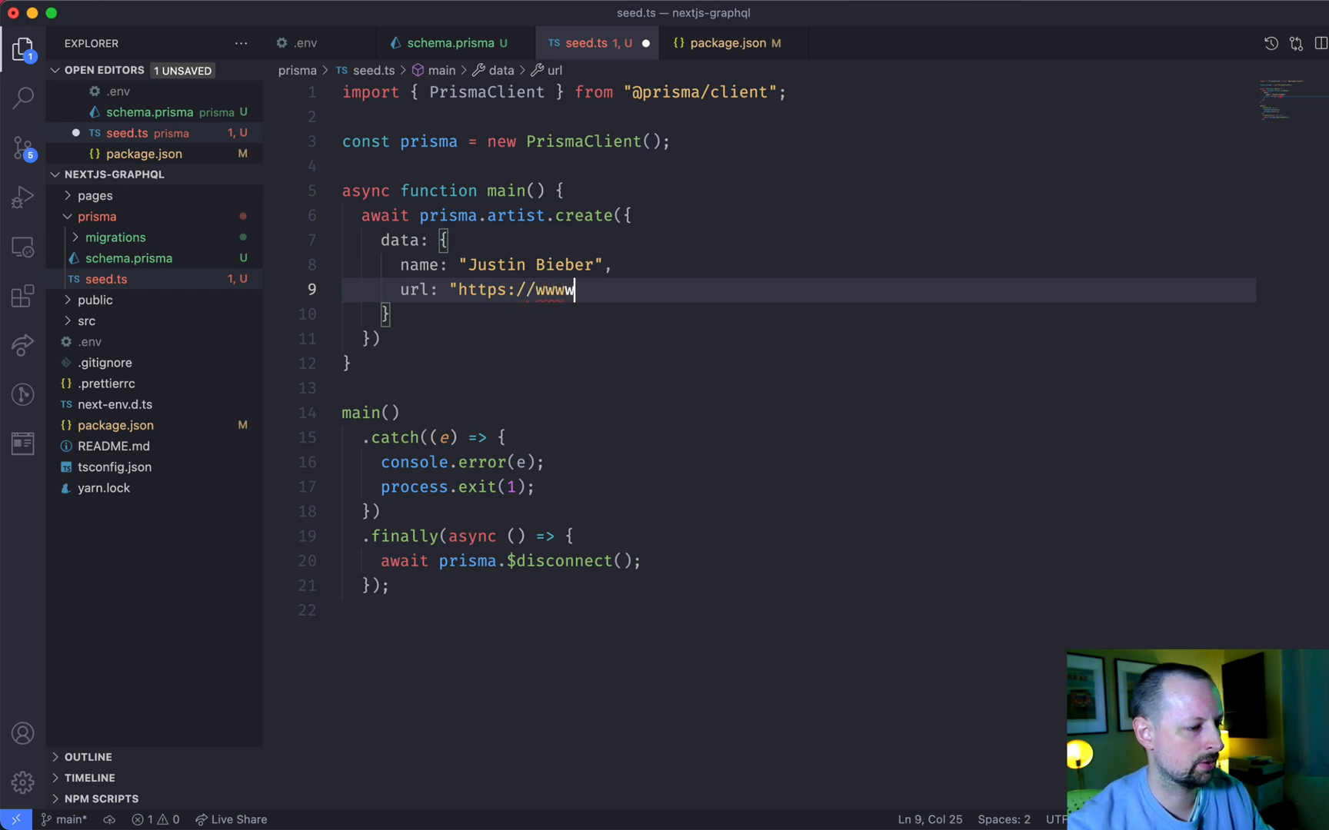
pyautogui.write('.bieber.ca",')
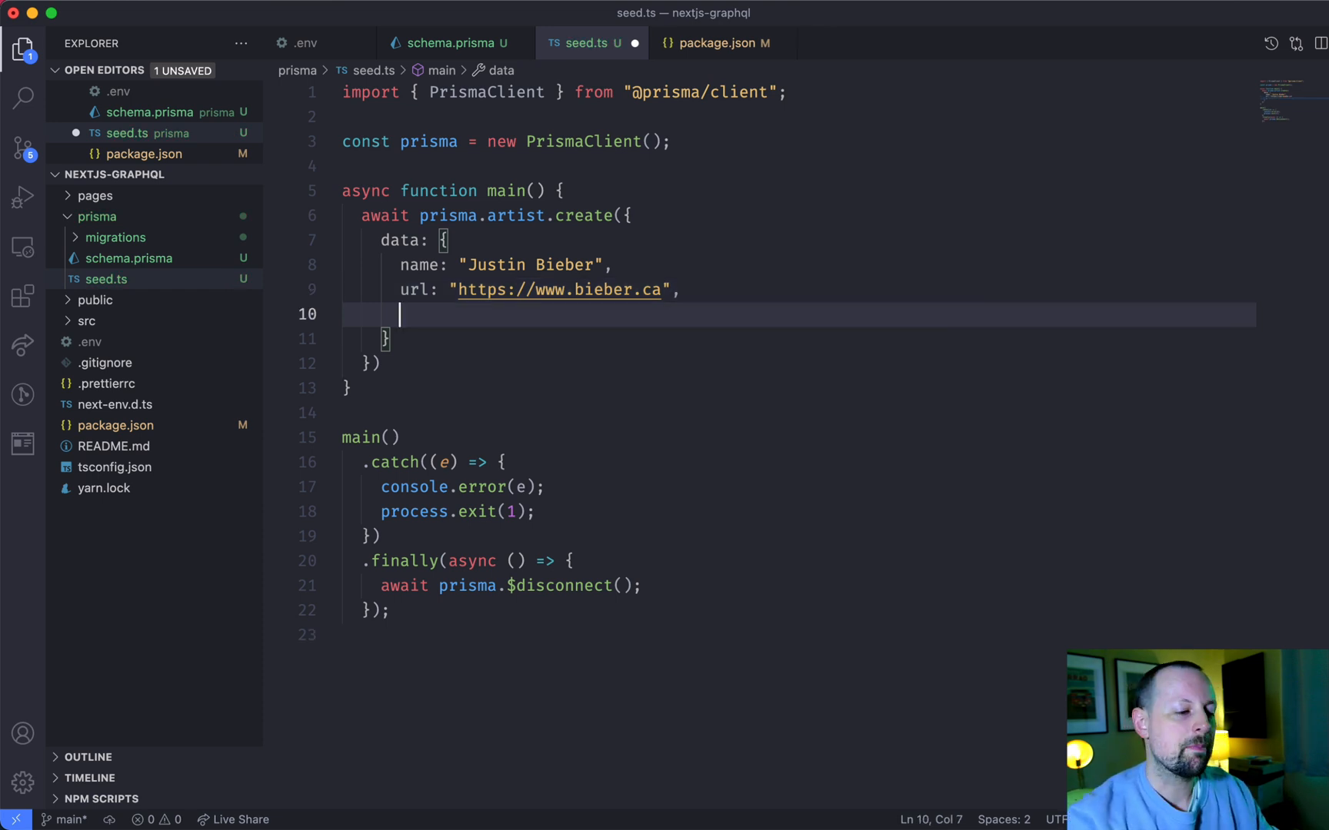
# Step: Nest an albums create array with two Bieber albums from 2010 and 2011, the second named with 'Again'
pyautogui.write('albums:')
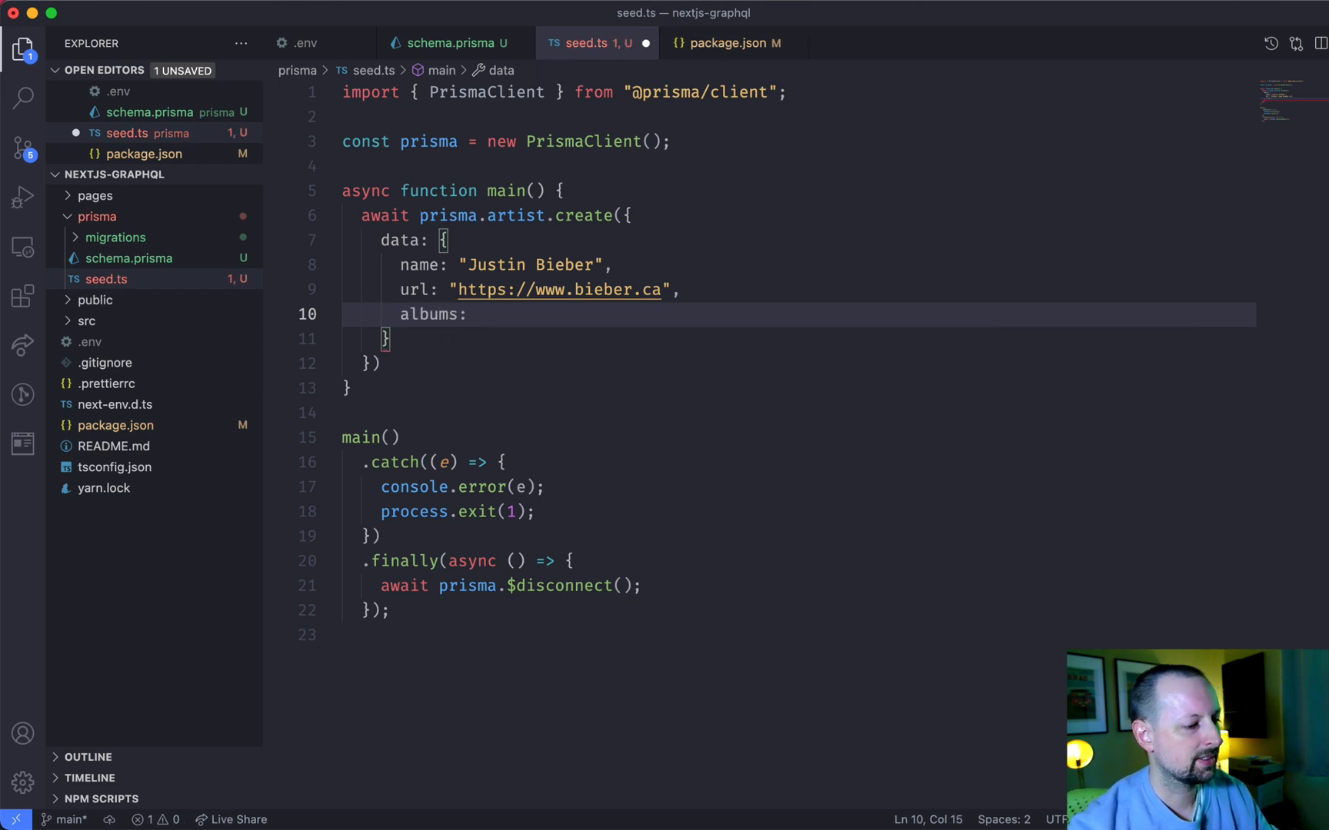
pyautogui.write('{')
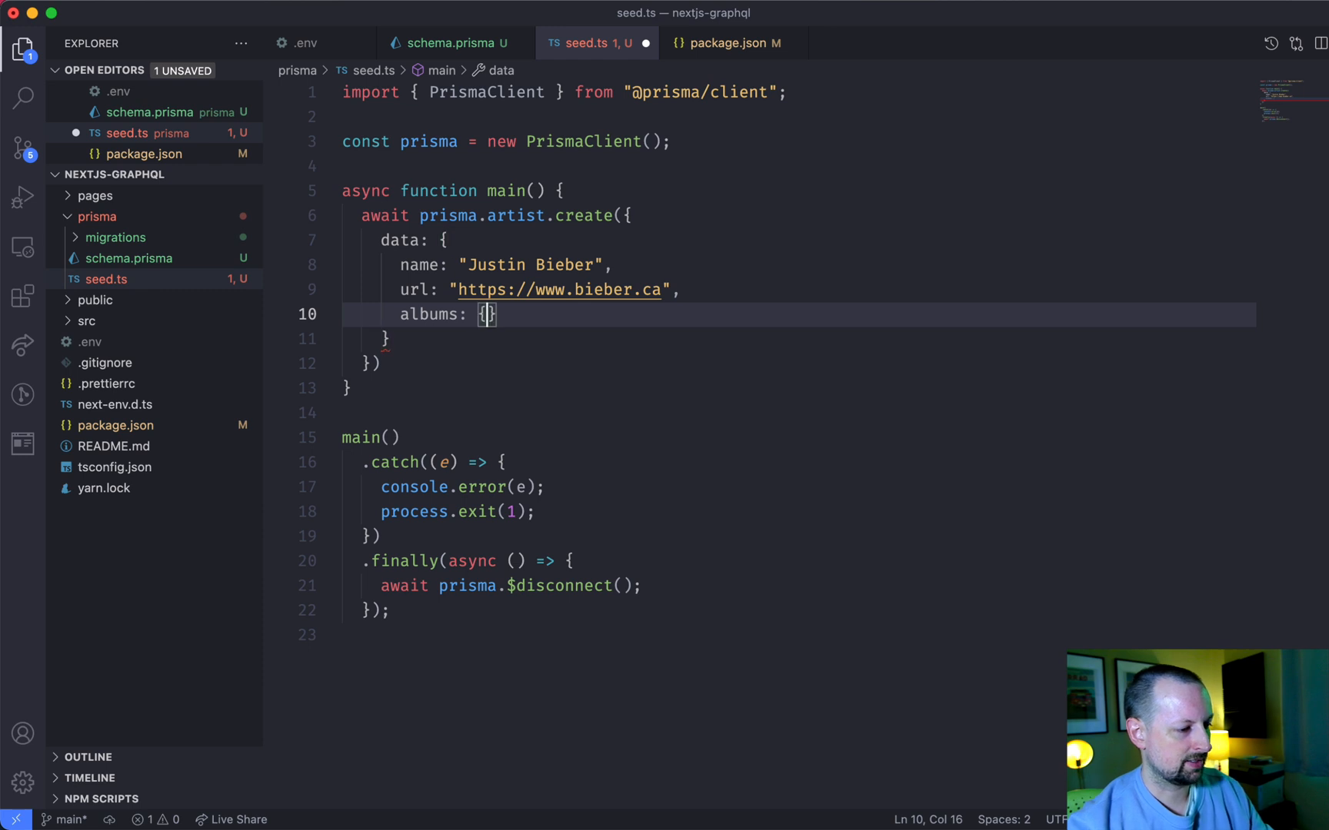
pyautogui.write('da')
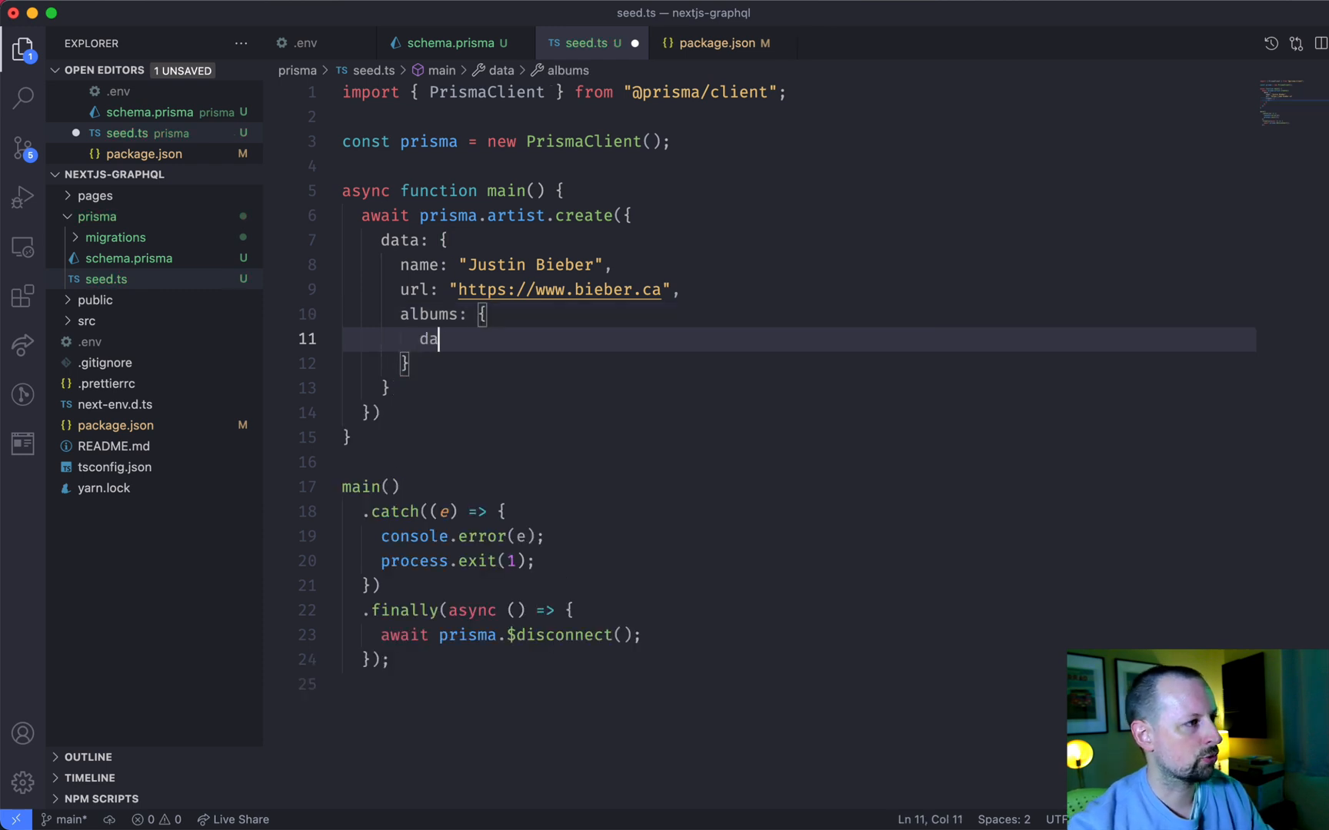
pyautogui.write('create:')
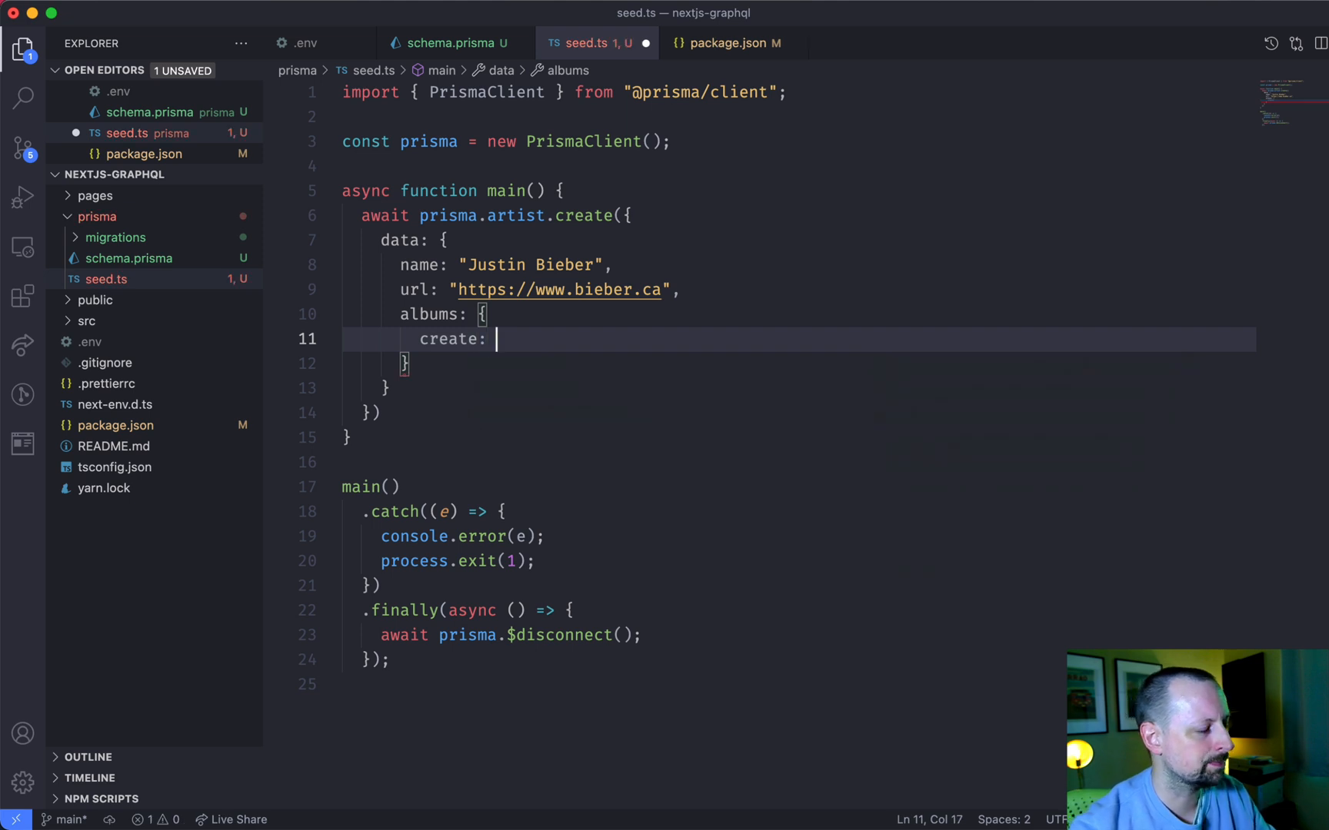
pyautogui.write('[')
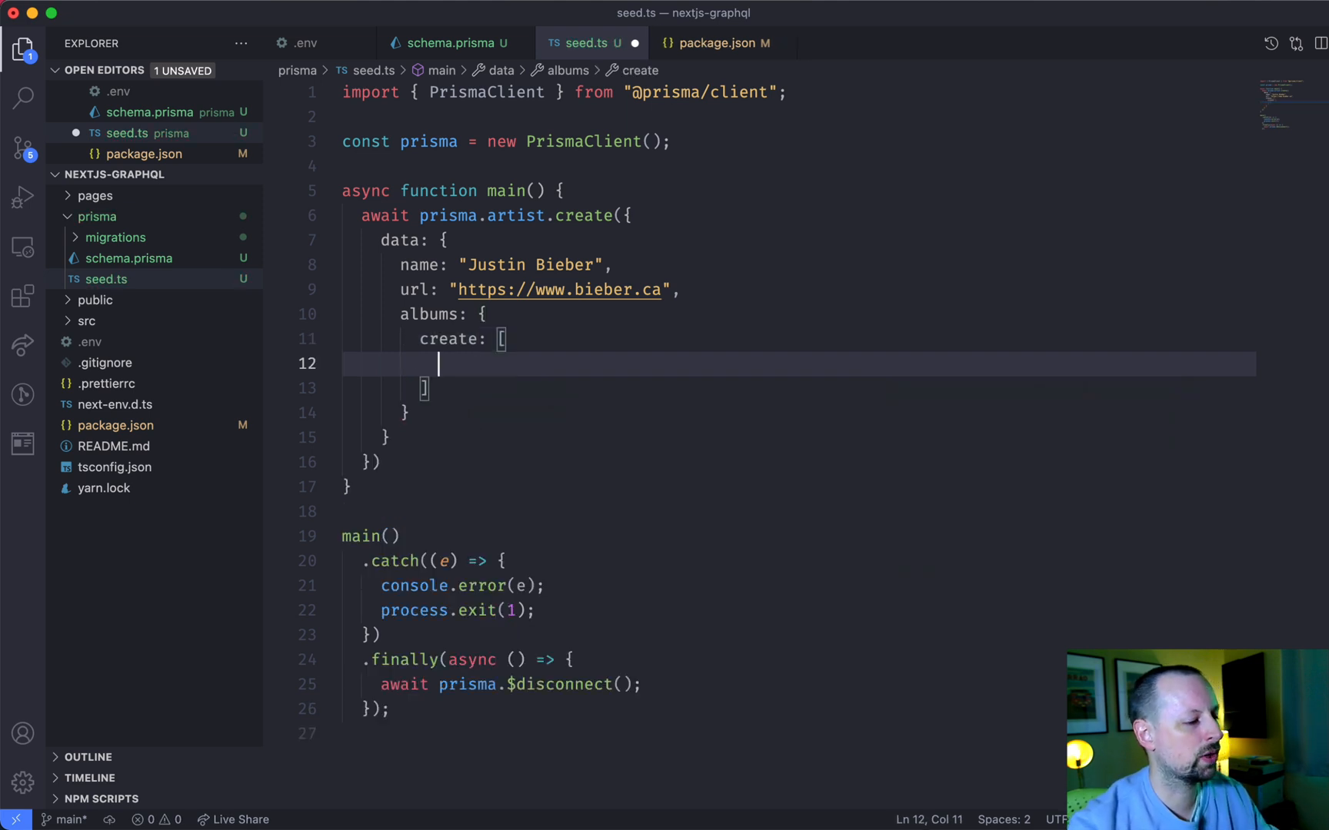
pyautogui.write('{')
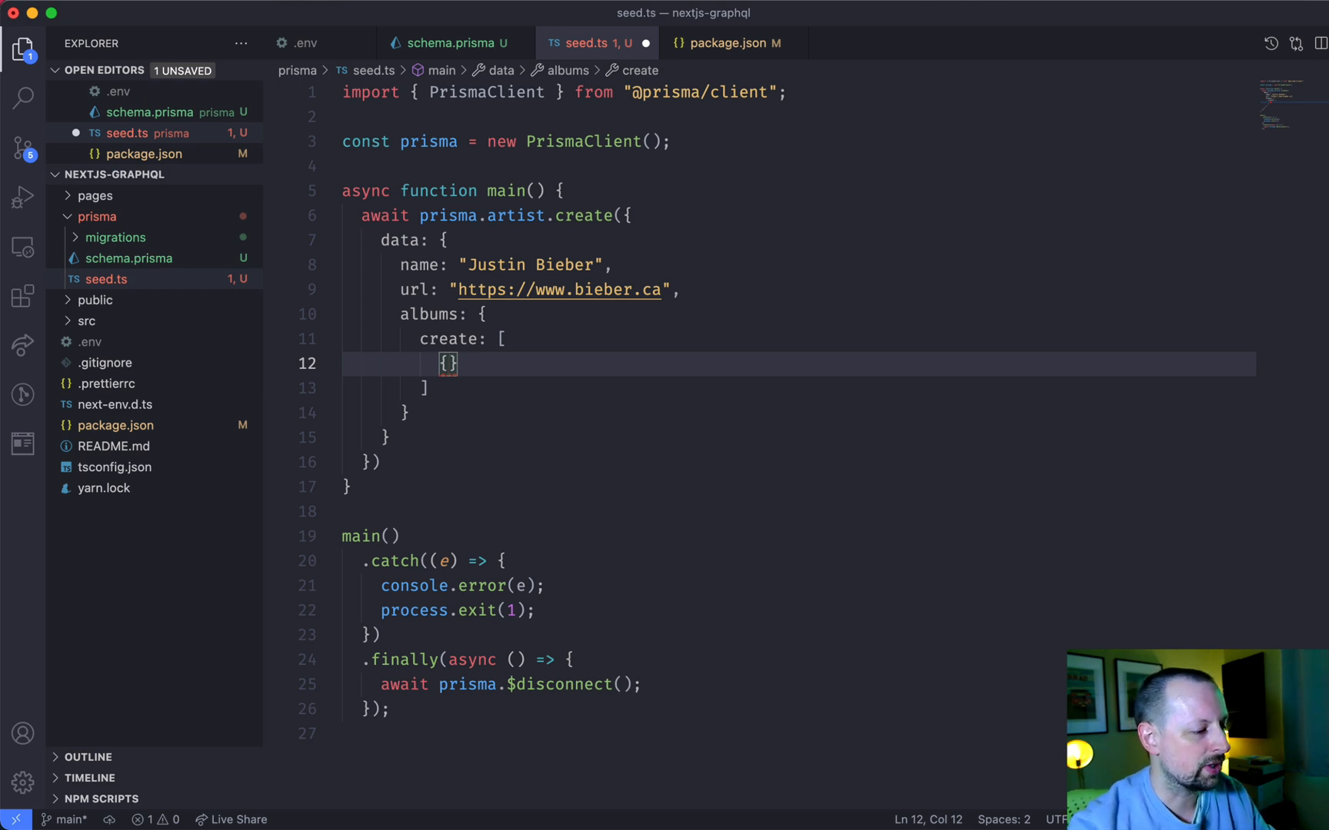
pyautogui.write('nae')
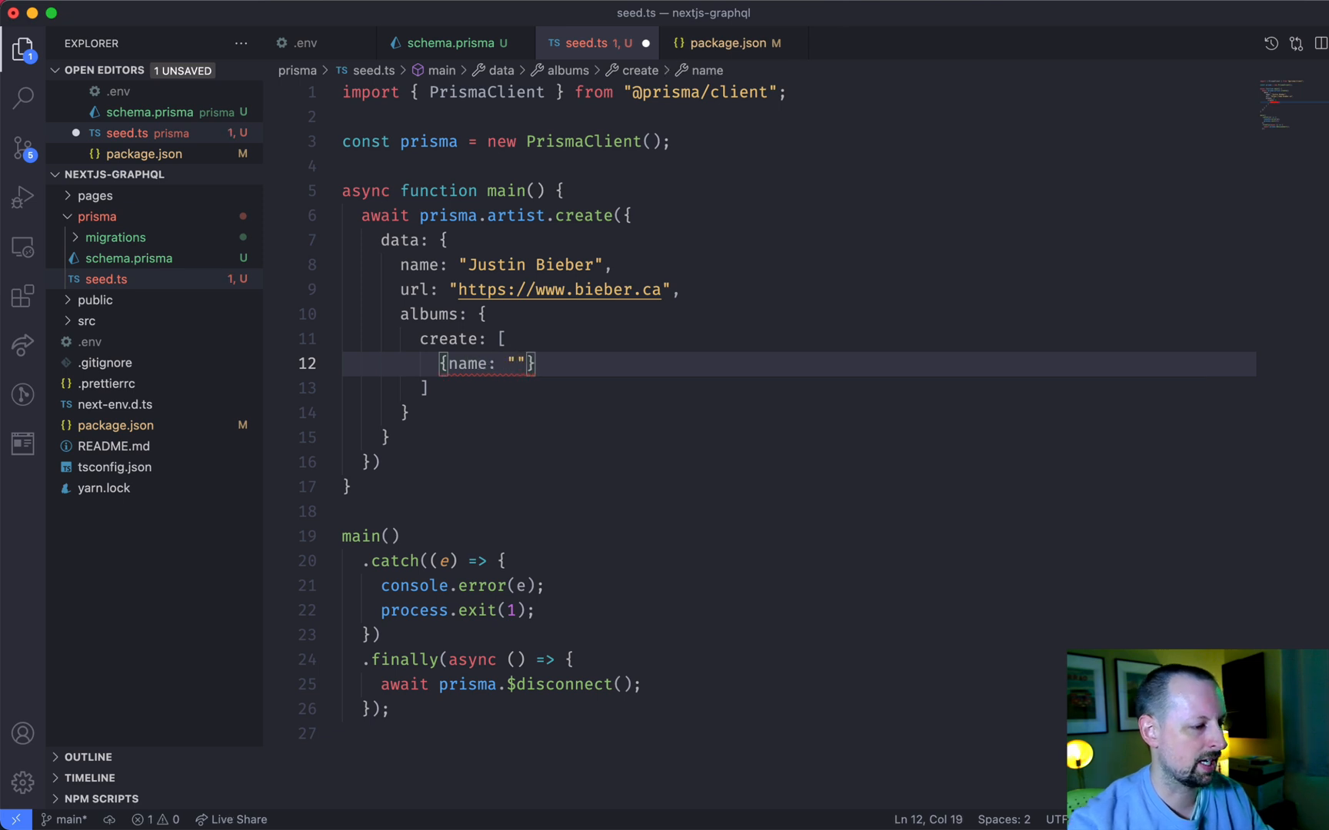
pyautogui.write('Bieber')
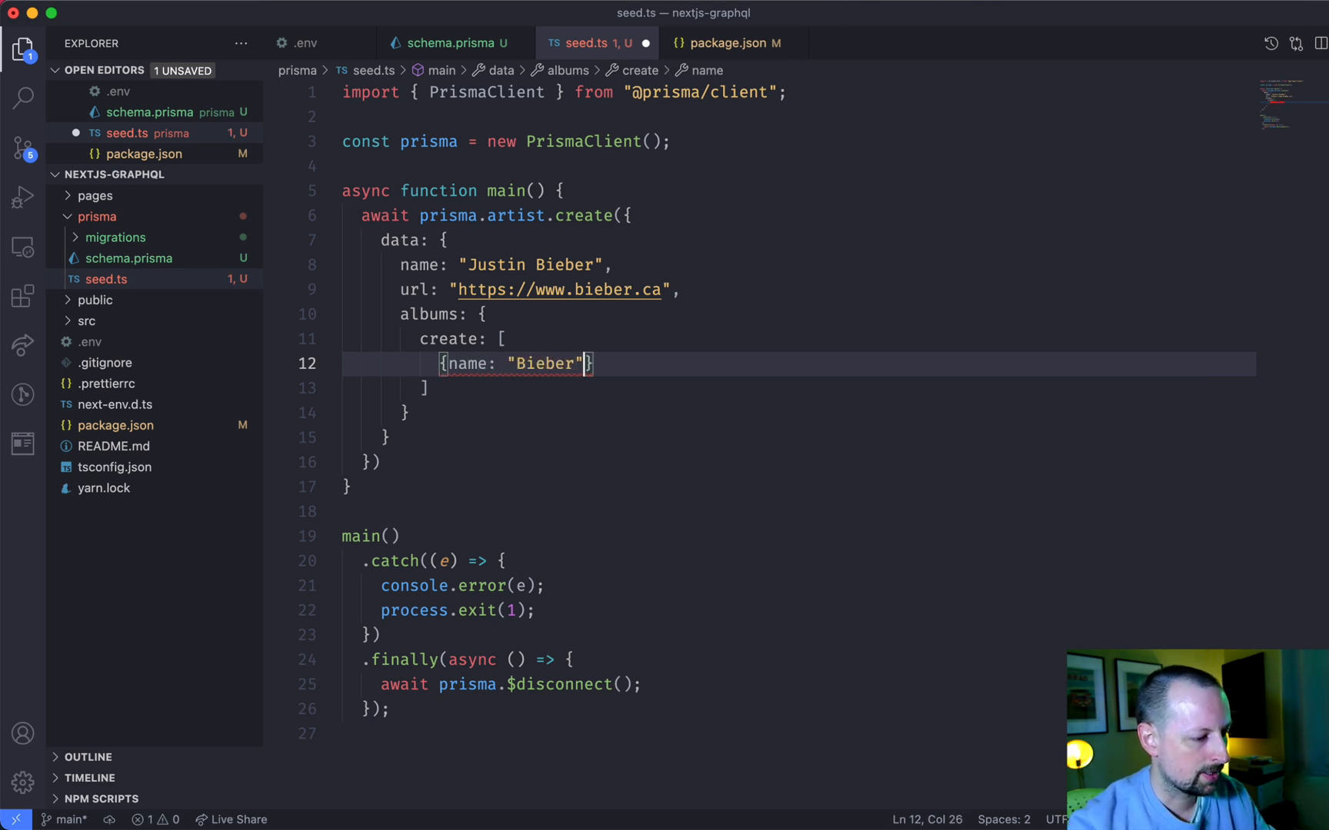
pyautogui.write(',')
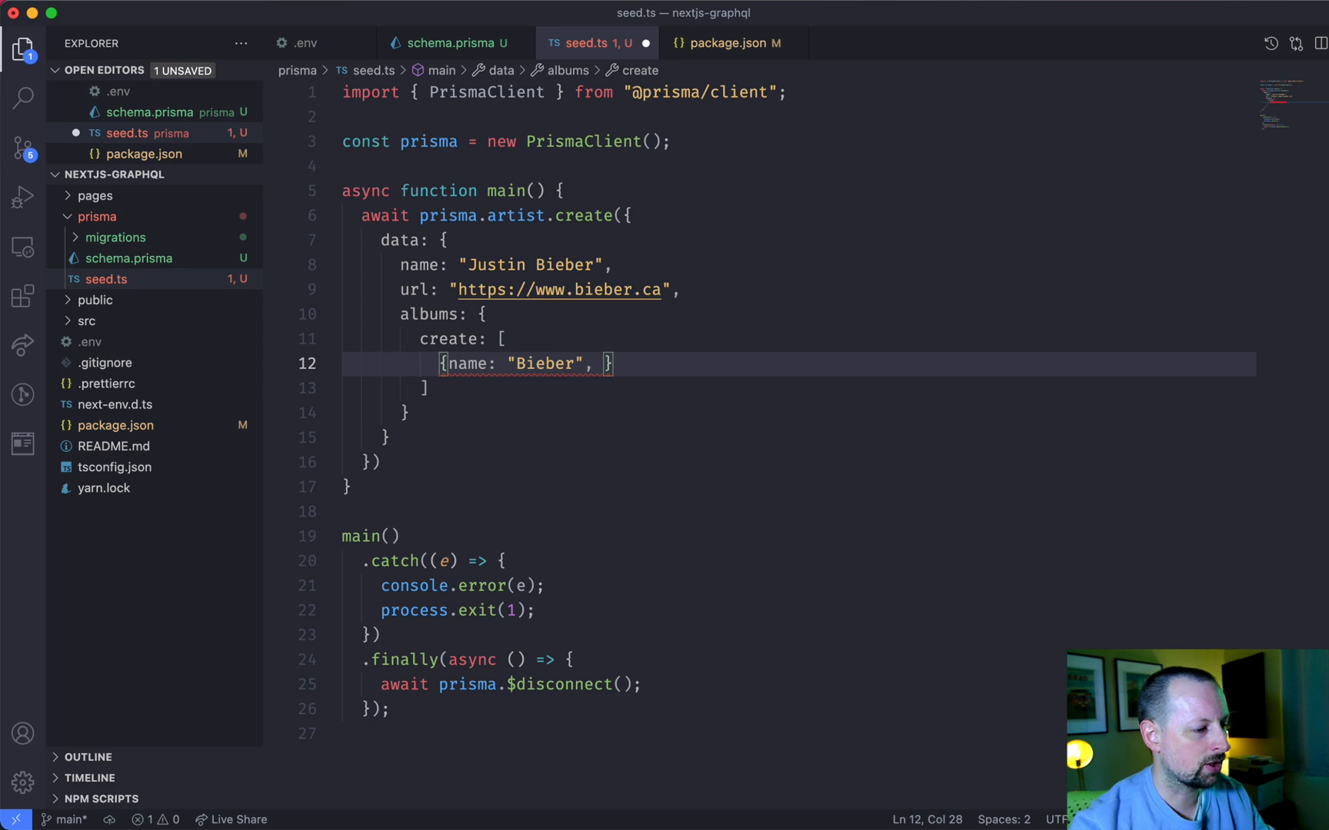
pyautogui.write('year: "2010')
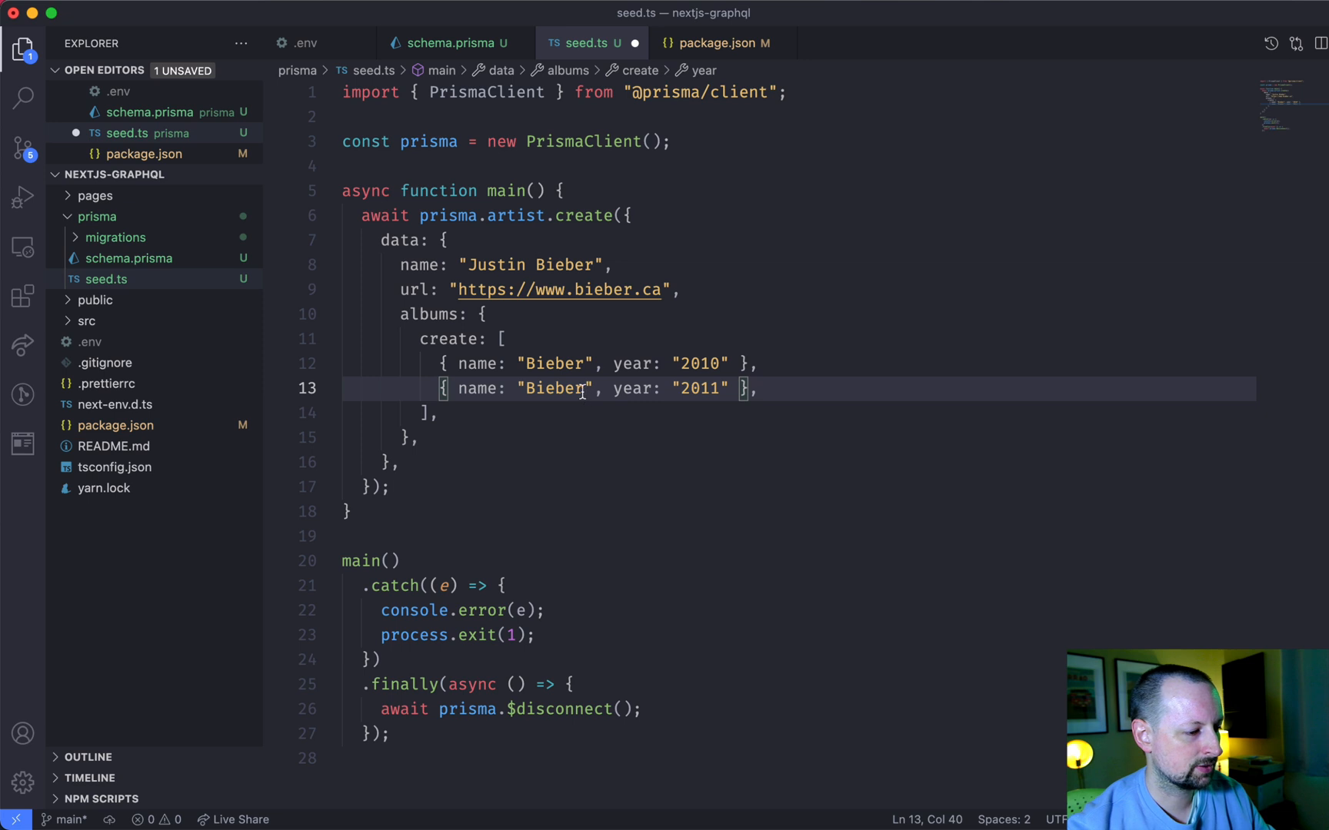
pyautogui.click(580, 388)
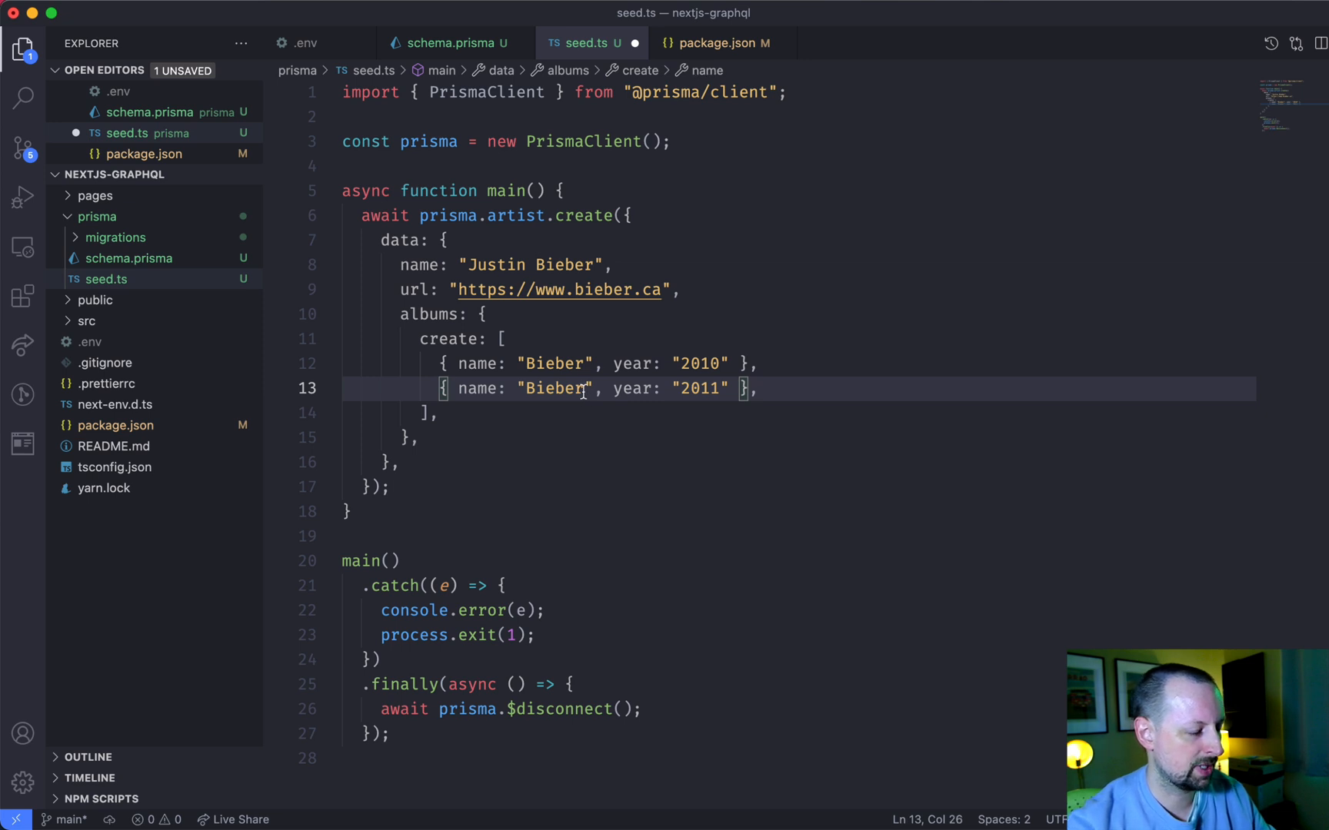
pyautogui.write('Again')
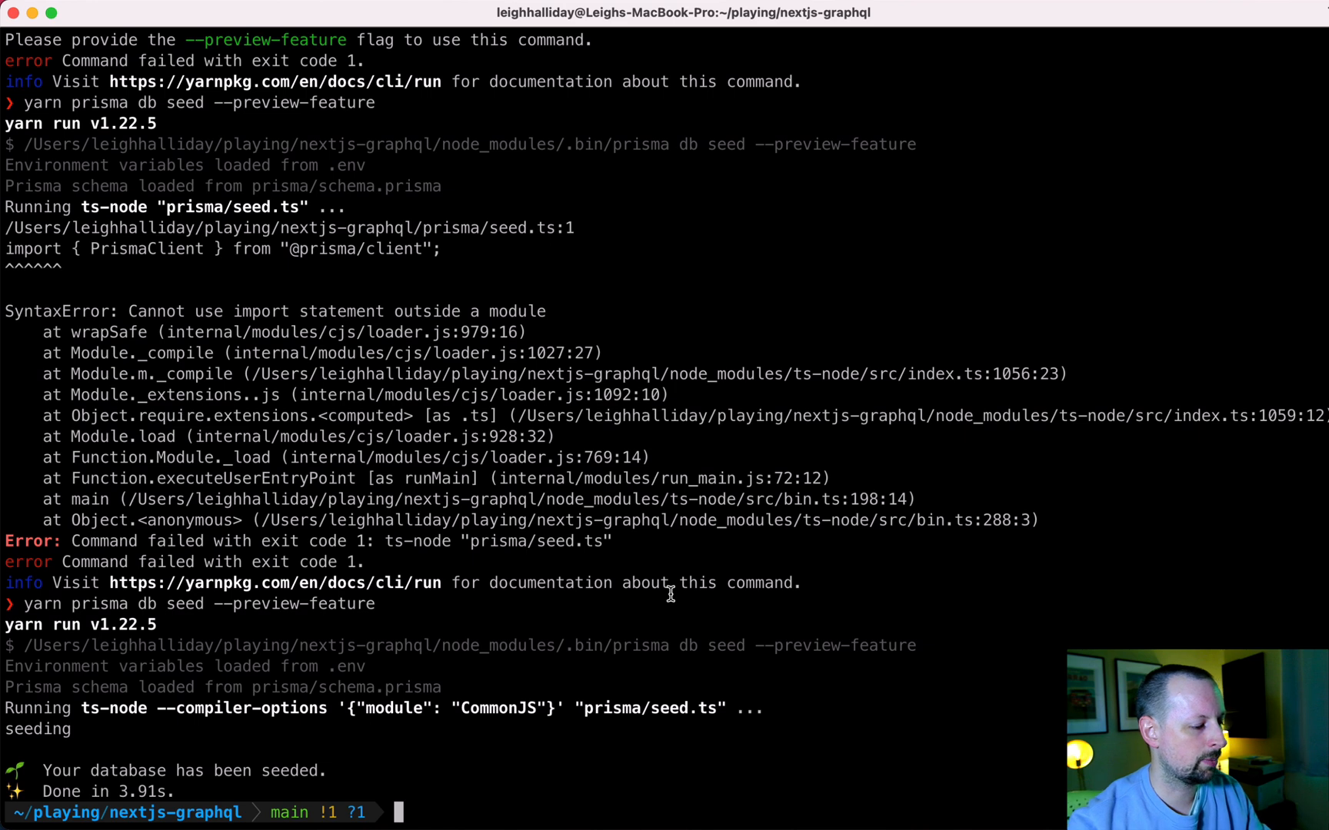
# Step: Rerun the seed command so it finishes with the database seeded
pyautogui.press('Return')
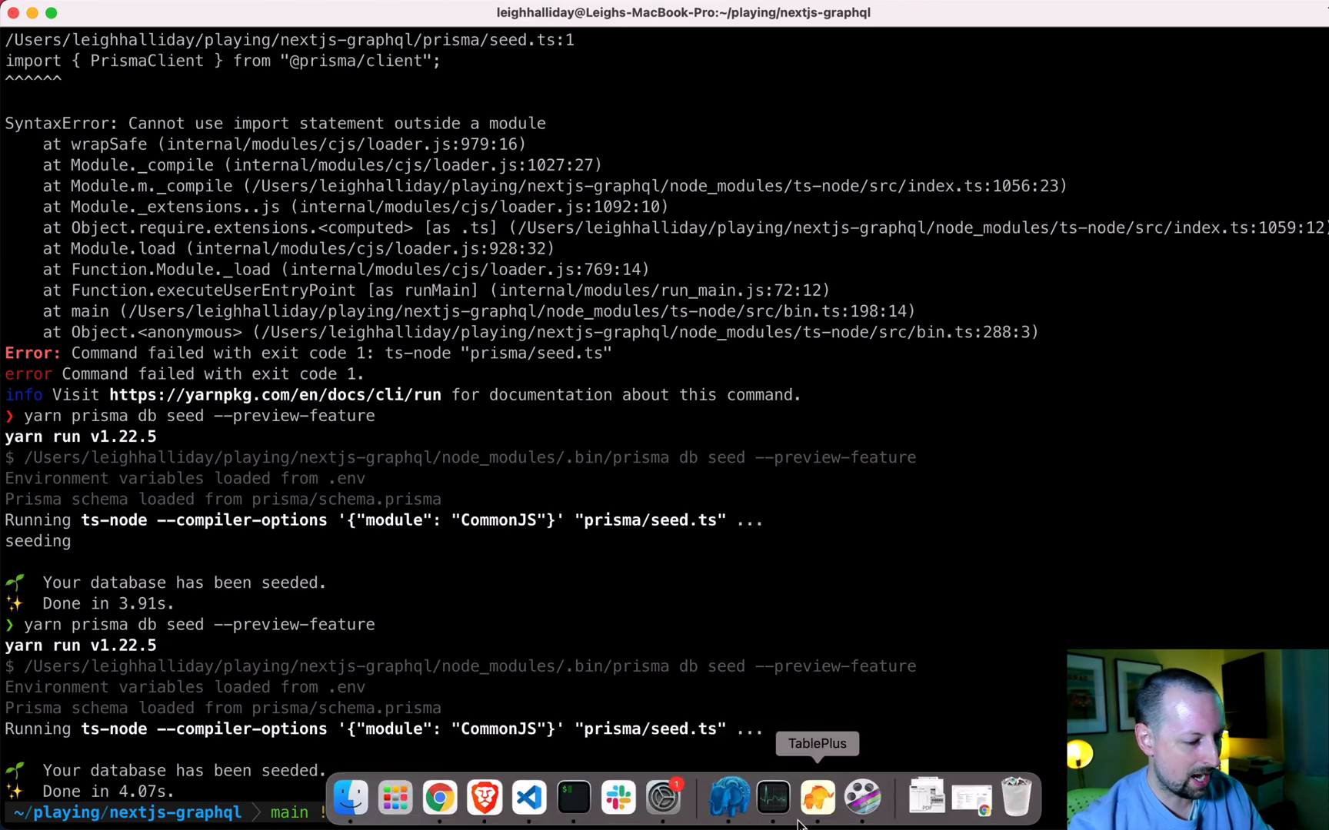
# Step: Check in TablePlus that Artist holds Justin Bieber and Album holds his two albums
pyautogui.click(816, 797)
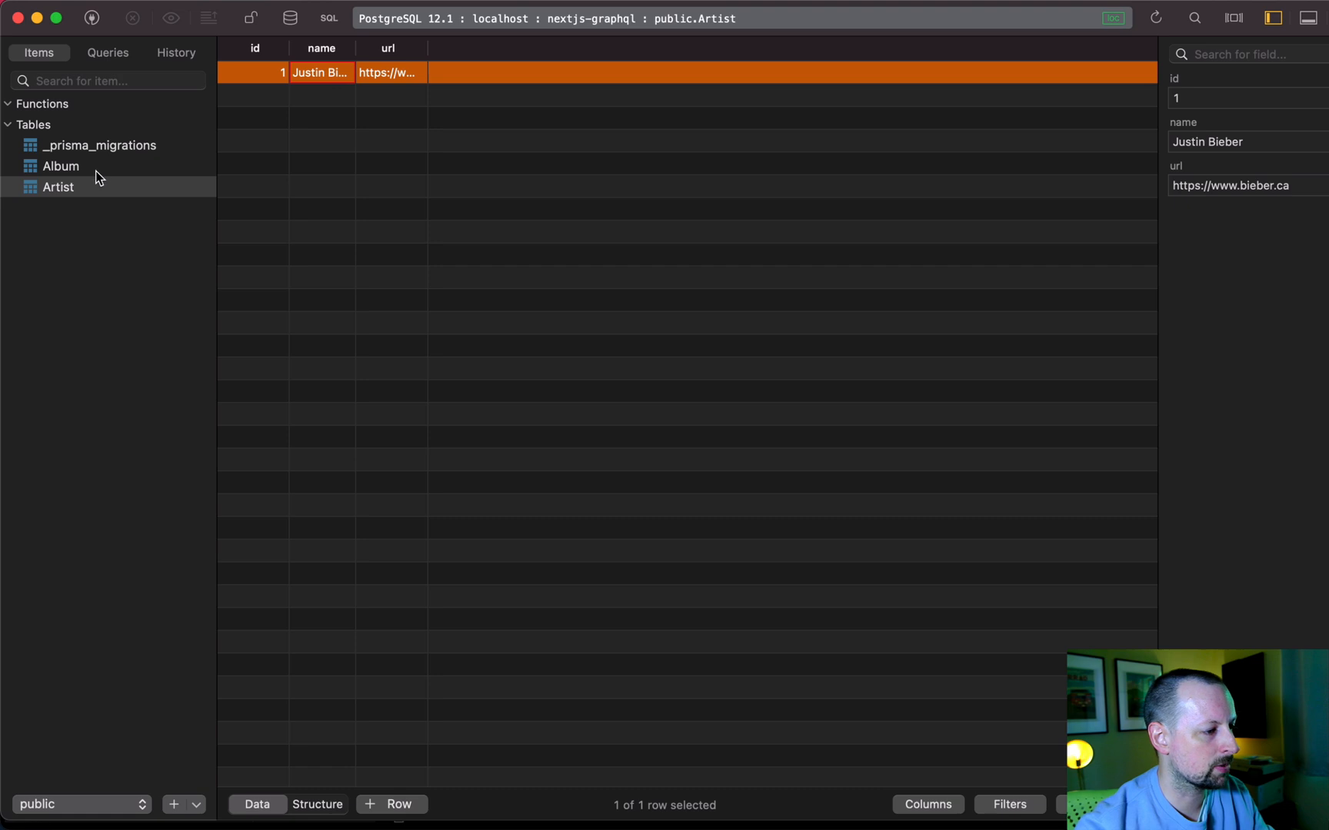
pyautogui.click(60, 165)
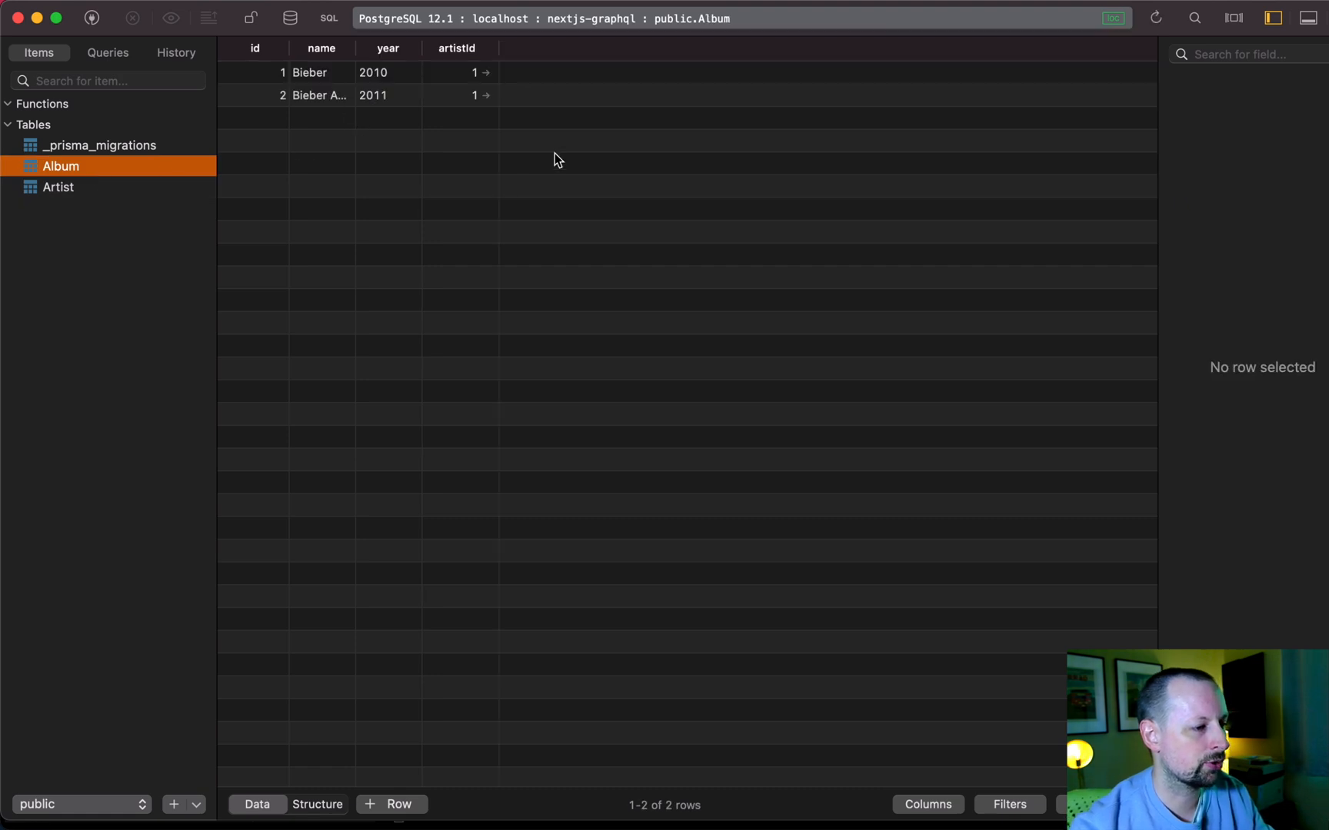
pyautogui.moveTo(473, 114)
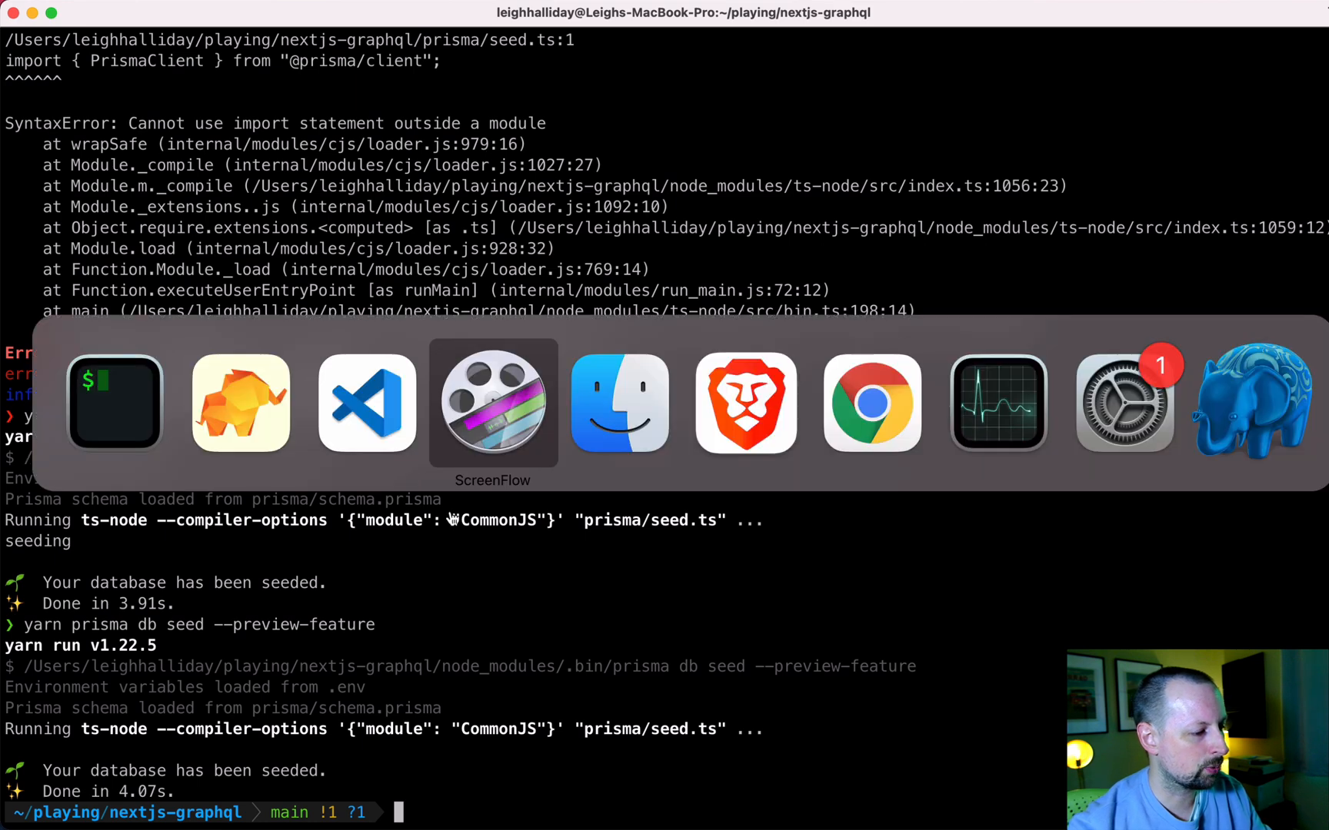
# Step: Return to seed.ts in Visual Studio Code and deselect the nested albums block
pyautogui.click(366, 403)
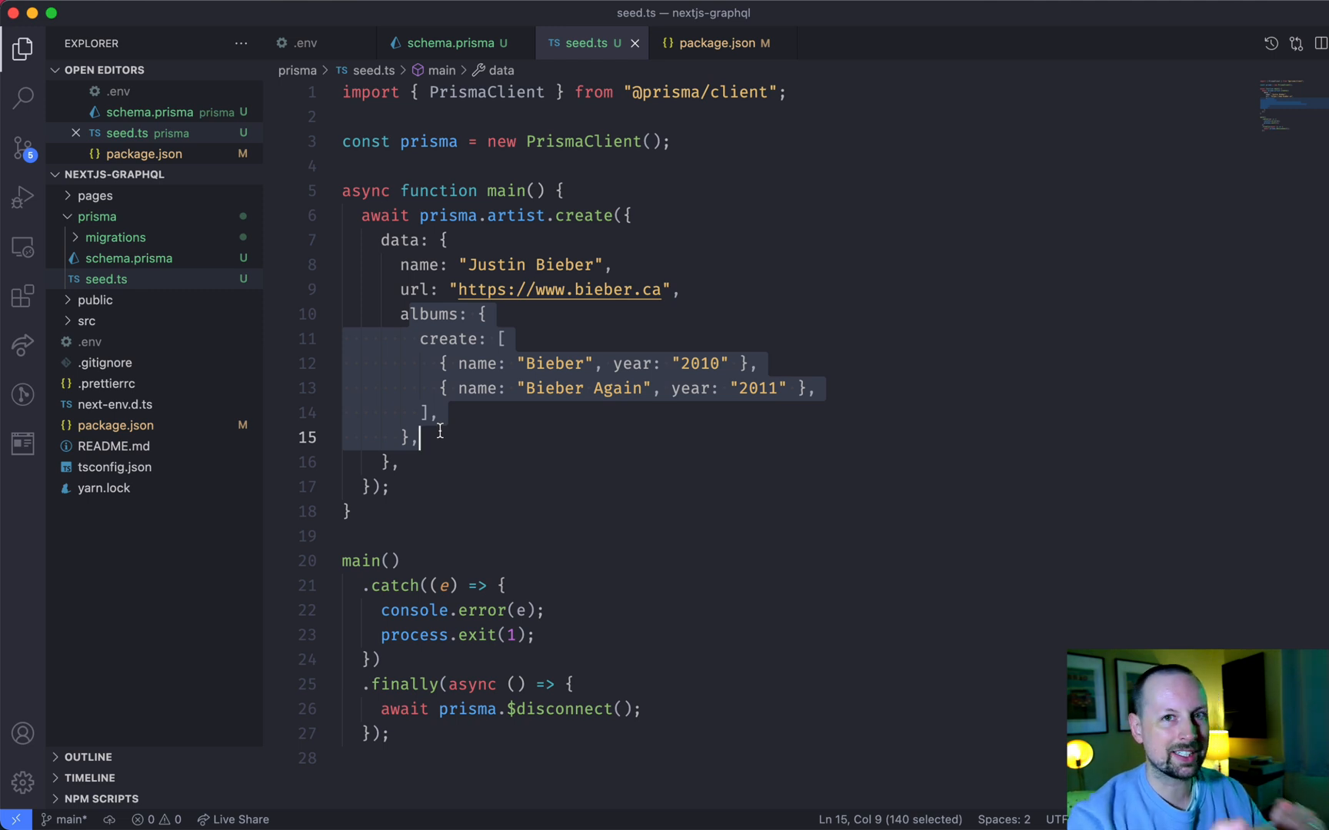
pyautogui.moveTo(472, 479)
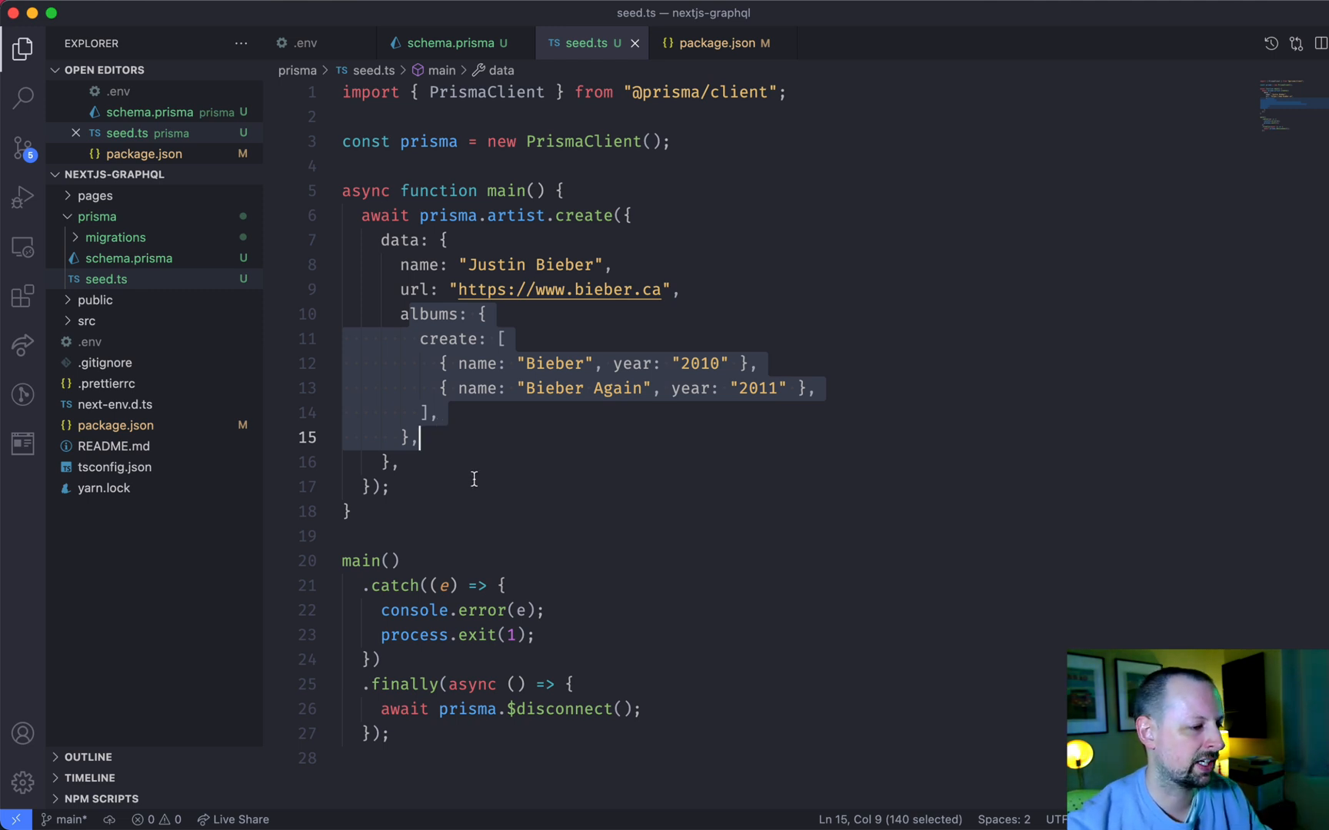
pyautogui.click(472, 486)
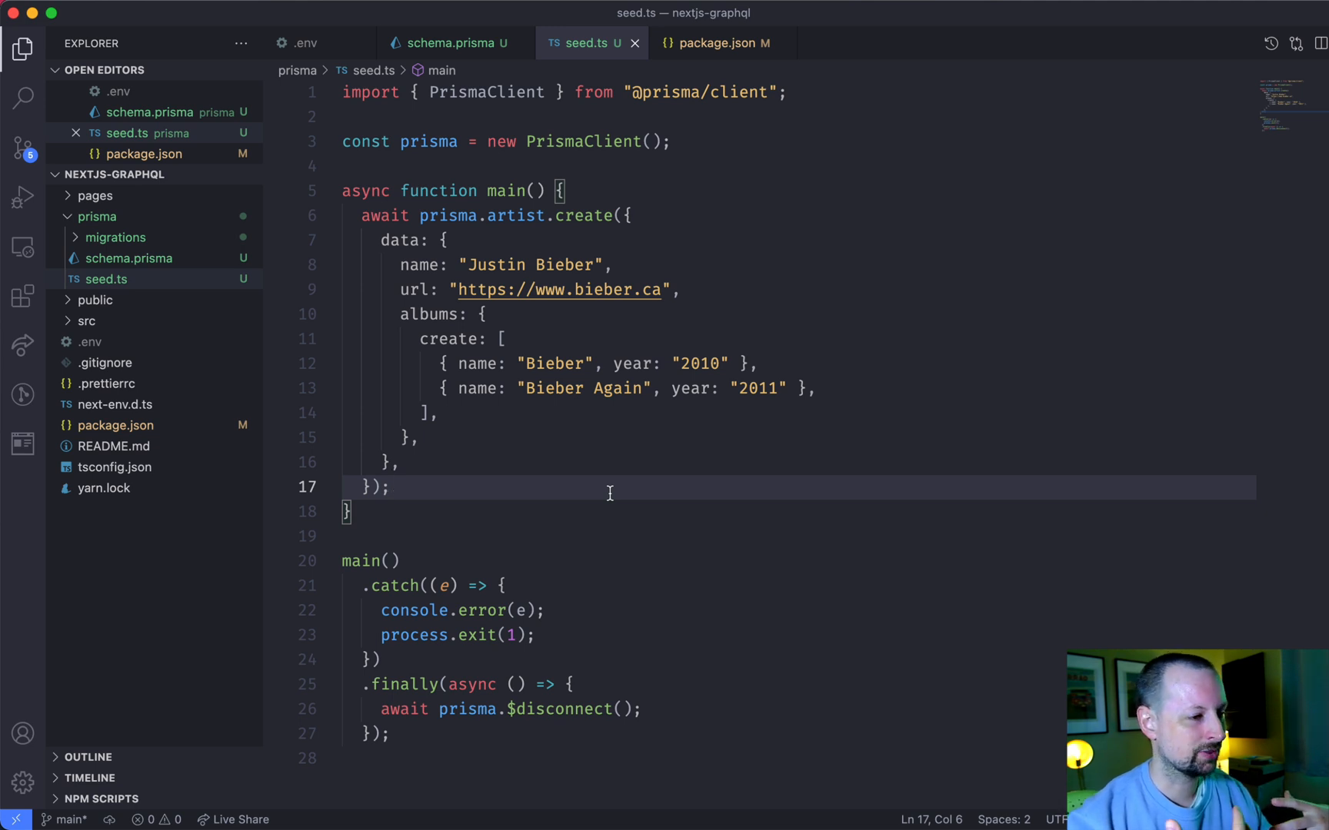
# Step: Import faker and wrap the artist create in a for loop running 100 times, then save
pyautogui.write('i')
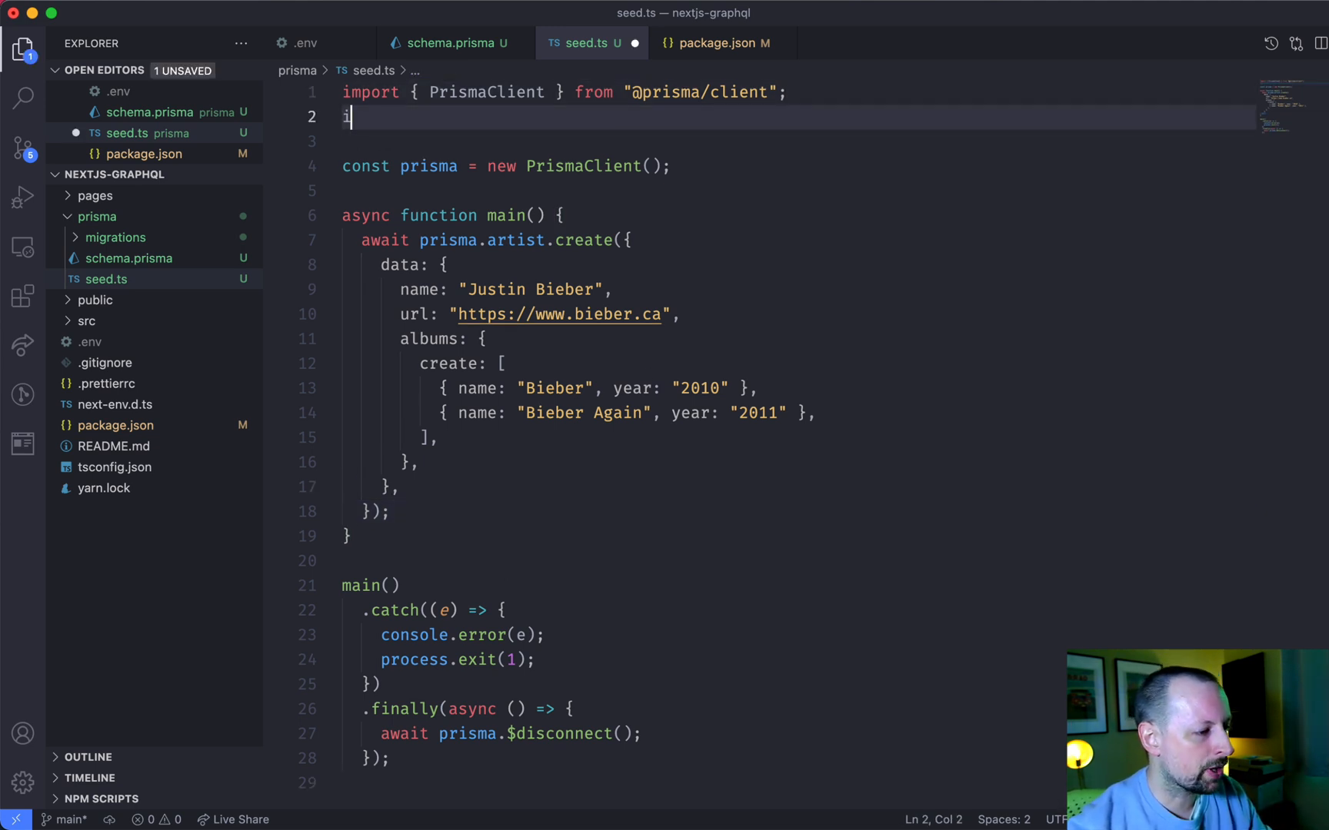
pyautogui.write('import faker from "faker";')
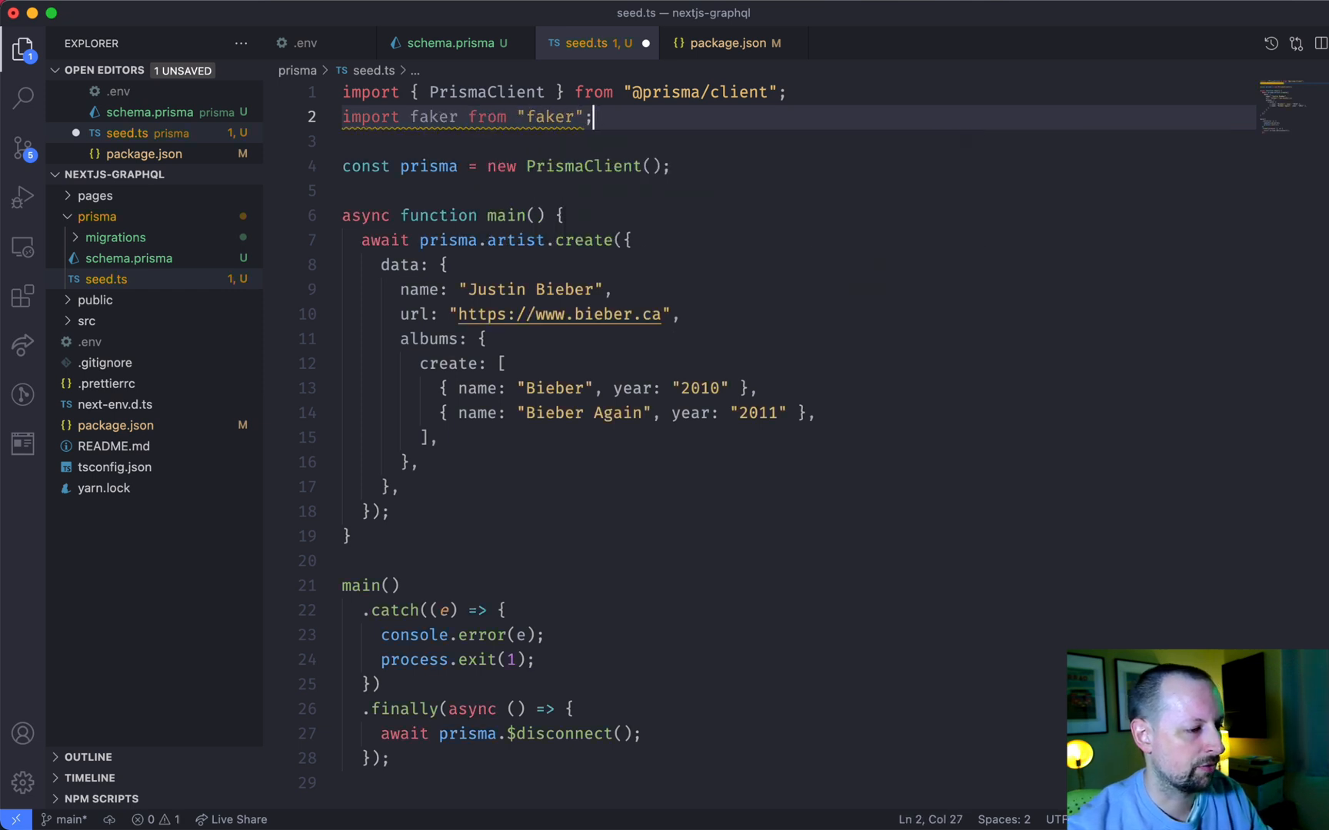
pyautogui.click(563, 215)
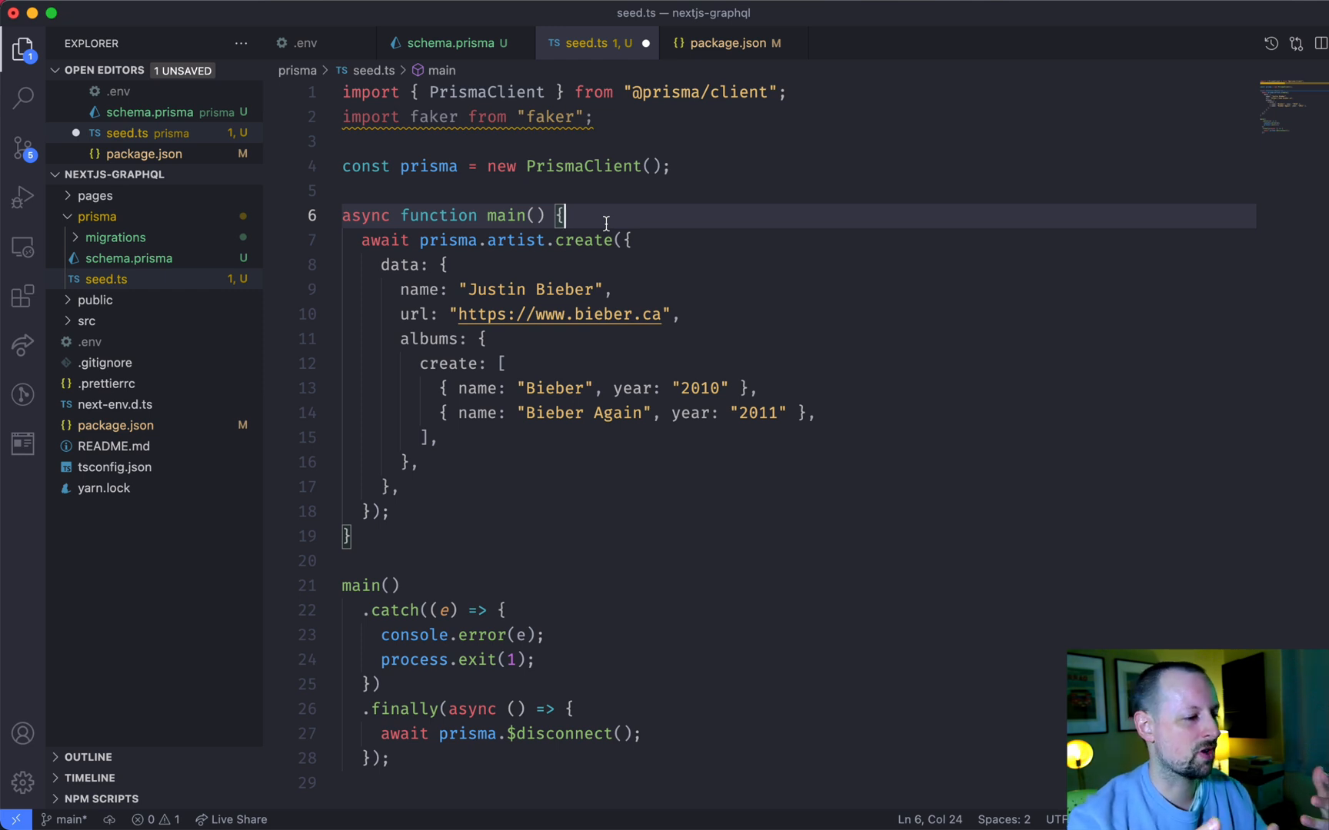
pyautogui.write('for(let')
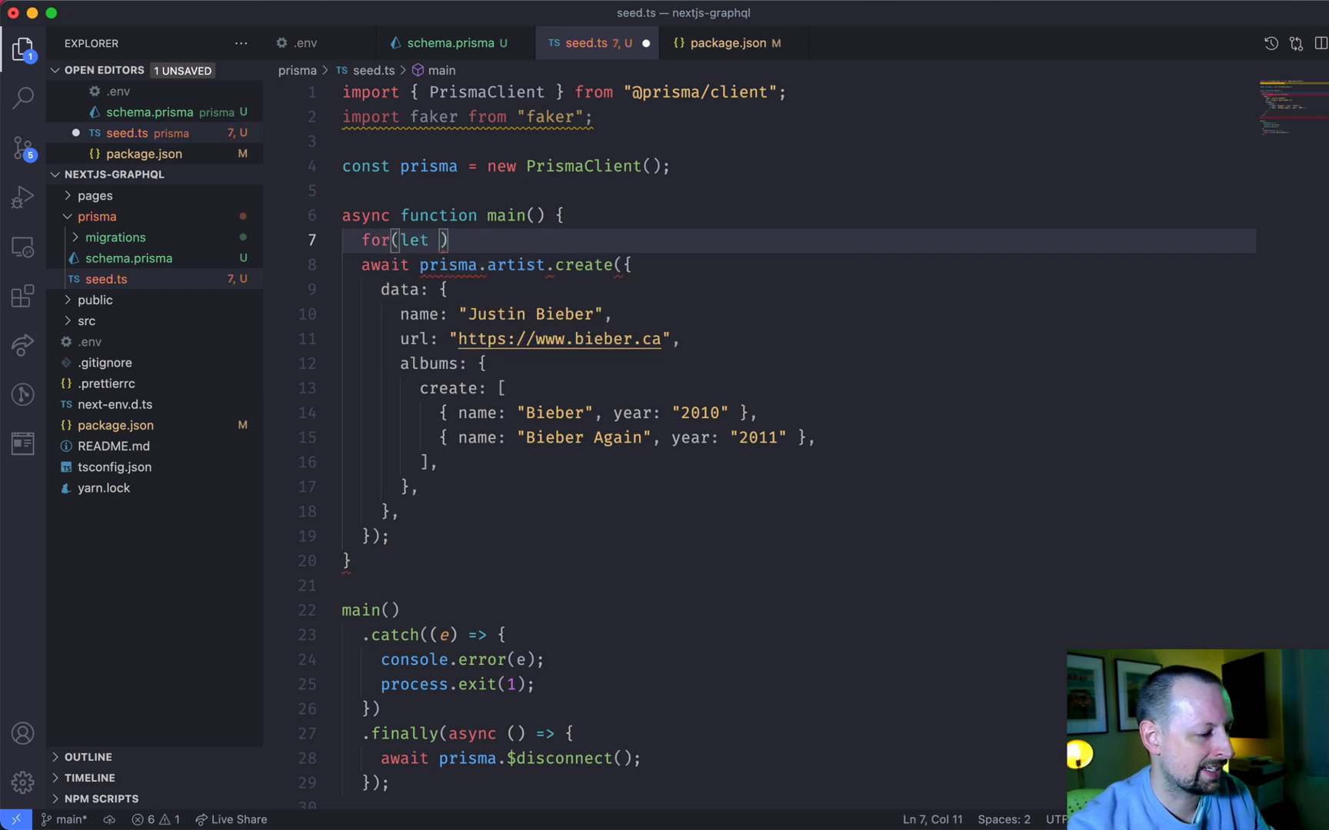
pyautogui.write('i = 0; i < 1')
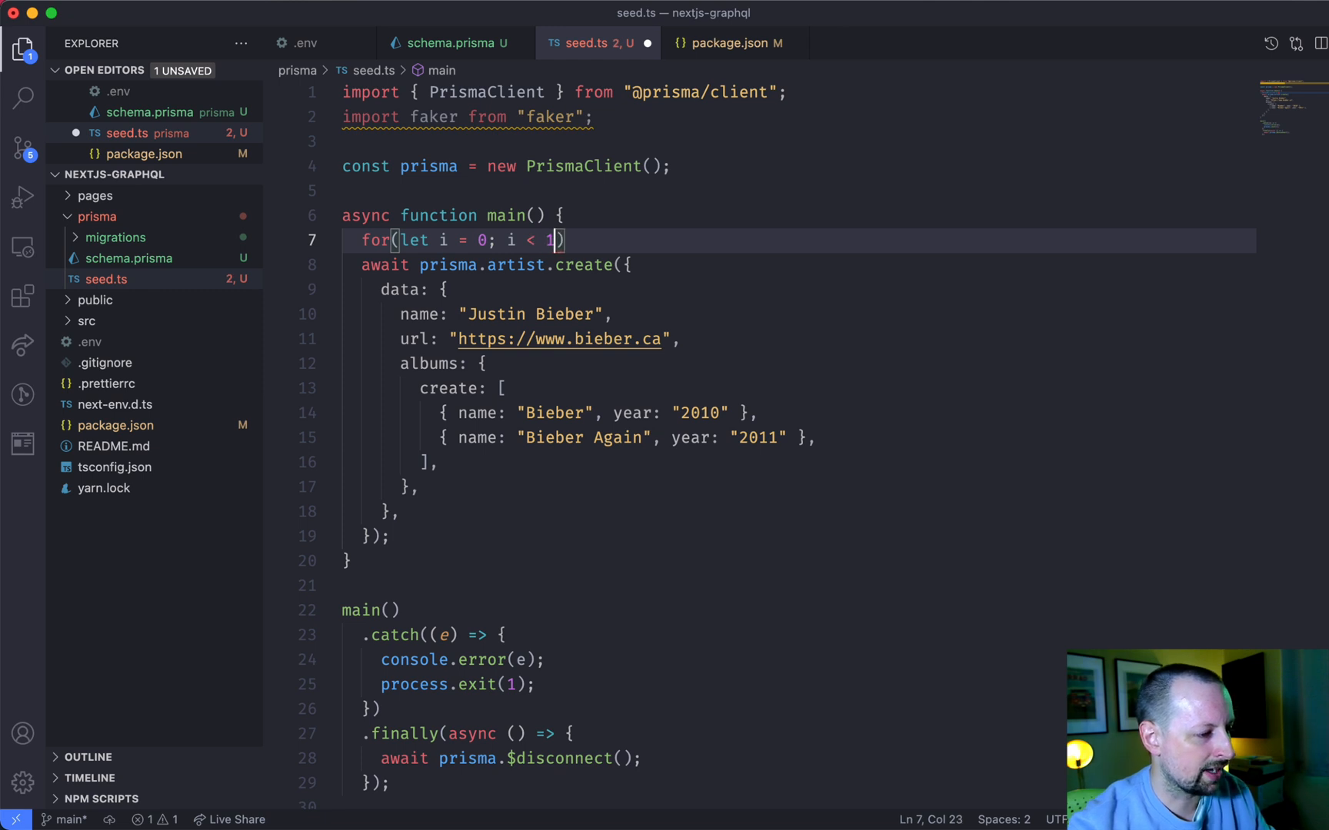
pyautogui.write('00; i++')
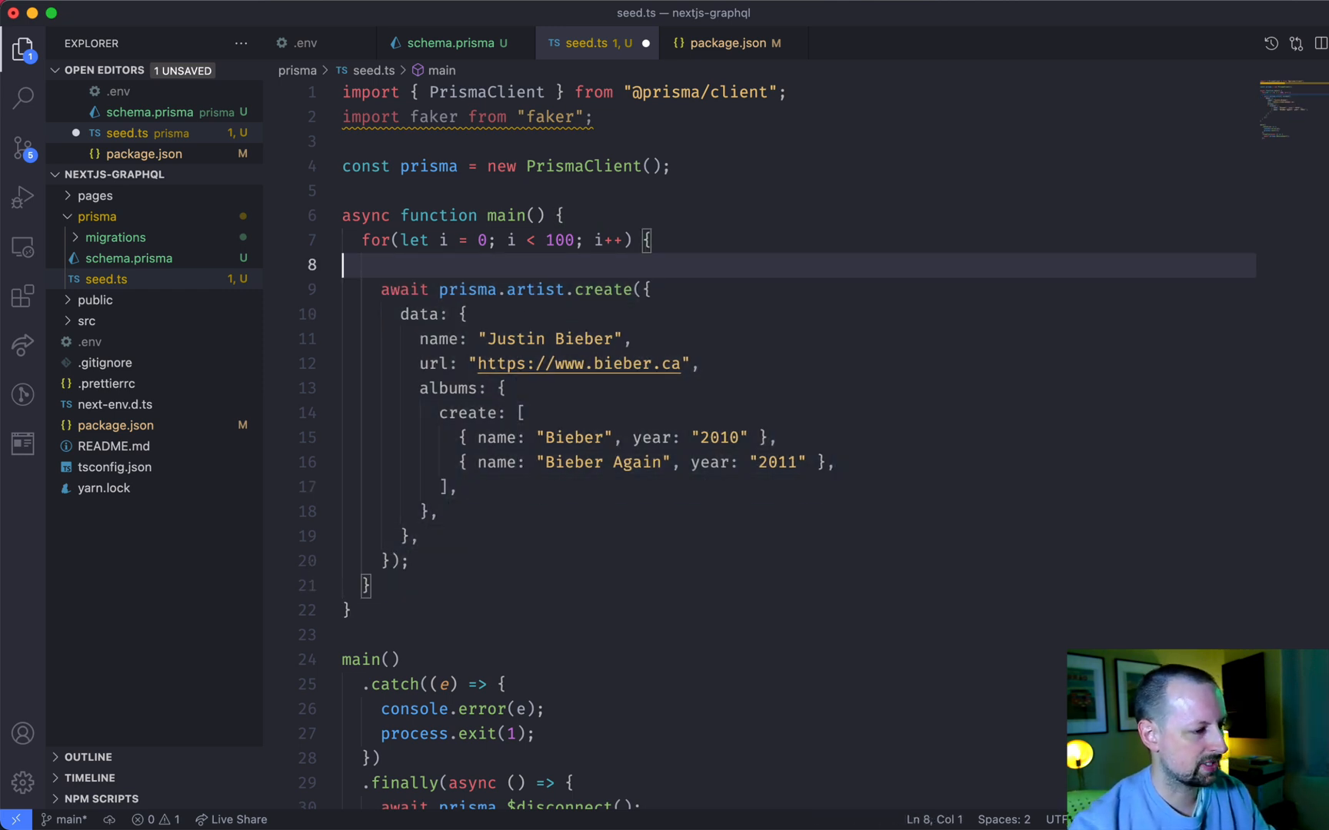
pyautogui.press('Backspace')
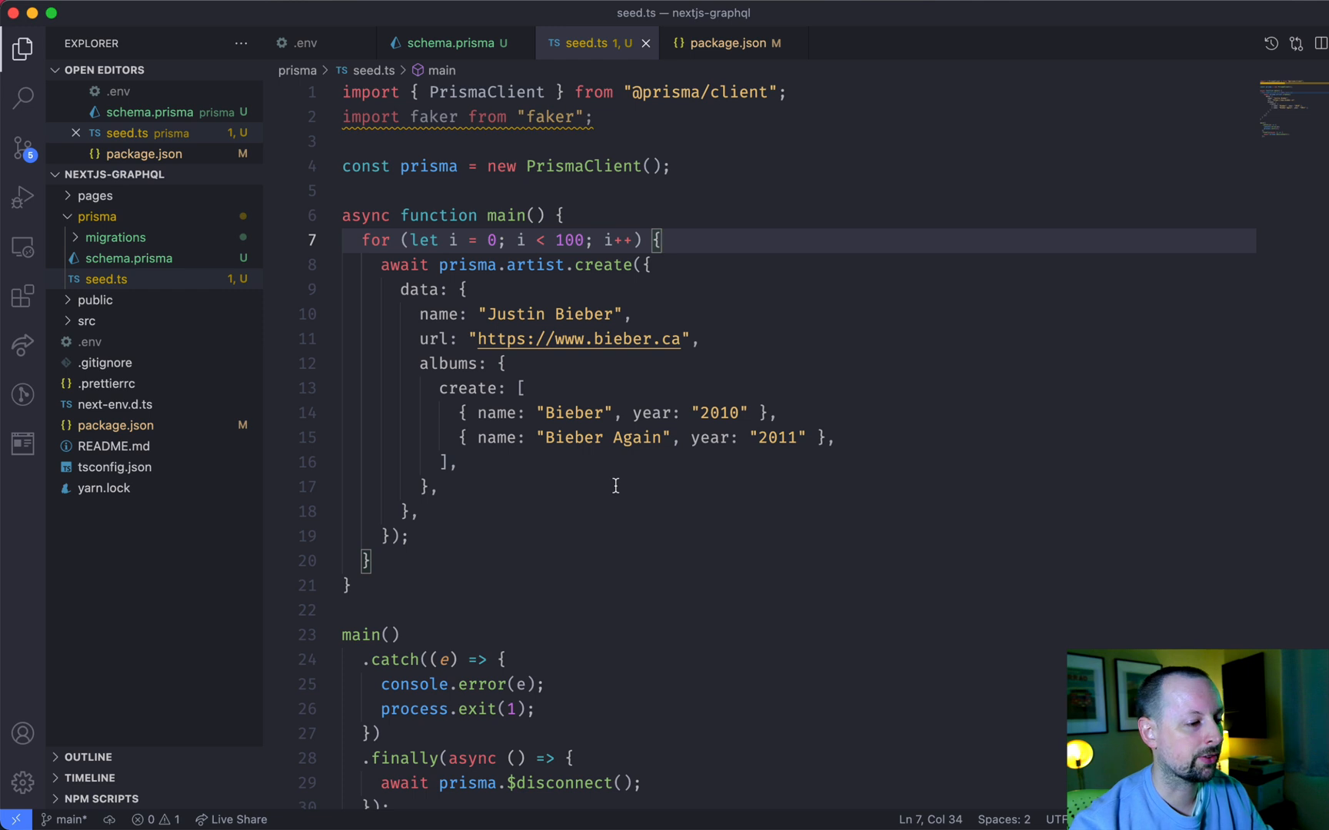
pyautogui.moveTo(430, 117)
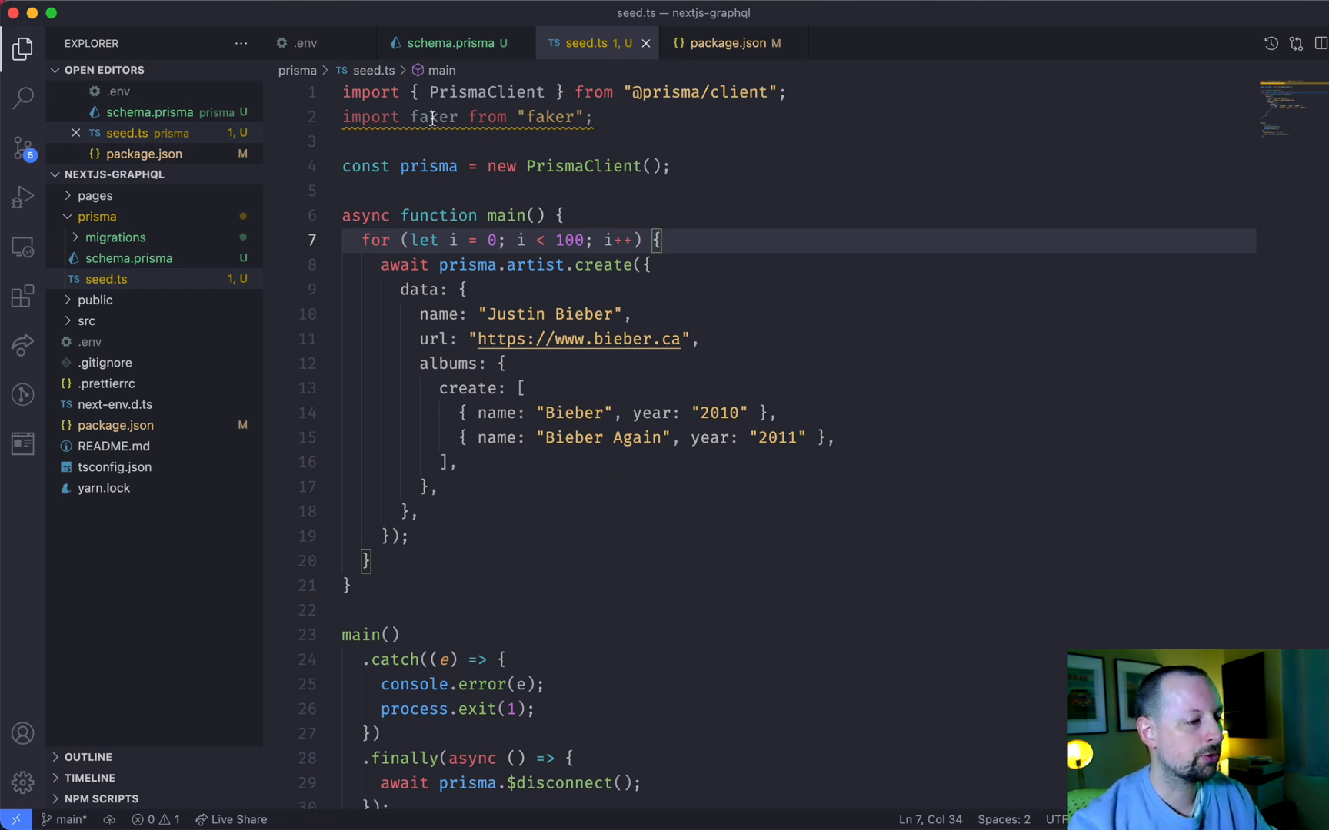
# Step: Replace the hard-coded artist name with `The ${faker.address.city()} ${faker.date.weekday()}s`
pyautogui.click(478, 313)
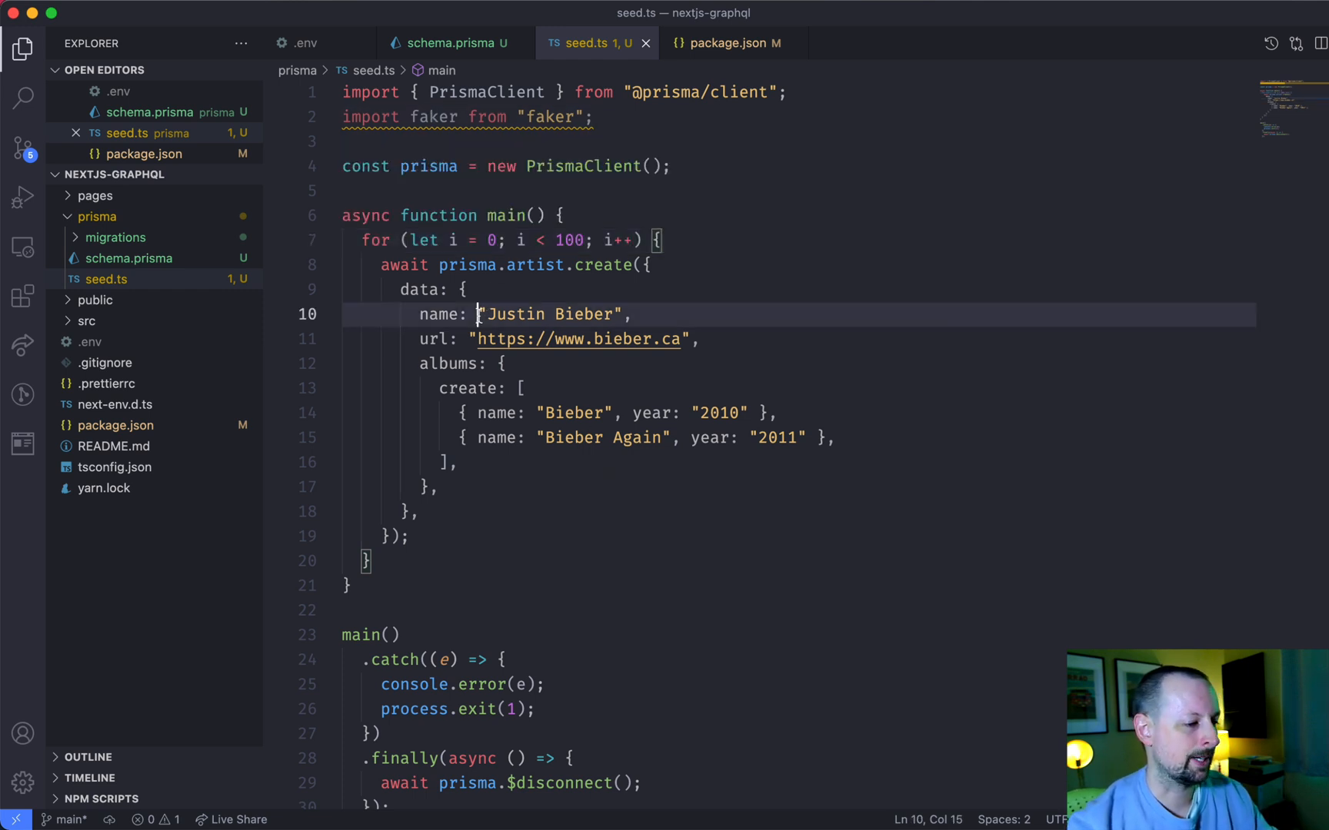
pyautogui.doubleClick(549, 313)
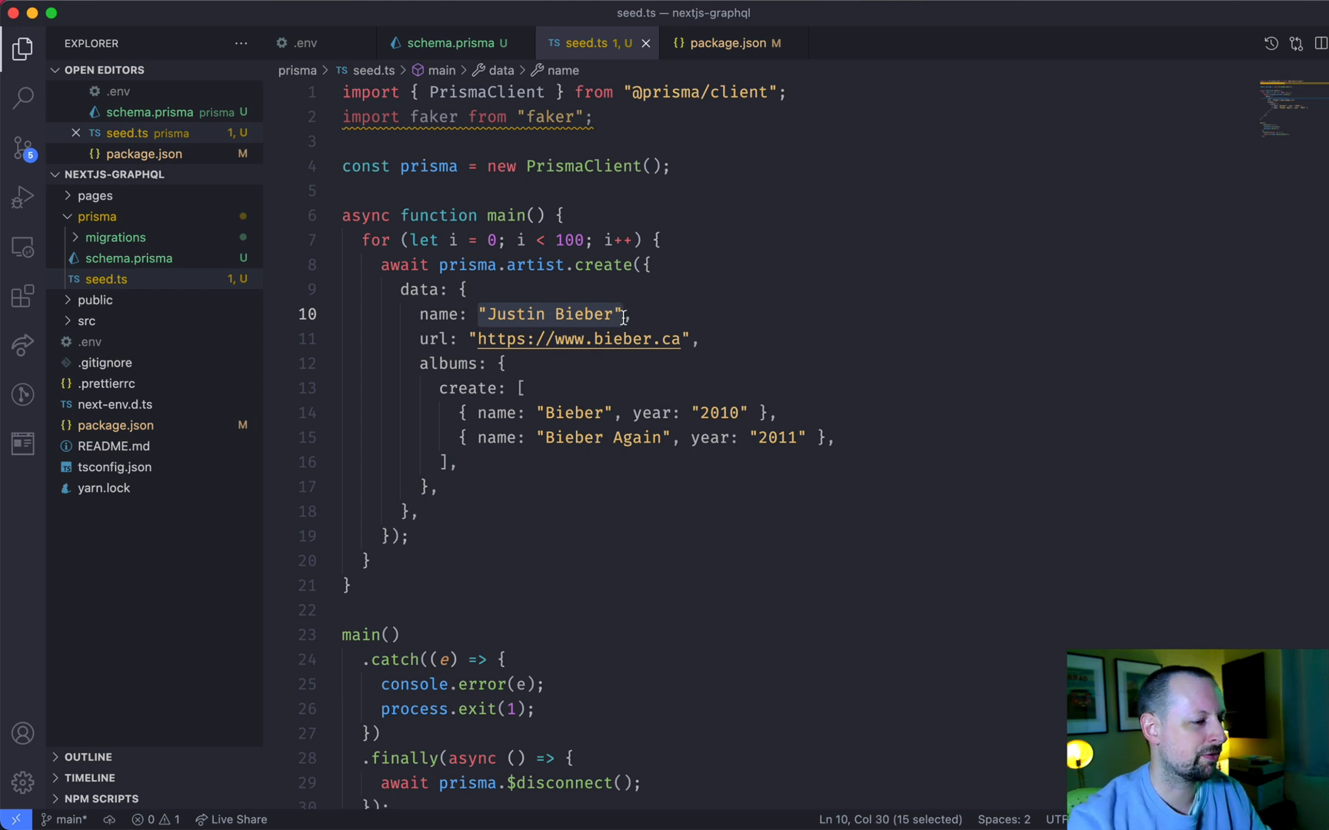
pyautogui.write('``,')
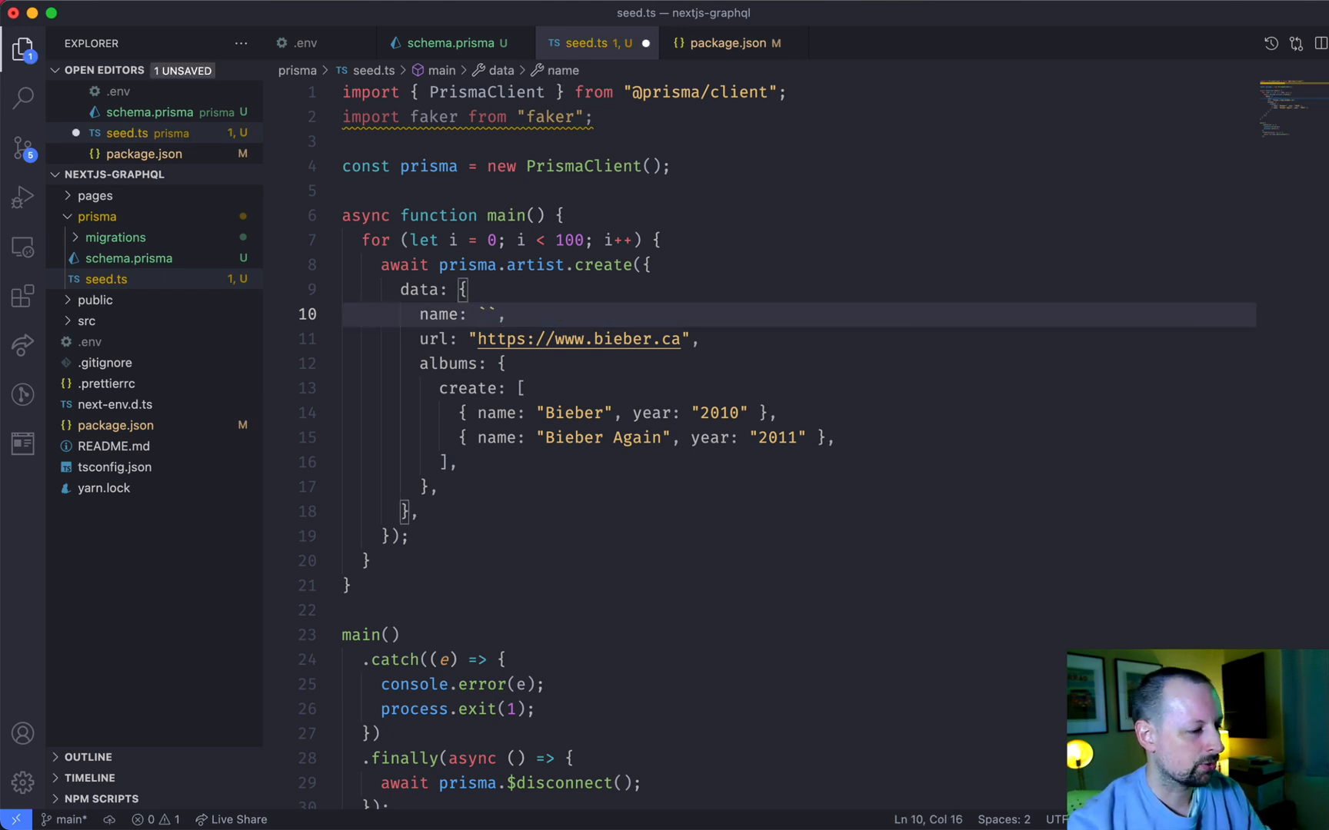
pyautogui.write('The')
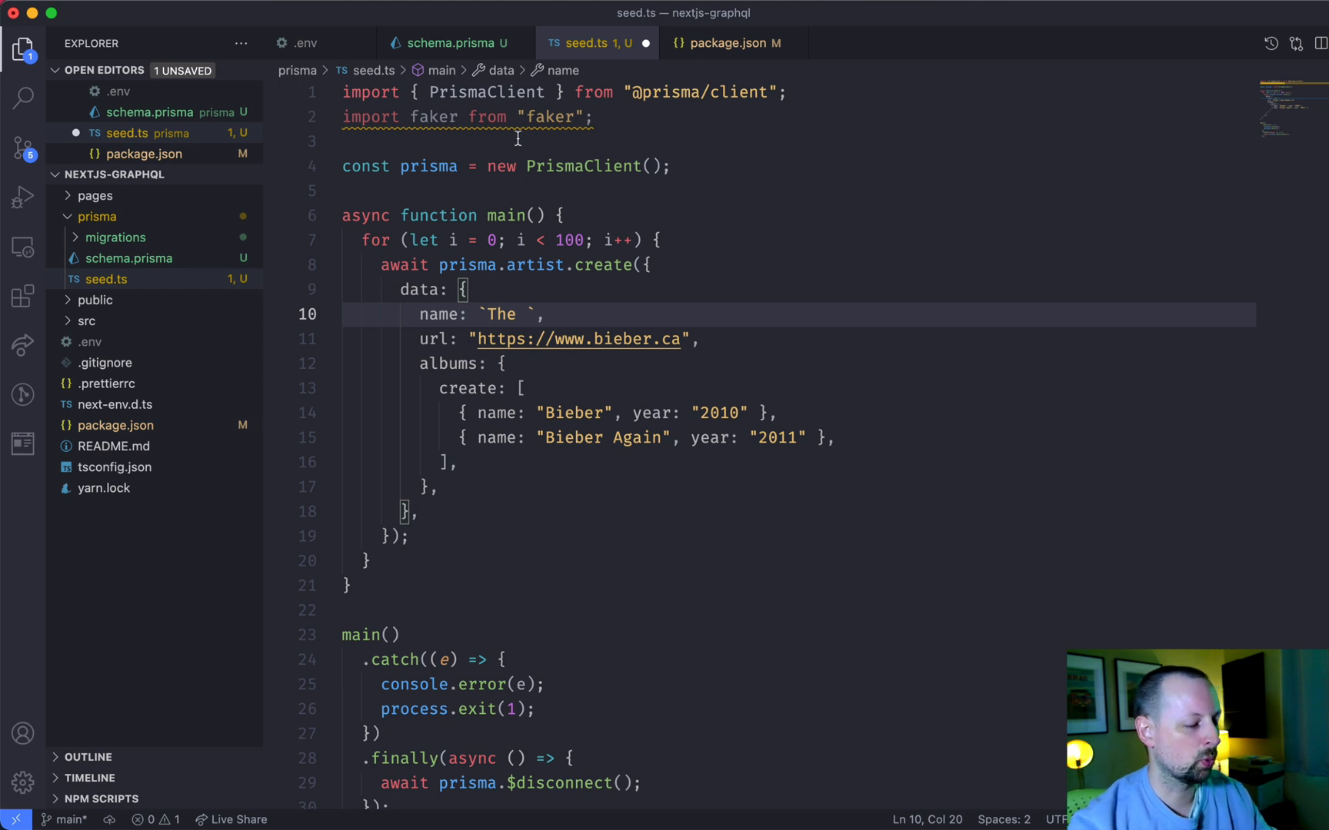
pyautogui.write('${')
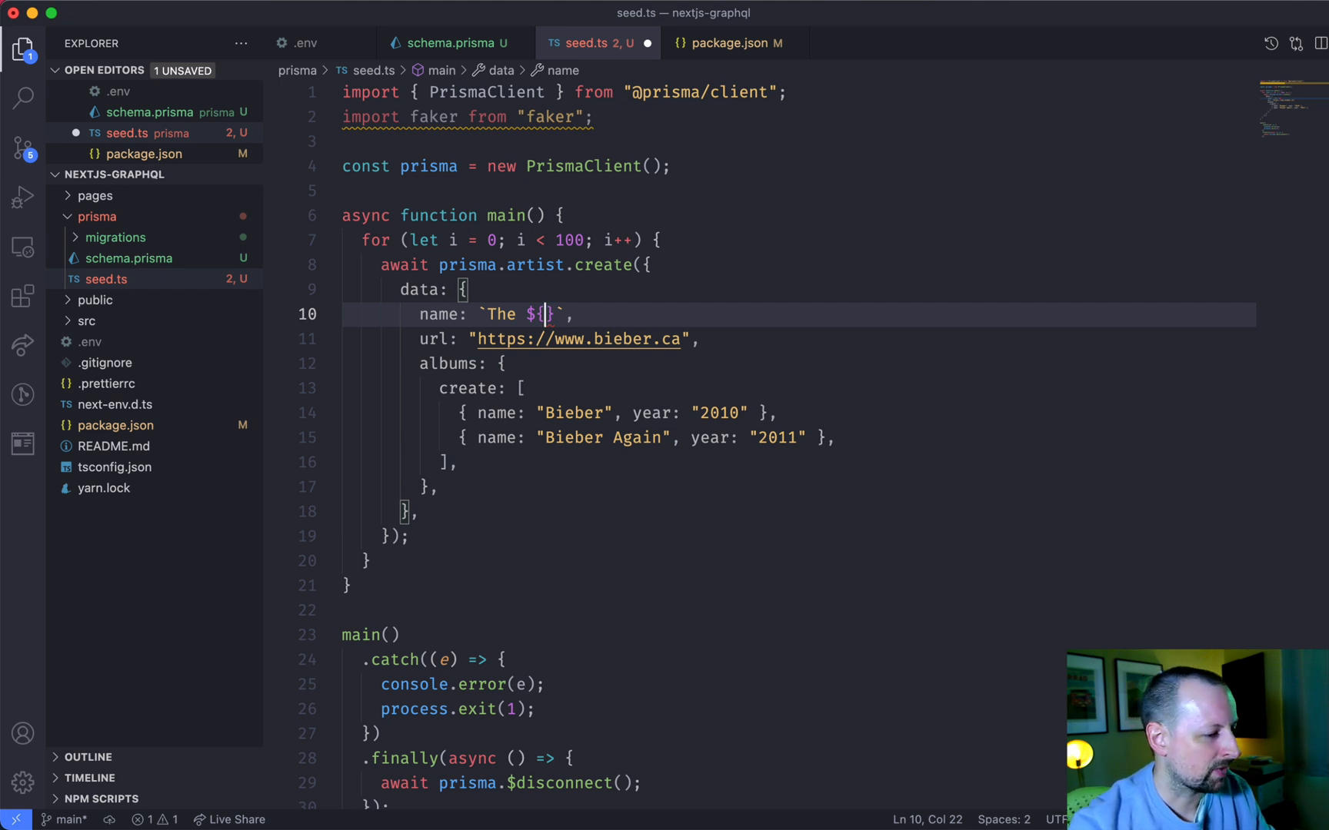
pyautogui.write('faker')
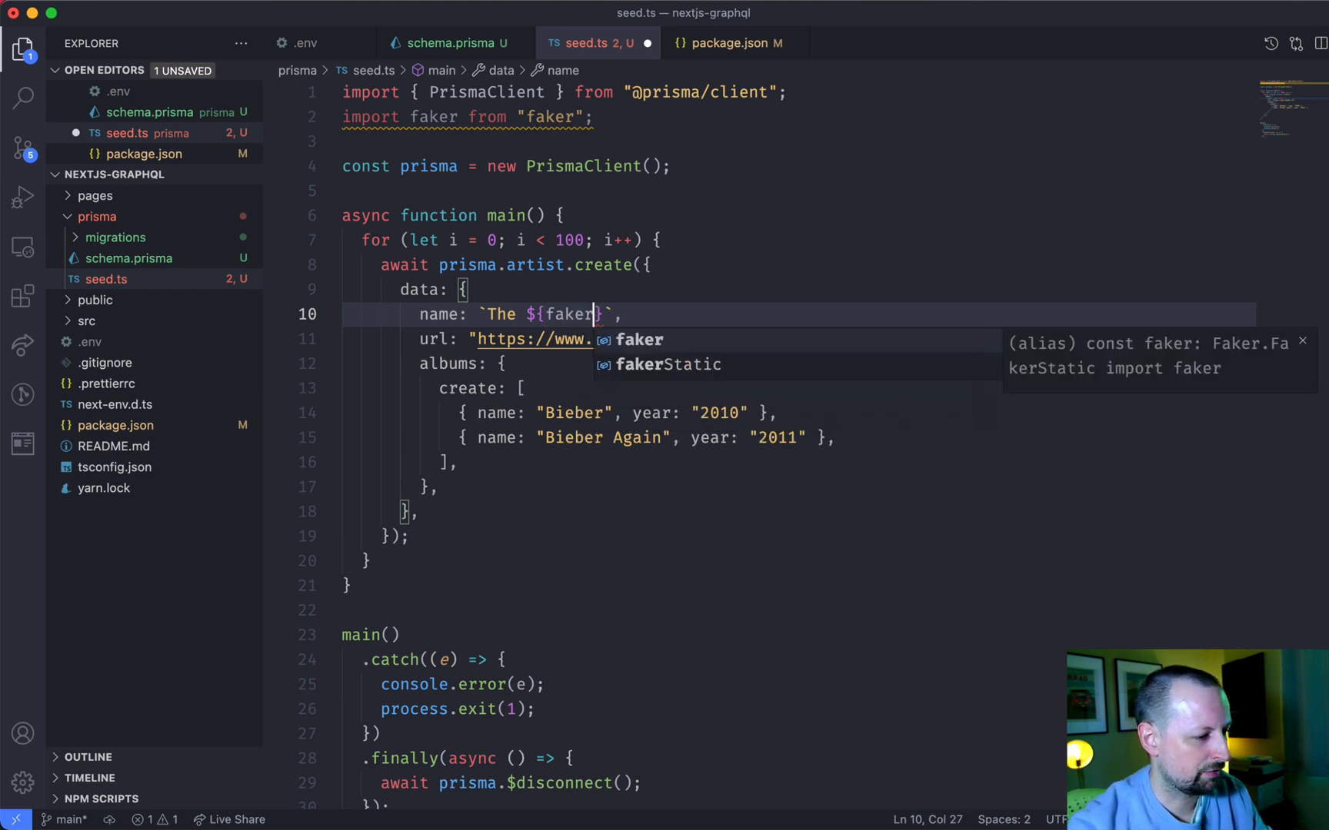
pyautogui.write('.address.city()} ${')
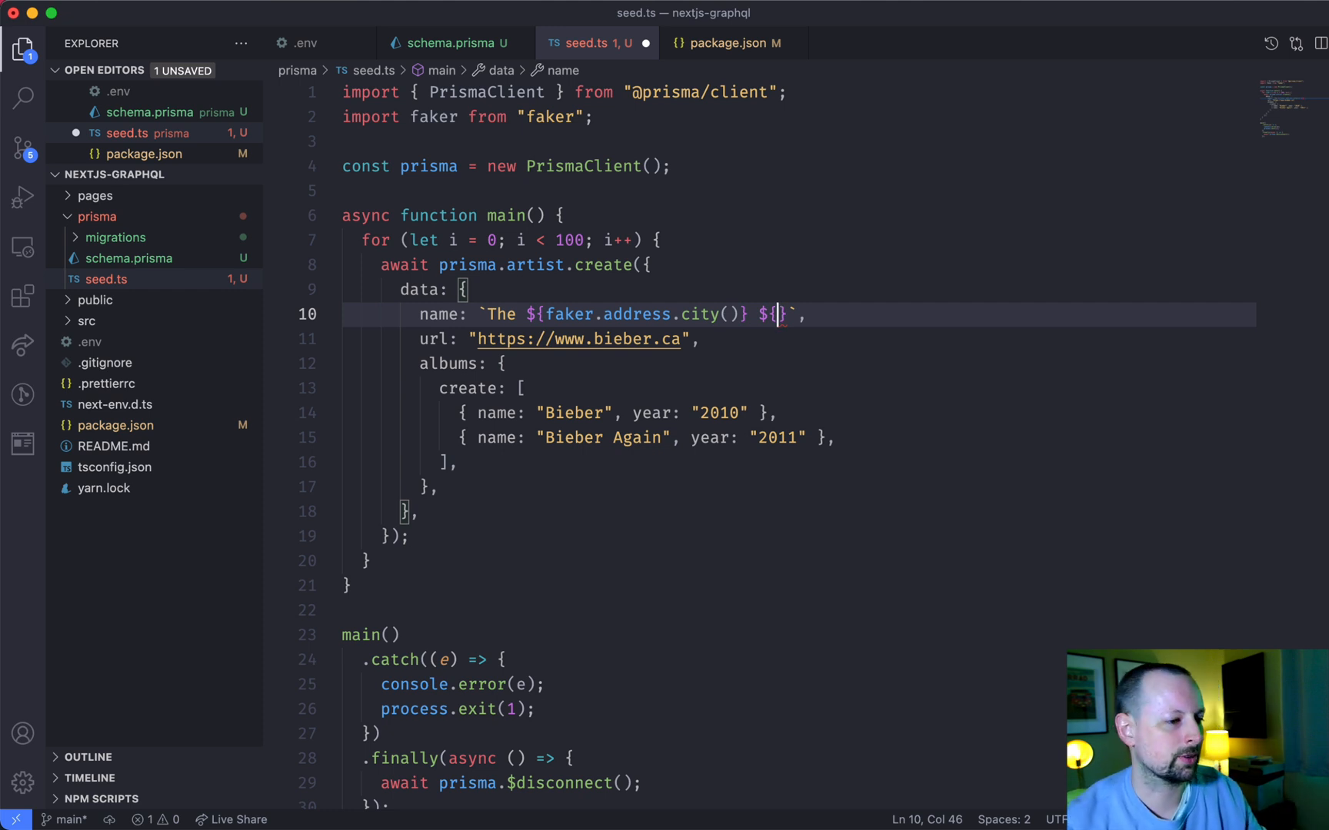
pyautogui.write('faker.date.weekday(')
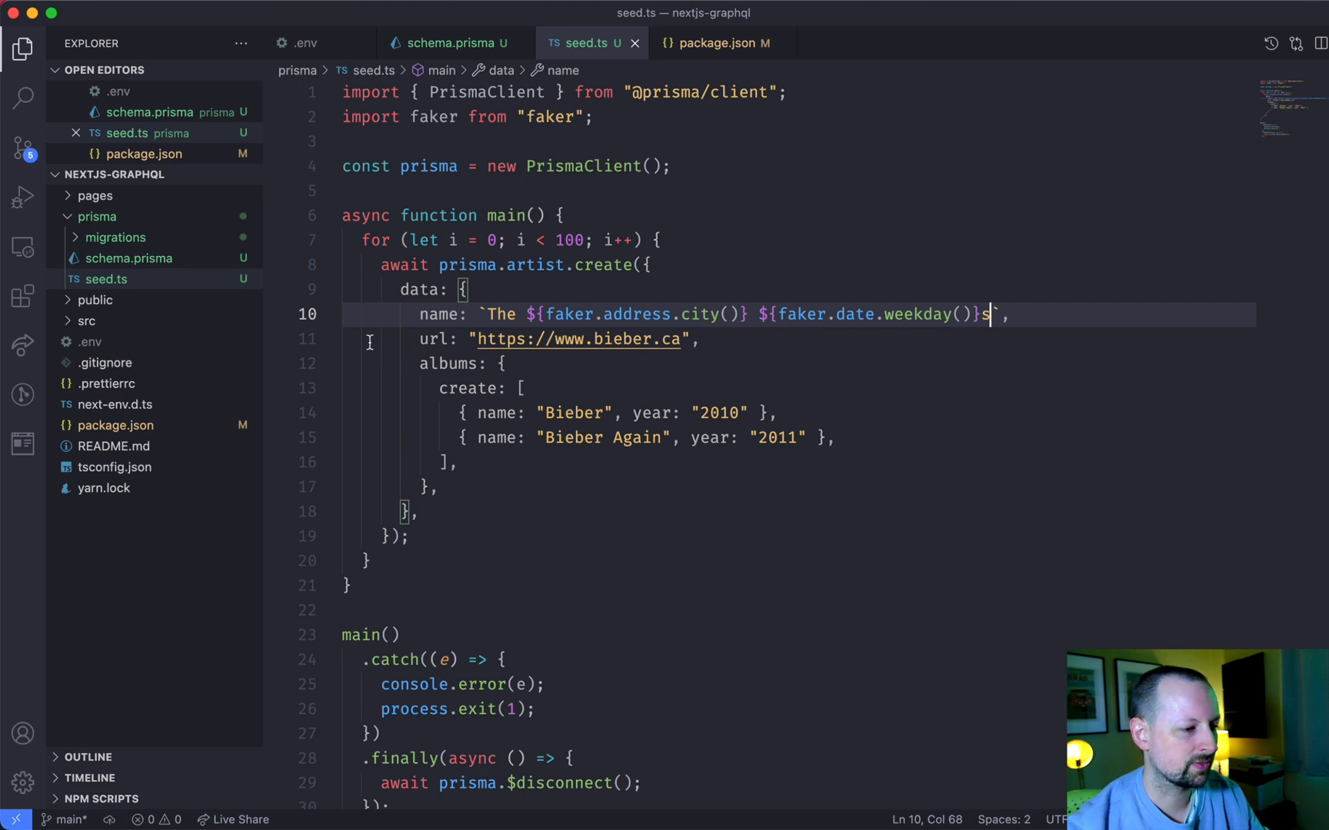
pyautogui.moveTo(667, 369)
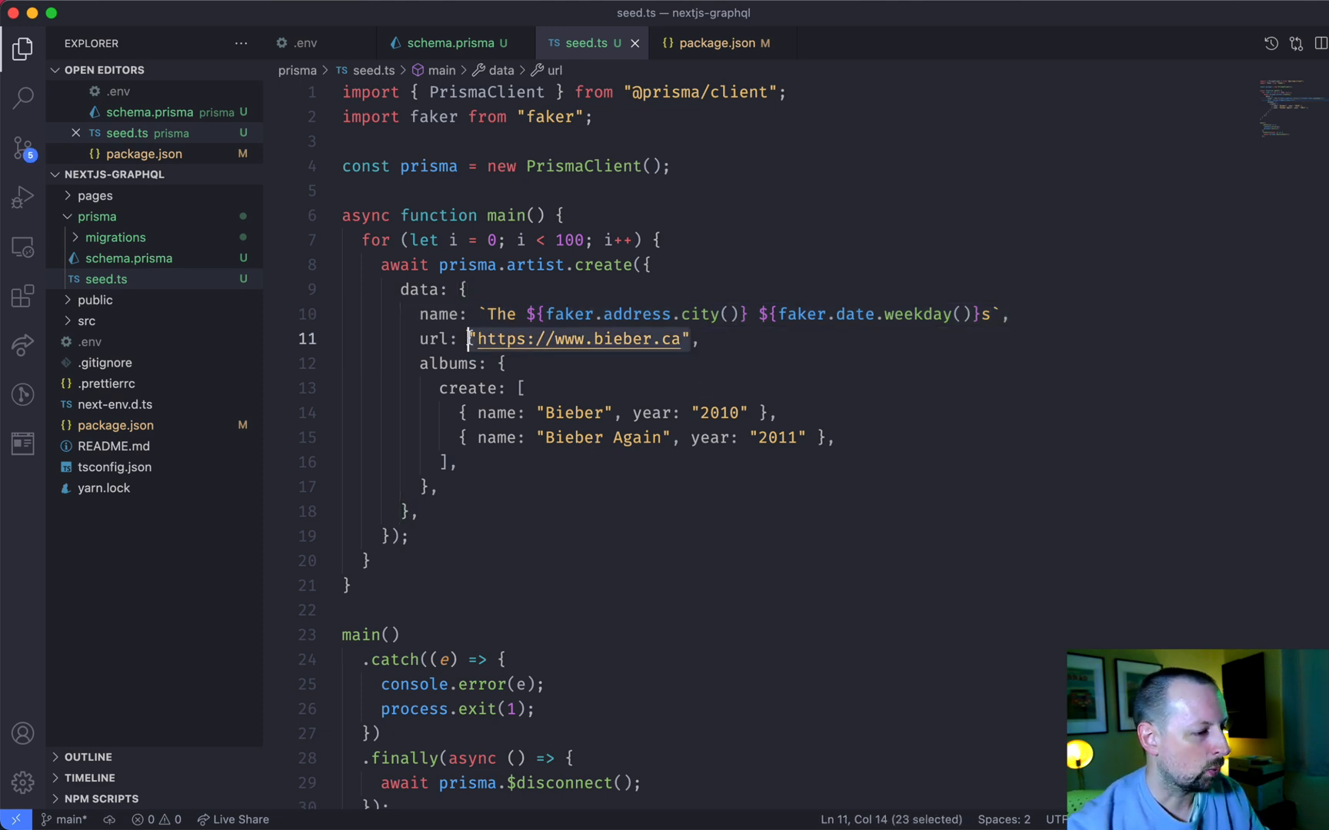
# Step: Set the artist url to faker.internet.url()
pyautogui.write('faker.,')
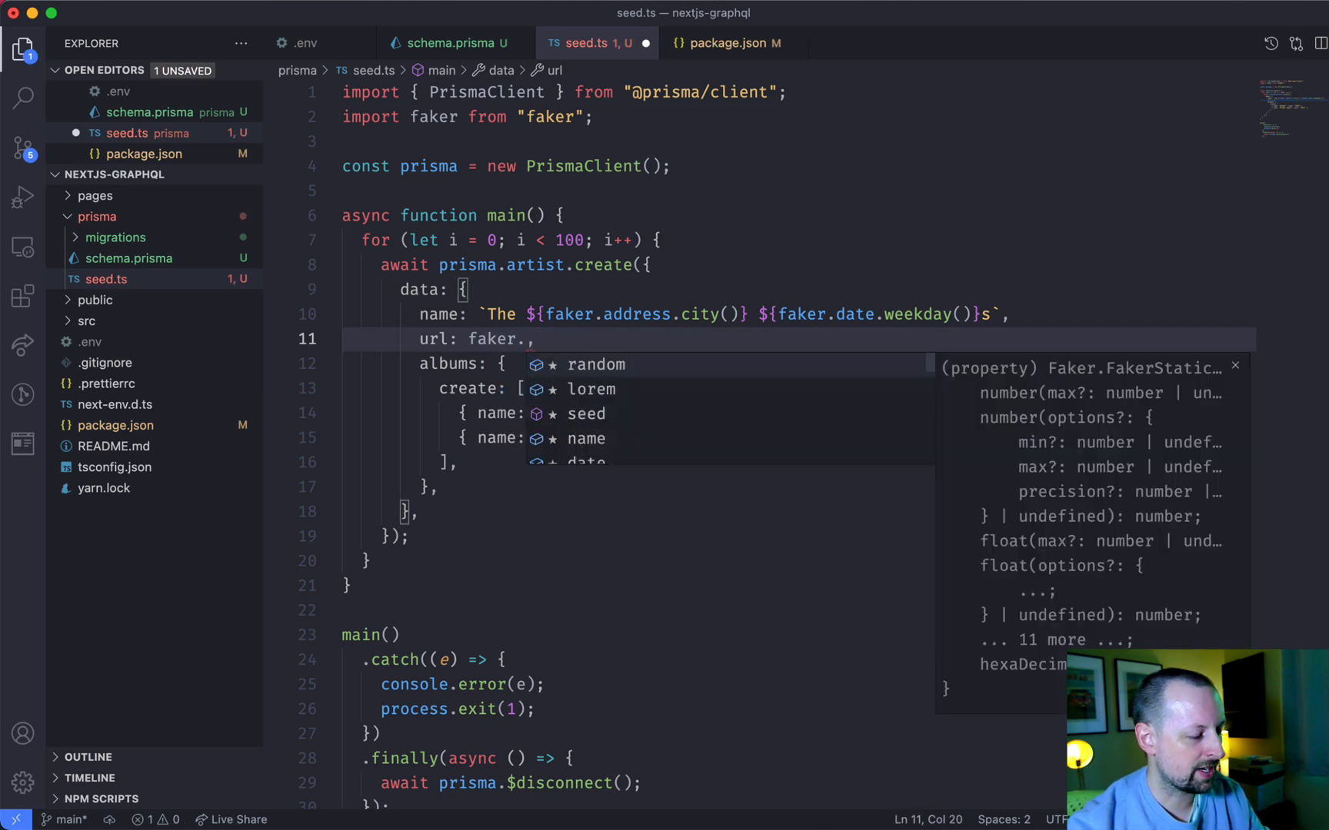
pyautogui.write('internet')
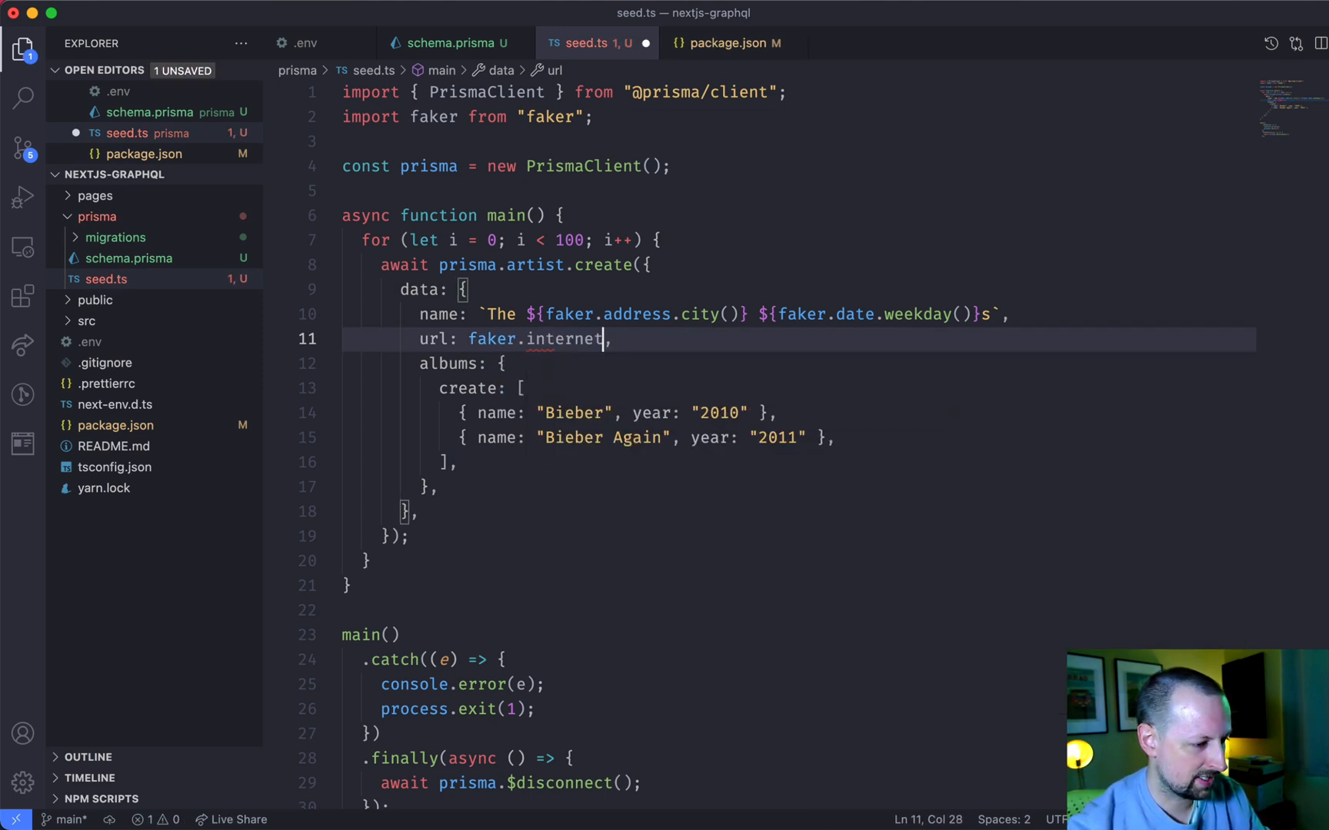
pyautogui.write('.')
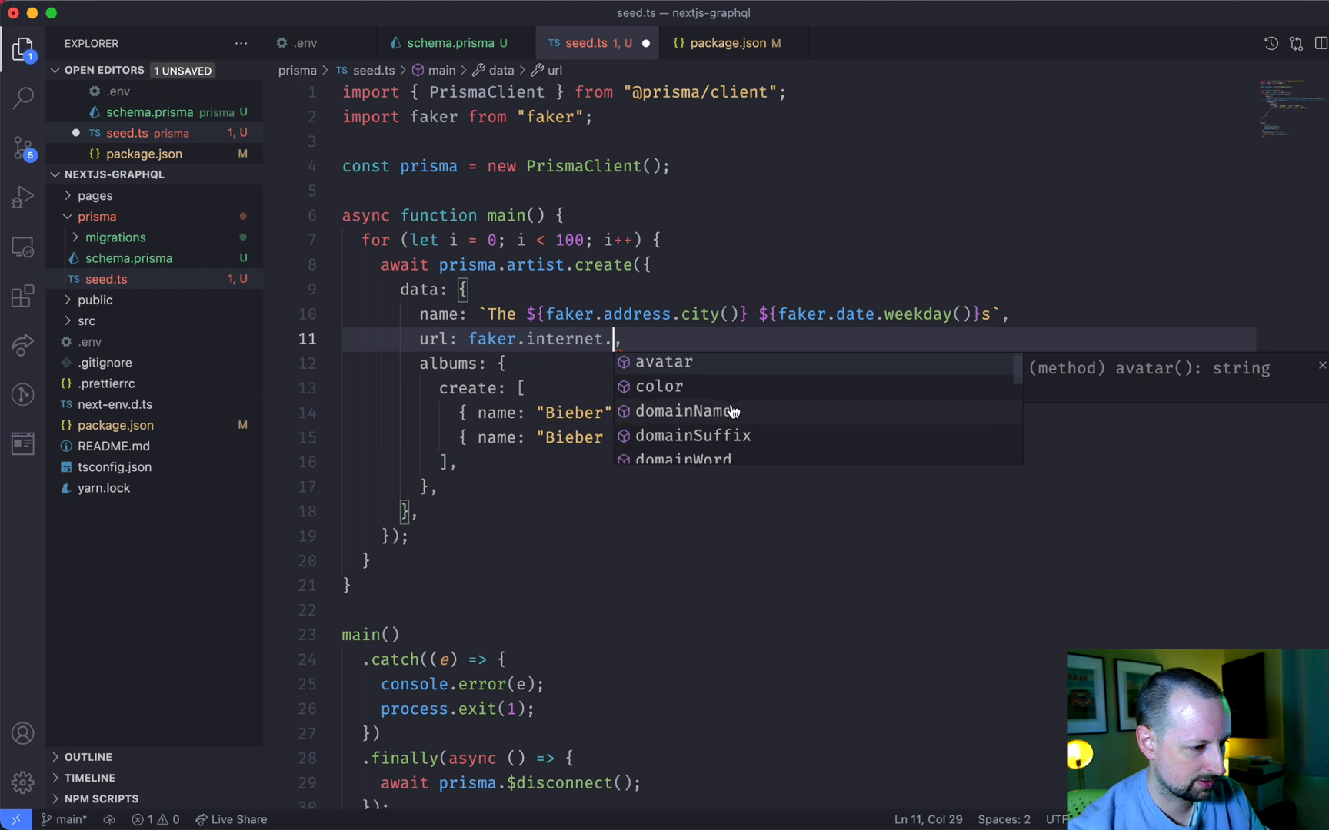
pyautogui.scroll(-3)
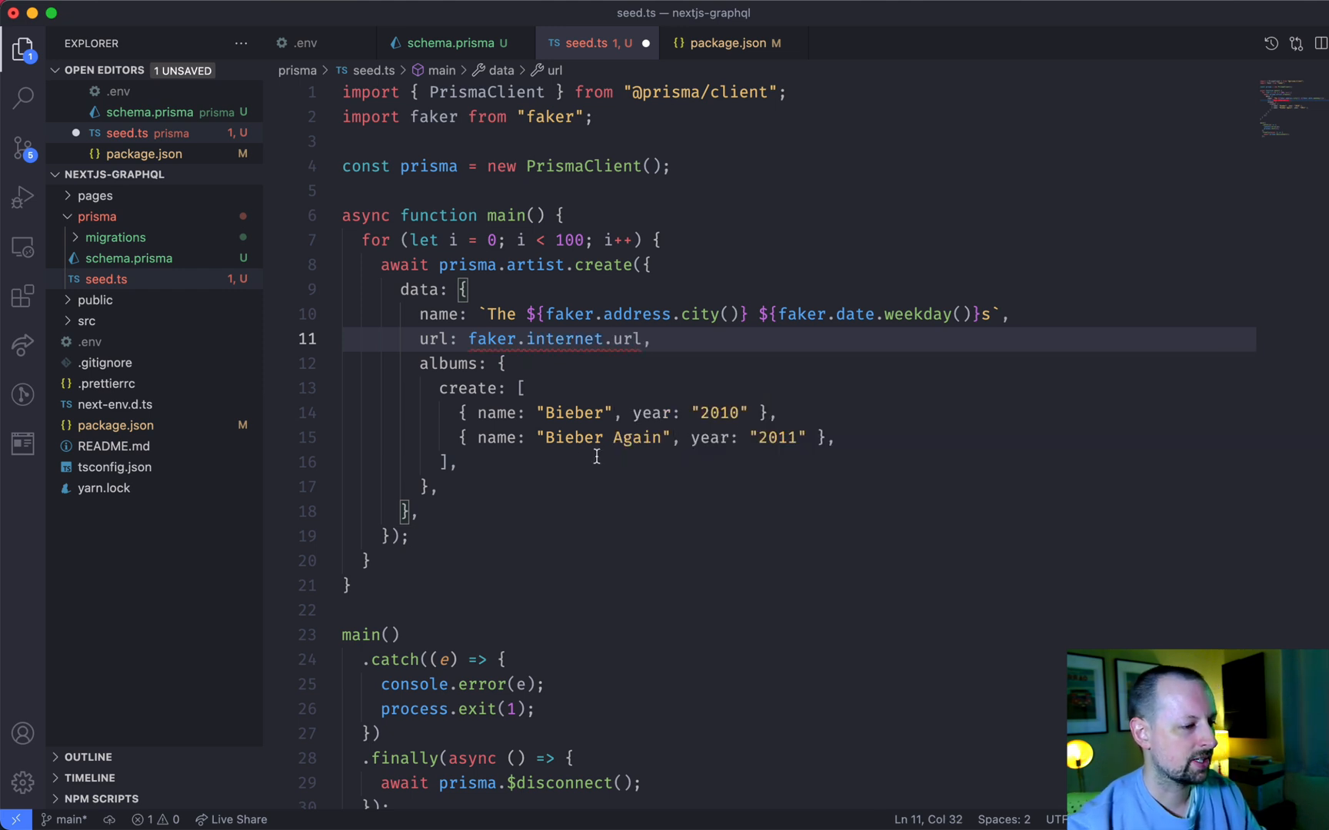
pyautogui.write('()')
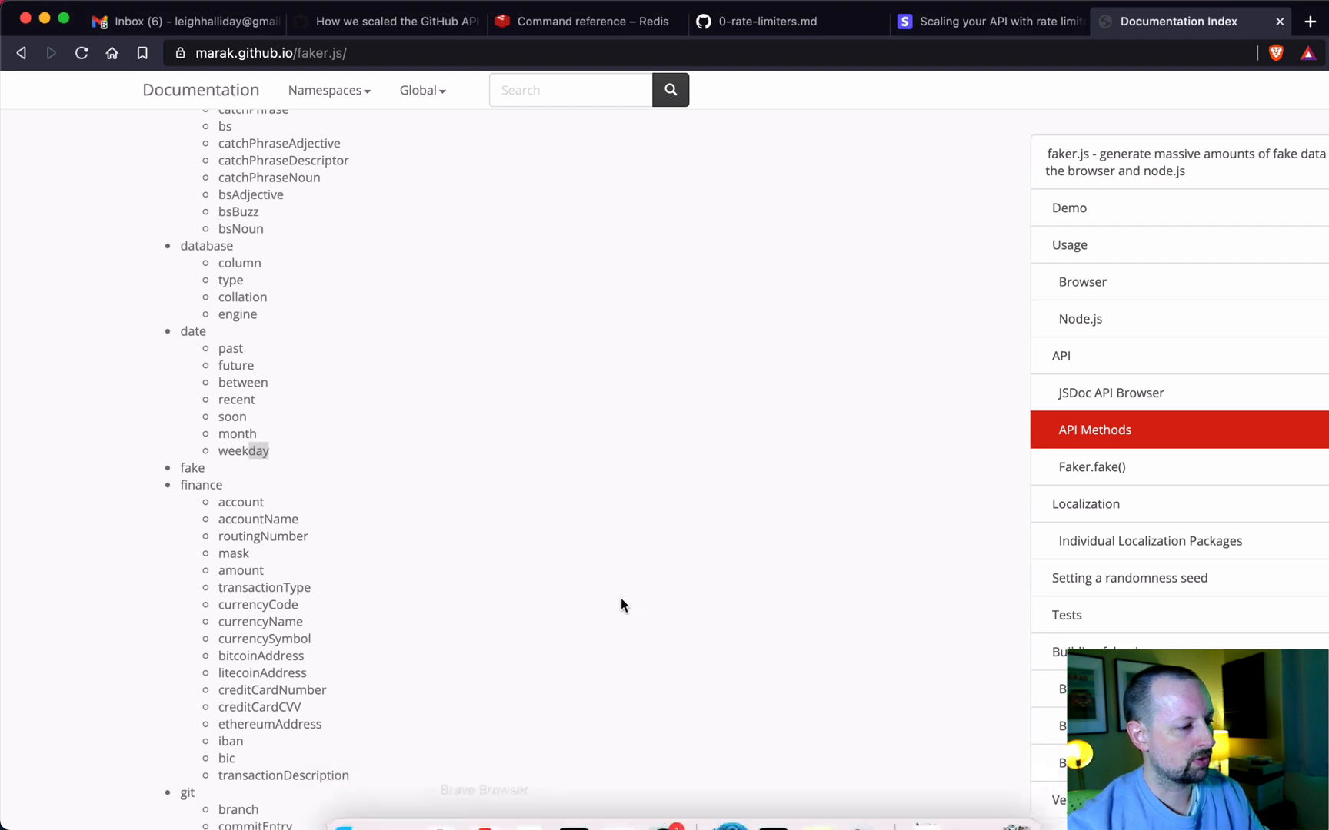
# Step: Scroll through the faker.js API Methods list, past the date and finance generators
pyautogui.scroll(3)
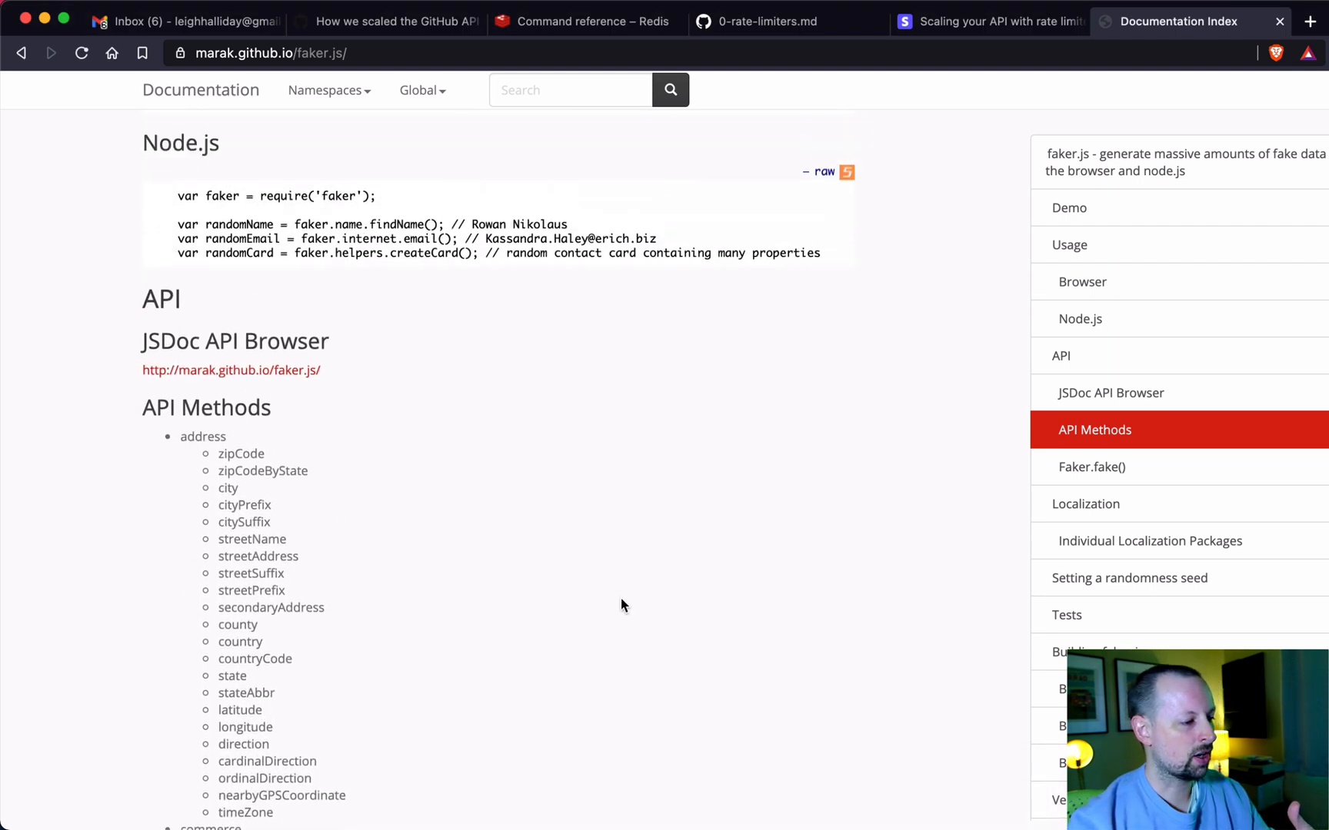
pyautogui.scroll(3)
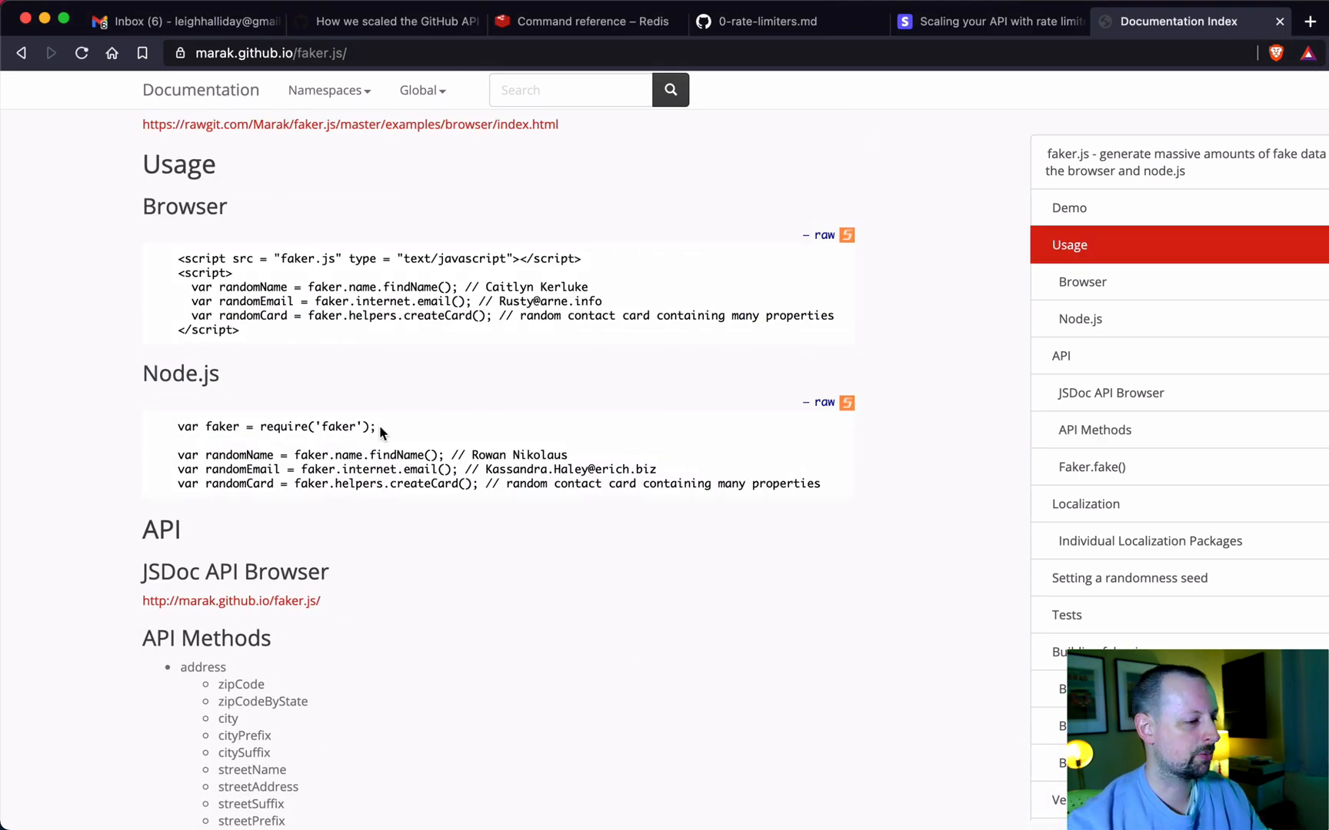
pyautogui.scroll(-3)
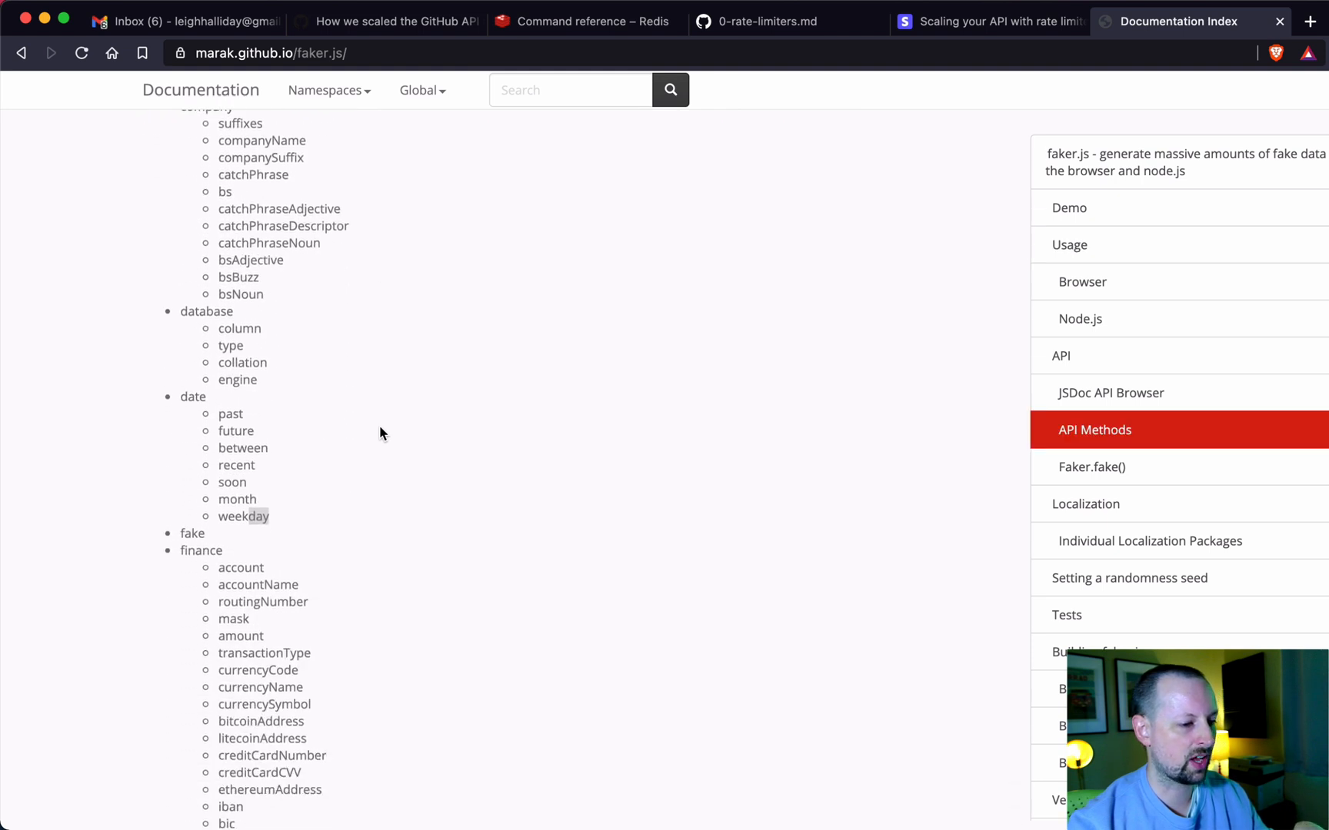
pyautogui.scroll(-3)
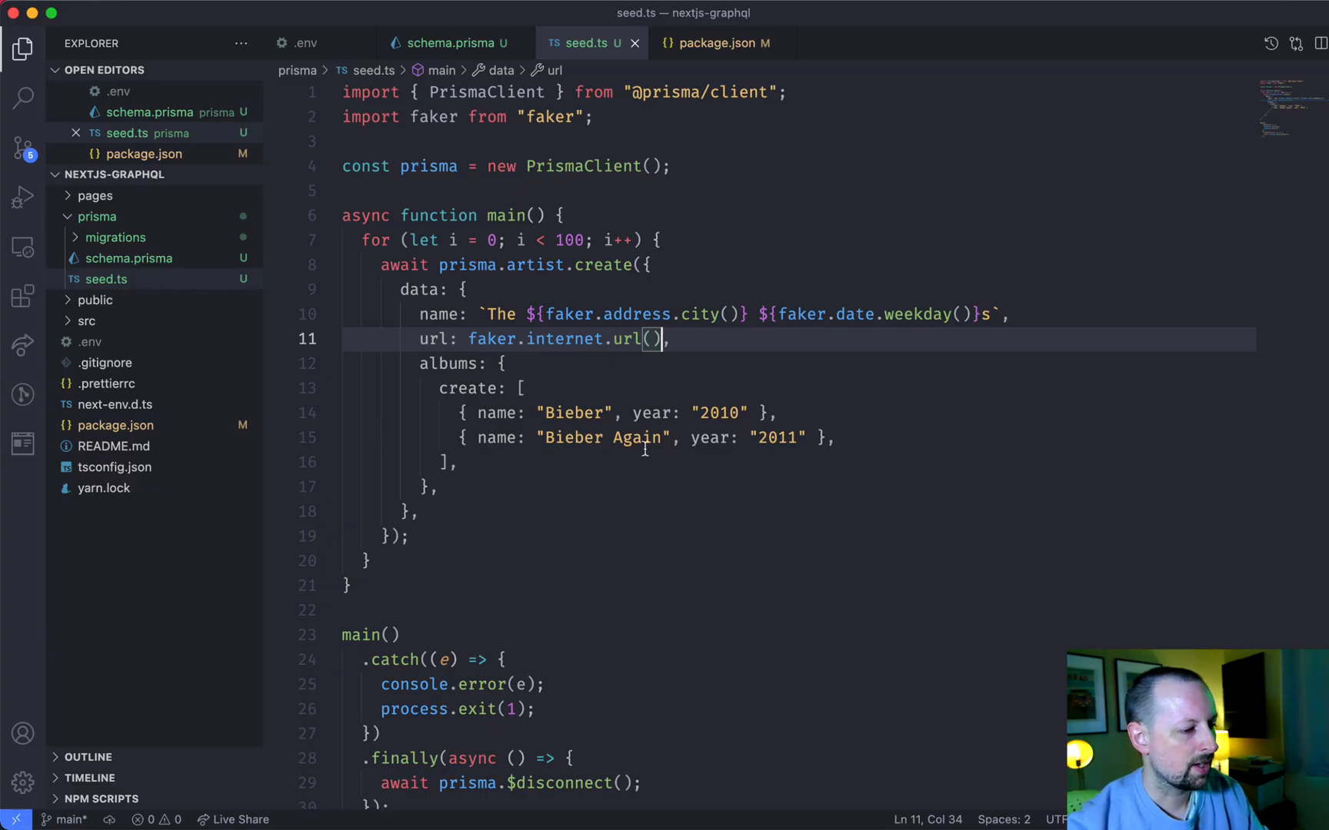
pyautogui.moveTo(707, 437)
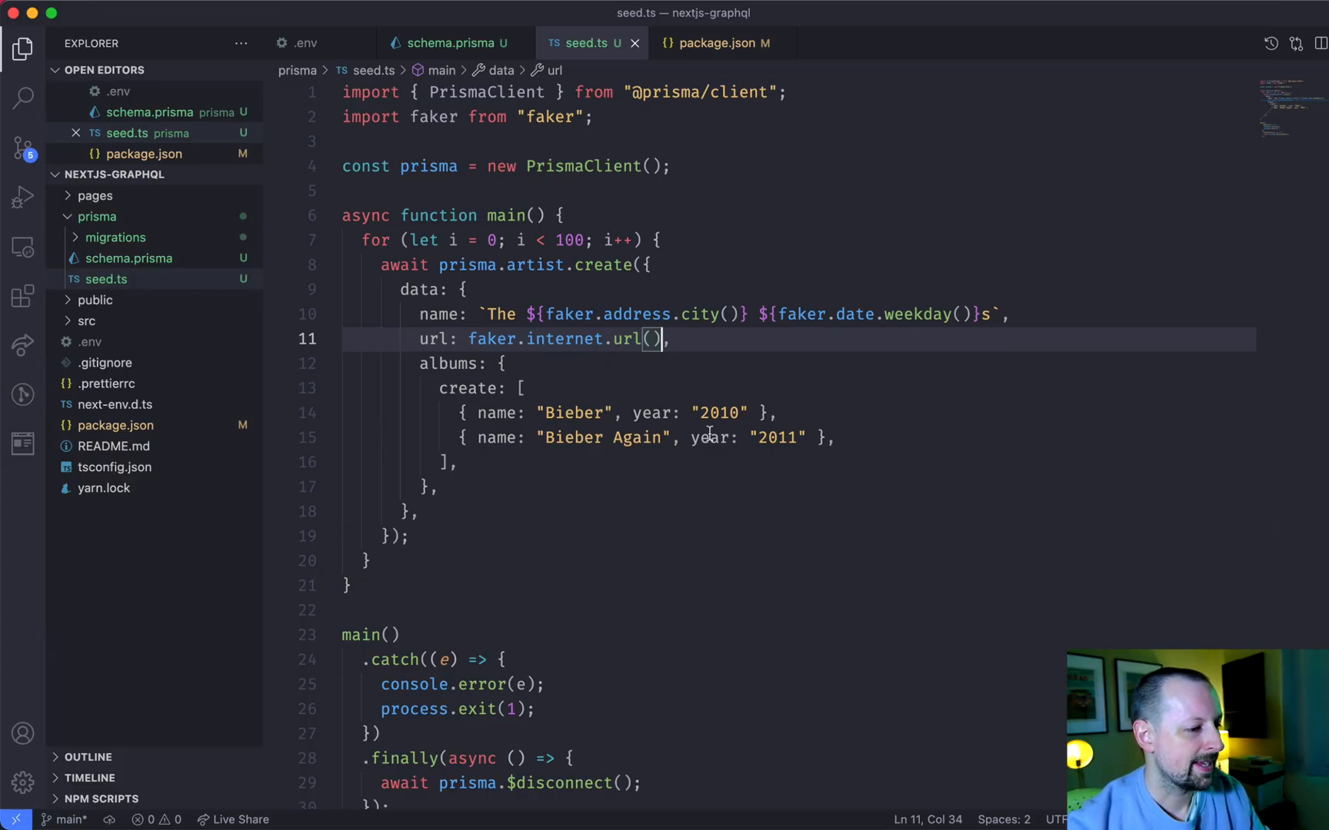
pyautogui.moveTo(486, 453)
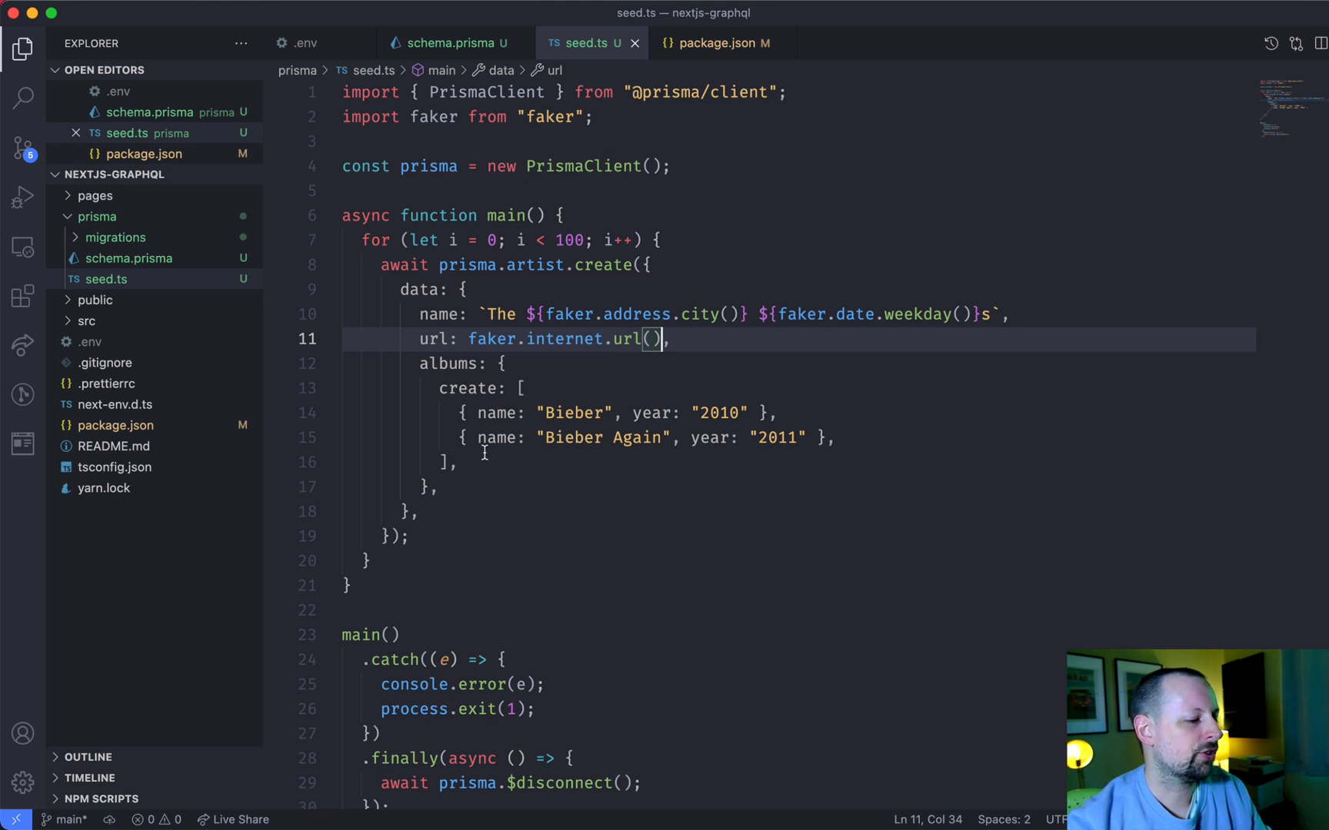
# Step: Name the albums with faker.commerce.productName() and faker.datatype.uuid()
pyautogui.doubleClick(574, 412)
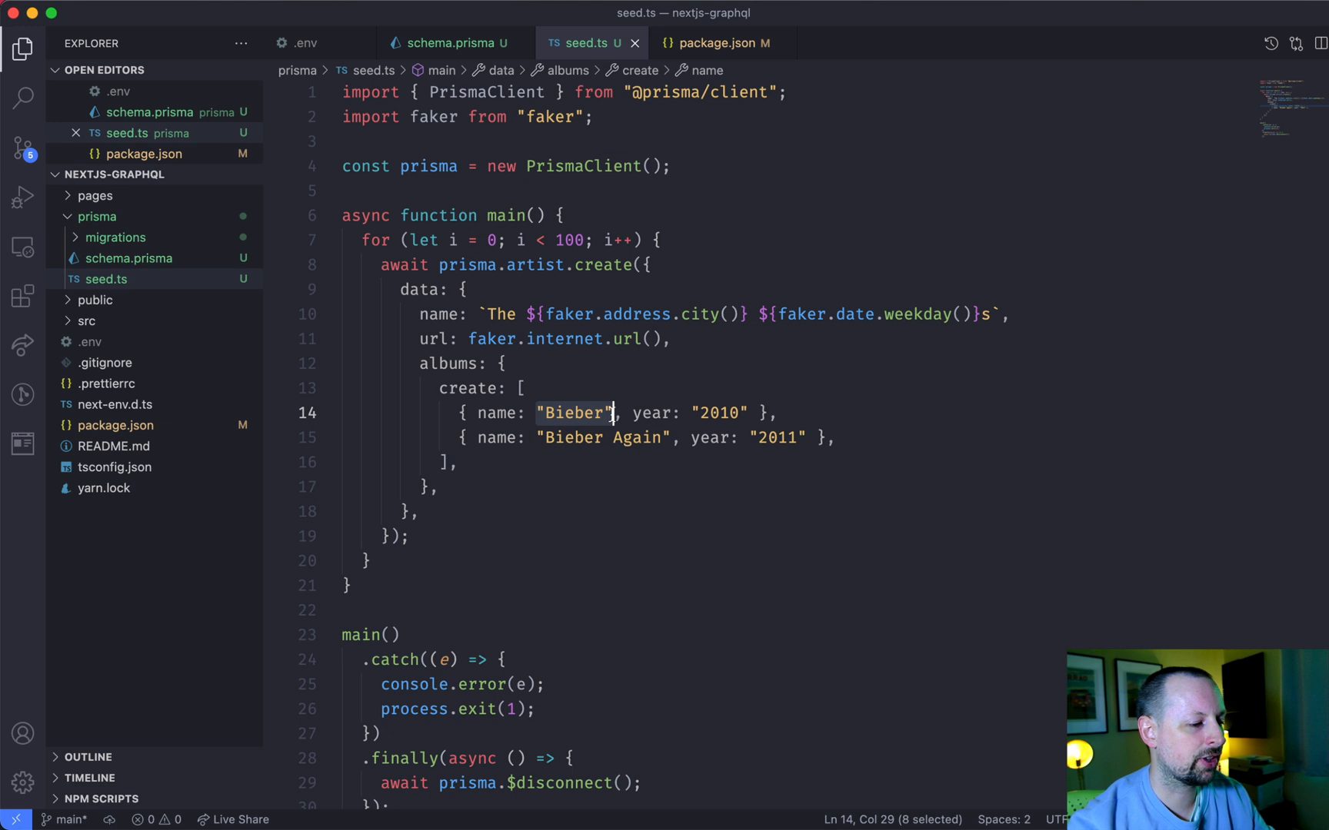
pyautogui.write('faker')
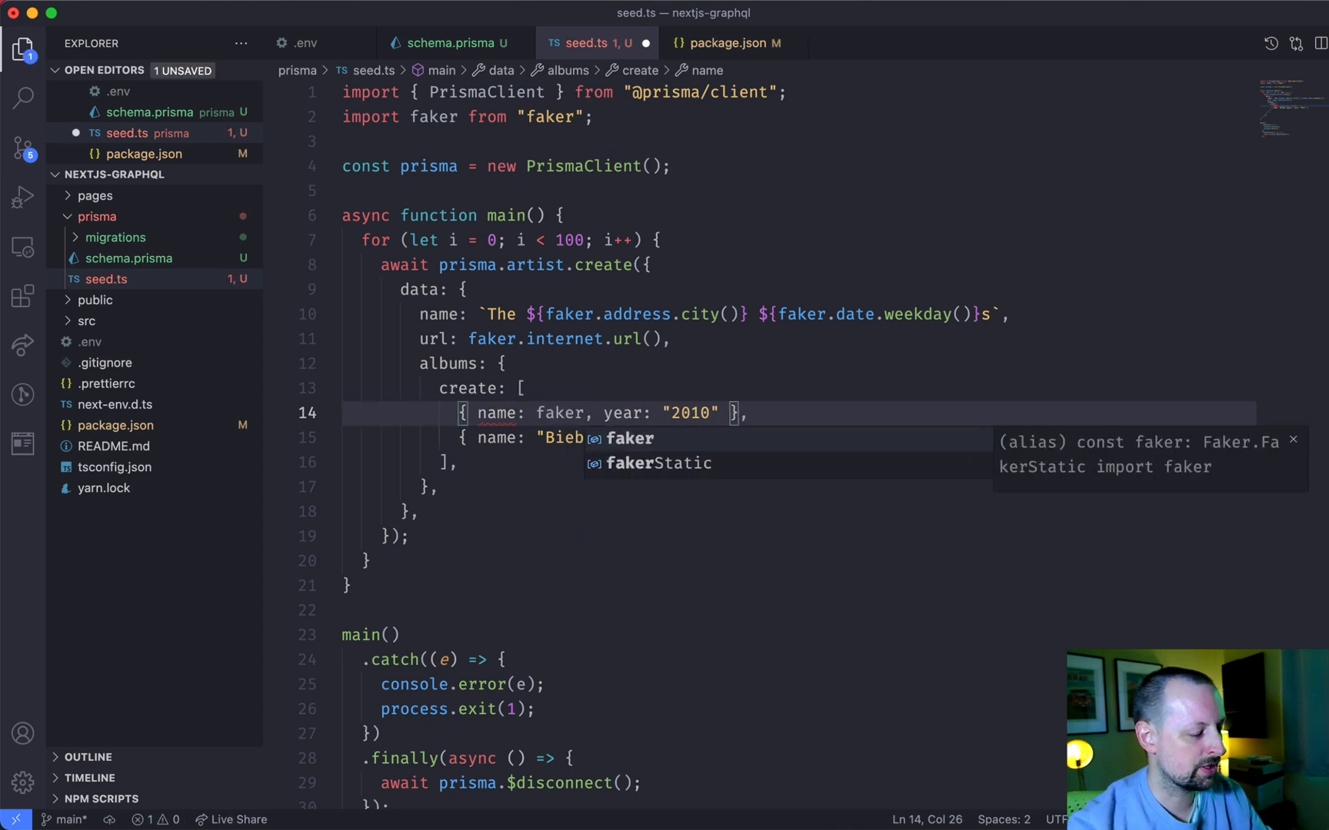
pyautogui.write('.commerce.productName(')
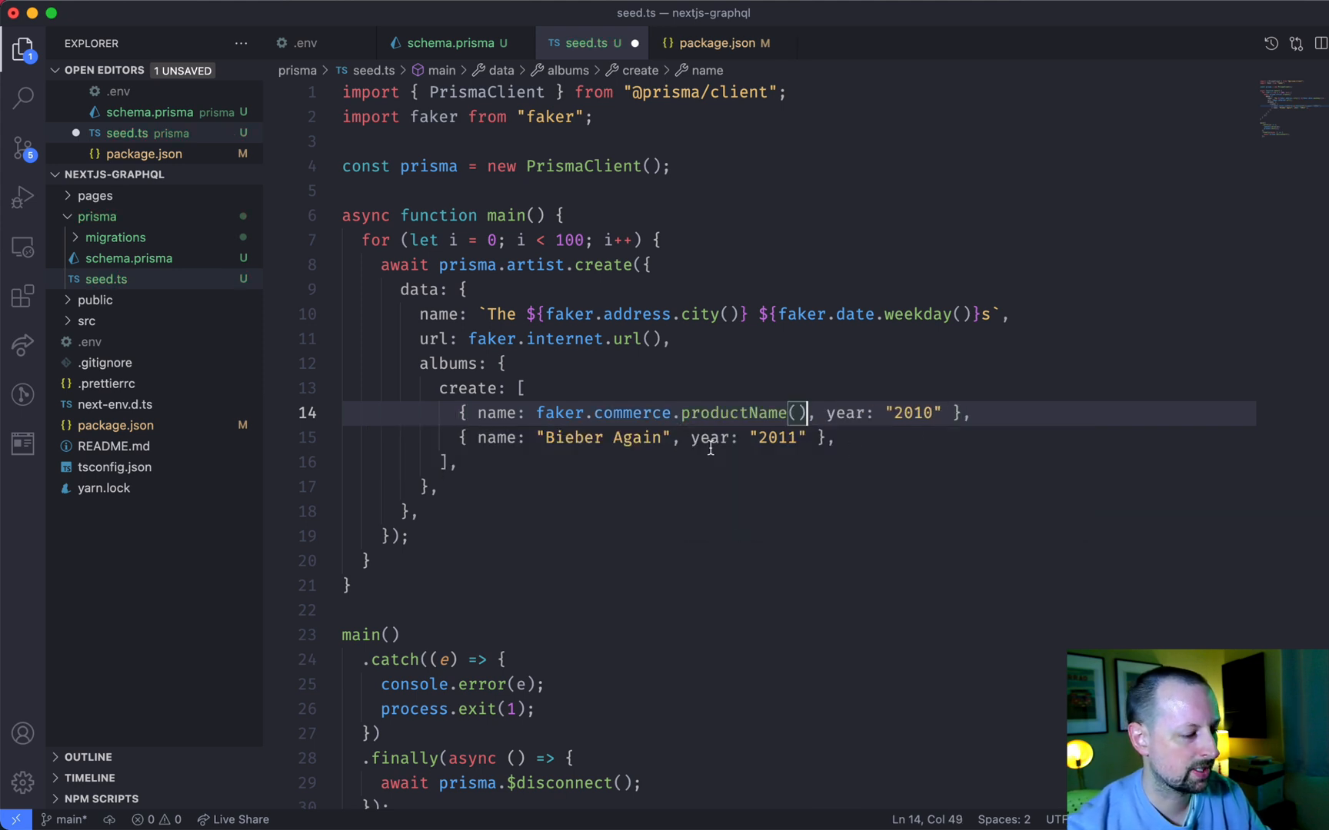
pyautogui.doubleClick(914, 412)
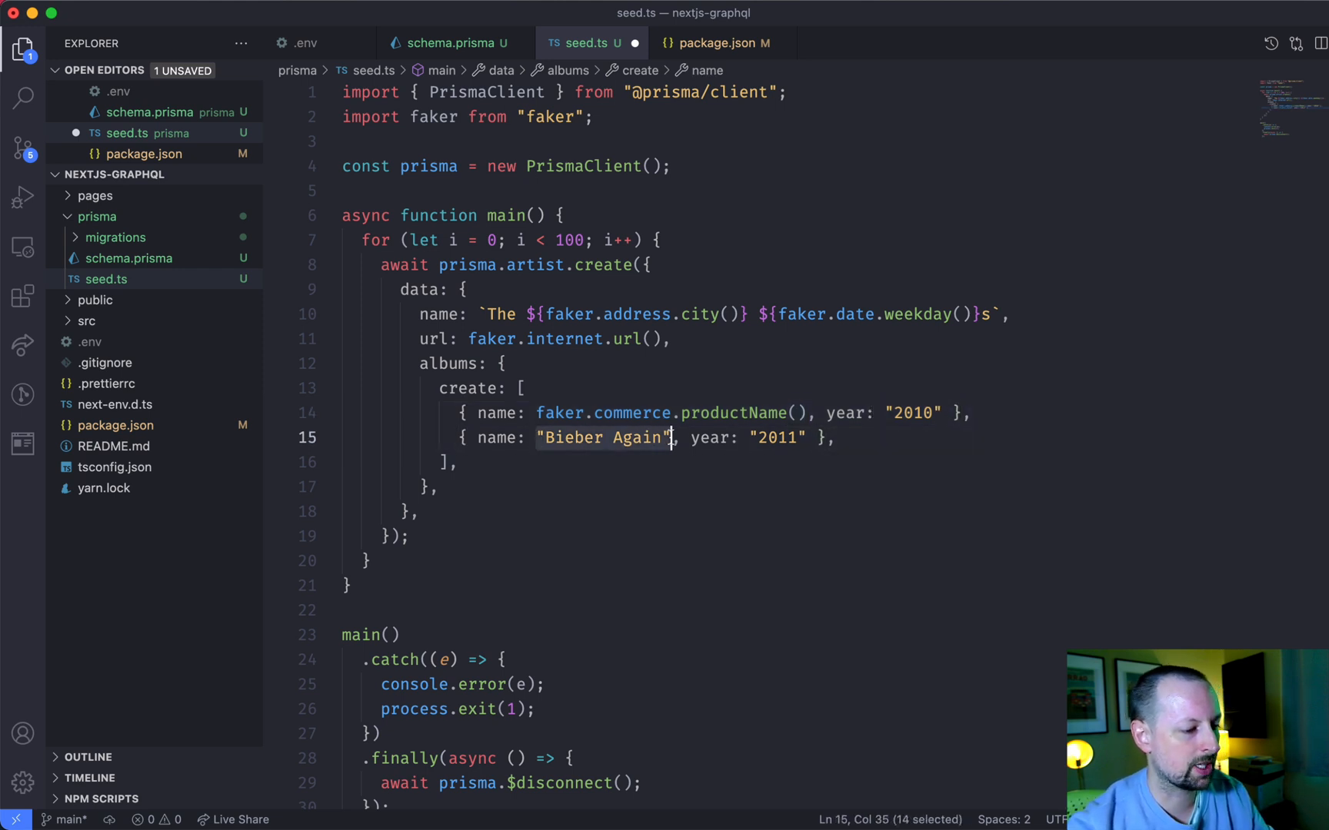
pyautogui.write('faker.')
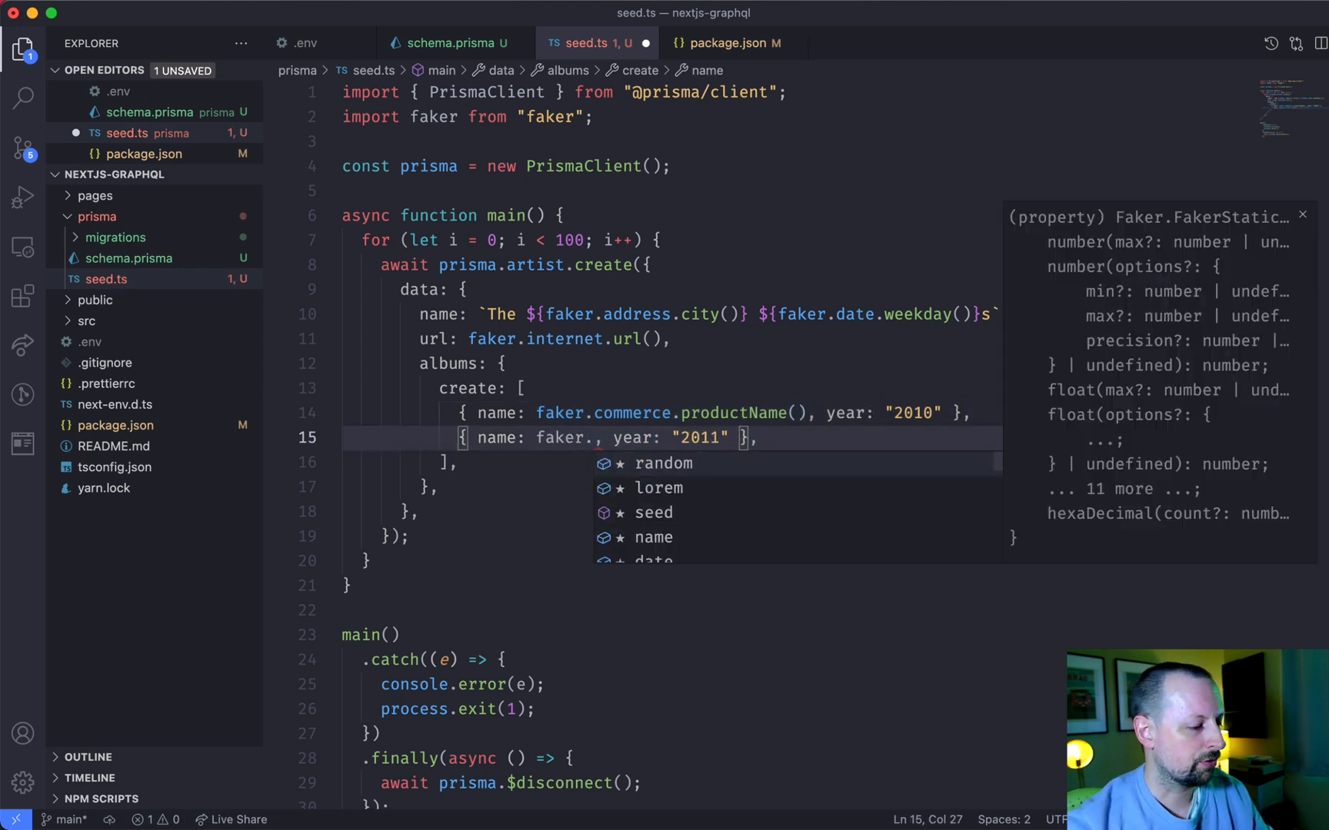
pyautogui.scroll(-3)
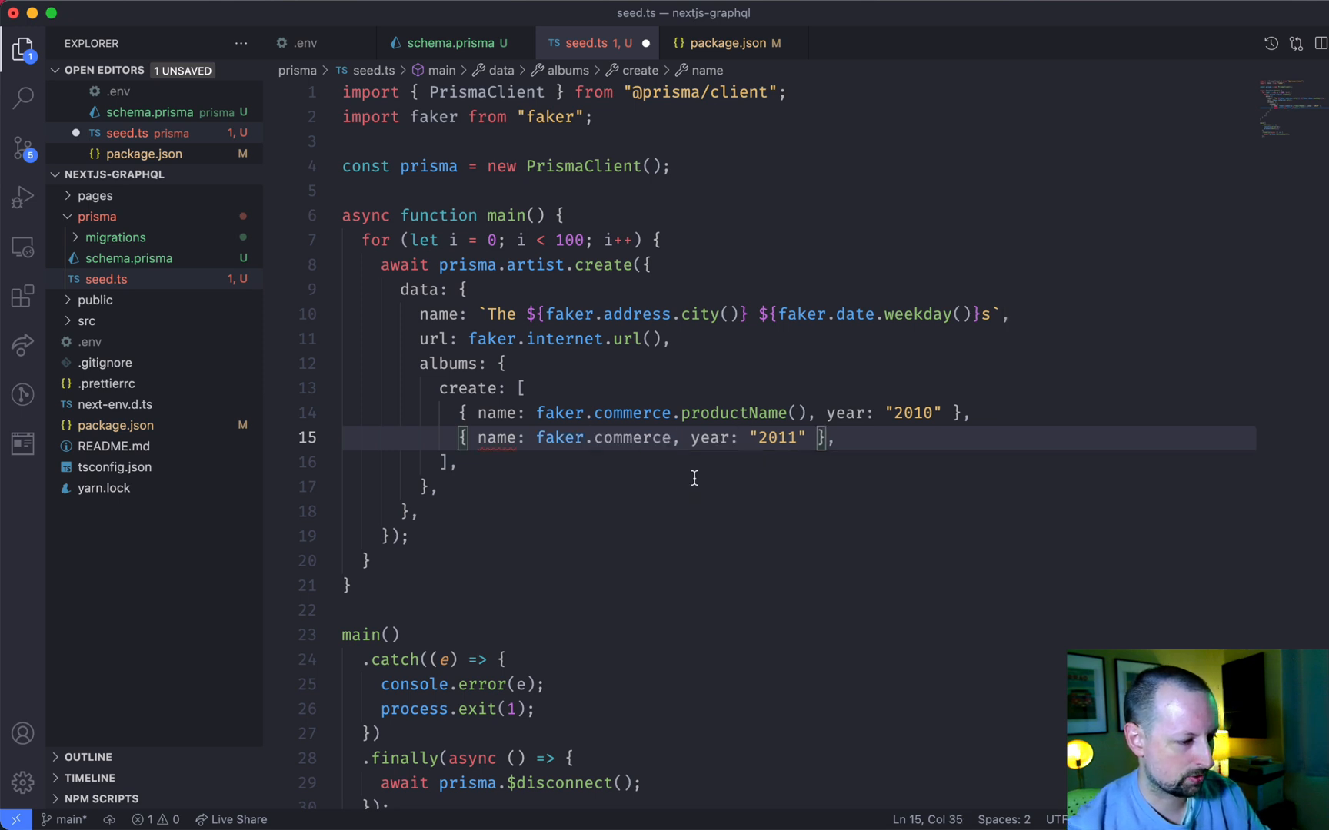
pyautogui.write('.')
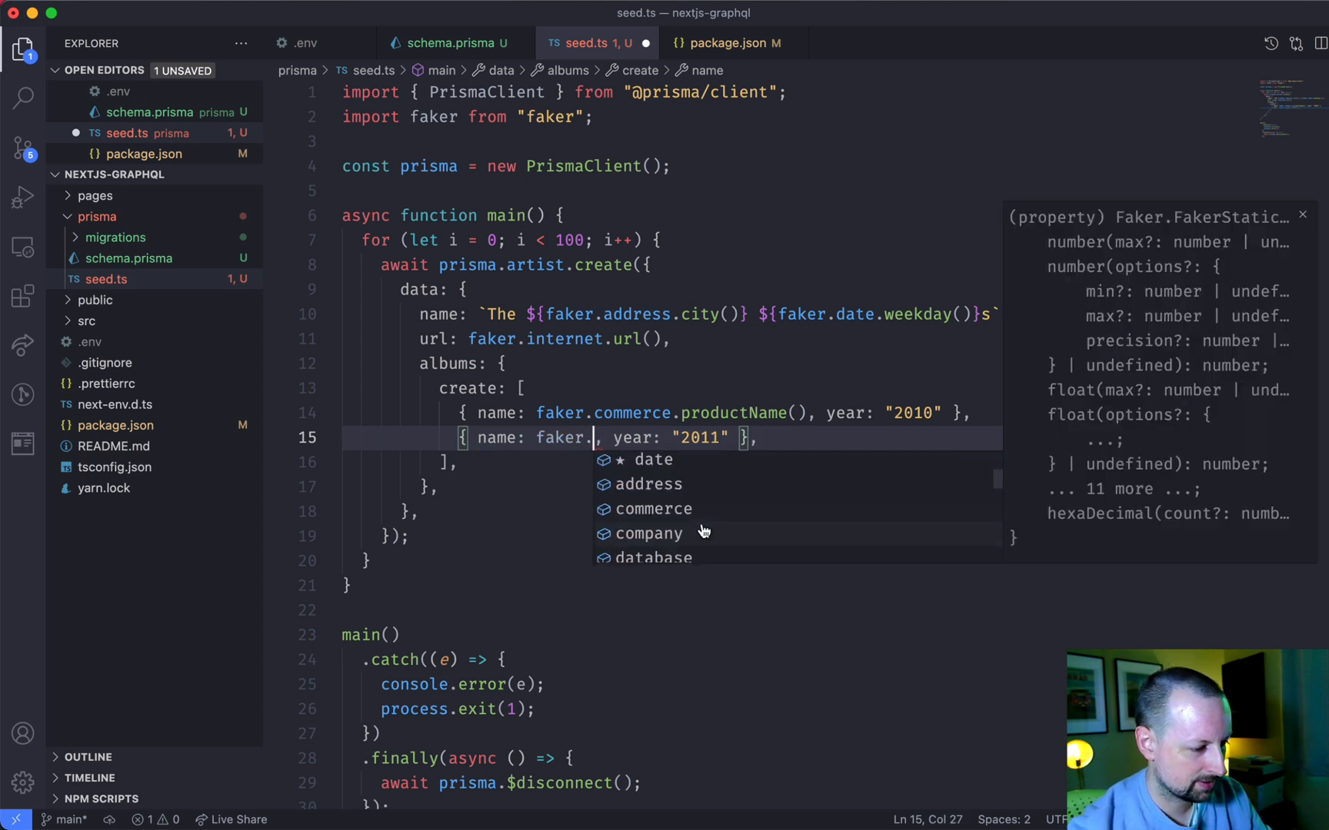
pyautogui.scroll(-3)
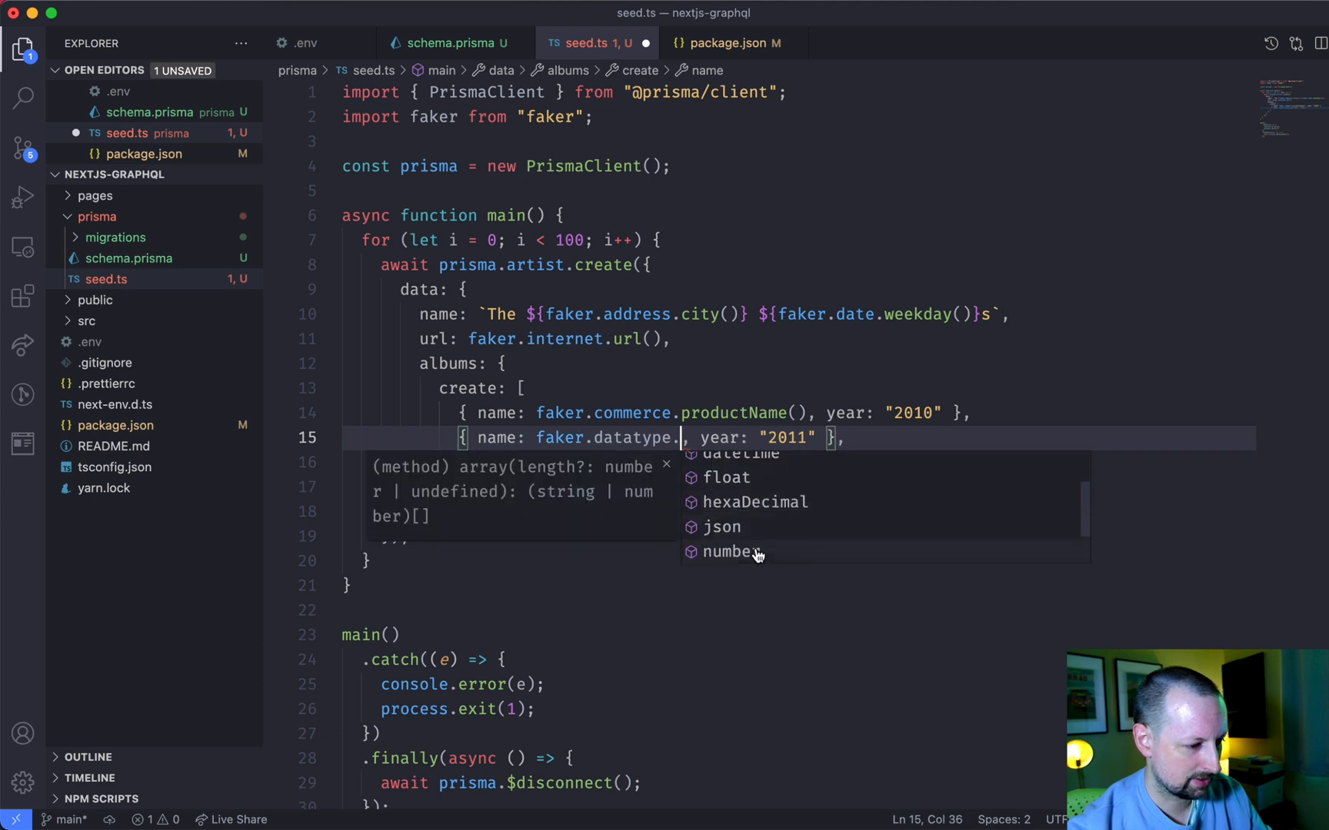
pyautogui.scroll(-3)
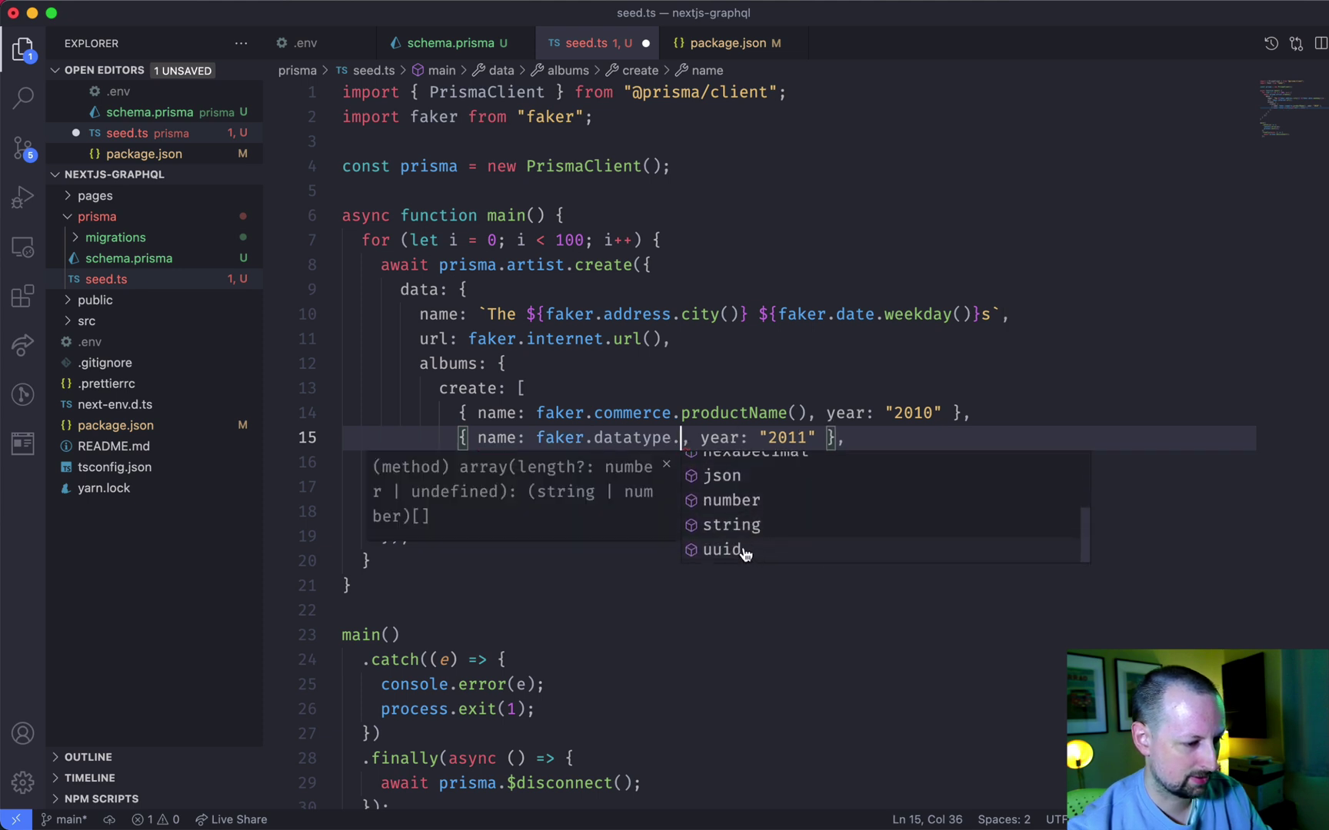
pyautogui.click(724, 550)
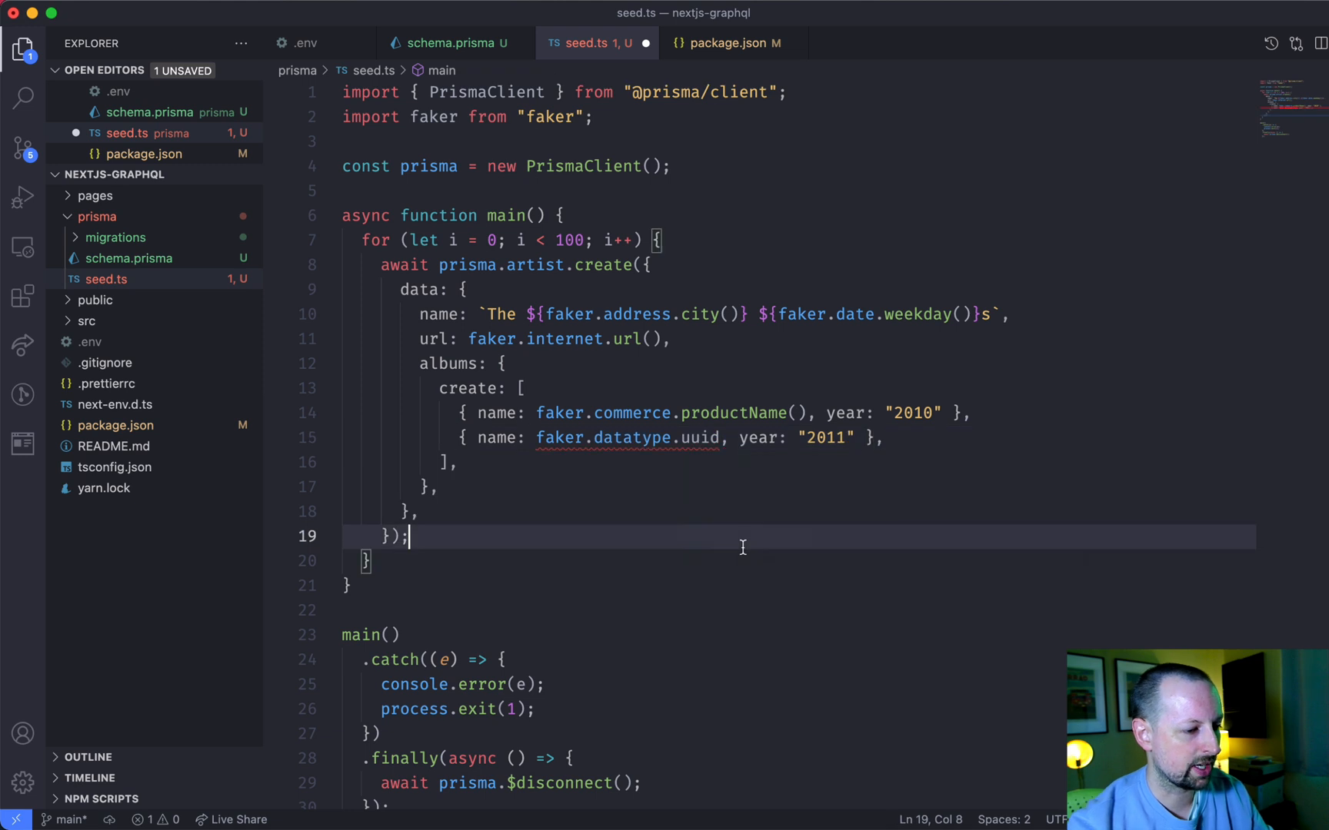
# Step: Set the second album's year to `20${Math.random().toFixed(2).substr(-2, 2)}` and save
pyautogui.click(731, 438)
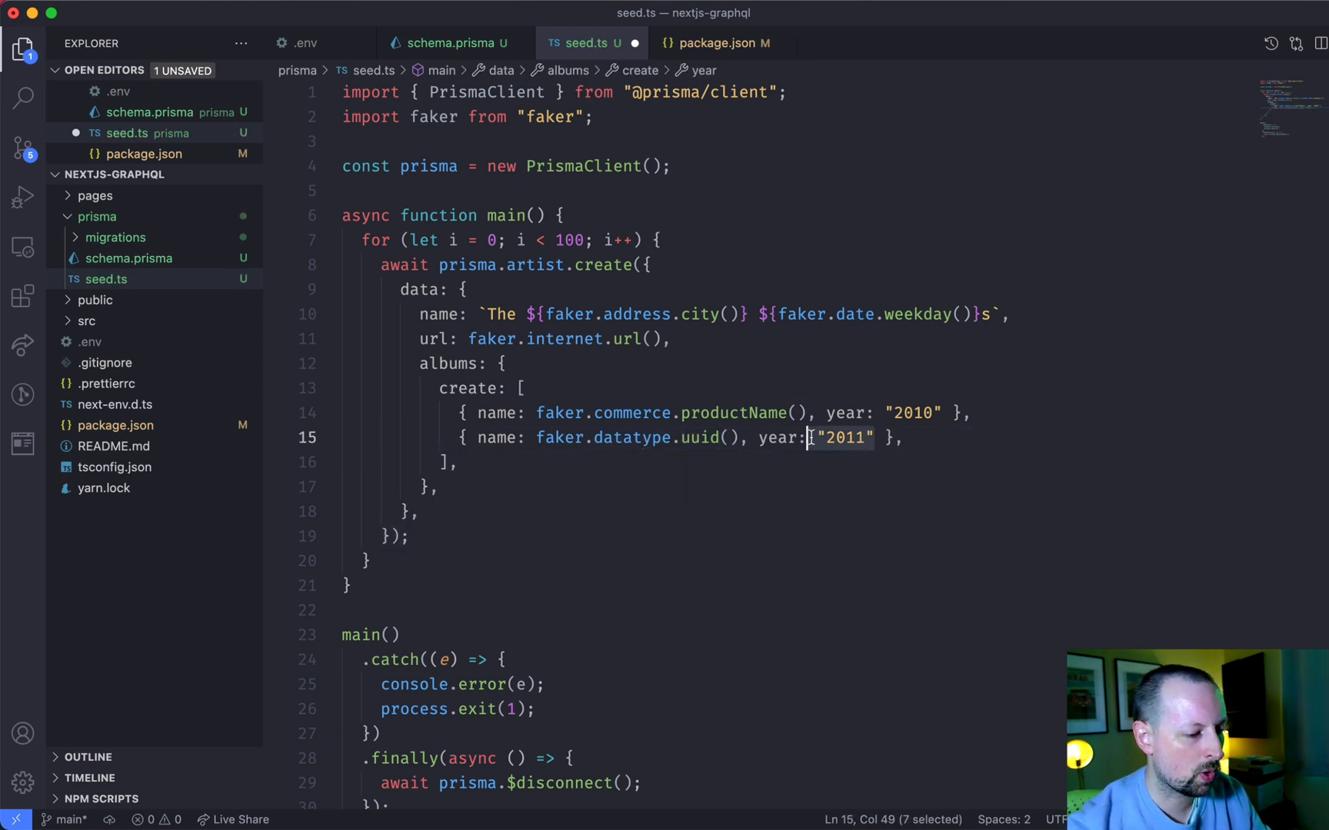
pyautogui.write('`20`')
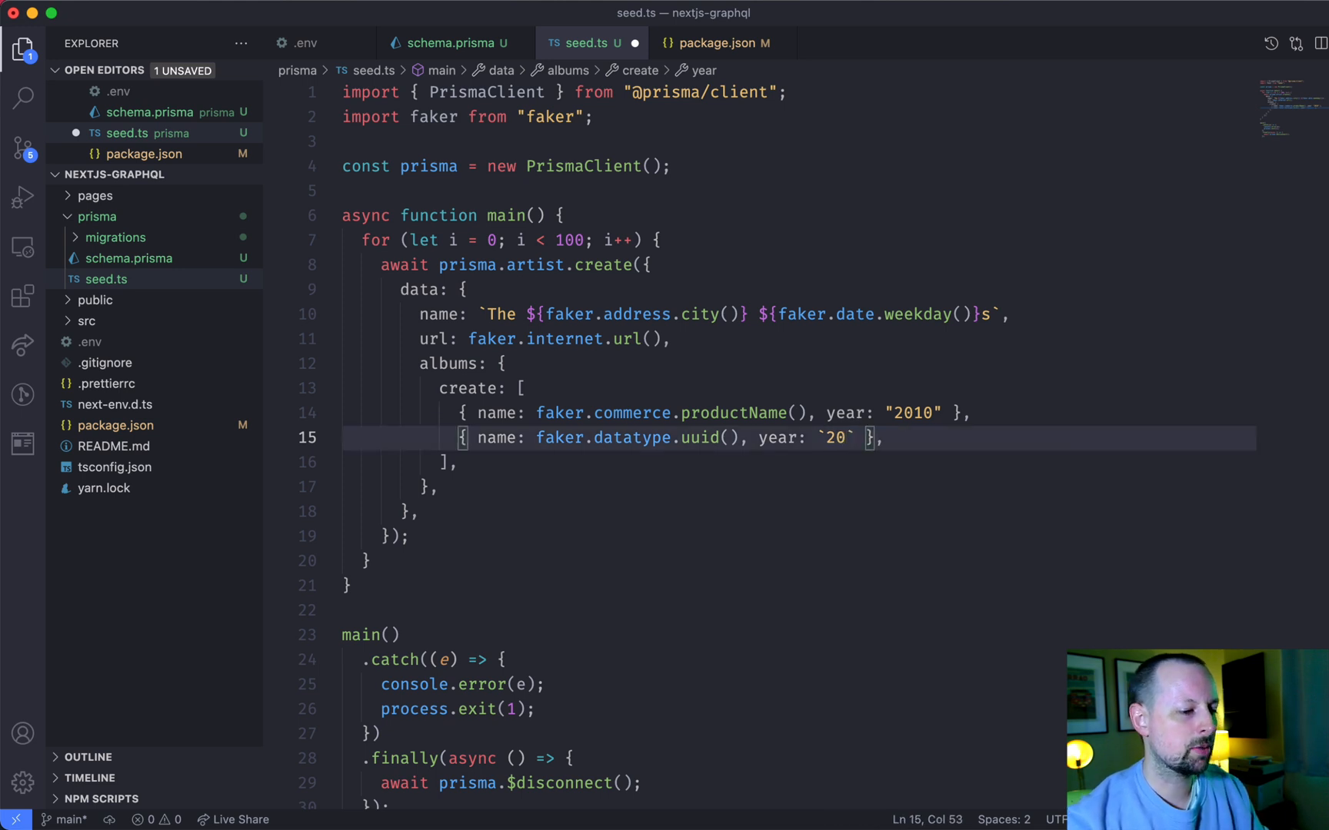
pyautogui.write('${}')
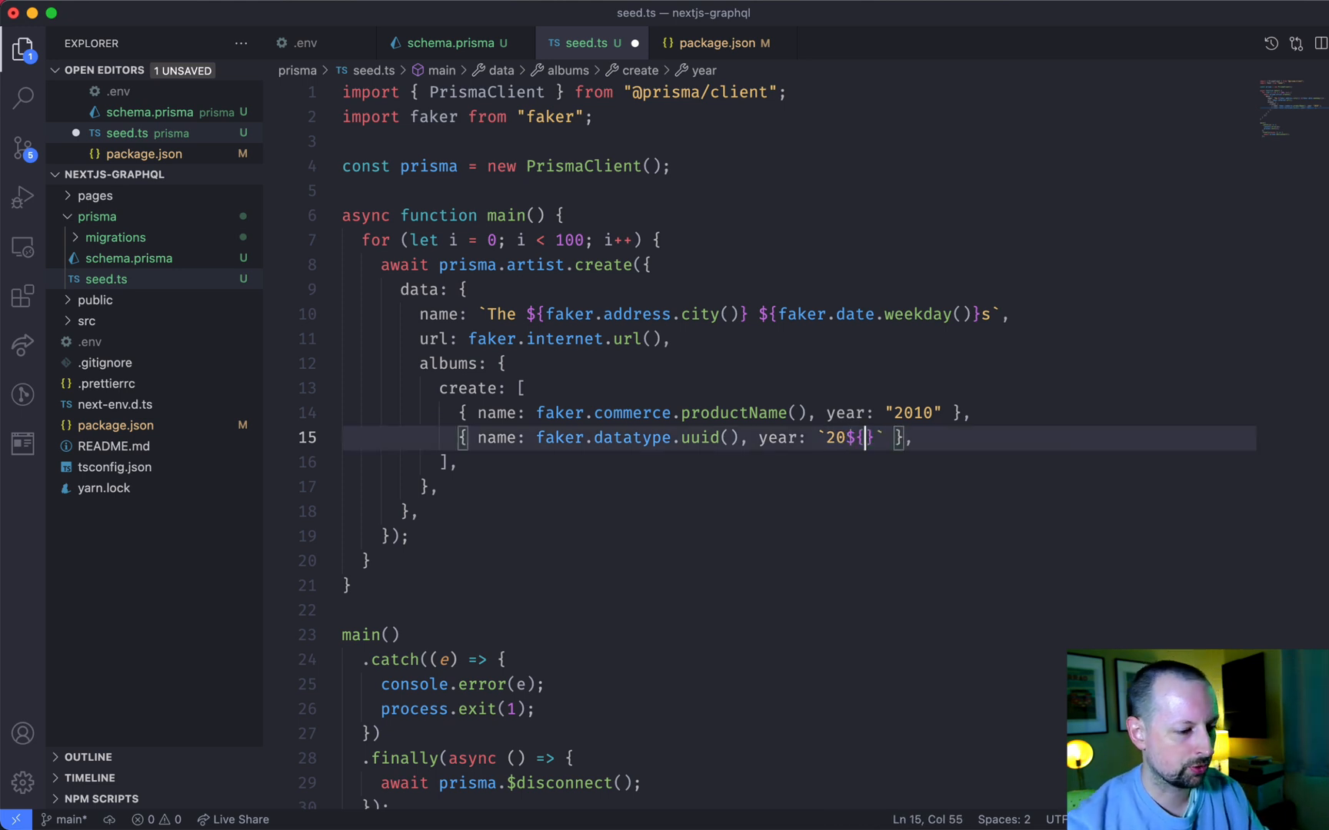
pyautogui.write('Math.random().toFixed(2')
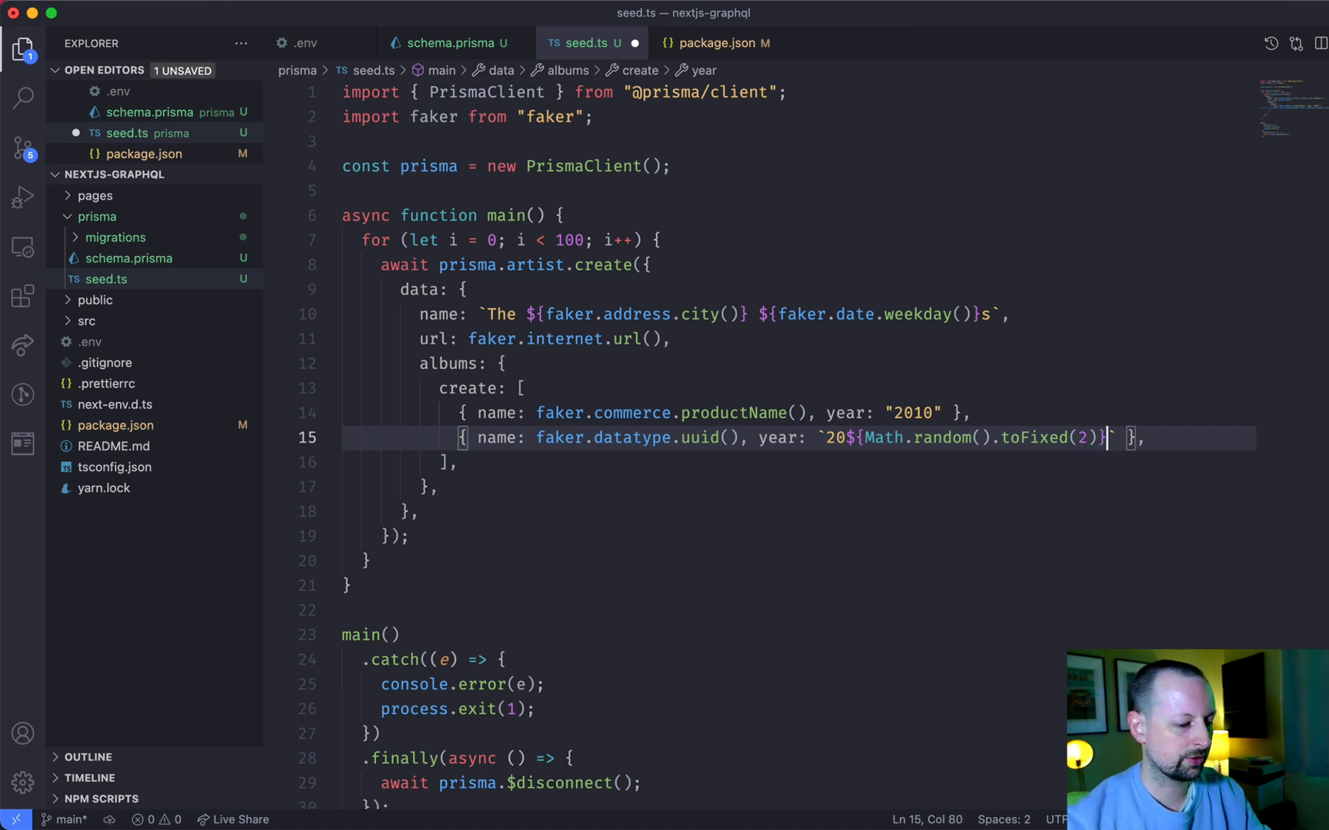
pyautogui.write('.subs')
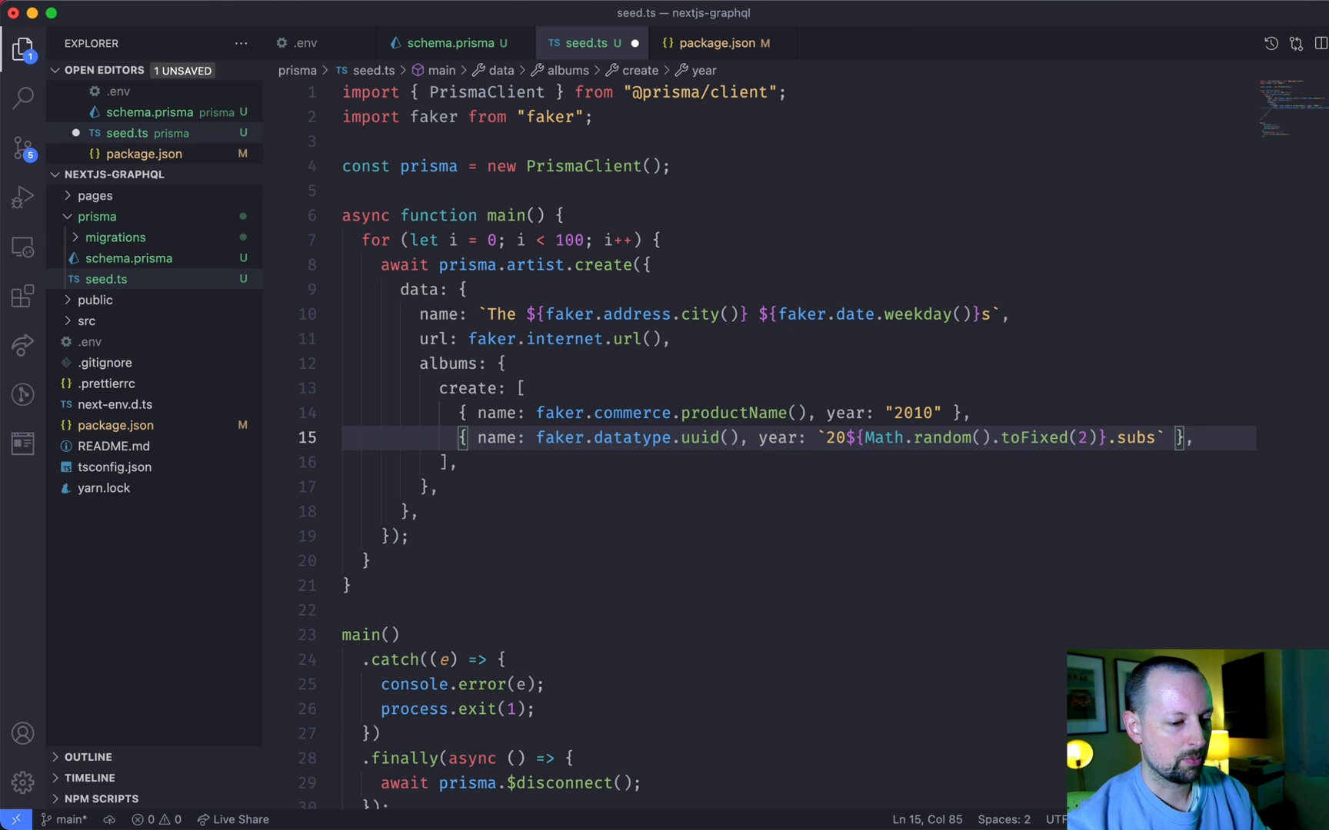
pyautogui.write('tr')
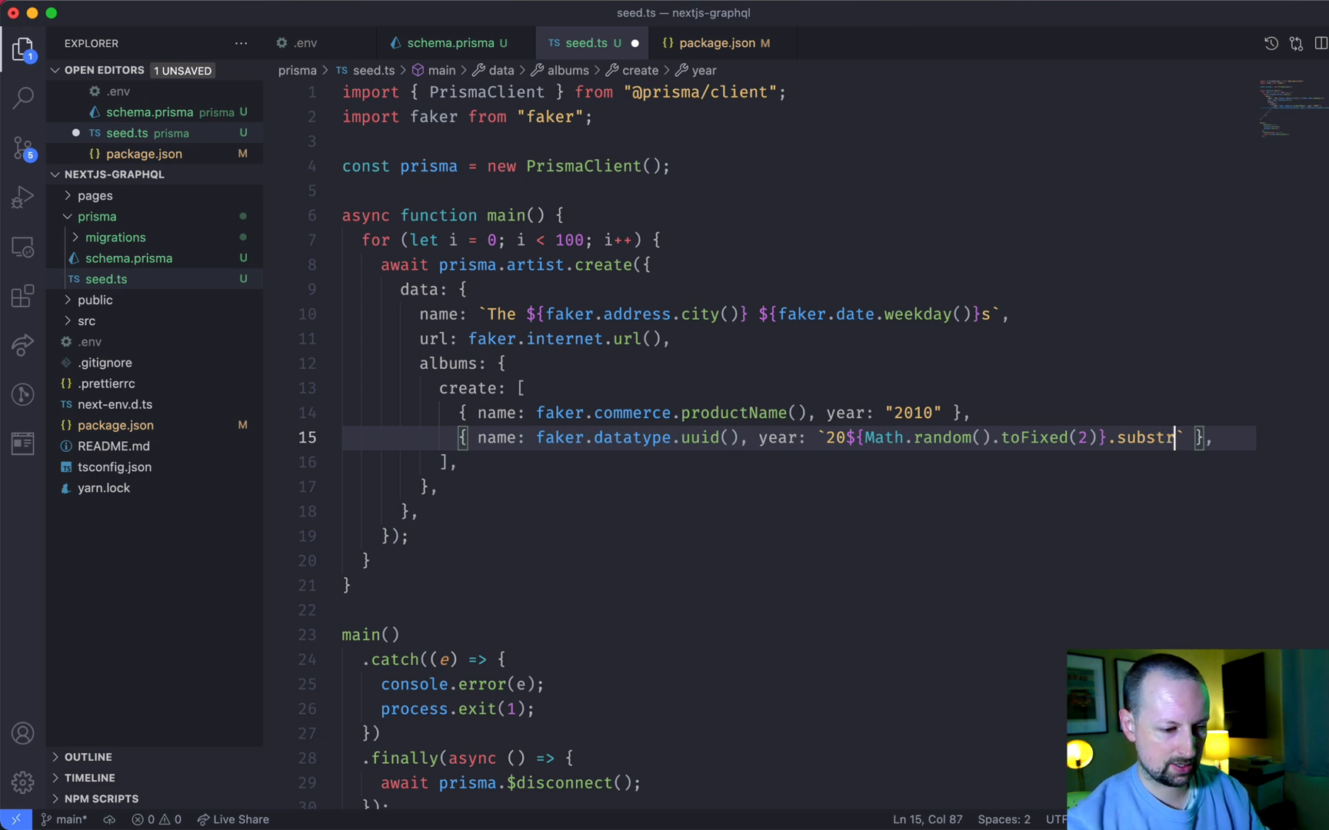
pyautogui.press('Backspace')
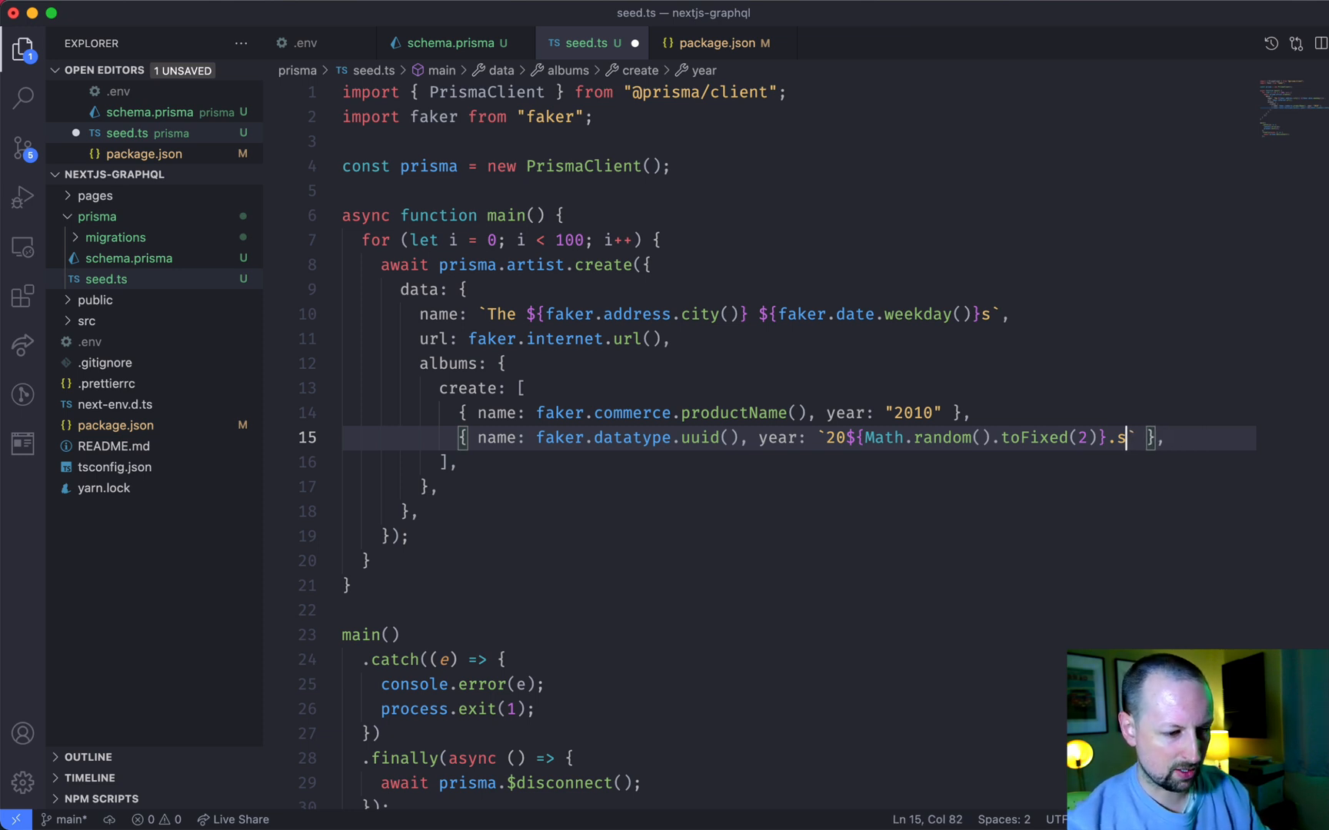
pyautogui.write('ubstr}')
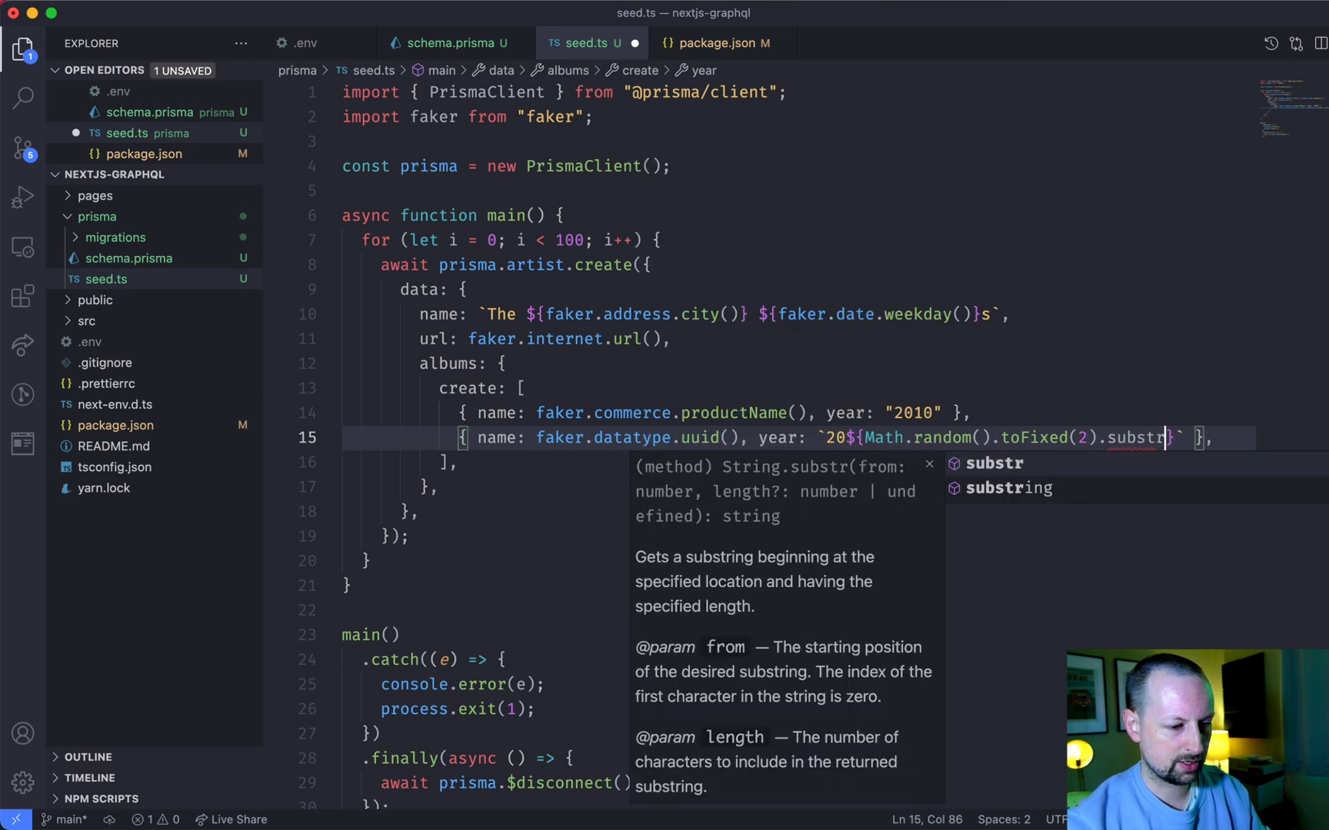
pyautogui.write('(-2, 2')
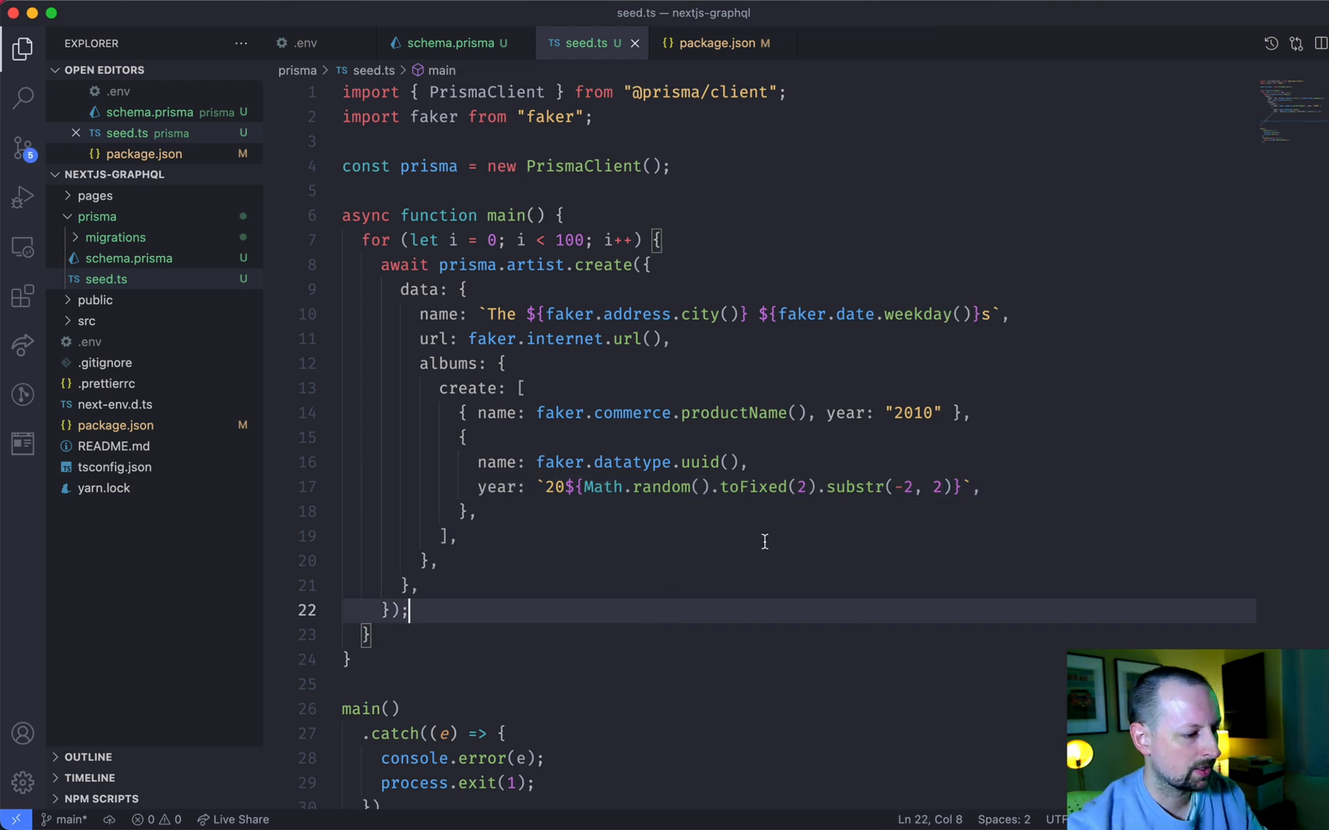
pyautogui.scroll(-3)
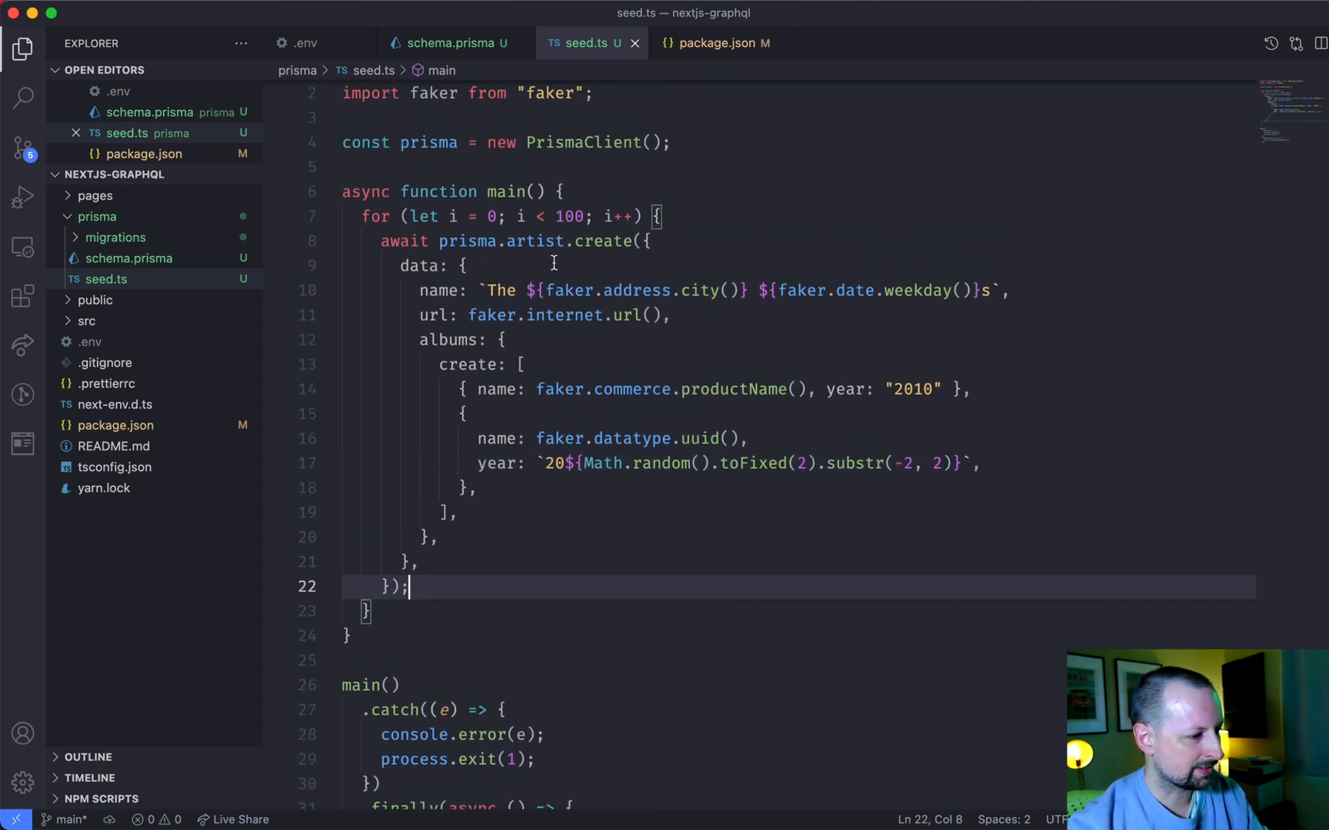
pyautogui.moveTo(817, 797)
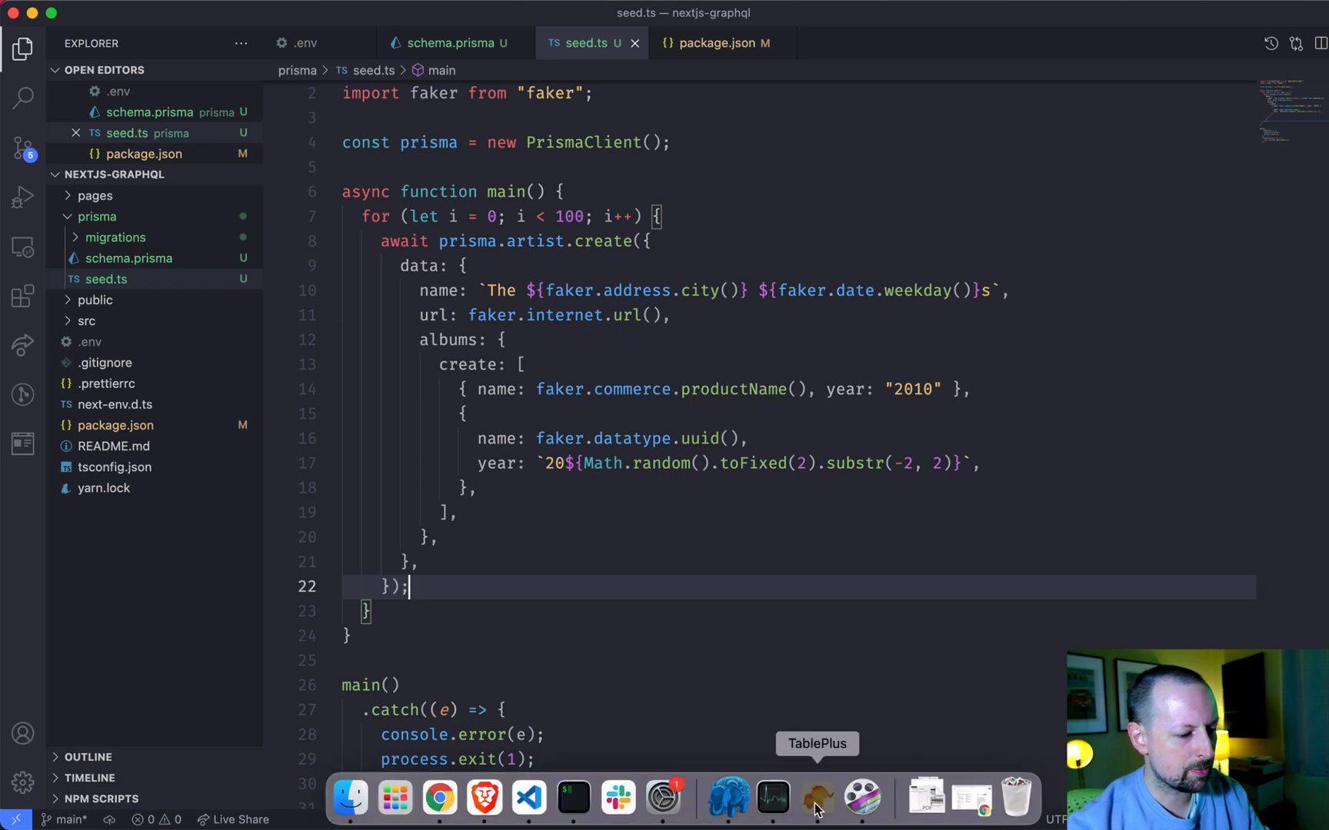
pyautogui.click(816, 797)
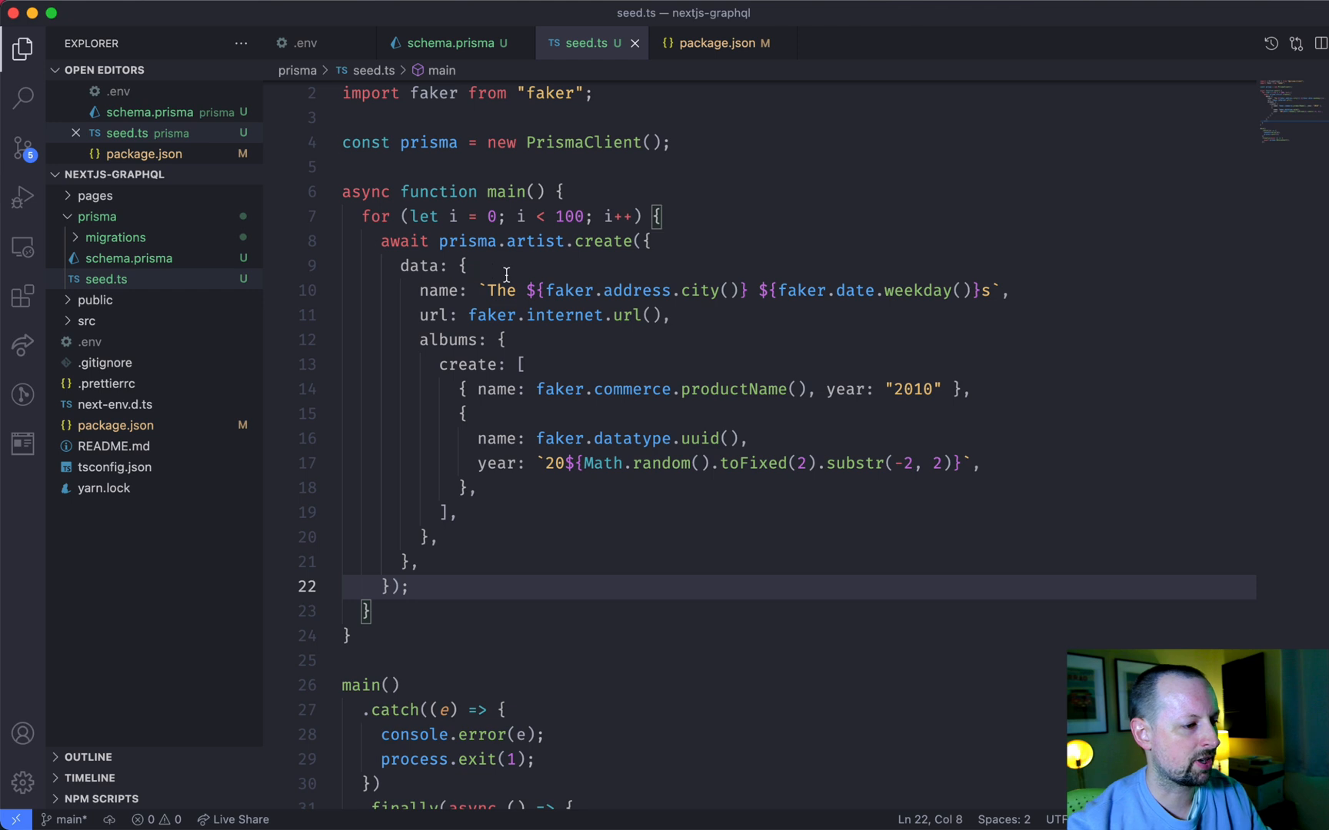
# Step: Add await prisma.album.deleteMany() and await prisma.artist.deleteMany() at the start of main
pyautogui.press('enter')
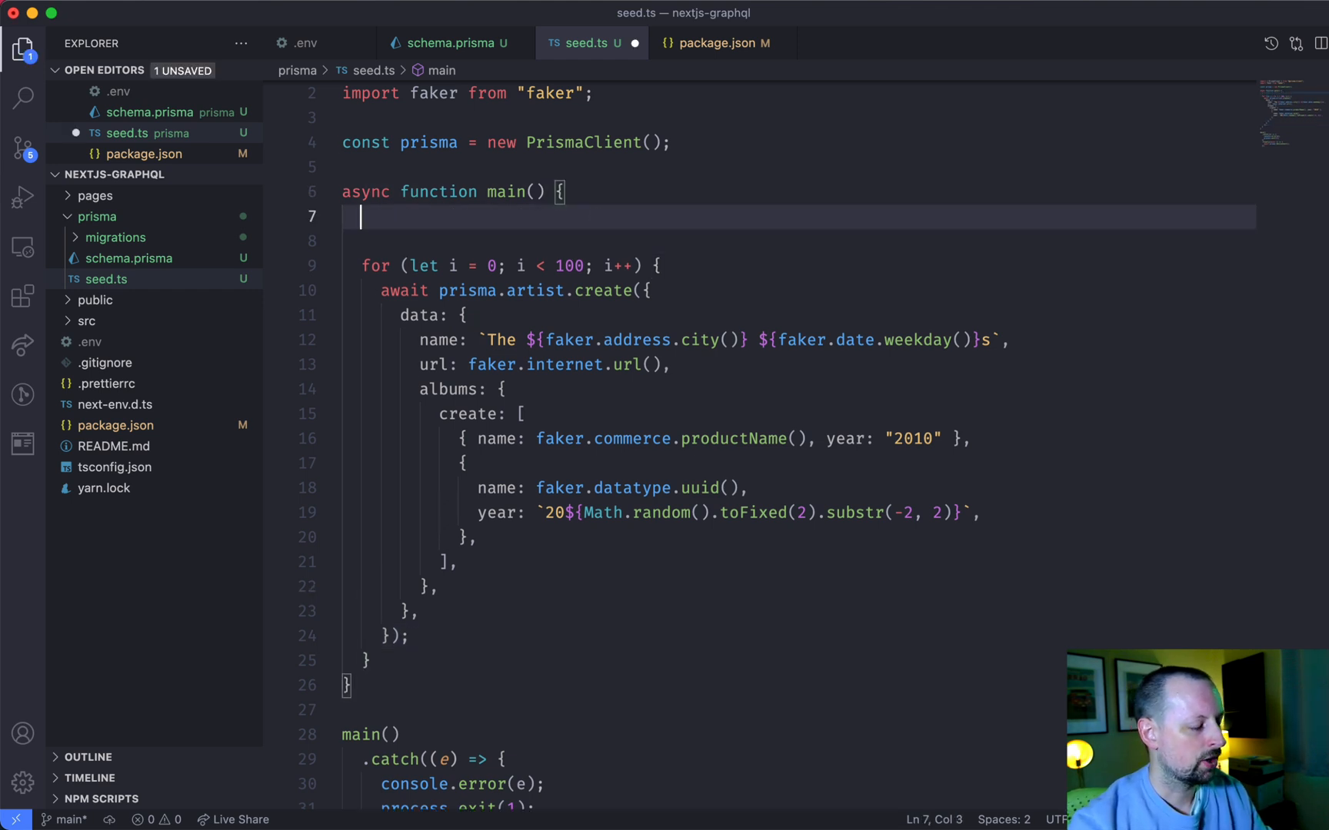
pyautogui.write('await prisma.')
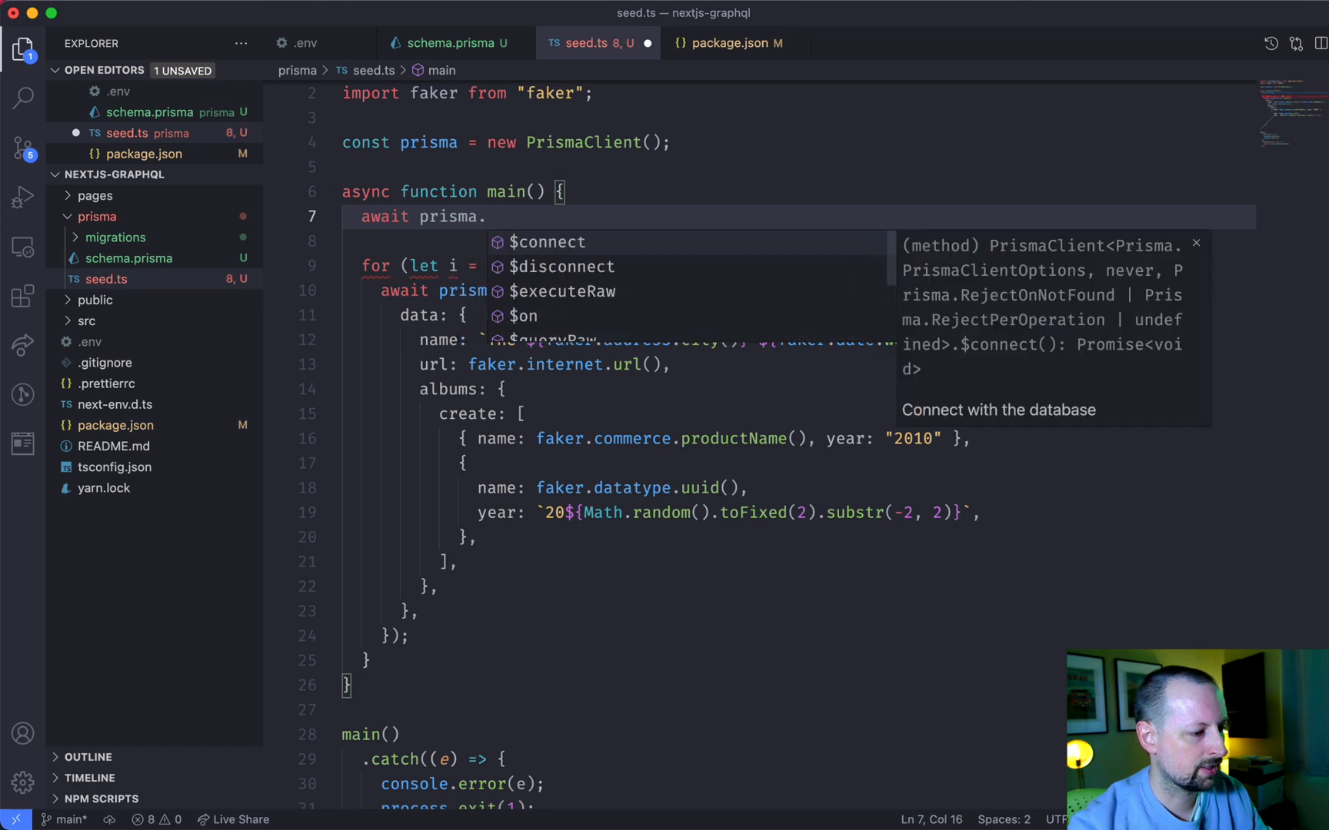
pyautogui.write('album.deleteMany();')
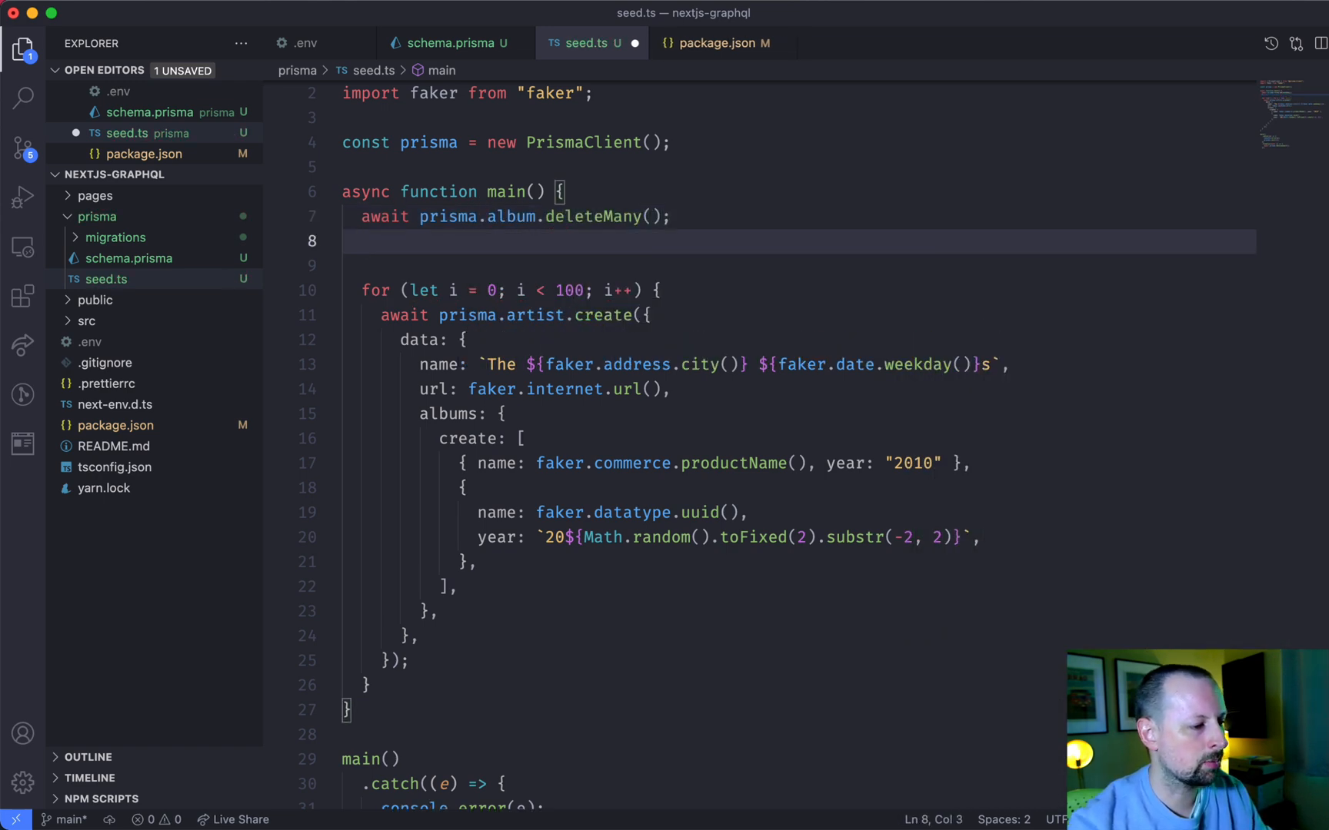
pyautogui.write('await prisma.')
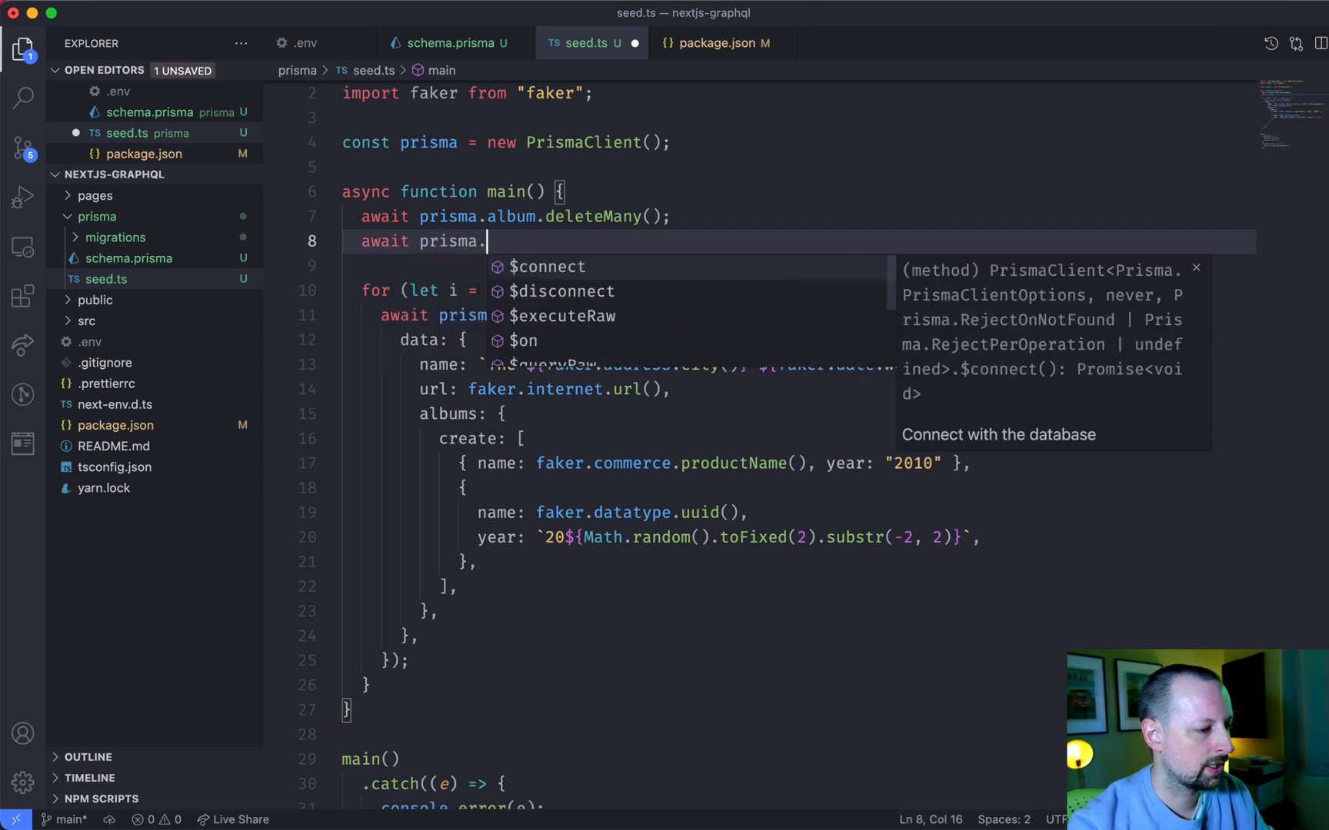
pyautogui.write('artist.deleteMany();')
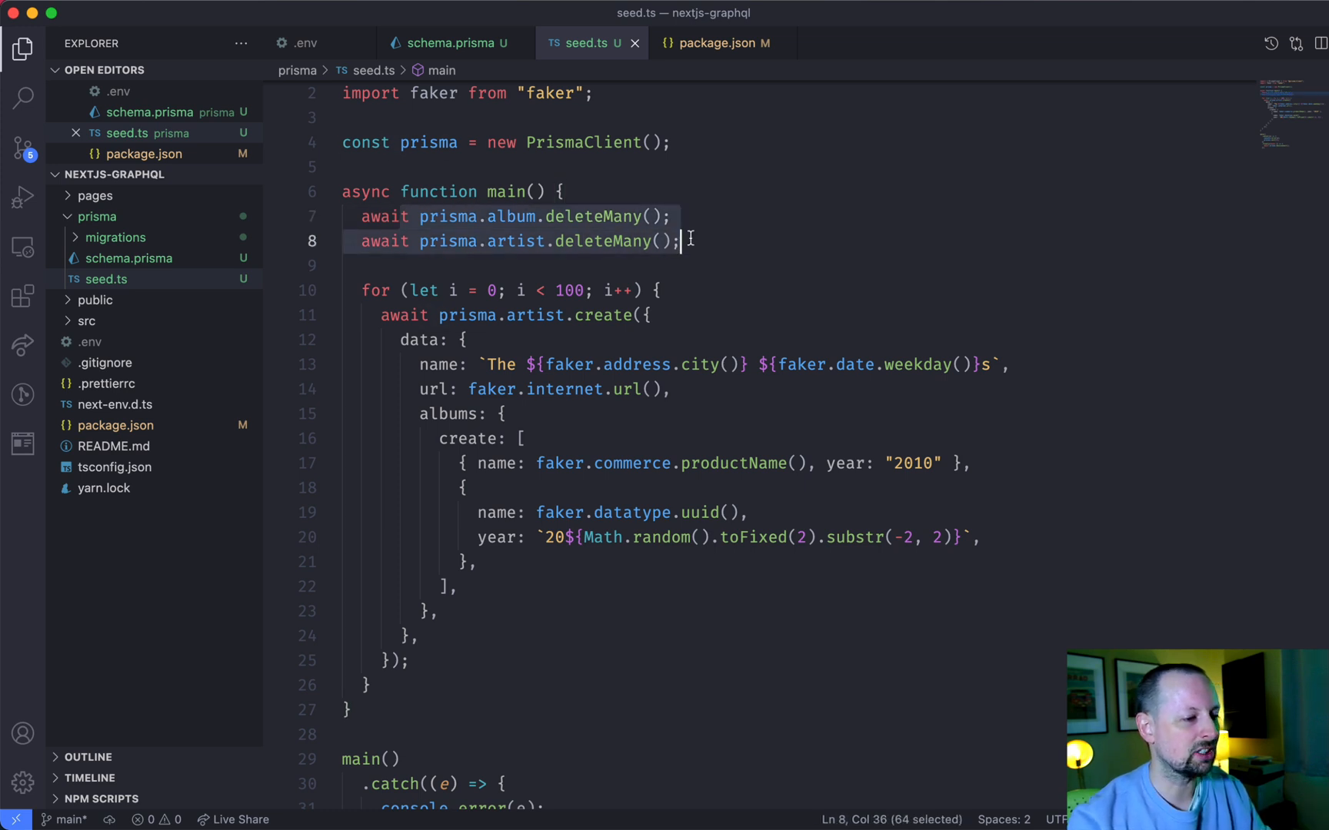
pyautogui.click(686, 240)
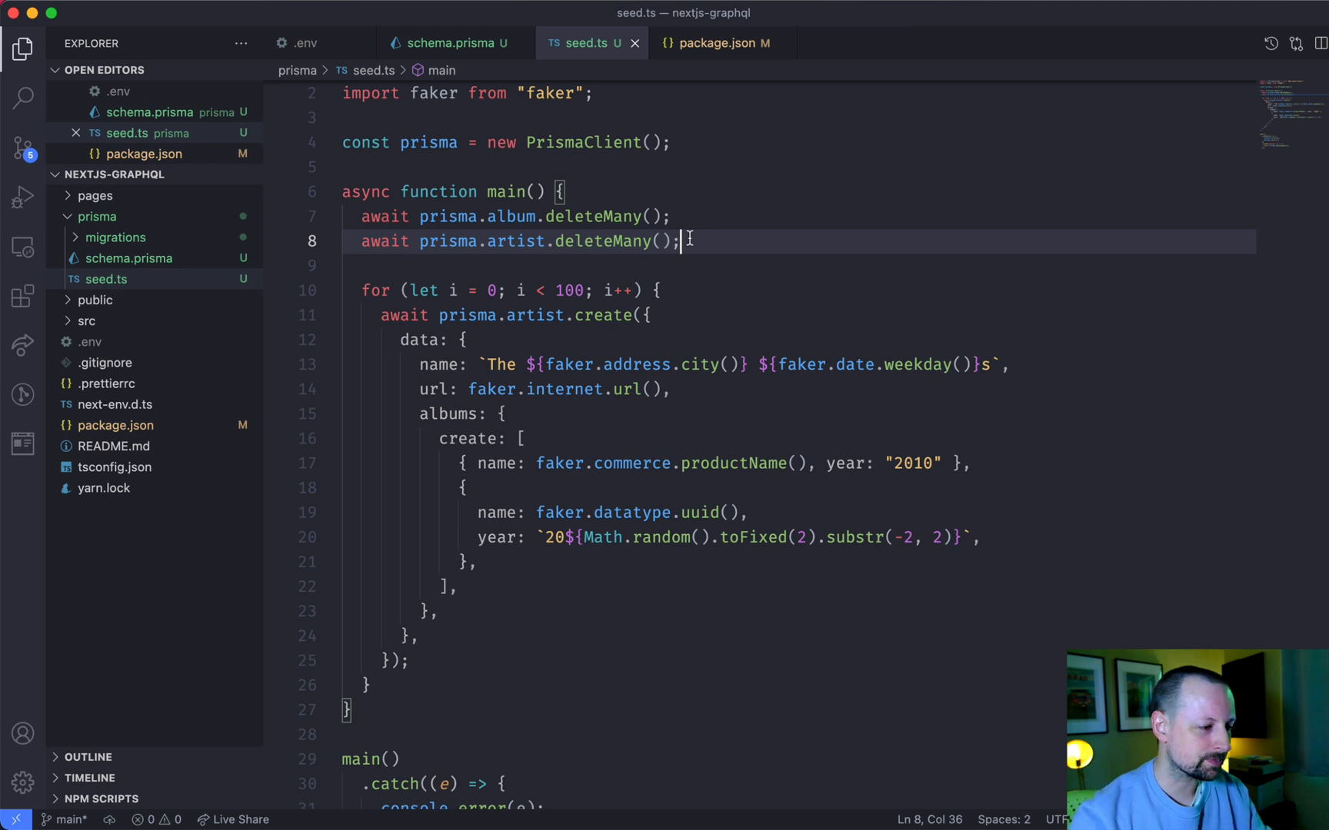
pyautogui.moveTo(641, 389)
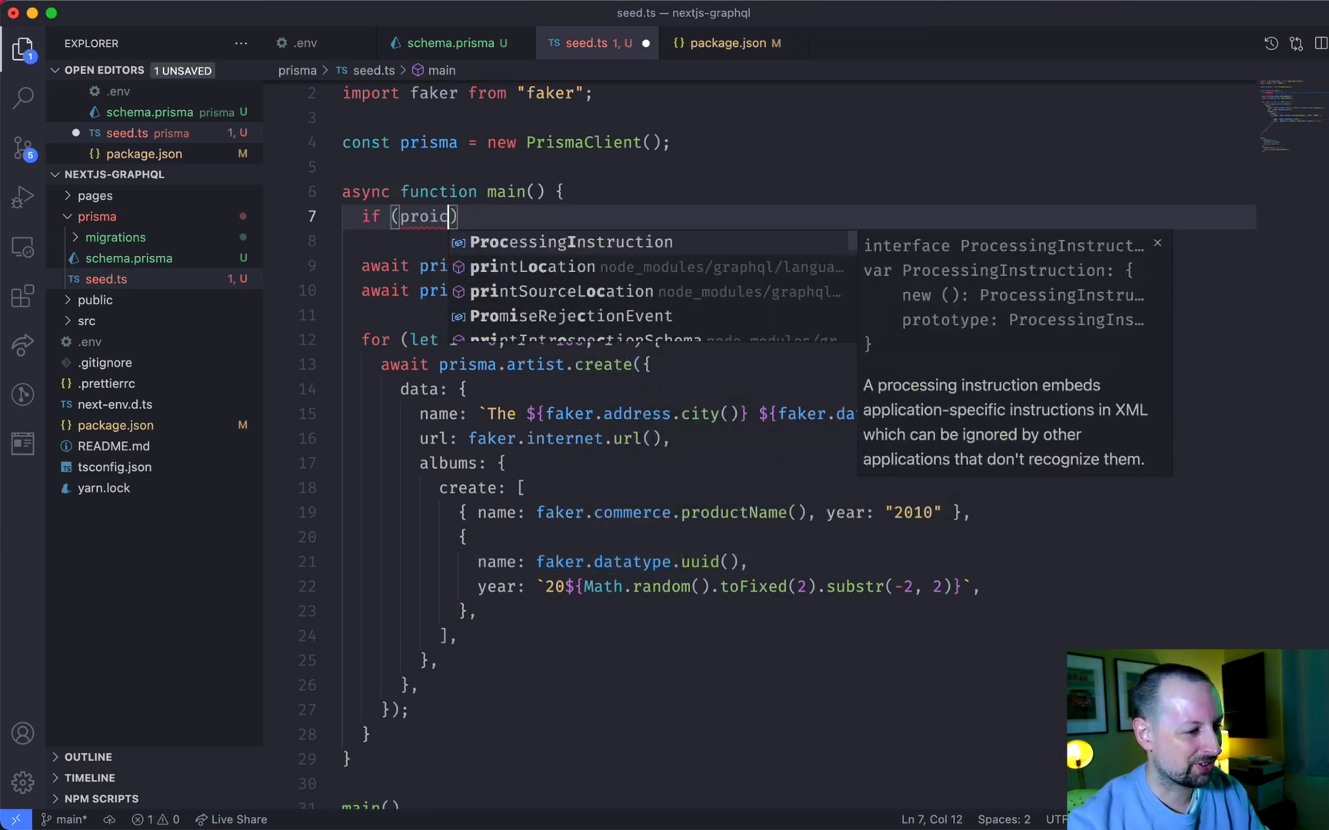
# Step: Add an early return when process.env.NODE_ENV is not "development" at main's start
pyautogui.write('process.env.')
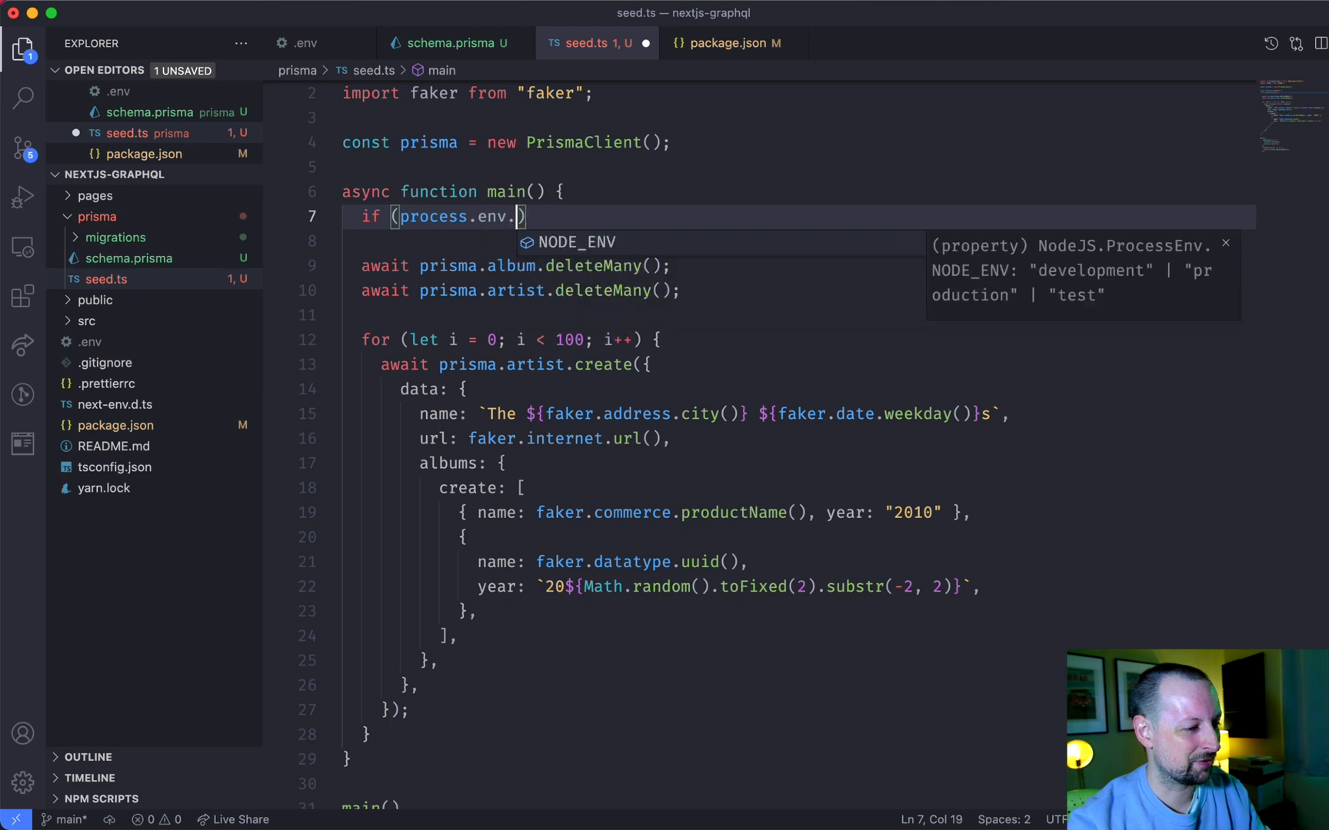
pyautogui.write('NODE_ENV === "development')
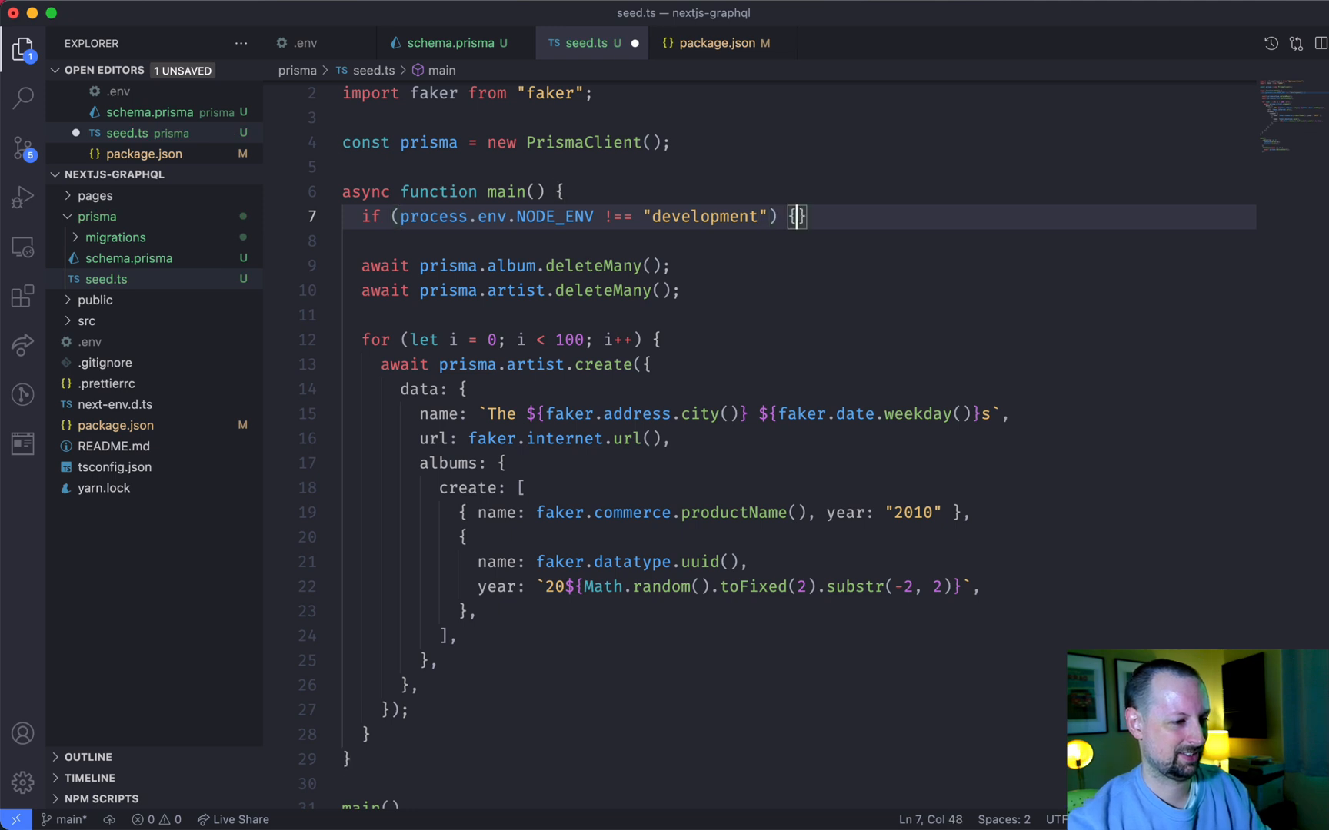
pyautogui.write('return;')
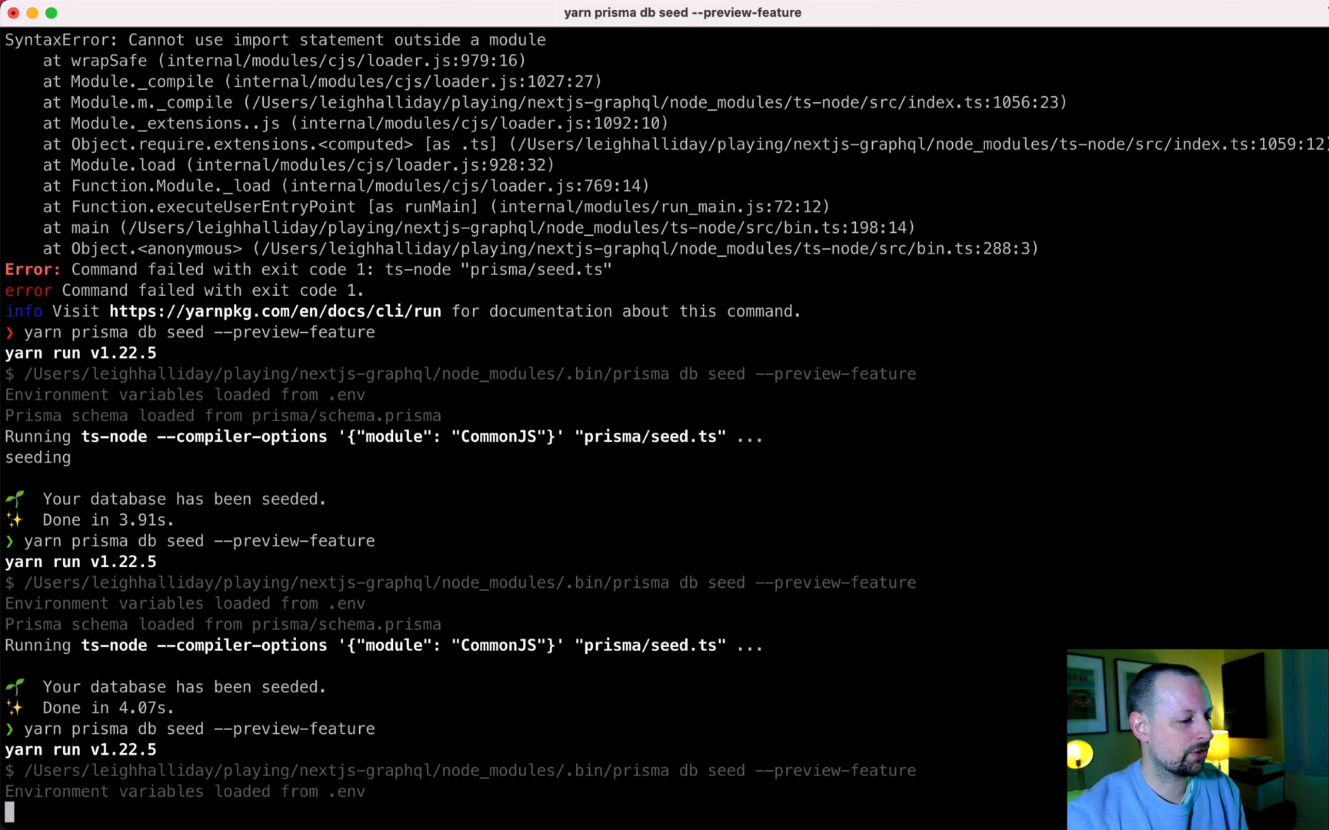
# Step: Rerun yarn prisma db seed --preview-feature until the database is reported seeded
pyautogui.scroll(-3)
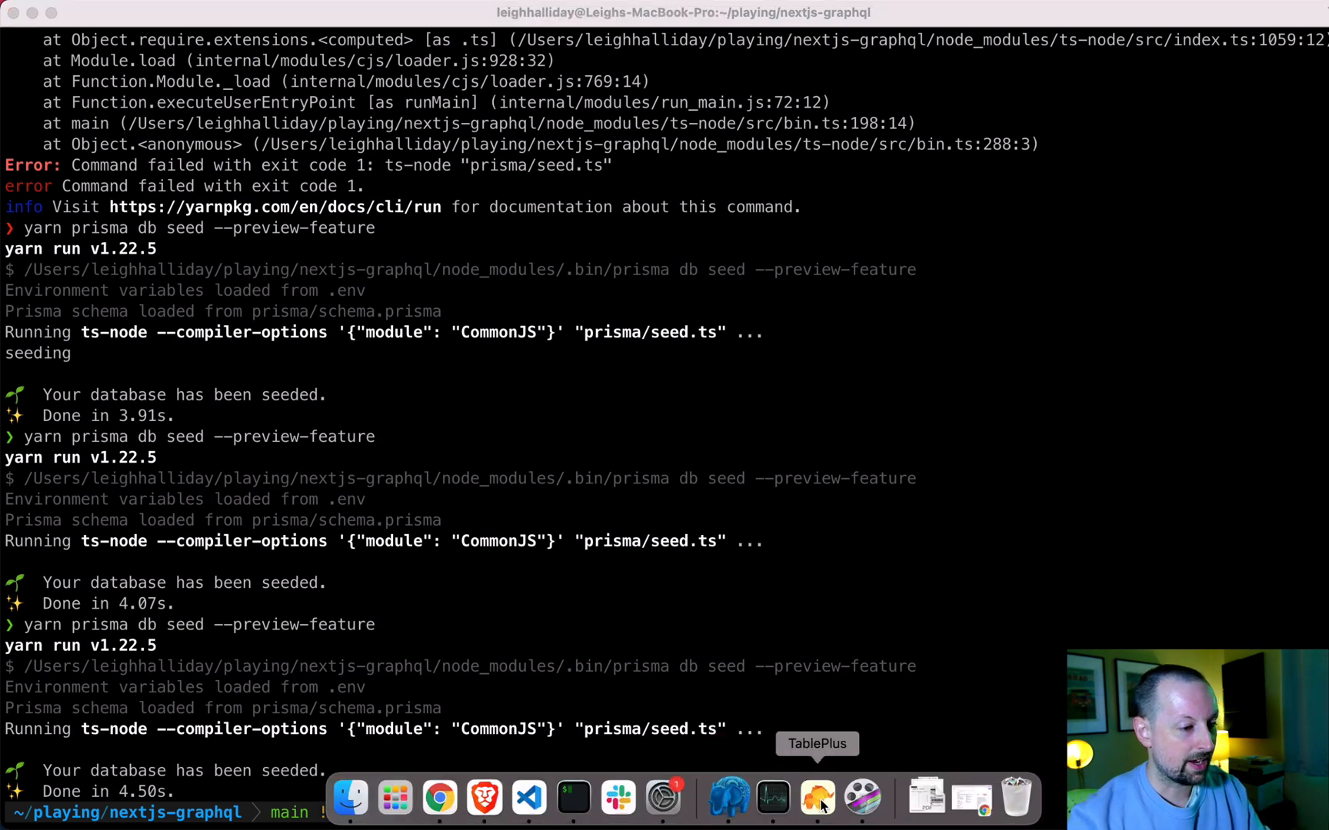
pyautogui.click(817, 796)
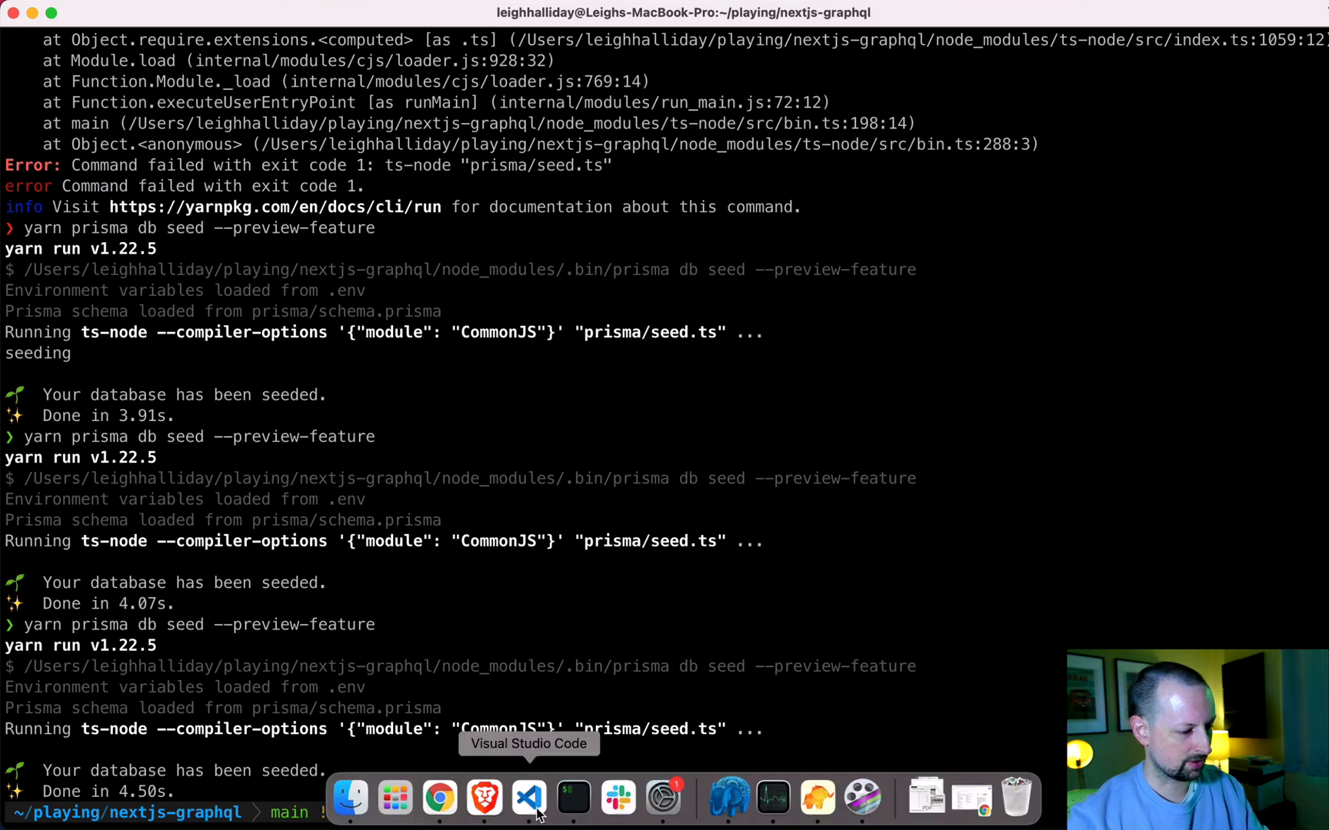
# Step: Comment out the NODE_ENV guard and add console.log(process.env.NODE_ENV) above it
pyautogui.click(527, 797)
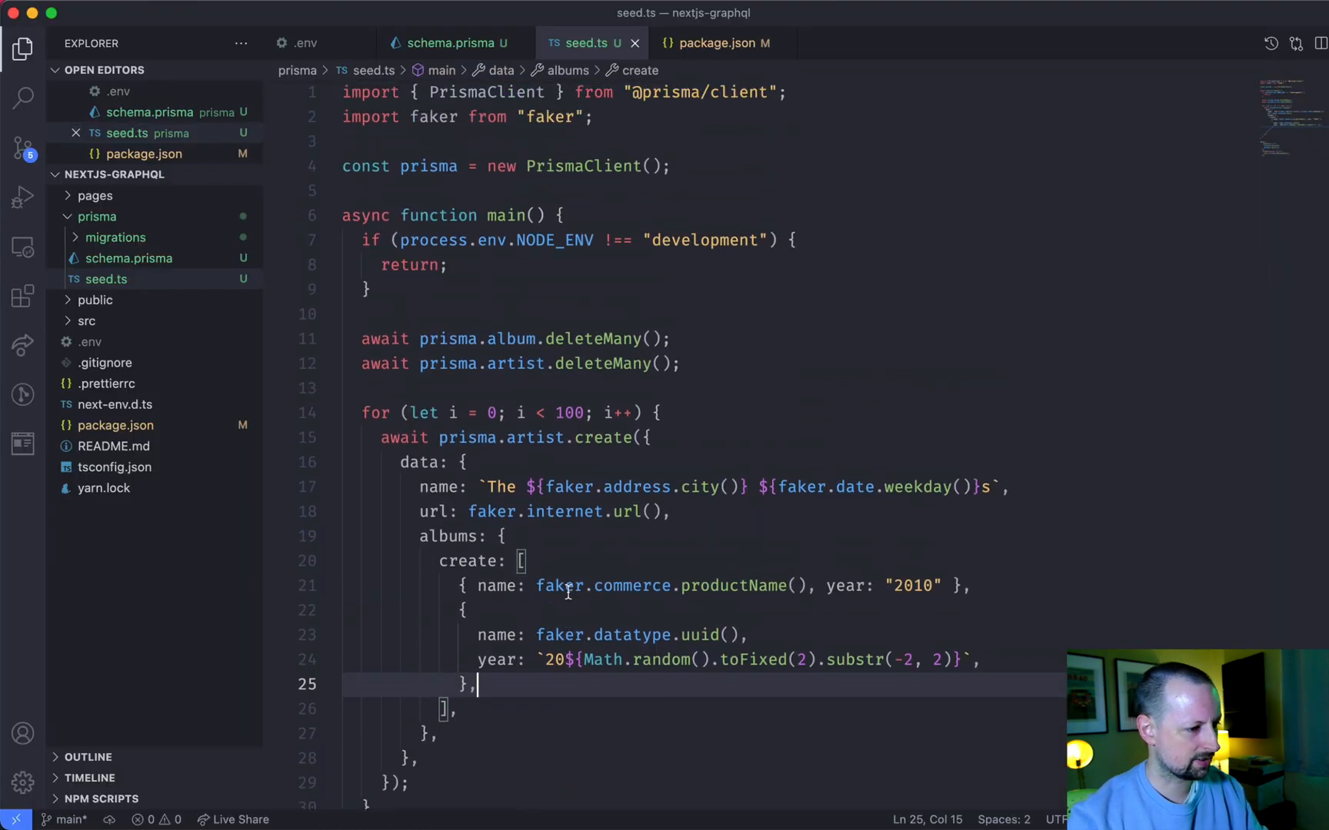
pyautogui.scroll(-3)
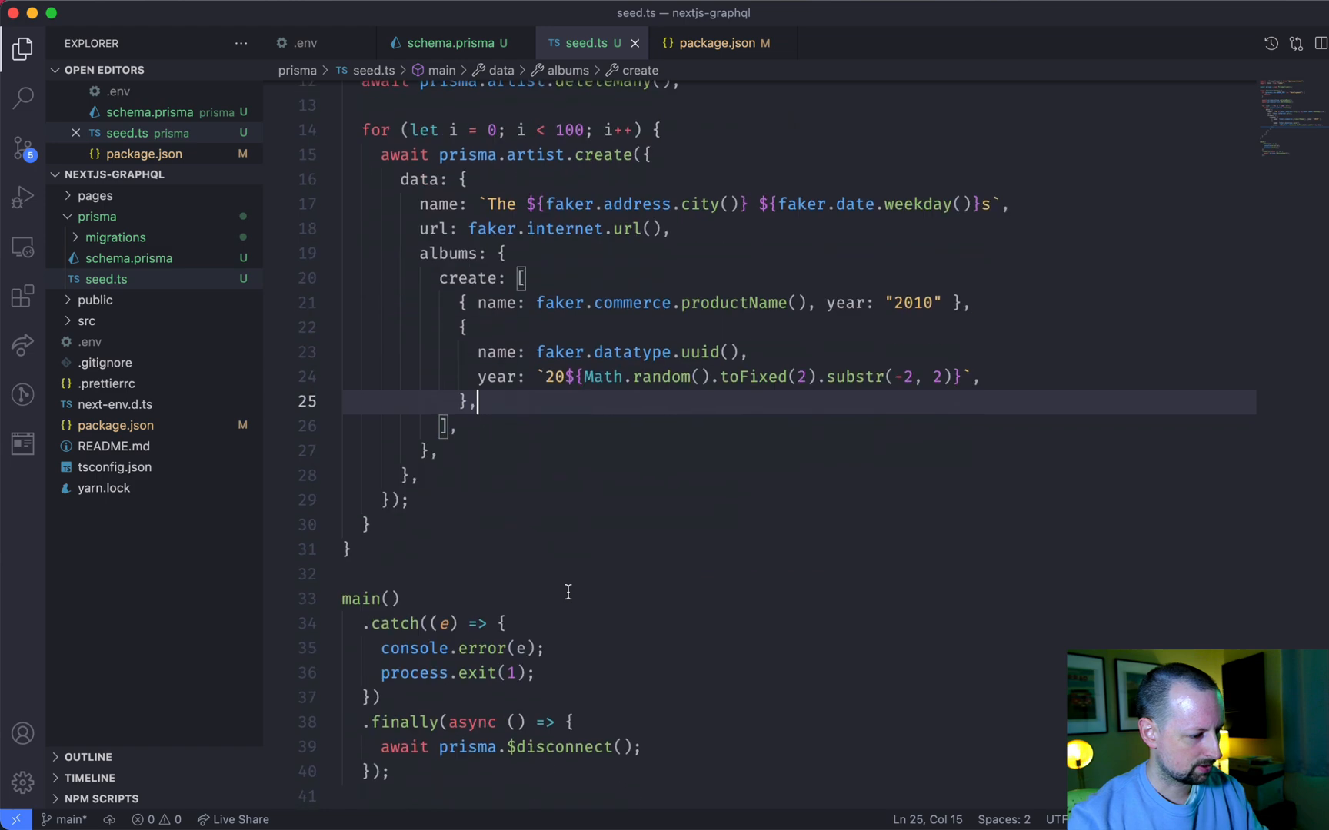
pyautogui.scroll(3)
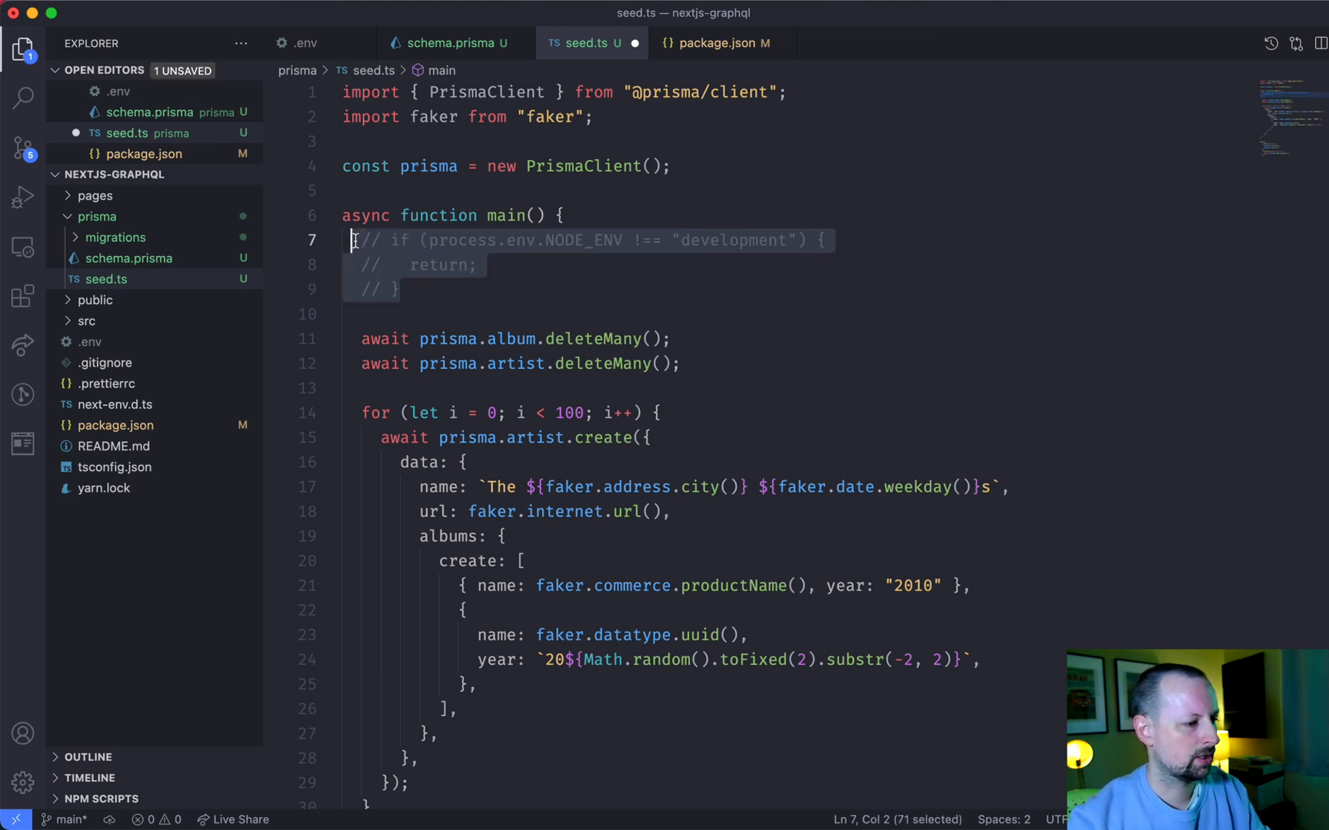
pyautogui.write('console')
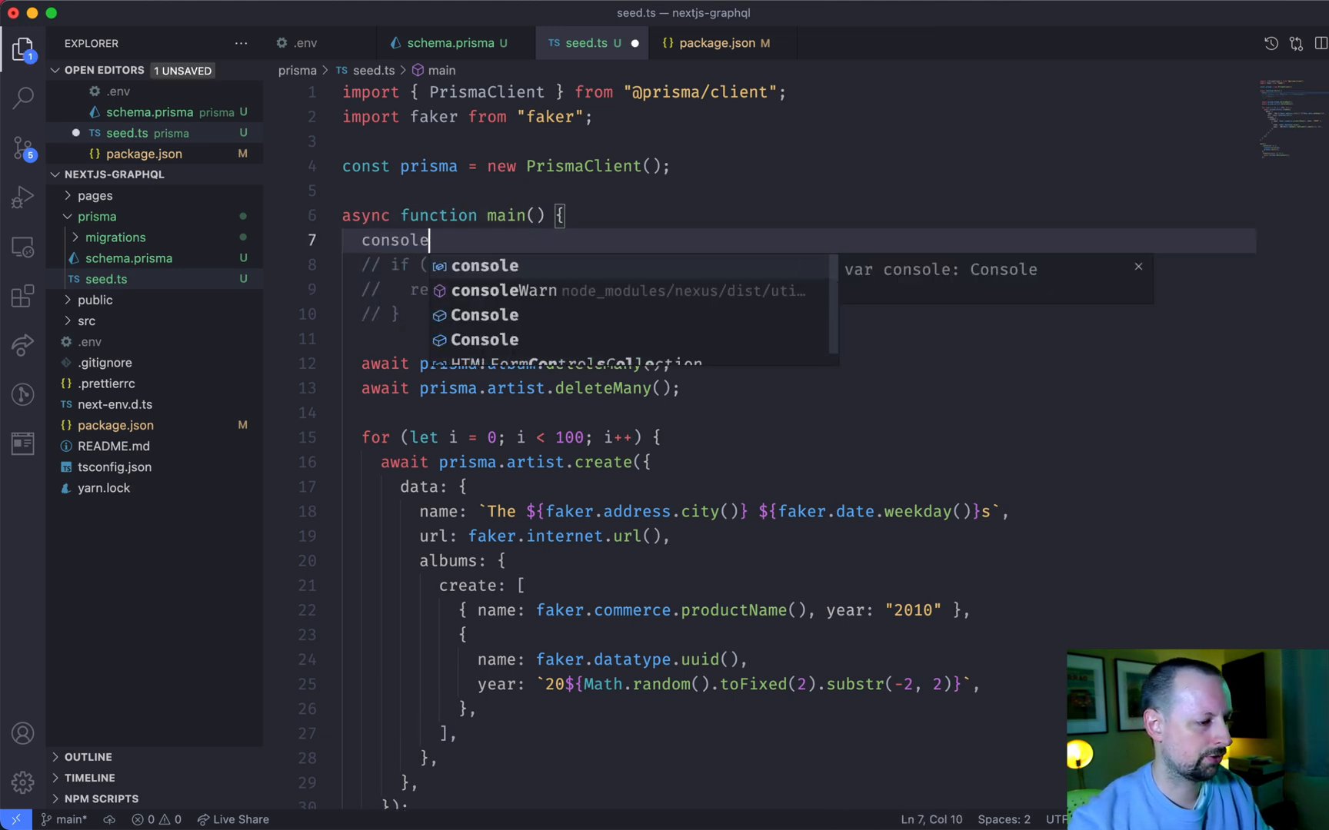
pyautogui.write('.log(process.env.NODE_ENV)')
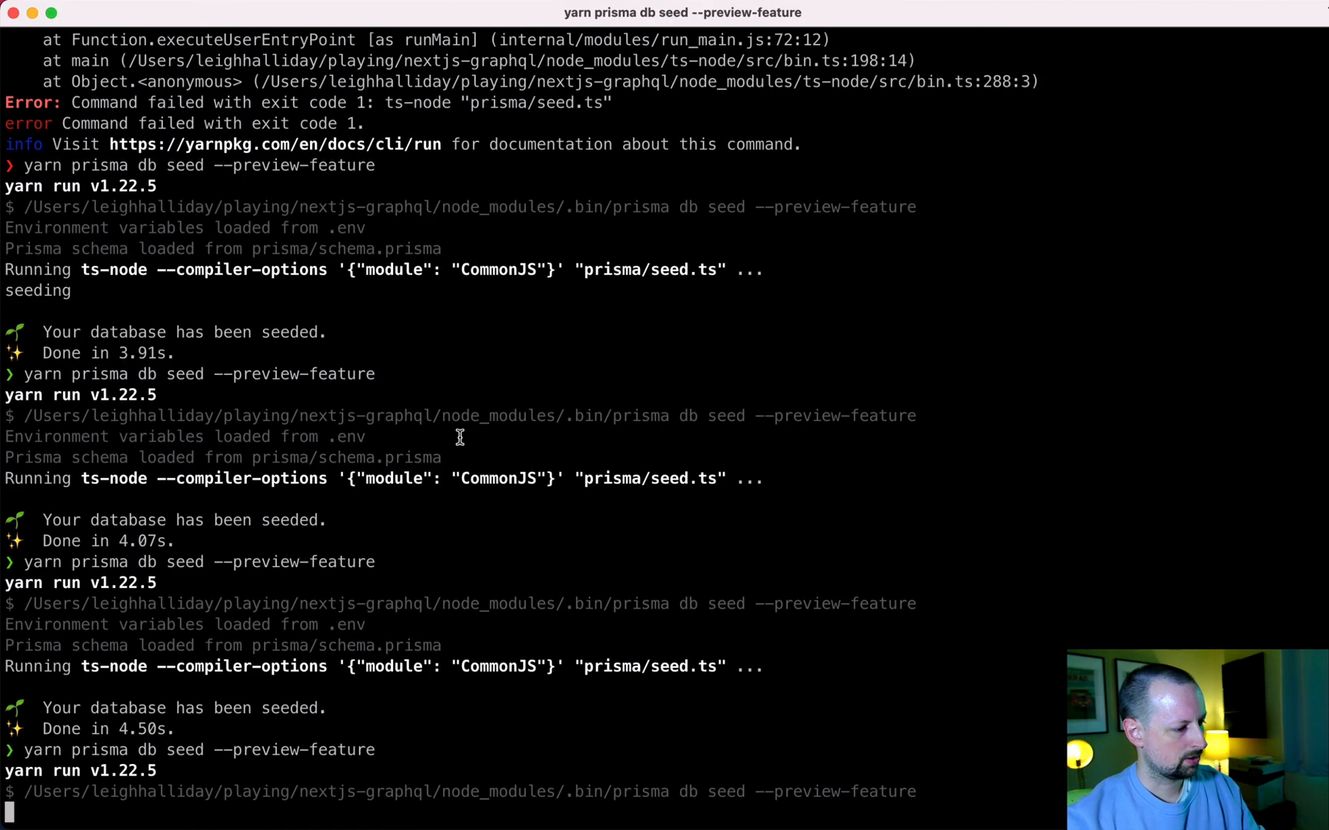
# Step: Rerun the Prisma seed command in Terminal to see the logged NODE_ENV
pyautogui.scroll(-3)
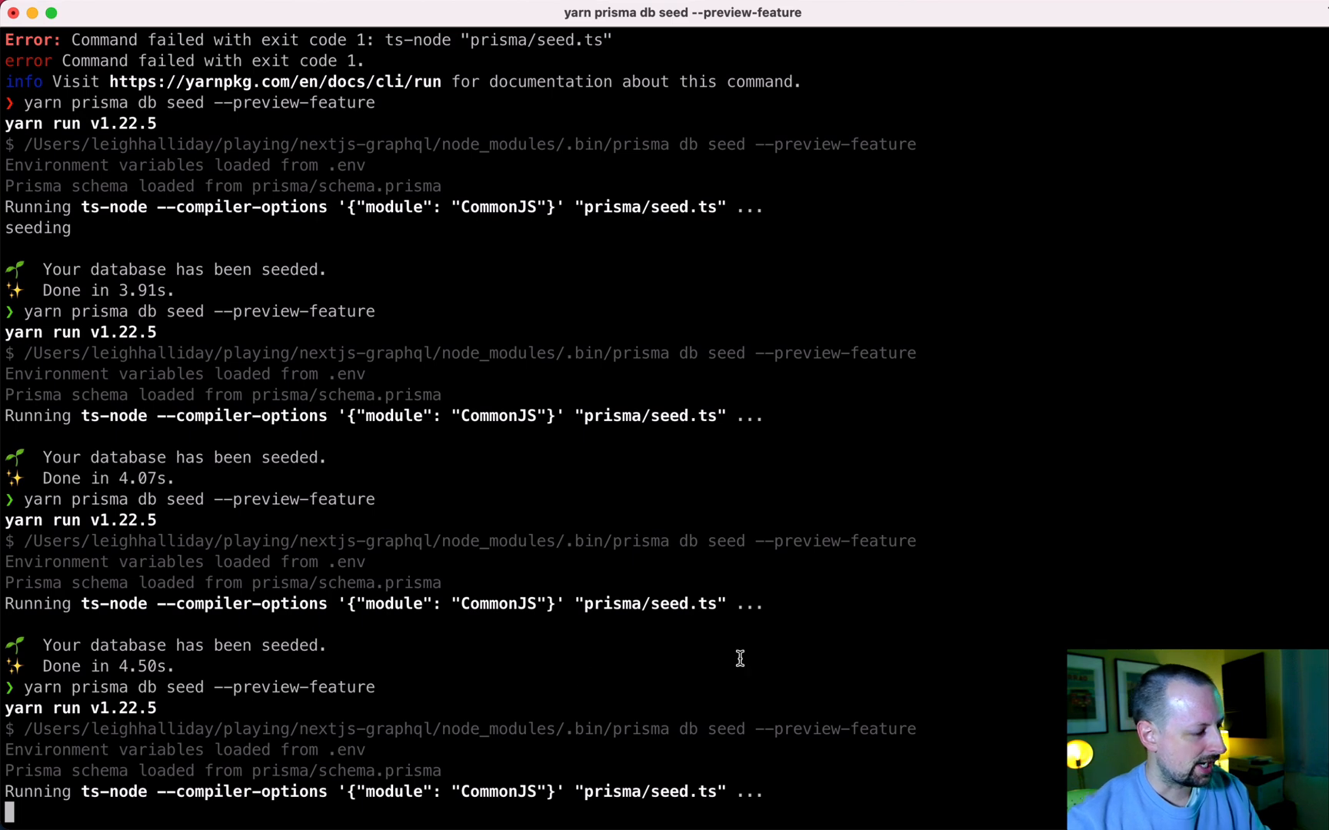
pyautogui.scroll(-3)
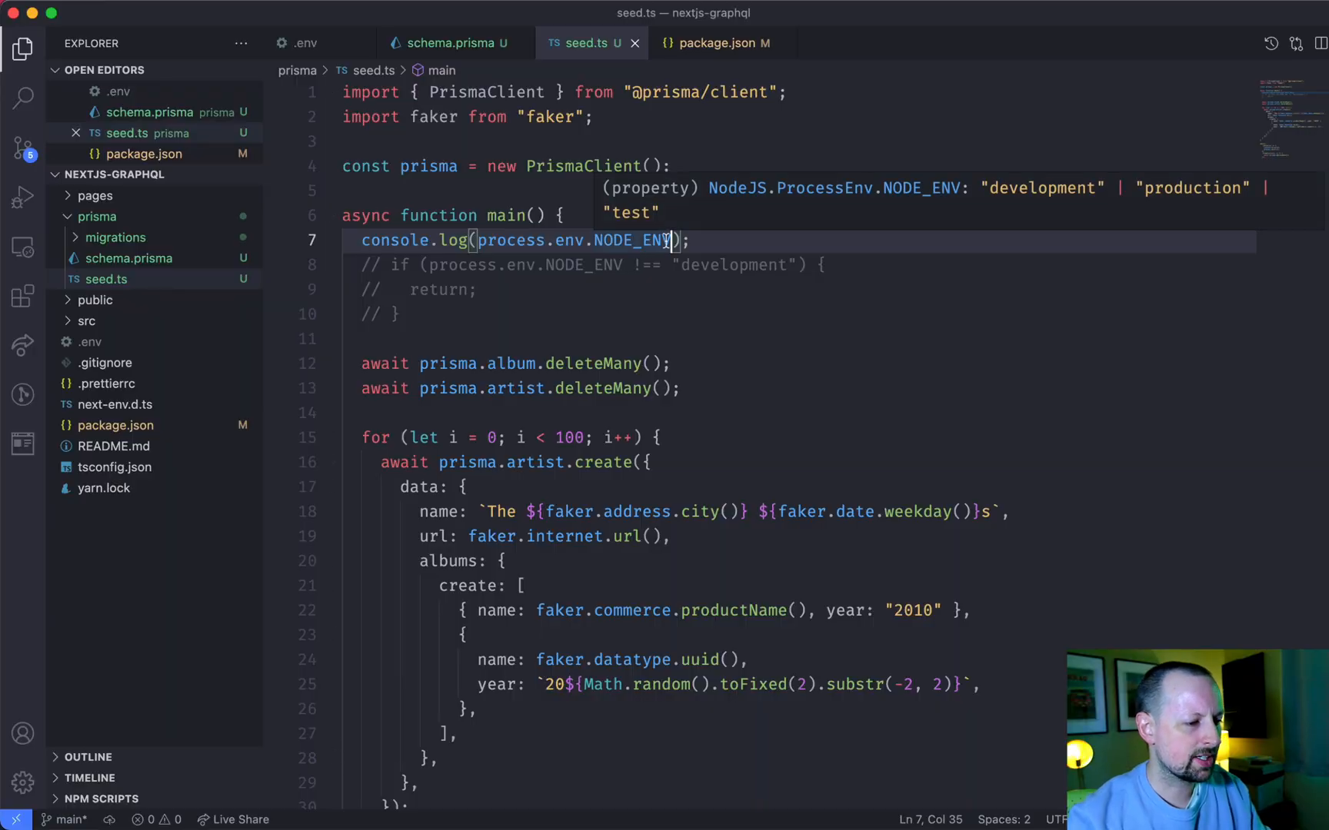
pyautogui.click(406, 314)
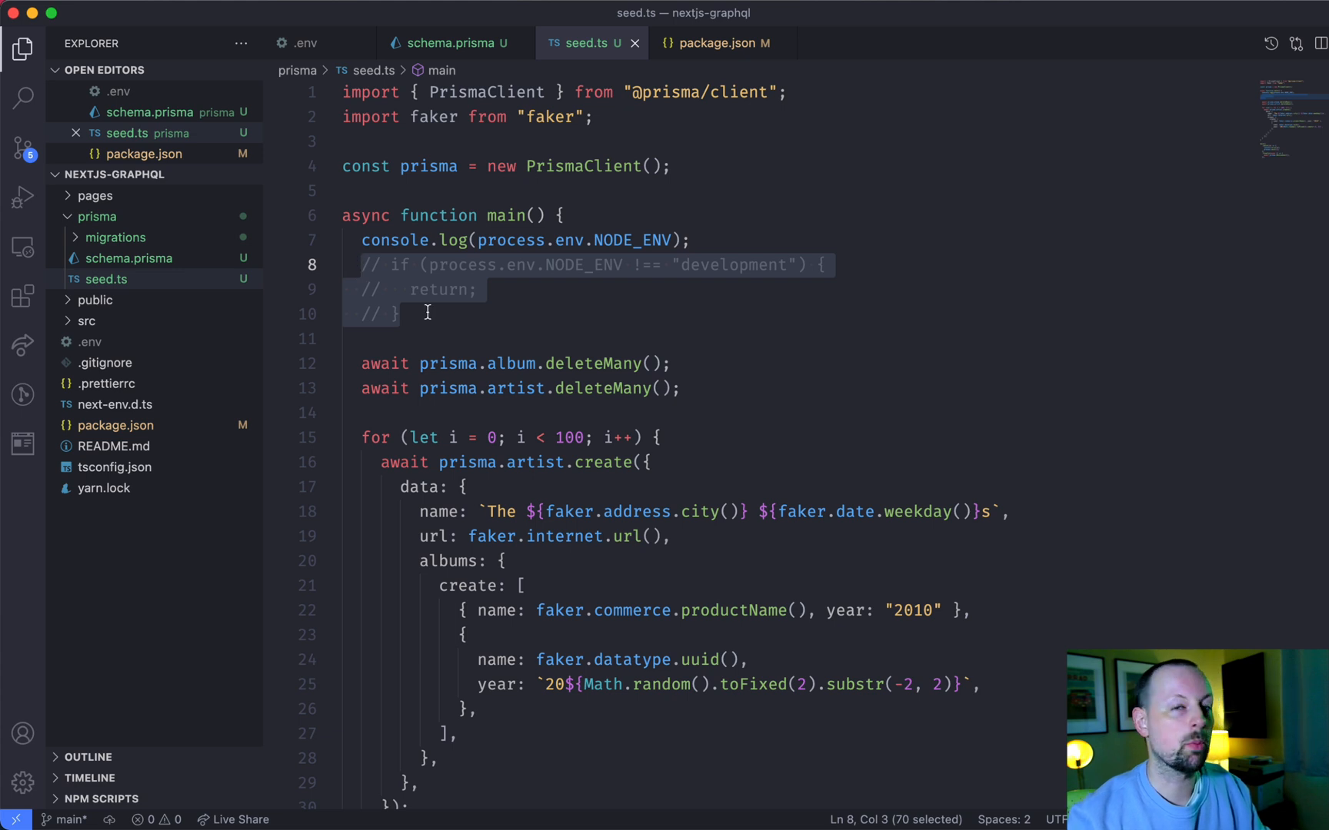
pyautogui.click(430, 313)
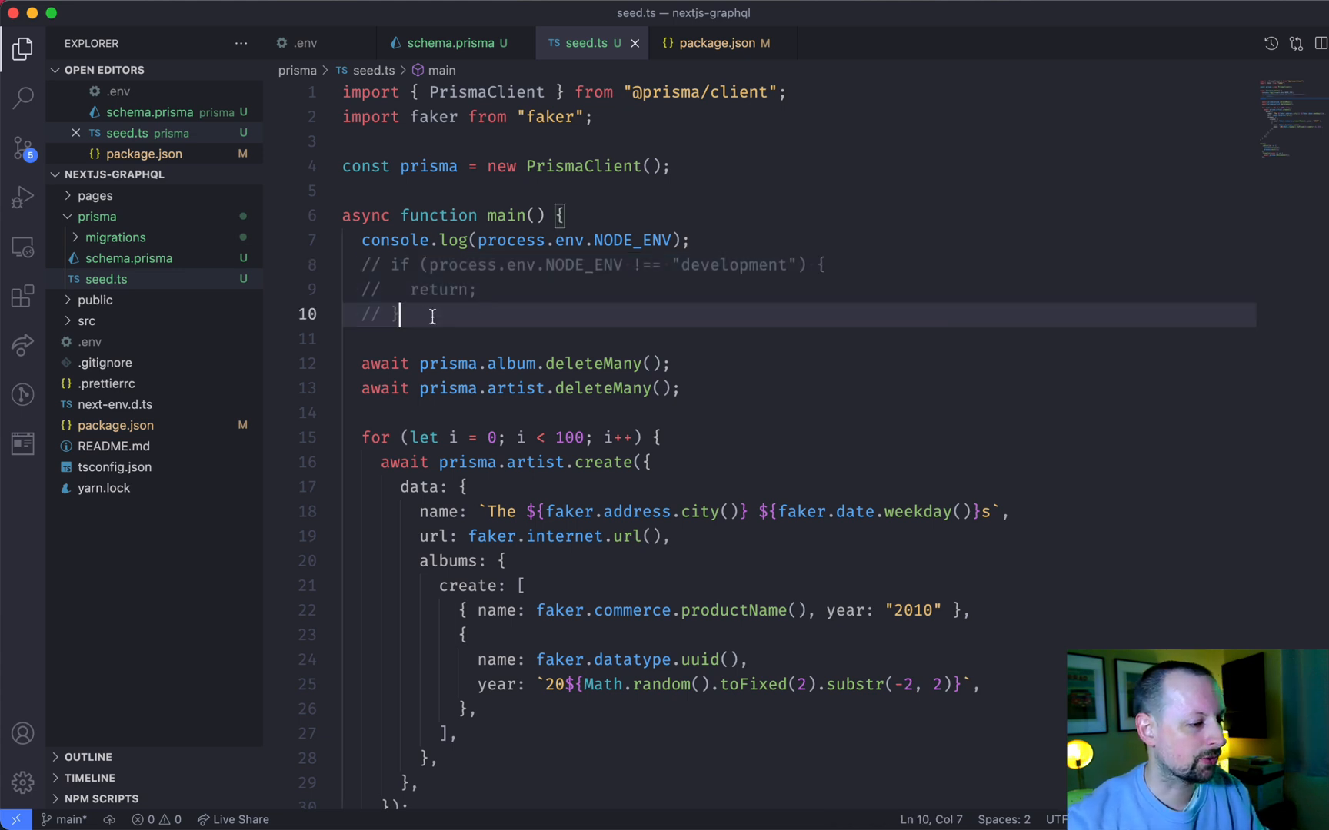
pyautogui.moveTo(403, 363)
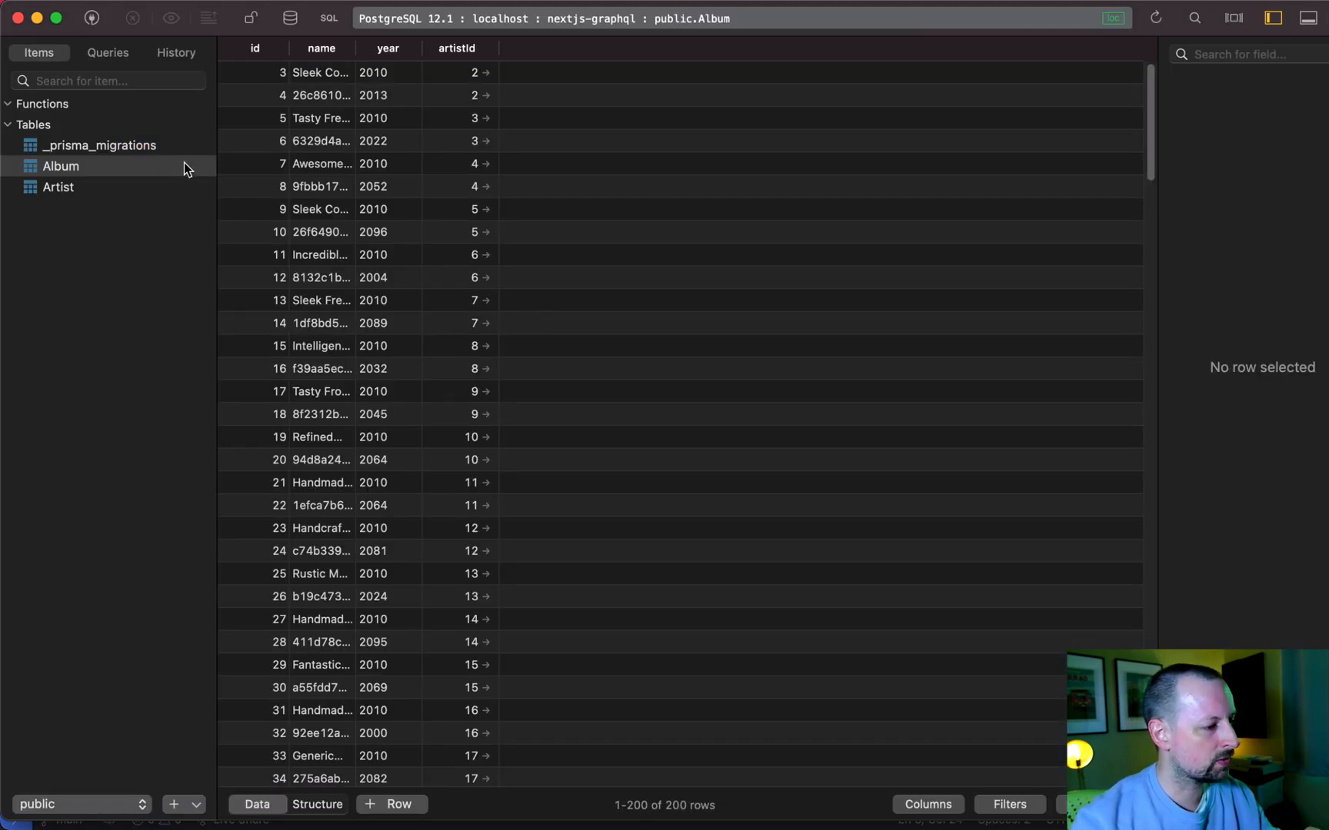
# Step: Browse the Artist and Album tables and inspect the Sleek Concrete Keyboard album row
pyautogui.click(58, 186)
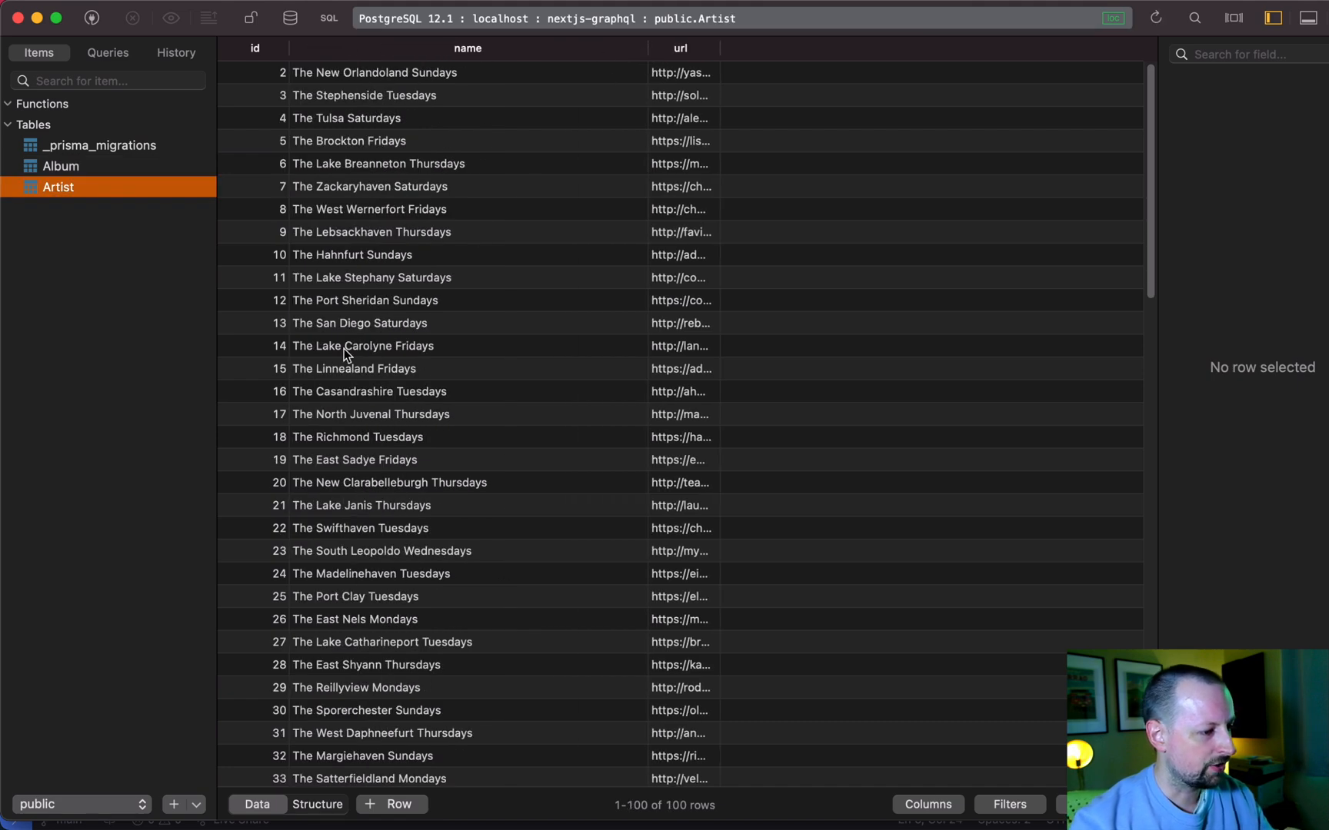
pyautogui.moveTo(379, 435)
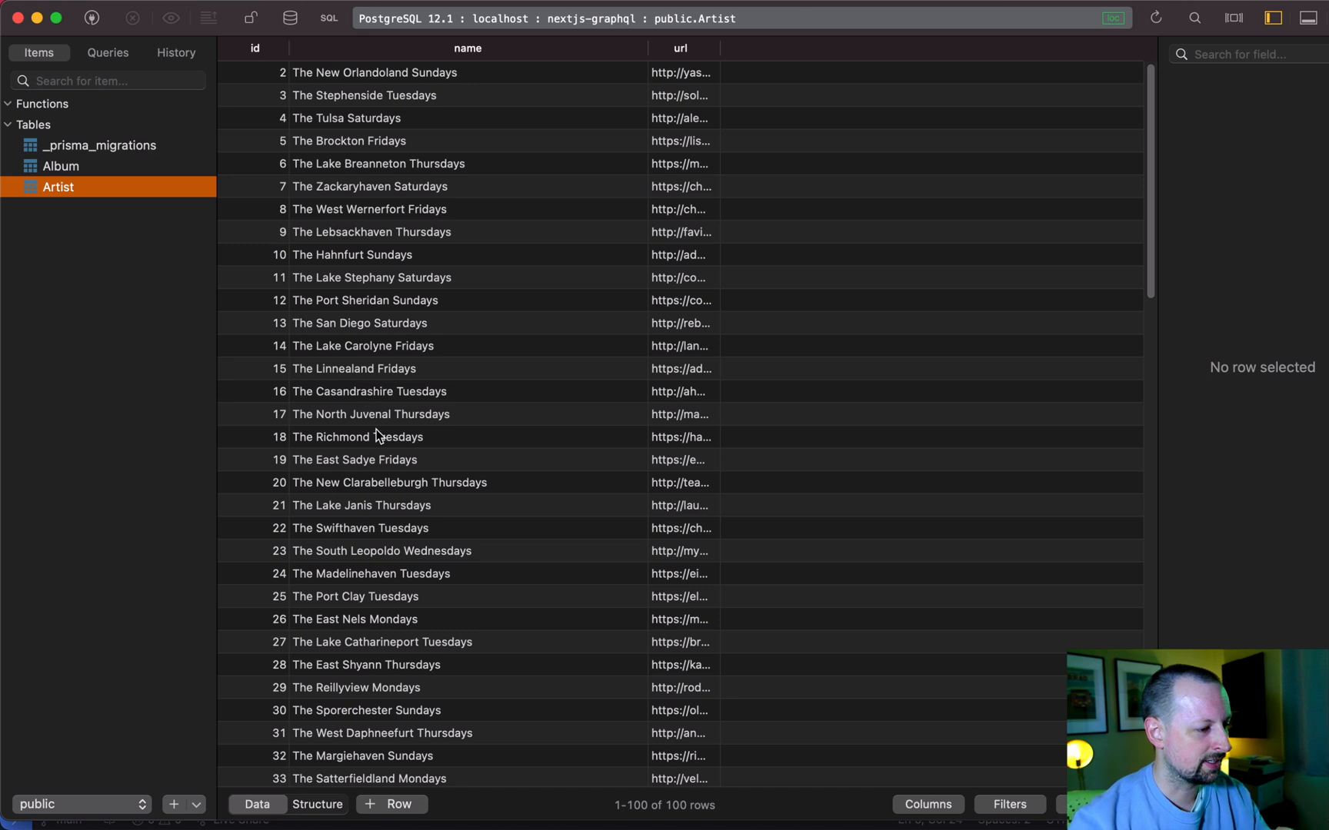
pyautogui.moveTo(412, 475)
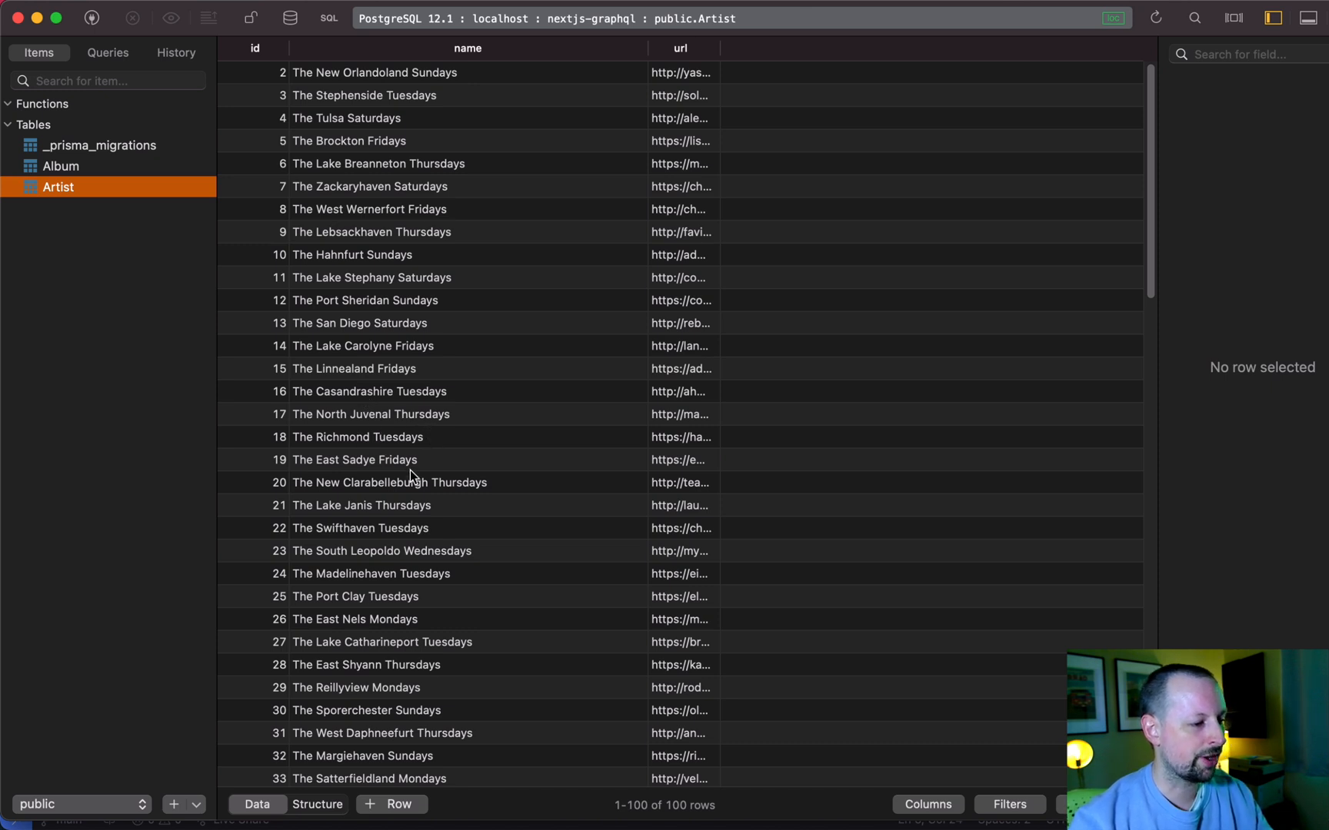
pyautogui.moveTo(102, 175)
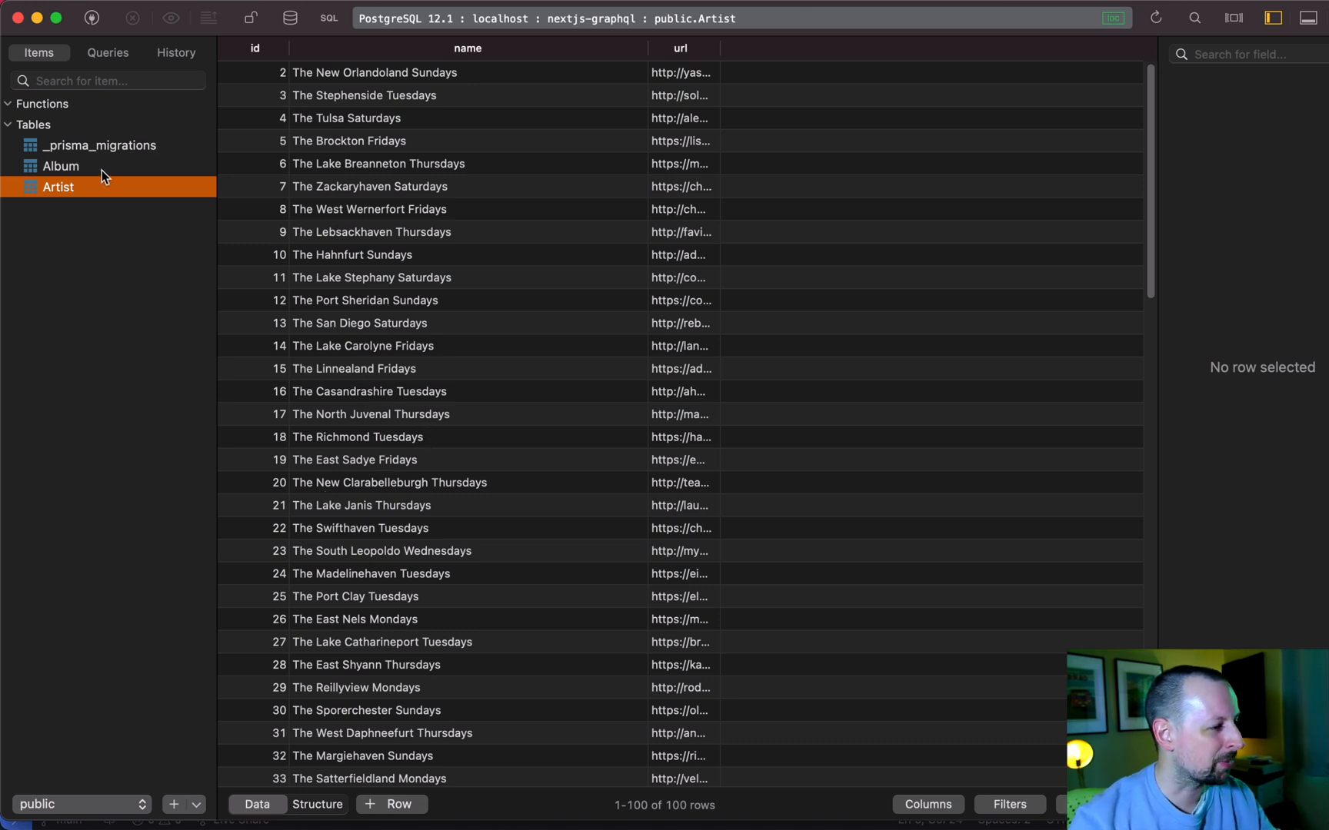
pyautogui.click(60, 166)
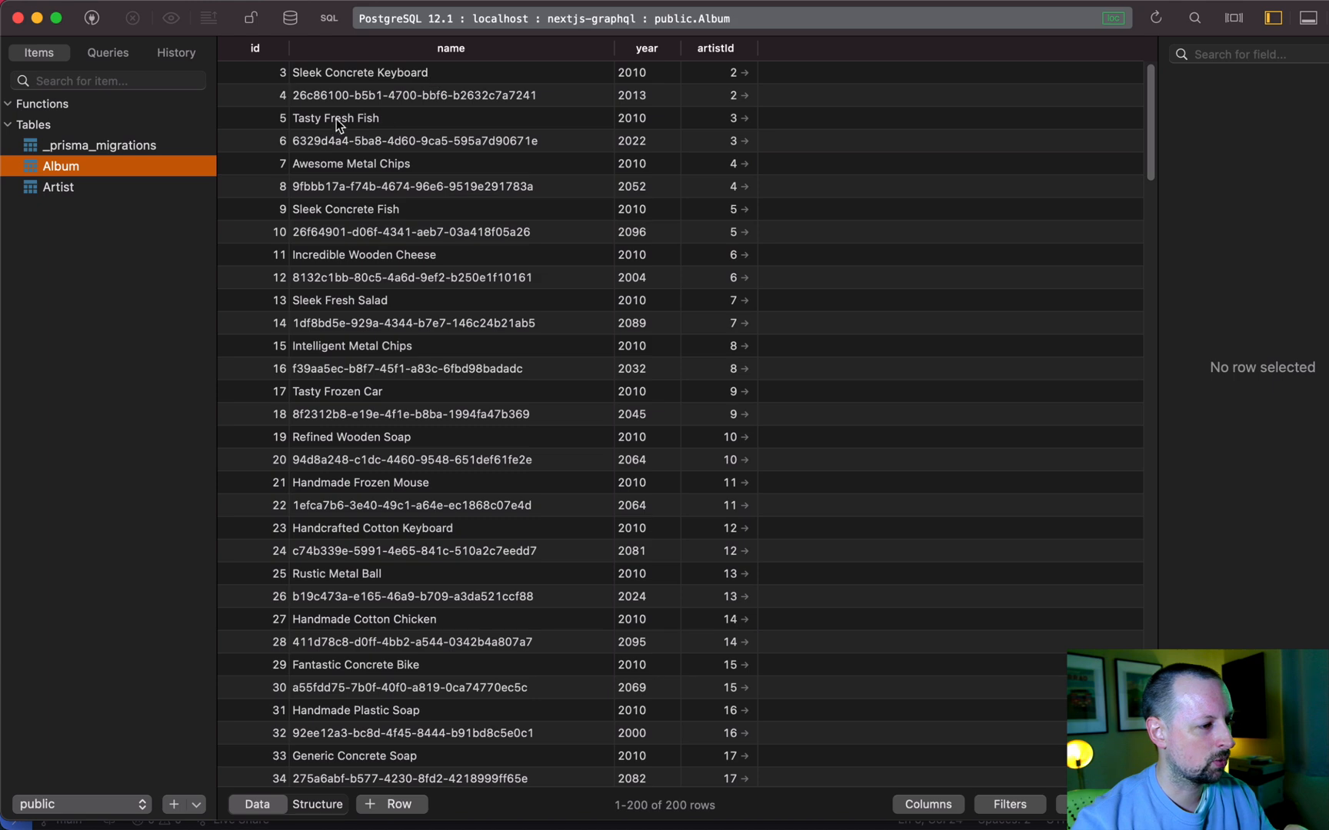
pyautogui.moveTo(396, 157)
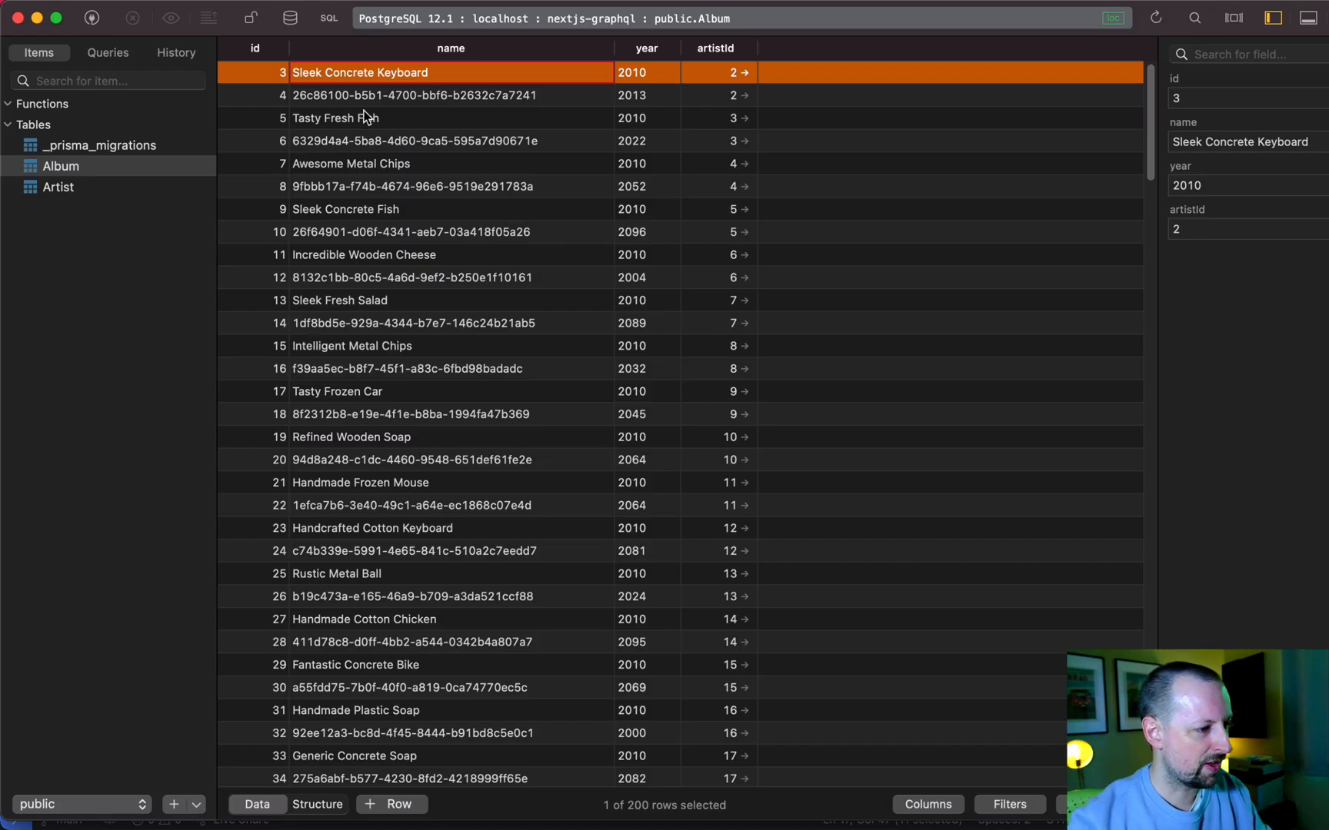
pyautogui.click(424, 96)
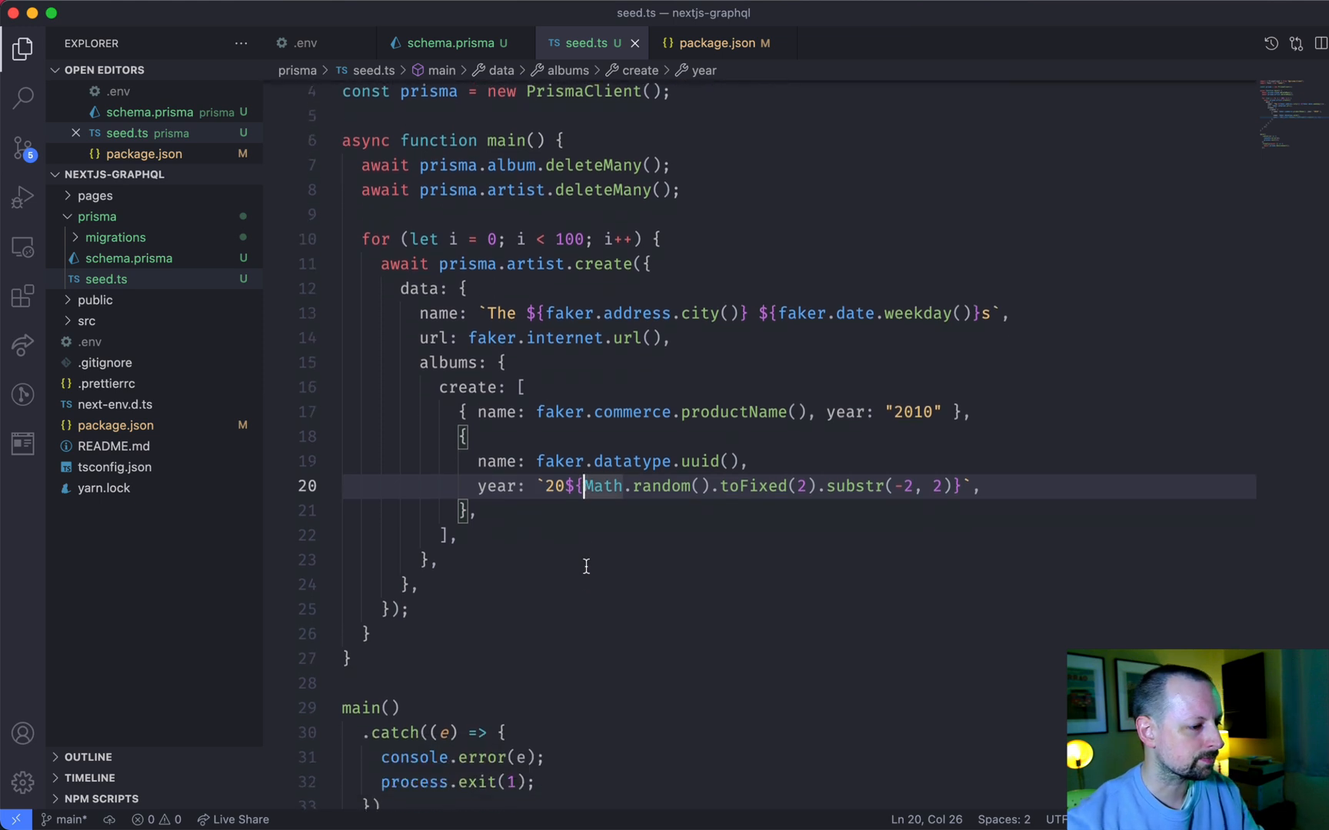
# Step: Delete the NODE_ENV console.log and commented-out guard from main and save
pyautogui.scroll(3)
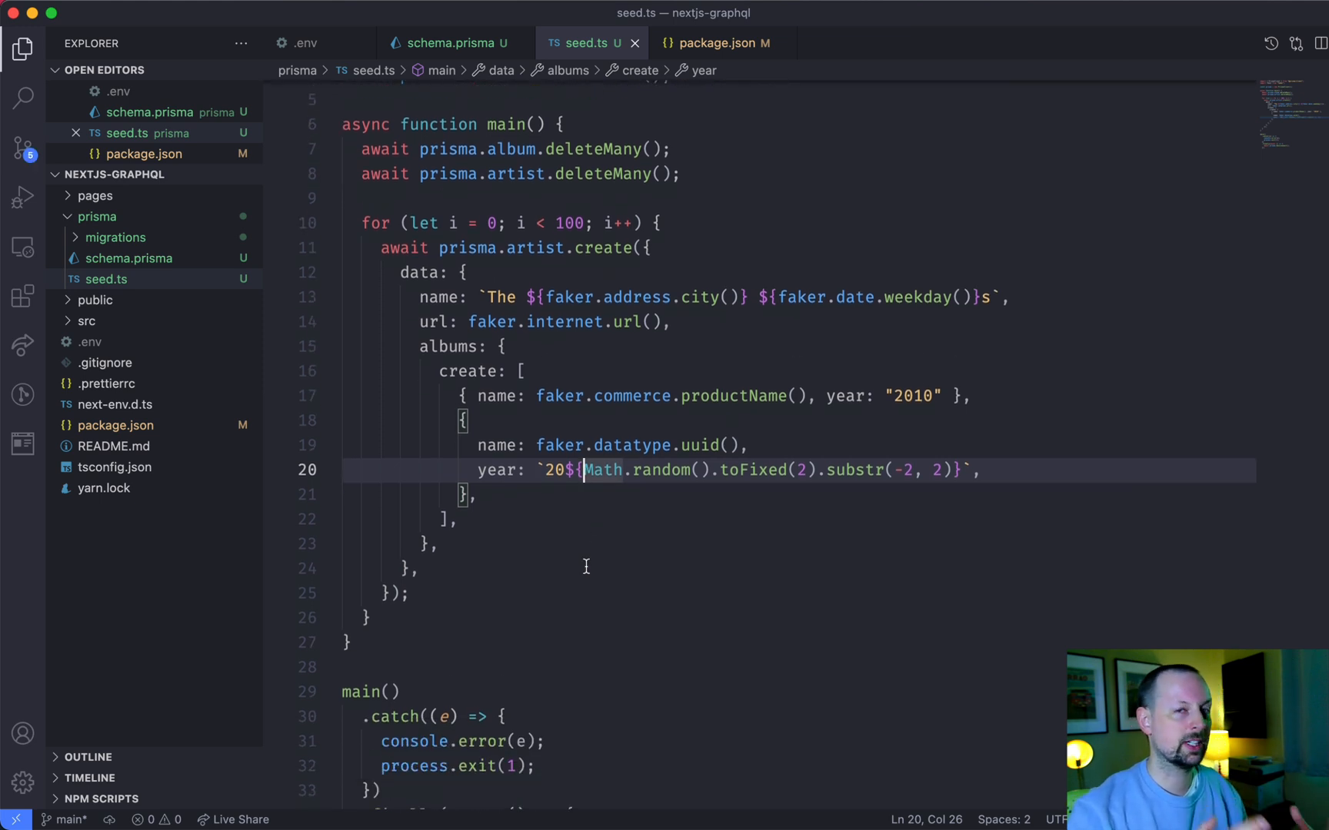